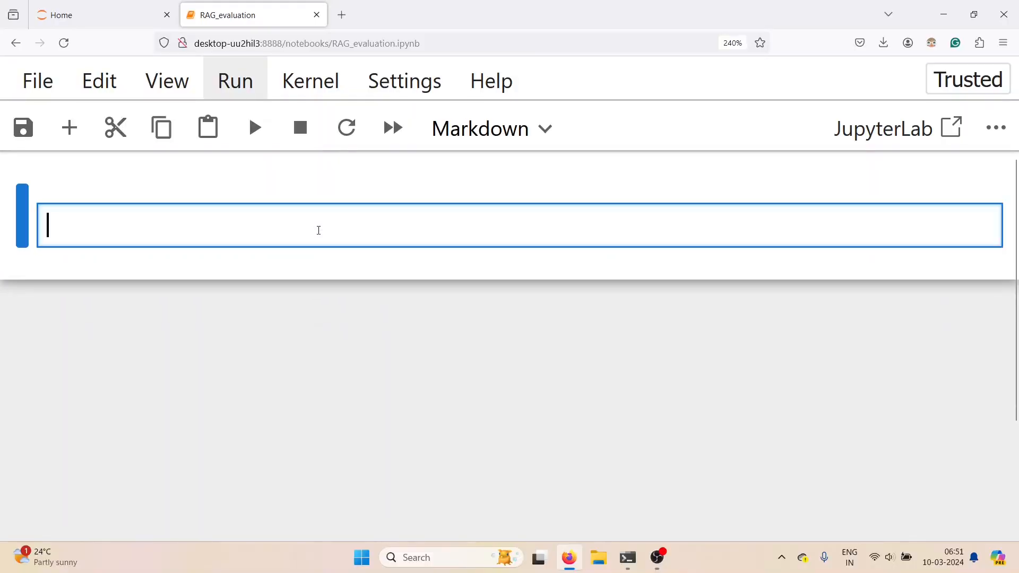
Add an 'Install the requirements' heading and pip-install pandas, llama-index, HuggingFace/Ollama add-ons, python-dotenv
type("## In")
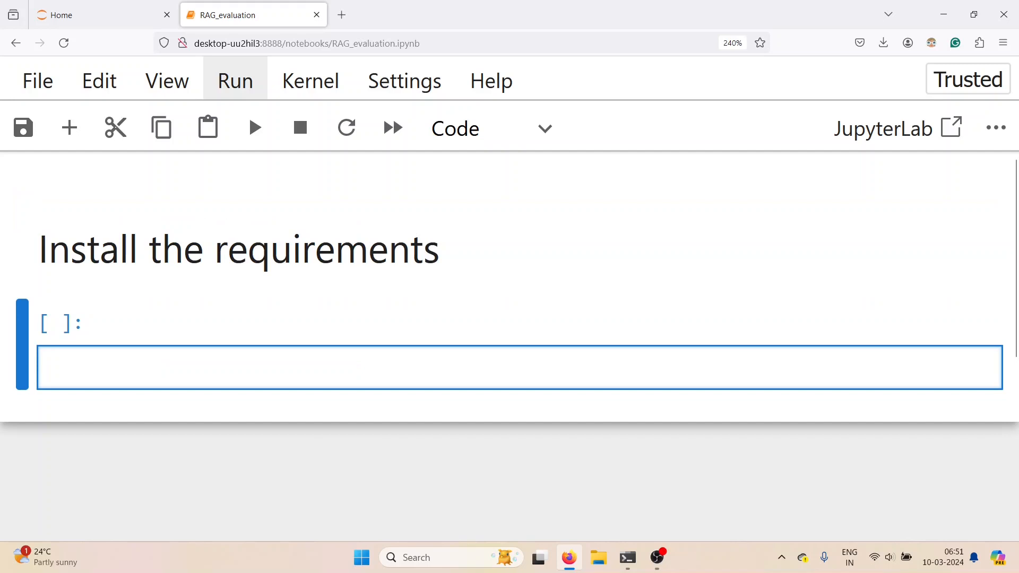
type("!pip install pandas llama")
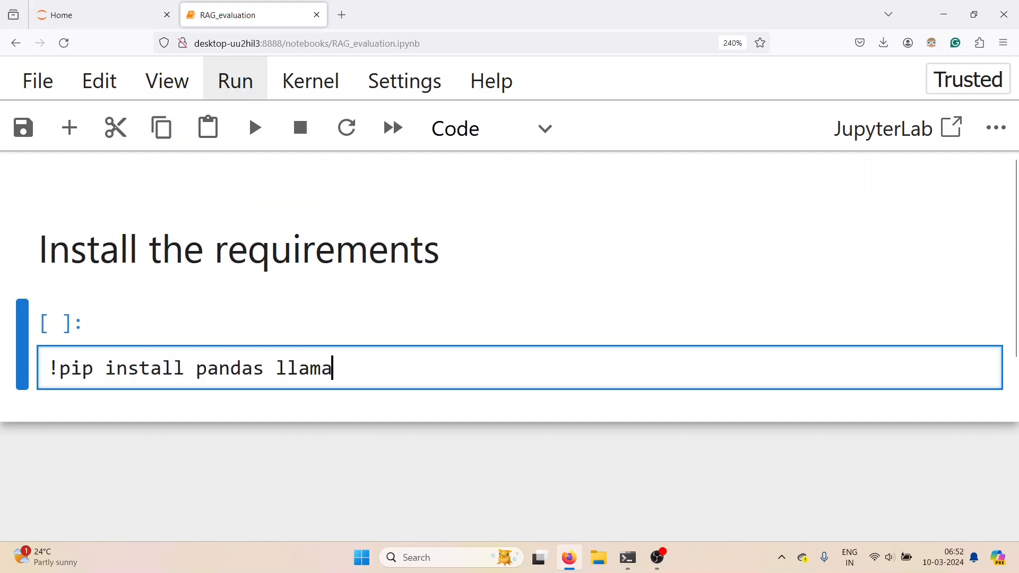
type("-index")
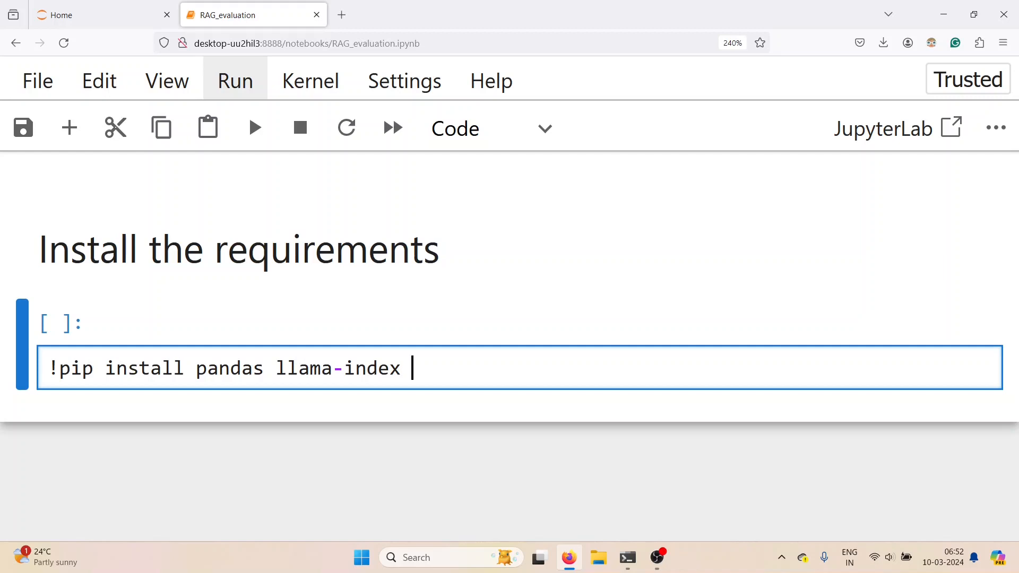
type("llama0")
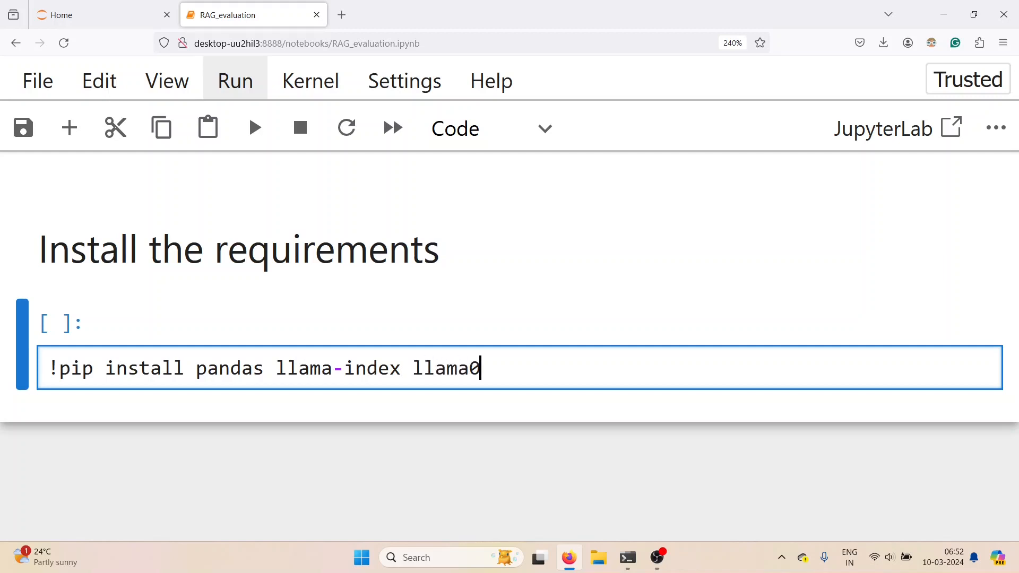
type("-index-embedd")
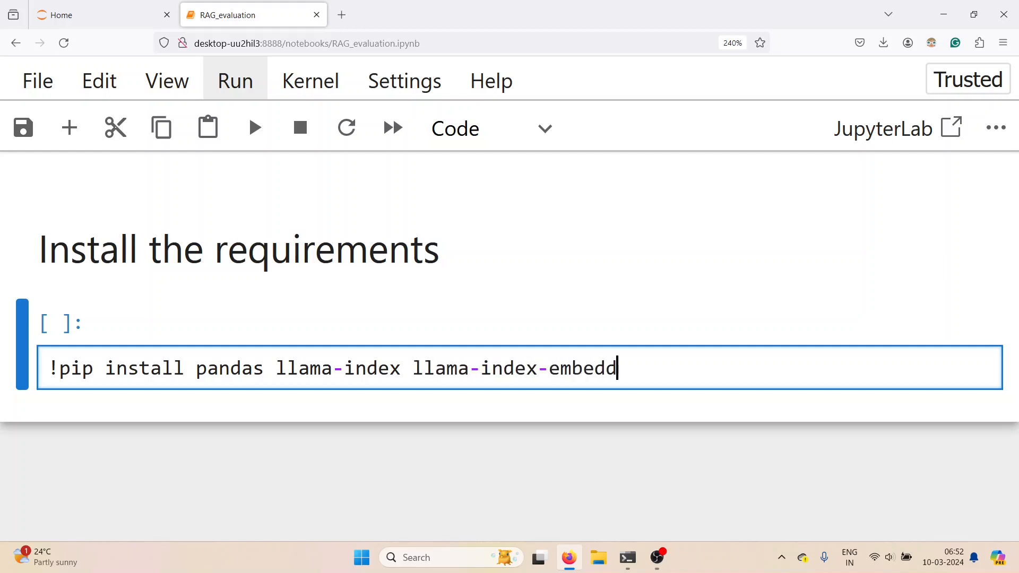
type("ings-huggingface \\")
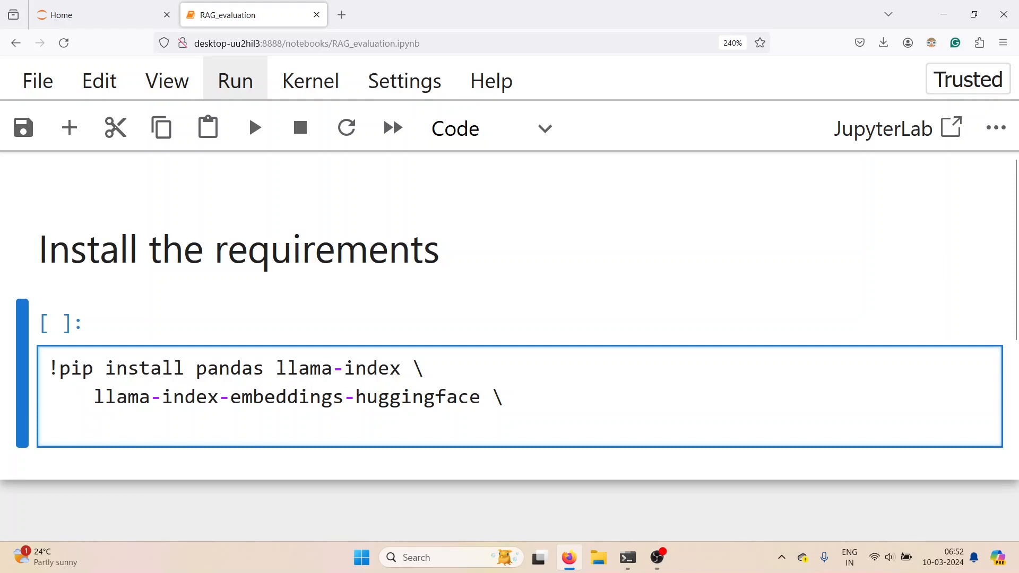
type("lama-index-ll")
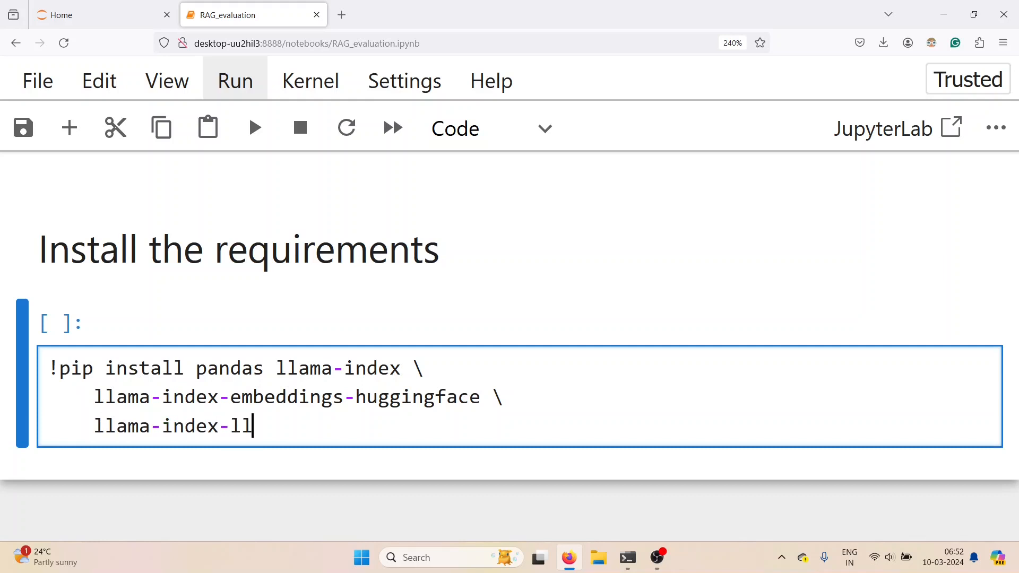
type("ms-ollama \\")
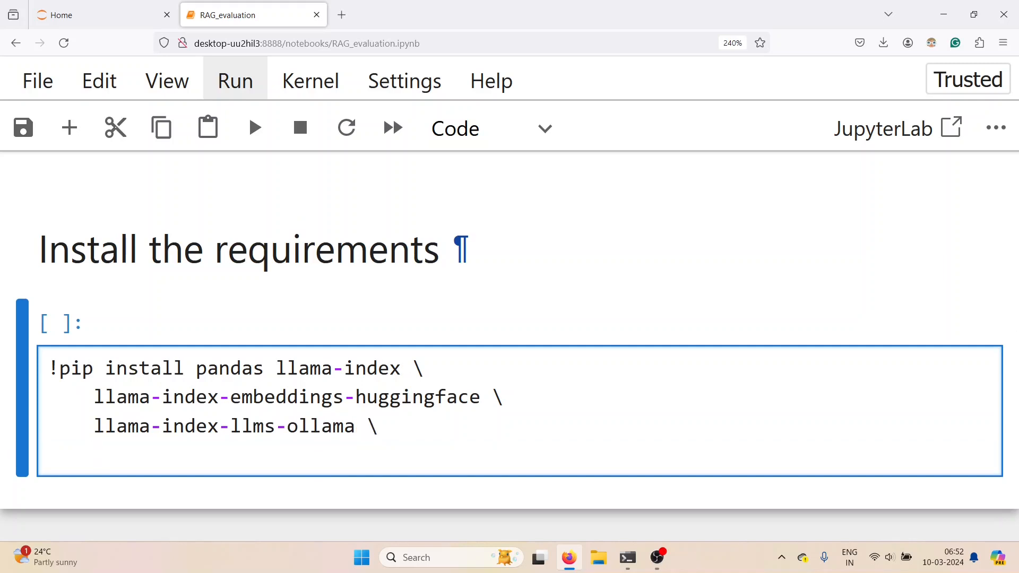
type("python-dotenv \\")
type("matplotlib")
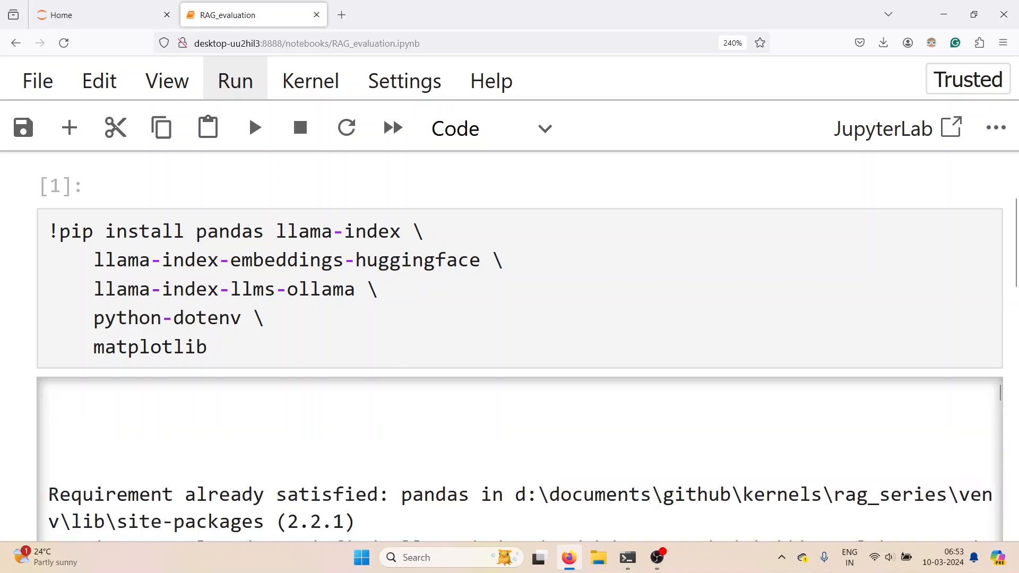
In a new cell, import load_dotenv from dotenv and call load_dotenv()
scroll("down", 3)
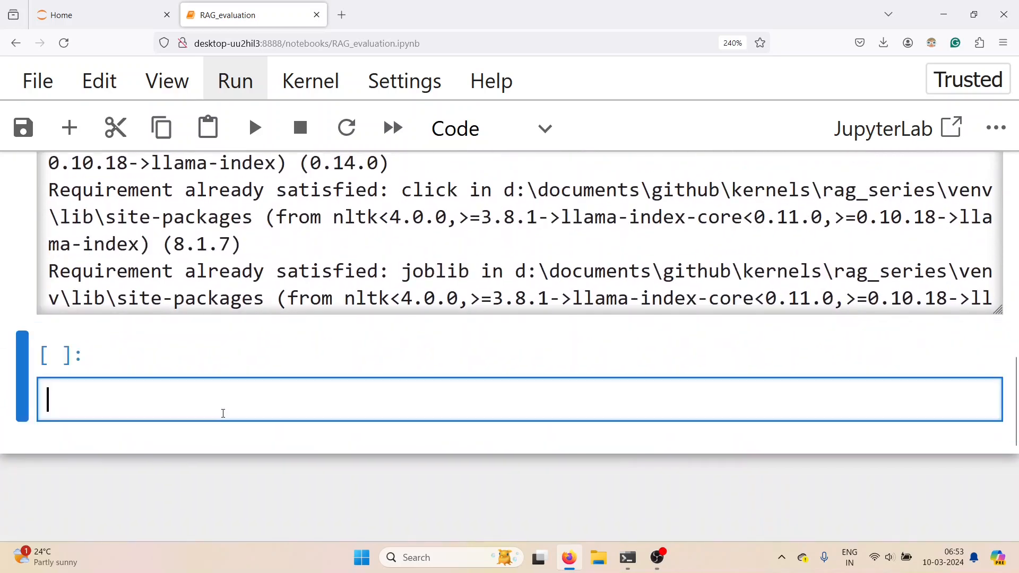
type("from dot")
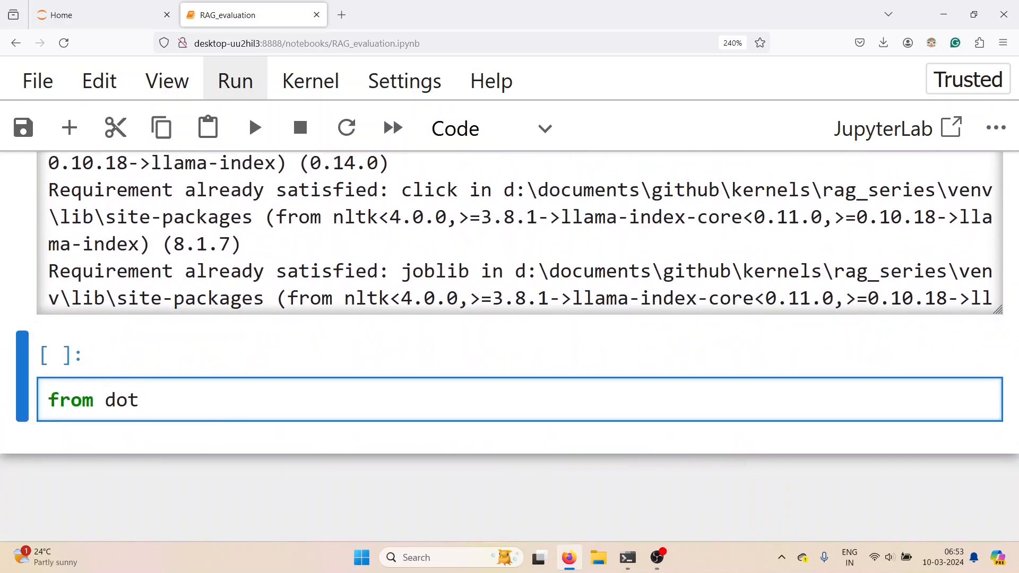
type("env import load_dot")
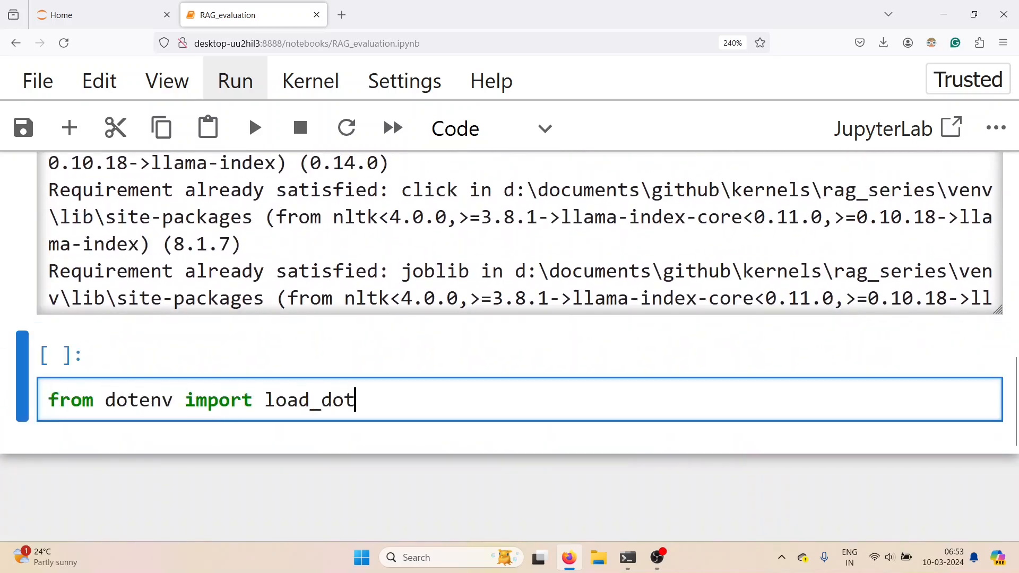
type("env")
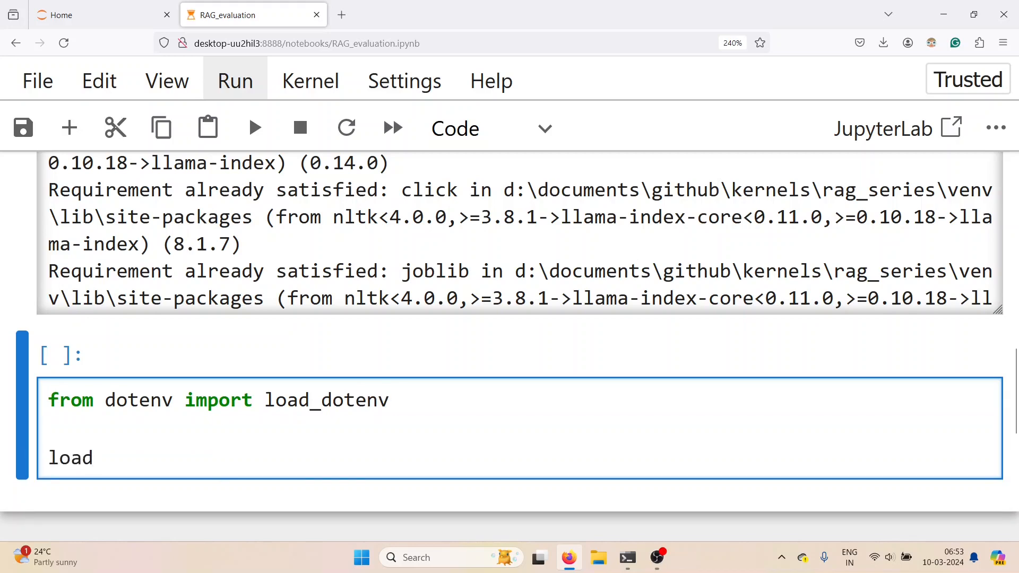
type("_dotenv()")
type("## se")
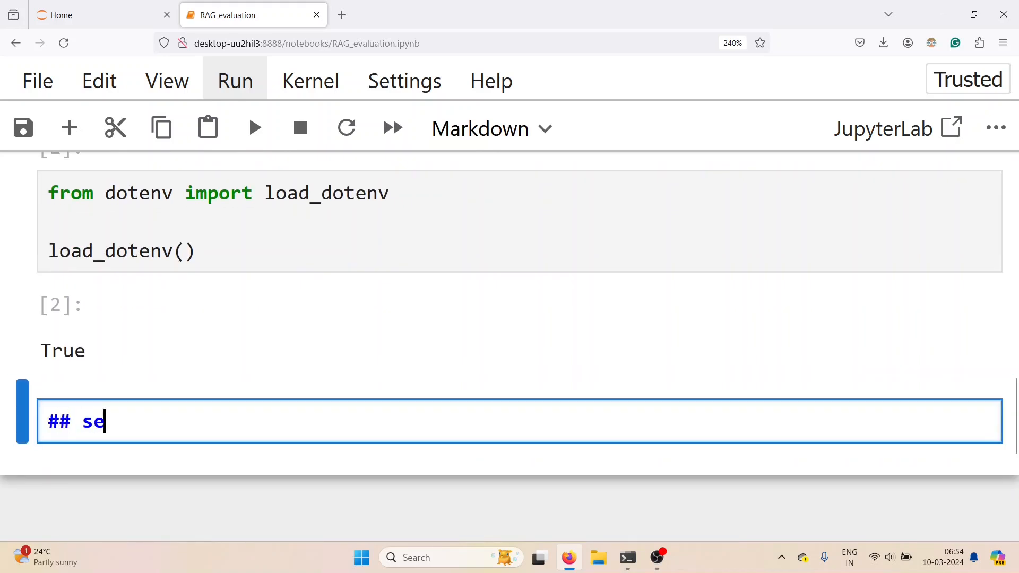
Add the 'setup RAG pipeline for evaluation' heading and import SimpleDirectoryReader from llama_index.core
type("tup RAG pipeline for evaluation")
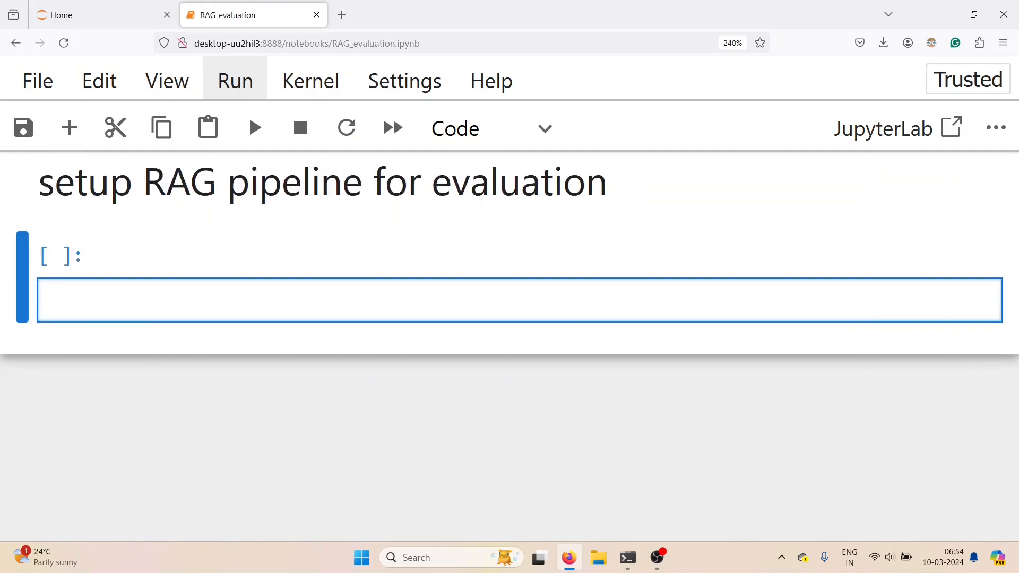
type("from l")
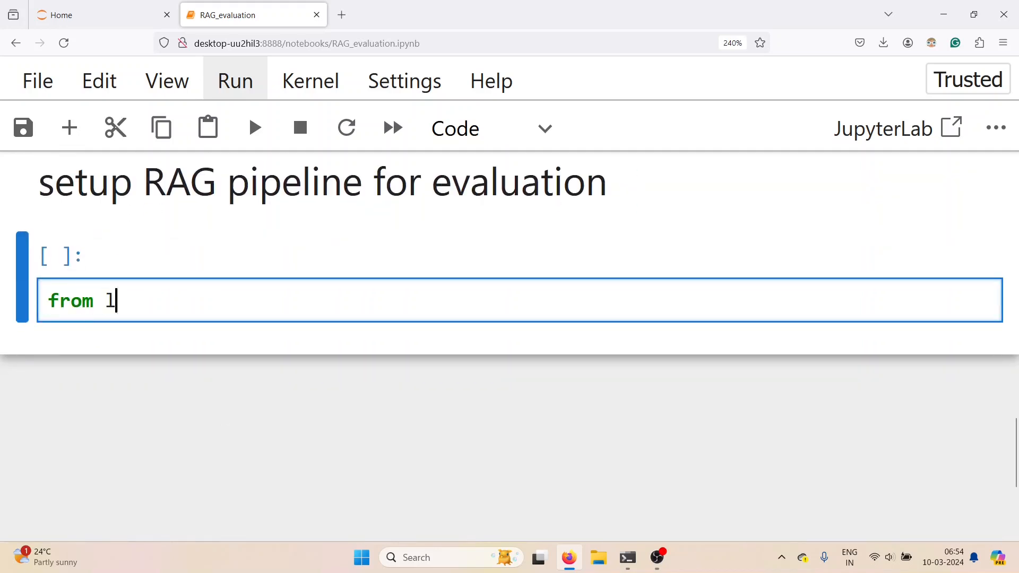
type("lama_index.c")
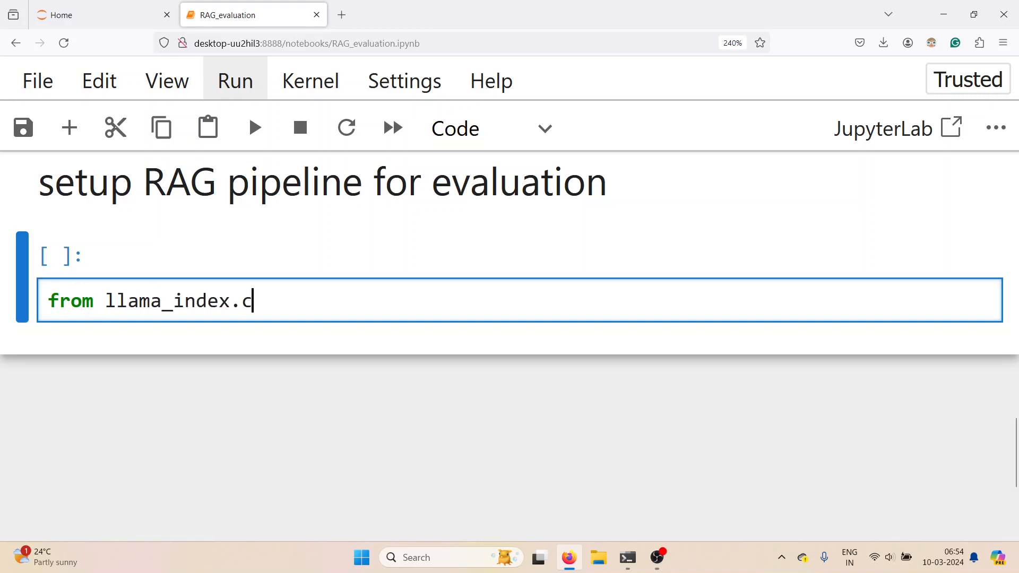
type("ore import Sim")
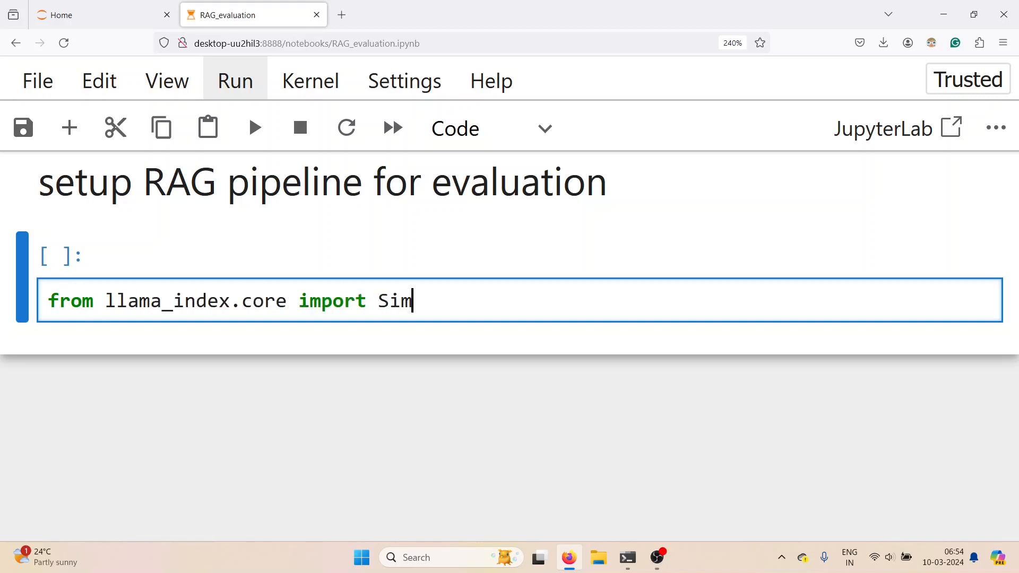
type("pleDirectoryReade")
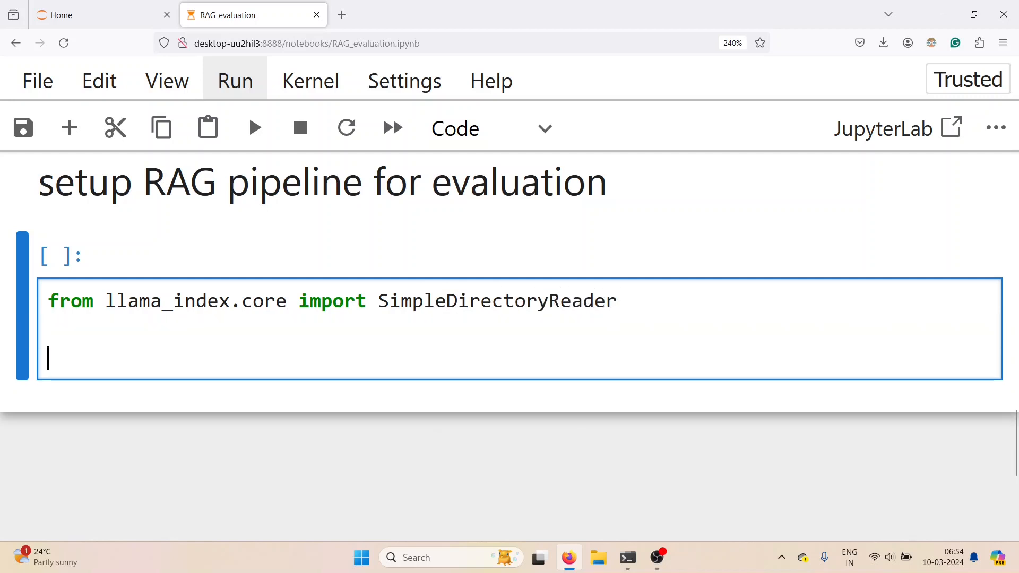
Load documents from './data' recursively and print their count (28)
type("reader = Simple")
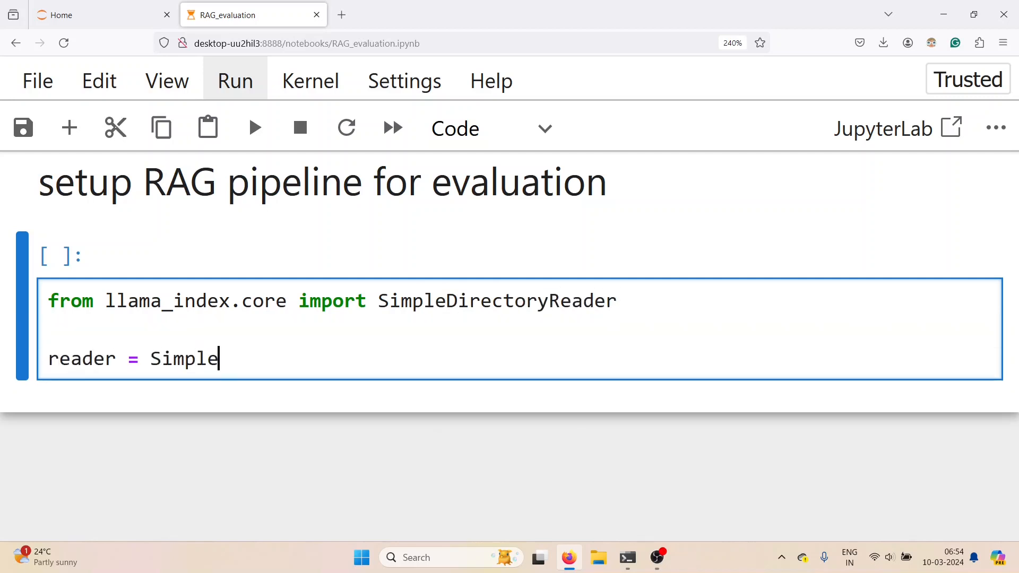
type("DirectoryReader(in")
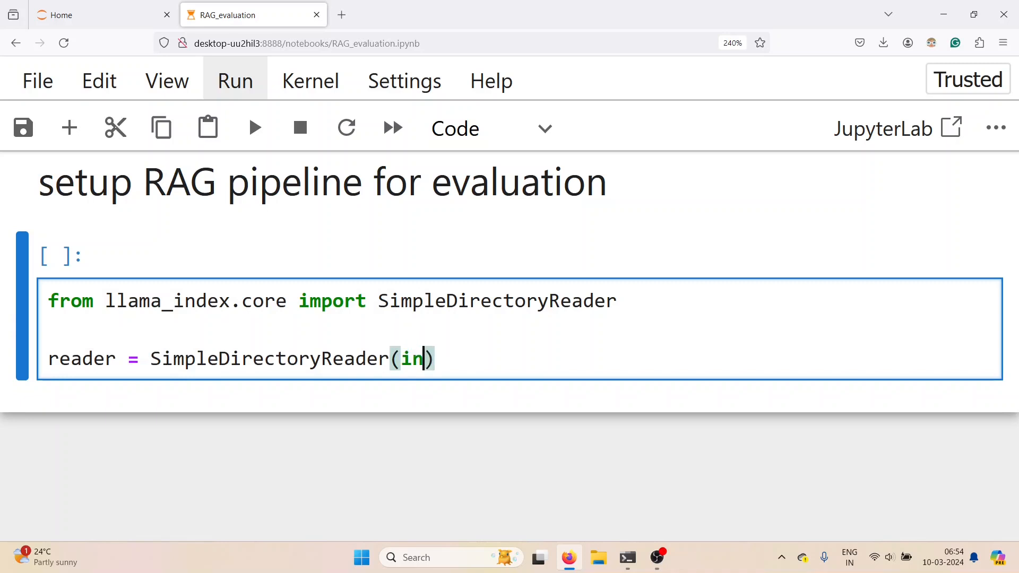
type("put_dir=")
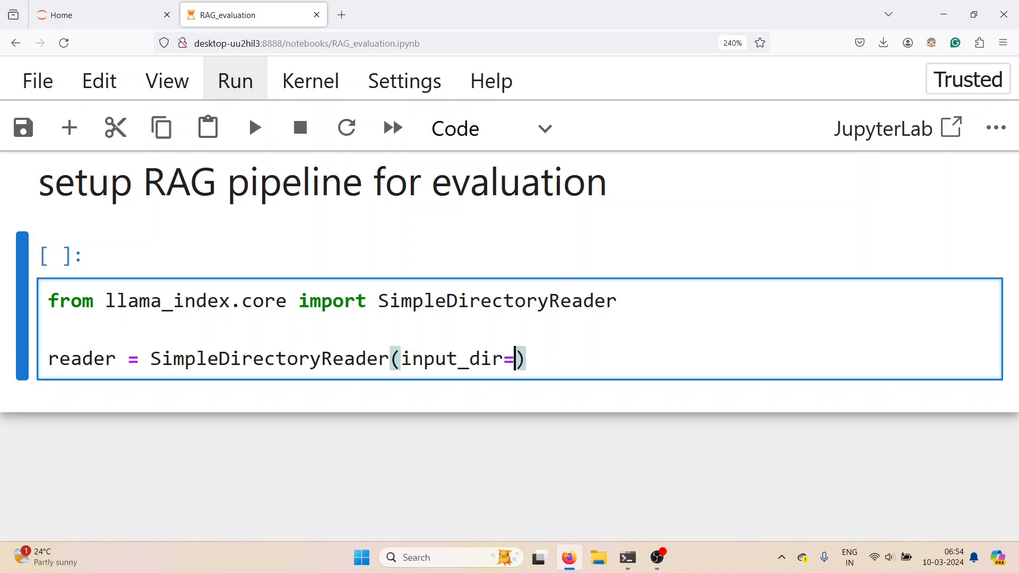
type("'./data', recursive=True")
type("documents = rea")
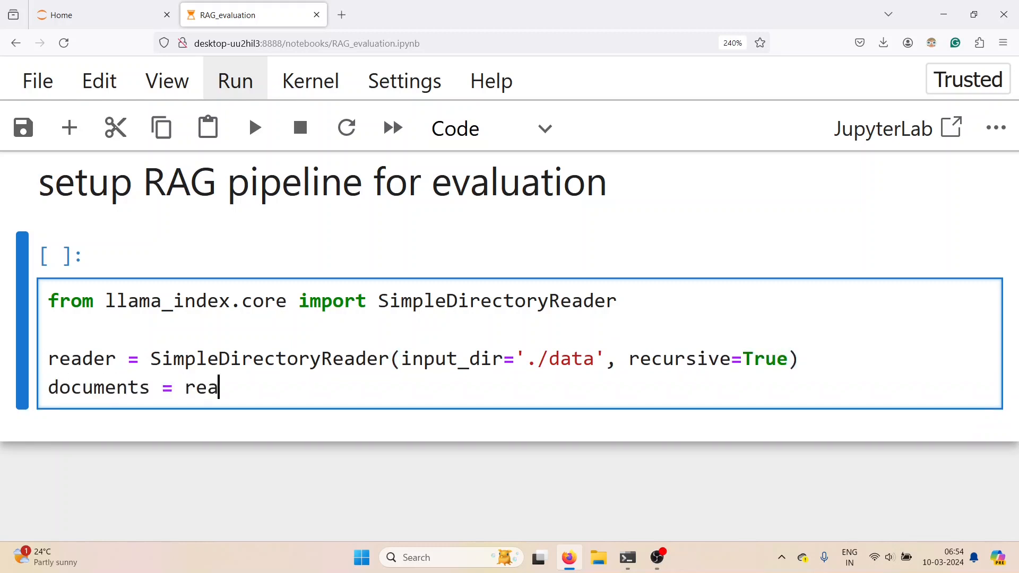
type("der.load_data(")
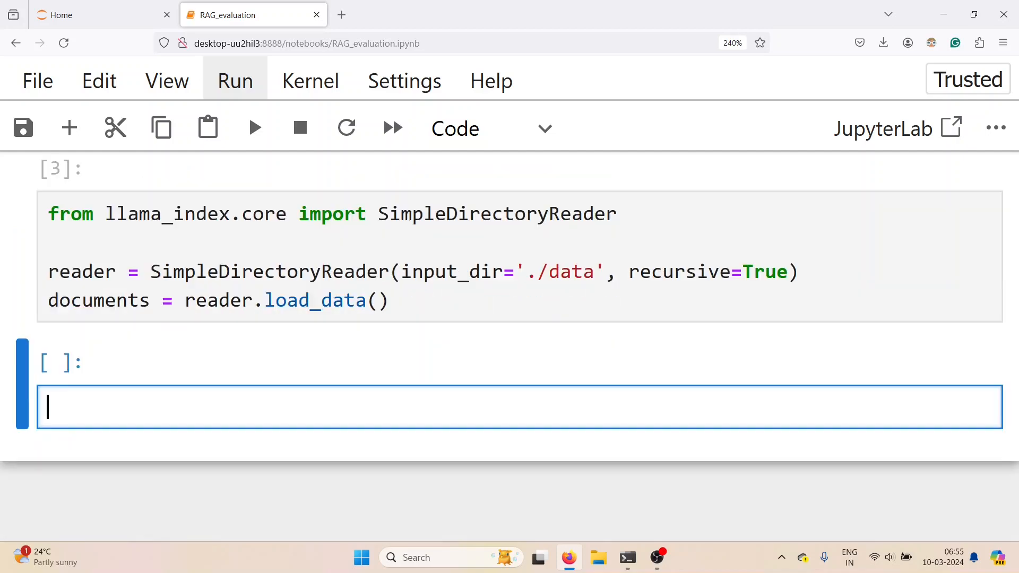
type("documents")
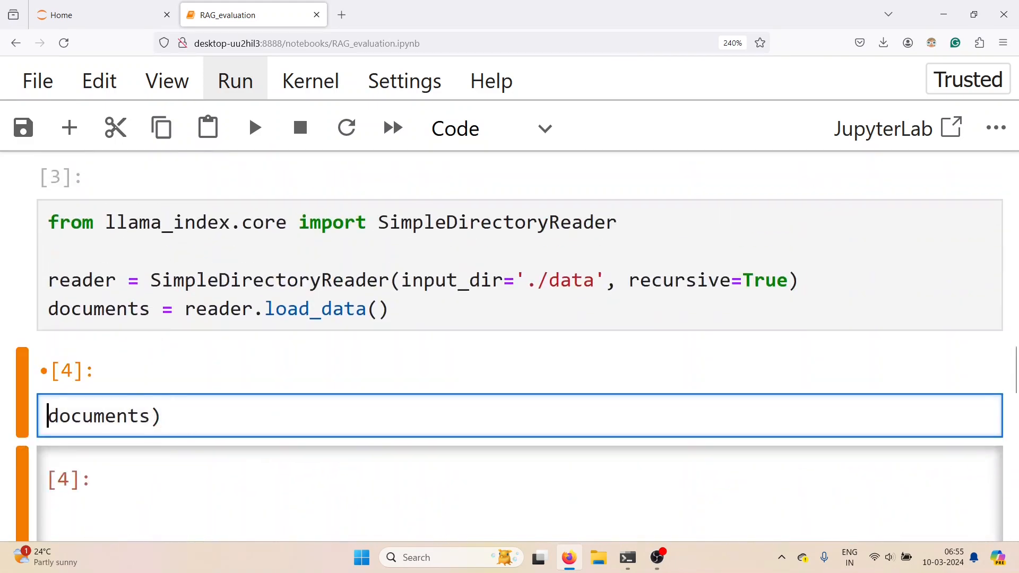
type("(len(")
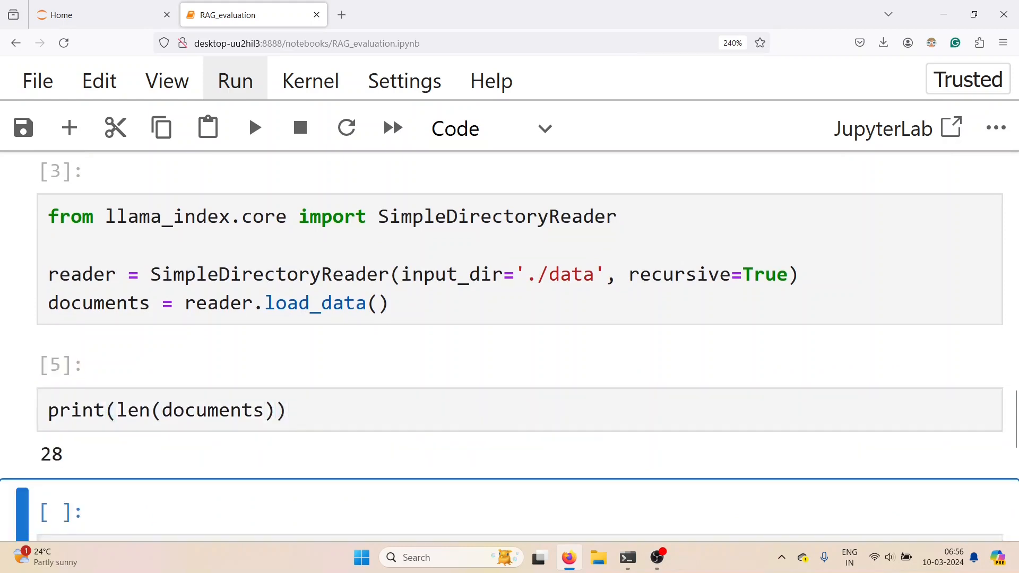
scroll("down", 3)
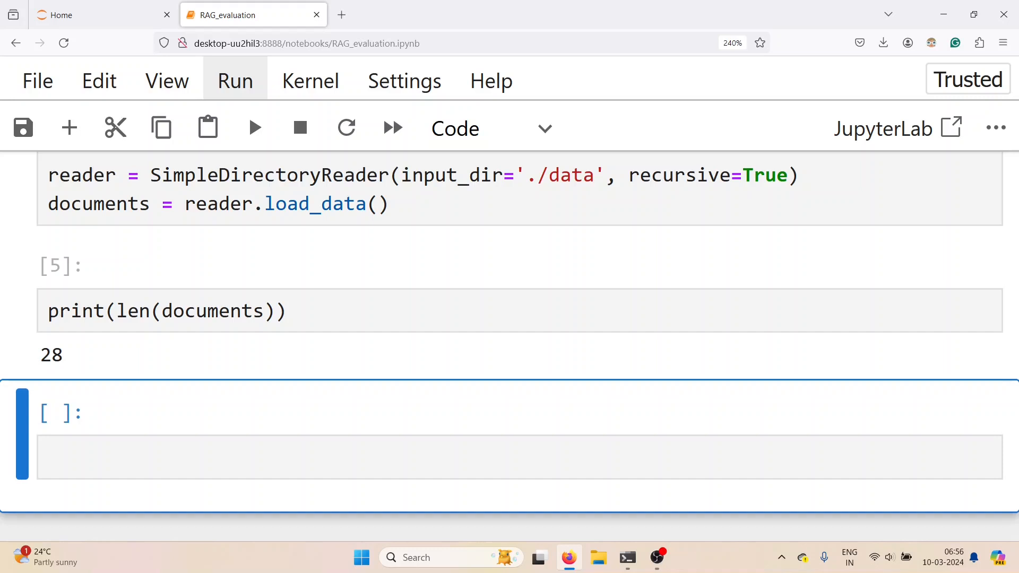
Import resolve_embed_model from llama_index.core.embeddings in the new cell
left_click(286, 448)
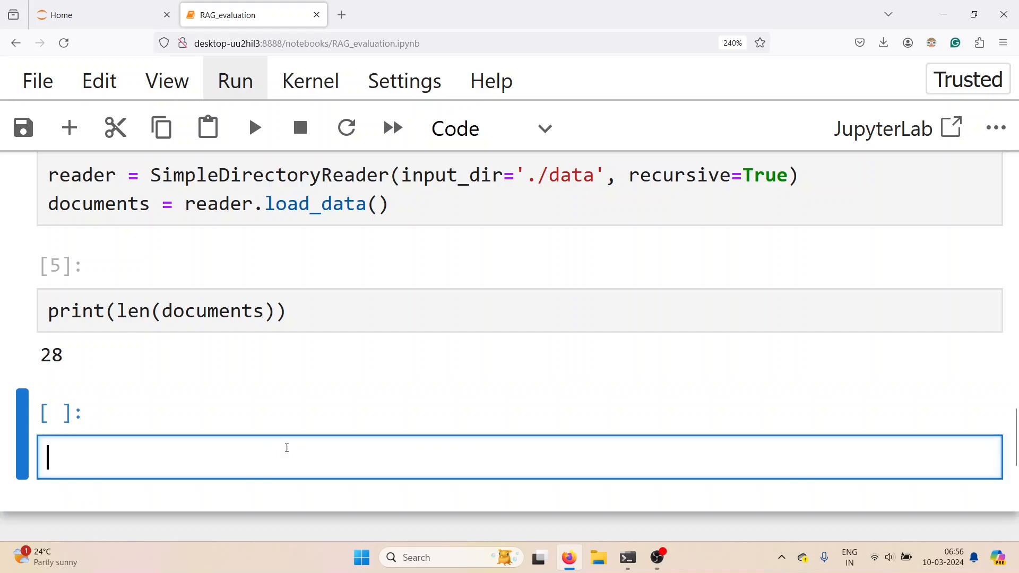
type("from llama_index.")
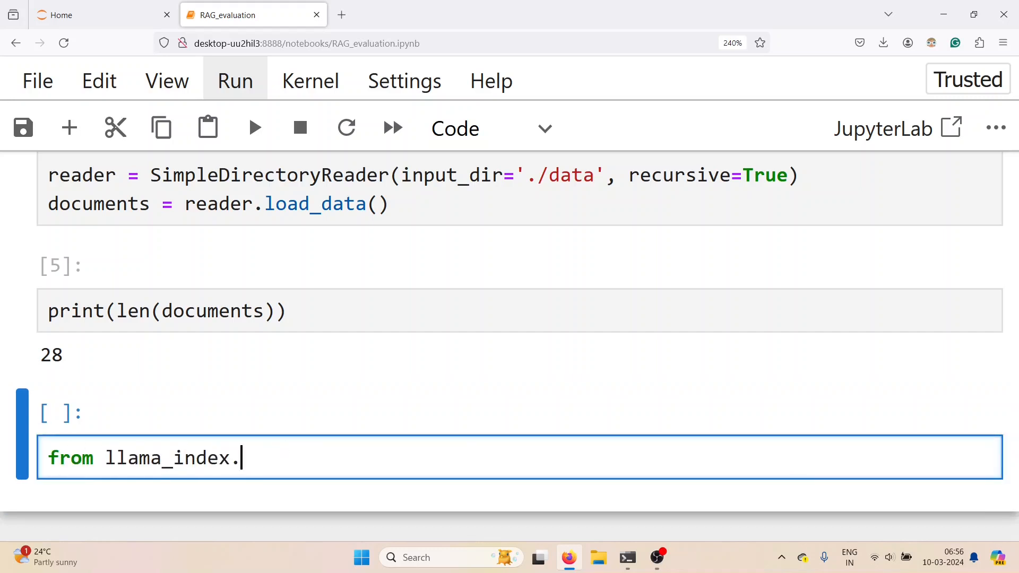
type("core.embedd")
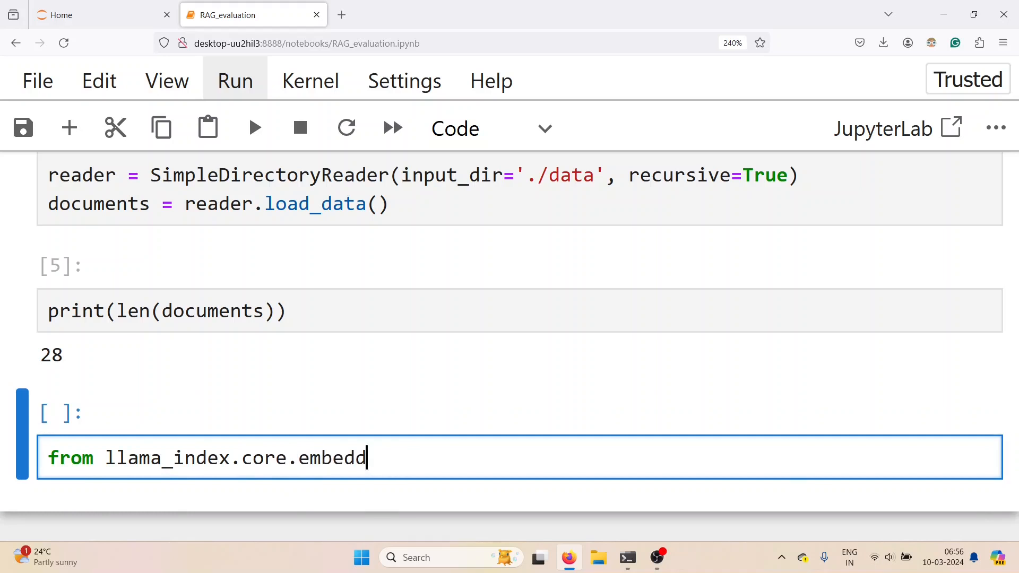
type("ings import")
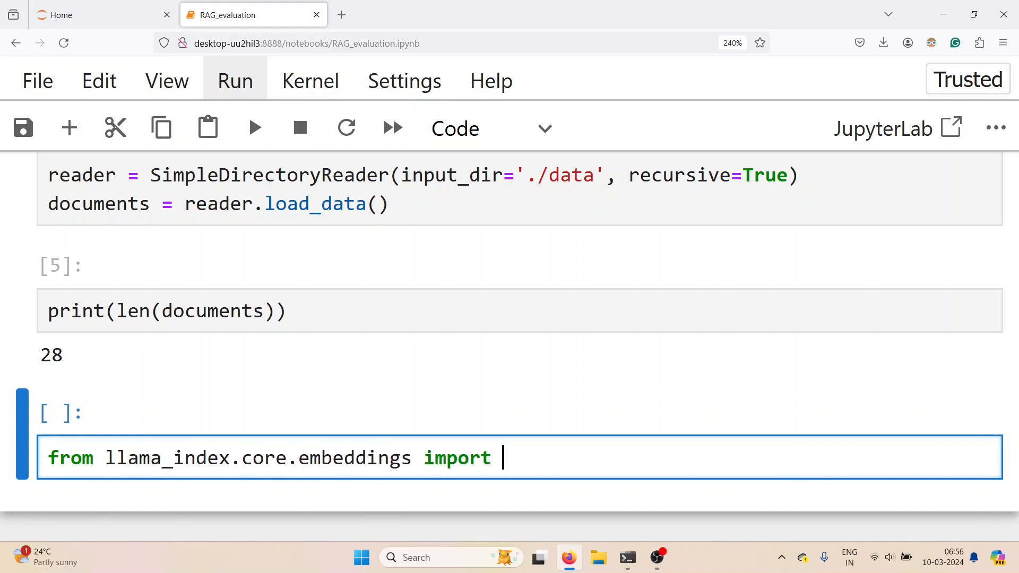
type("resolve_embed_model")
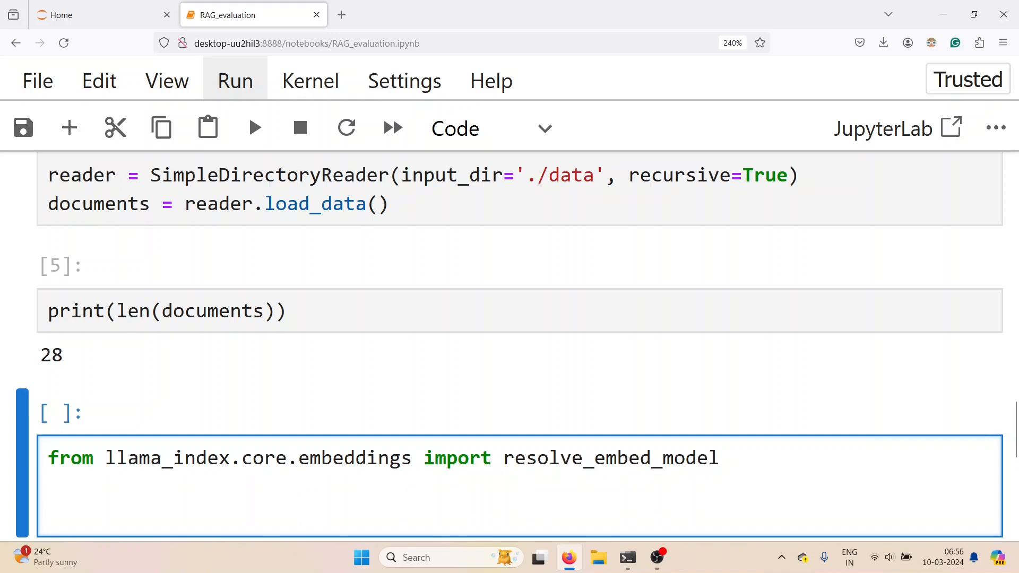
Set embed_model to "local:BAAI/bge-small-en-v1.5" and add a resolve_embed_model() call
type("embed_model =")
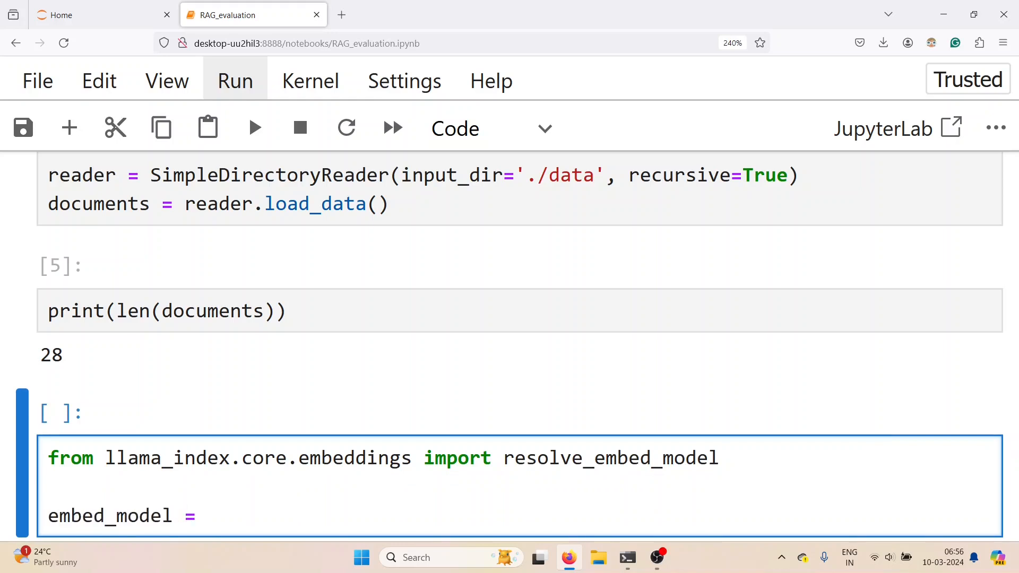
type("resolve_embed_model()")
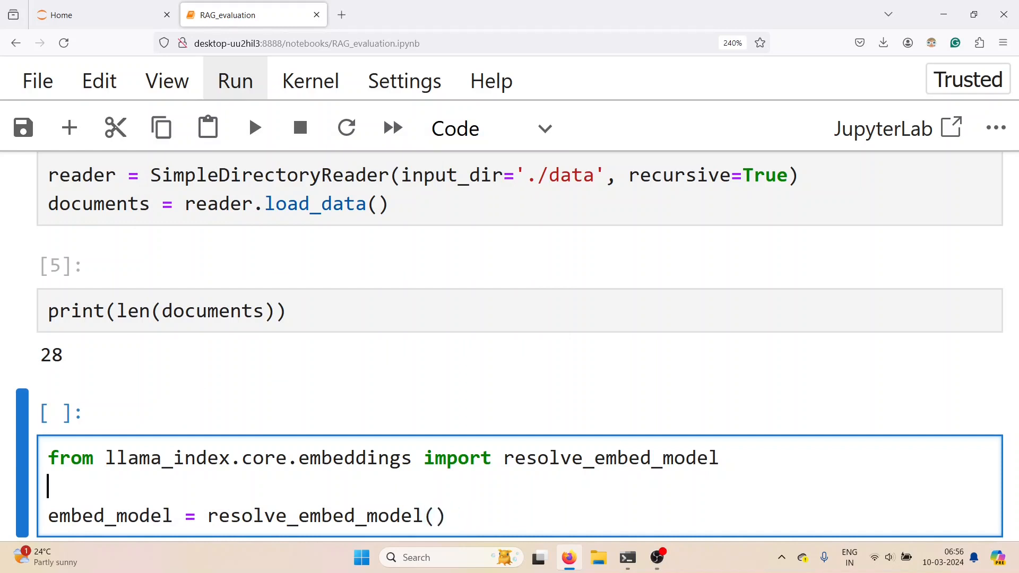
type("emved_model =")
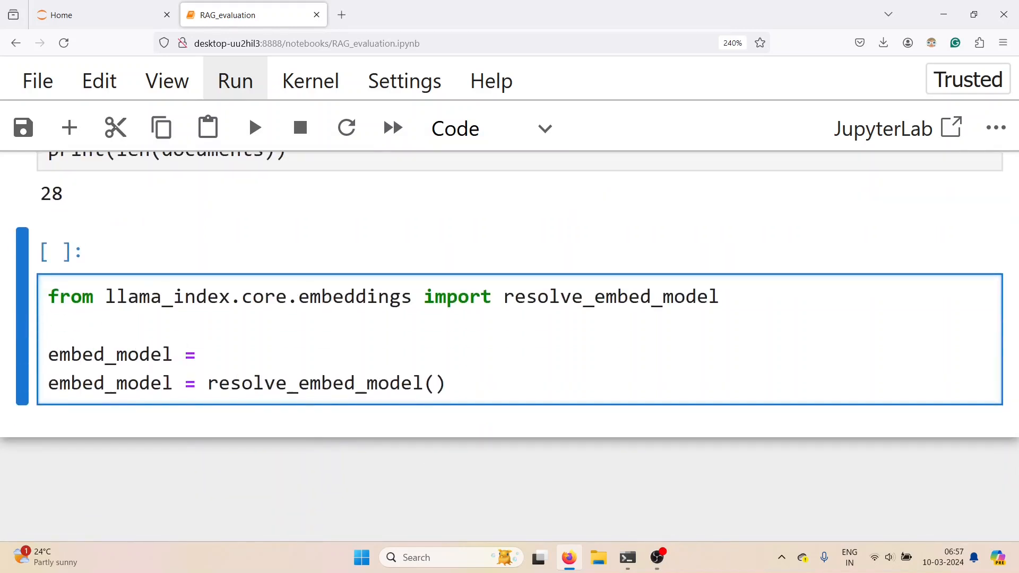
type("\"local\"")
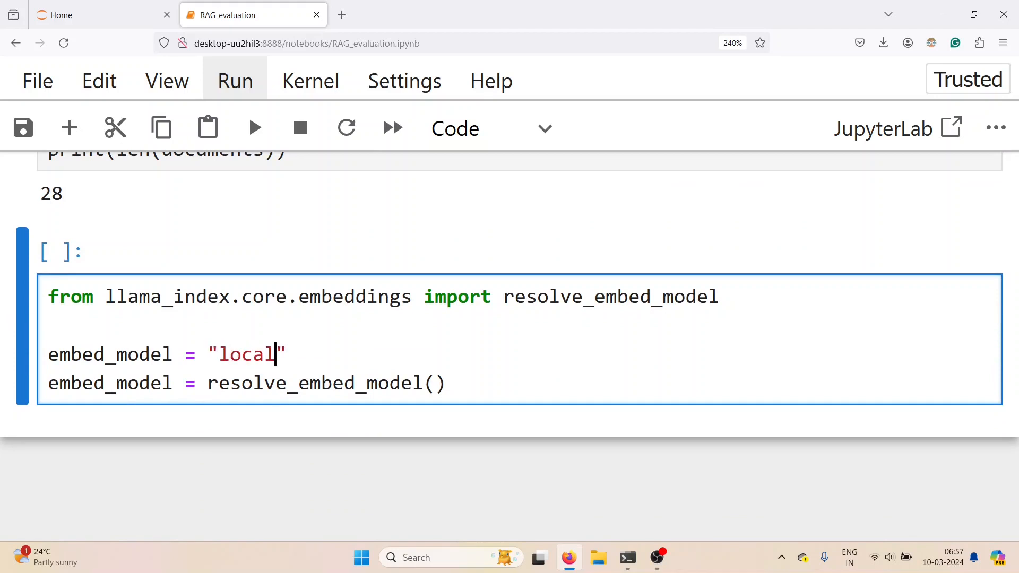
type(":BAAI")
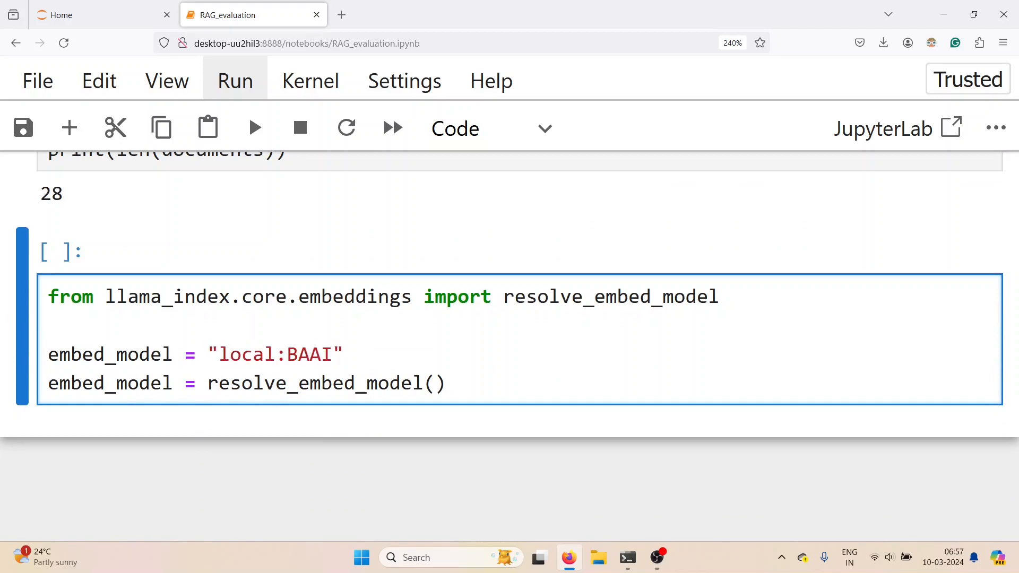
type("/bge-s")
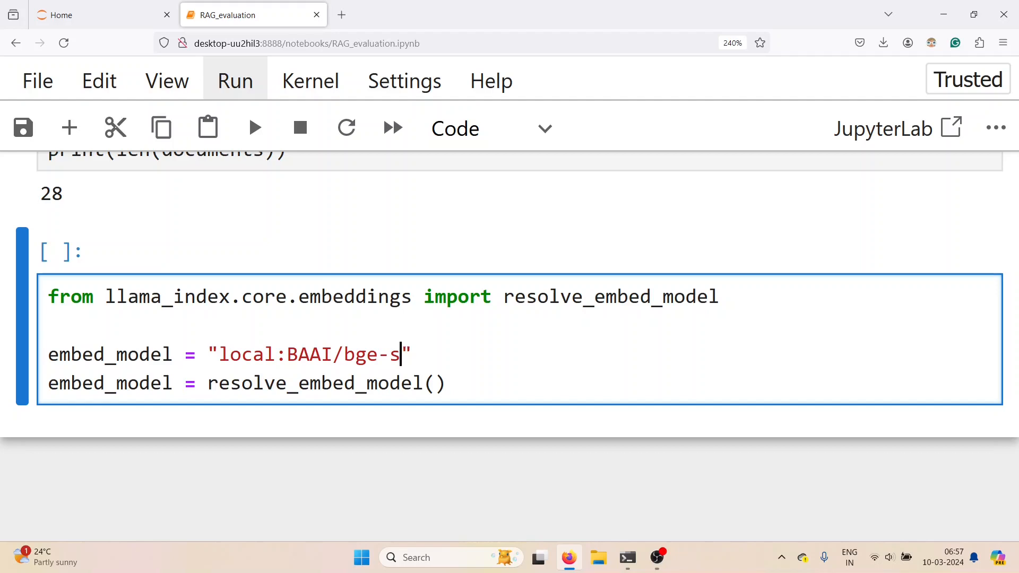
type("mall-en-v1.")
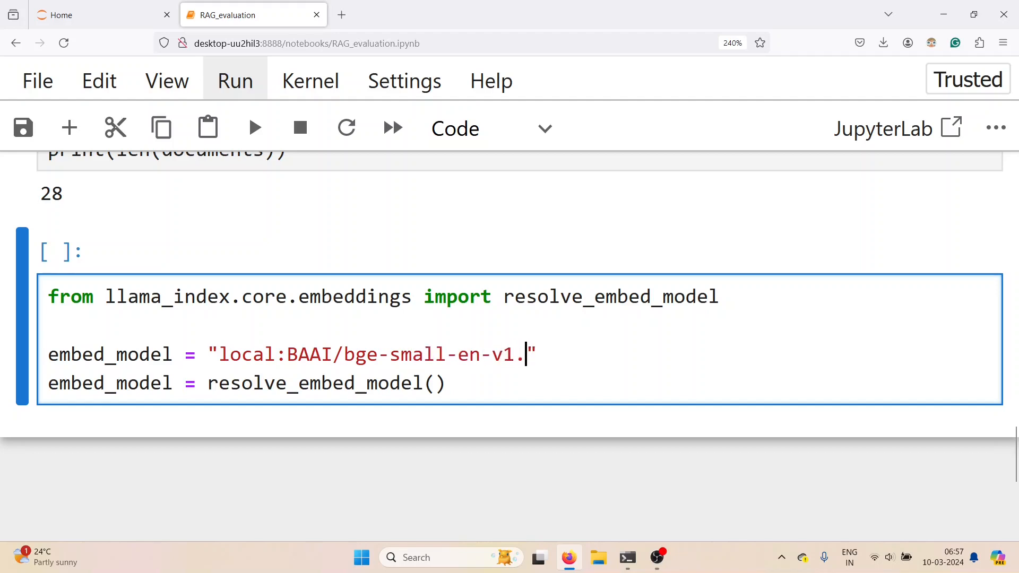
type("5")
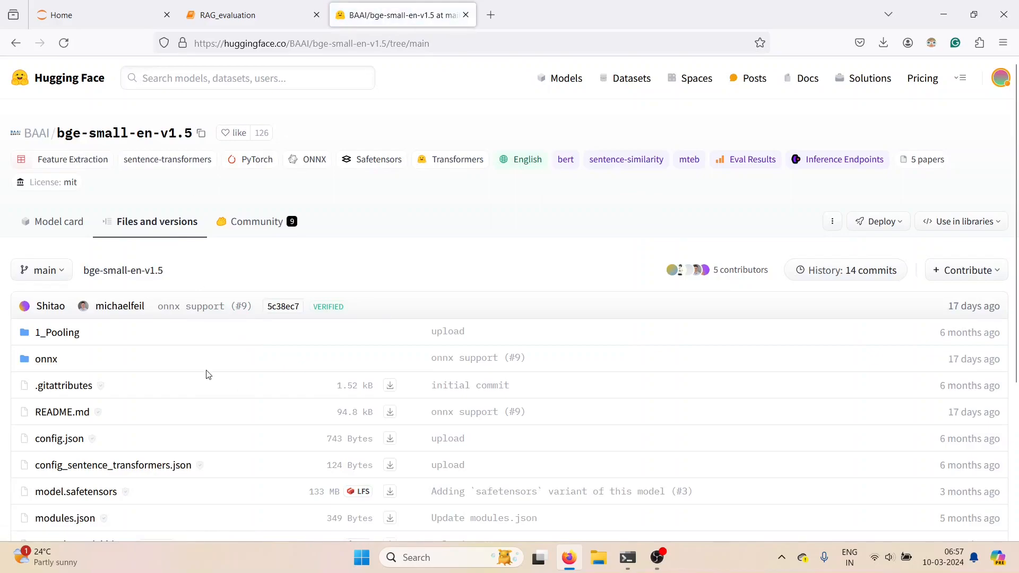
Read the BAAI/bge-small-en-v1.5 model card description on Hugging Face
left_click(59, 221)
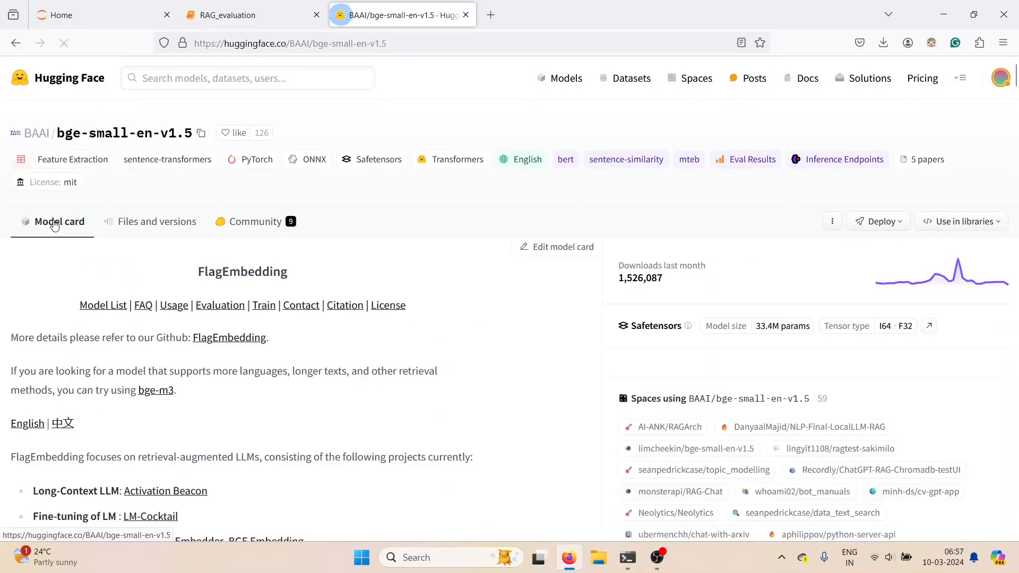
scroll("down", 3)
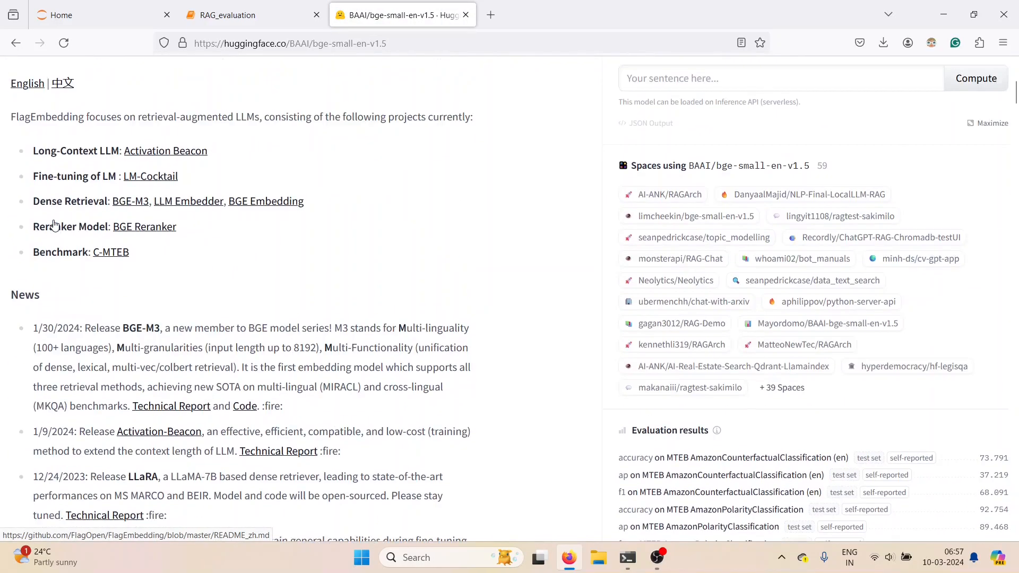
left_click(231, 15)
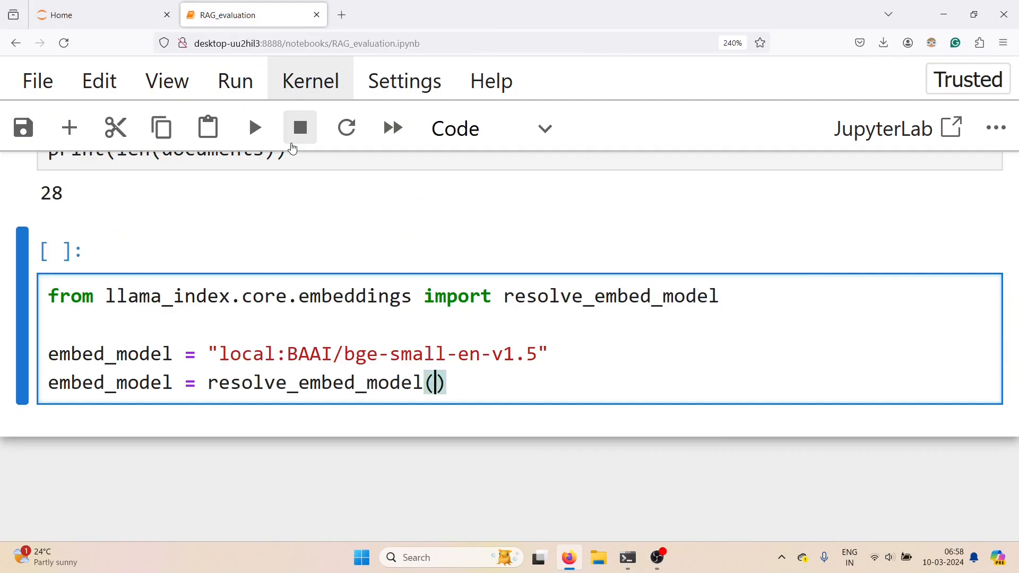
Pass embed_model into resolve_embed_model() and run the cell
type("embed_model")
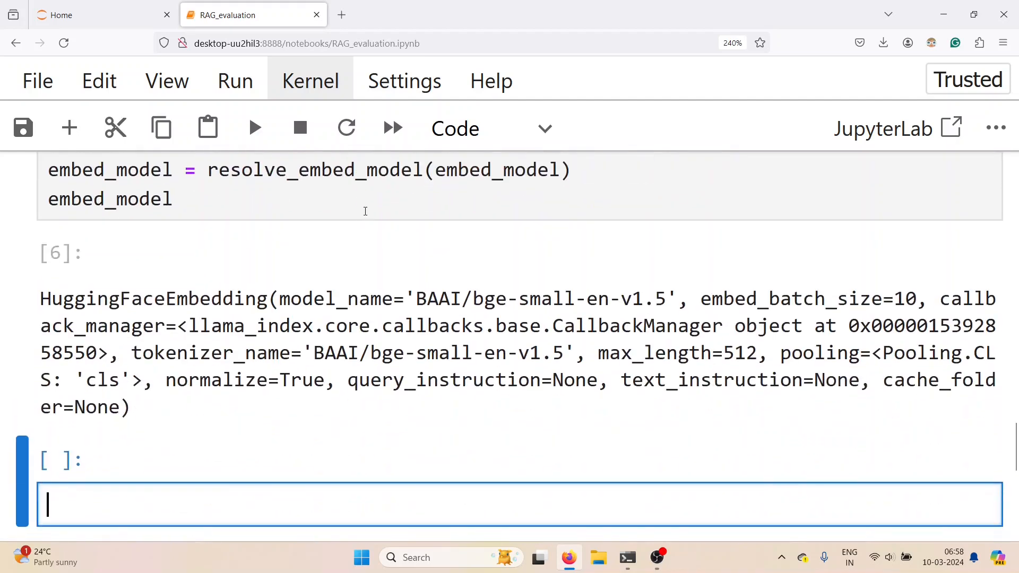
Import SimpleNodeParser and VectorStoreIndex, and create a parser with chunk_size 512, overlap 20
type("from llama_index.core.nod")
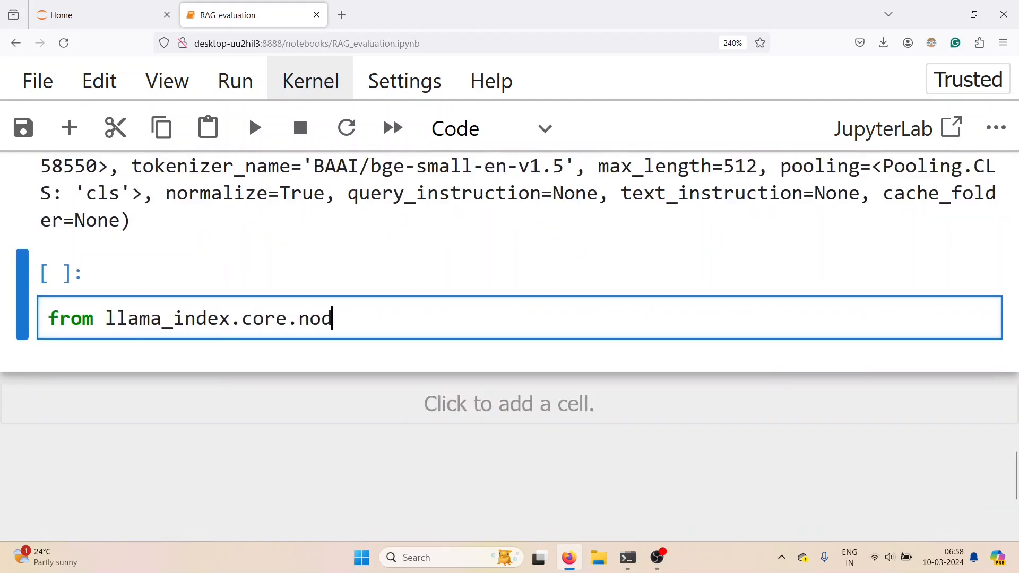
type("e_parser import Sim")
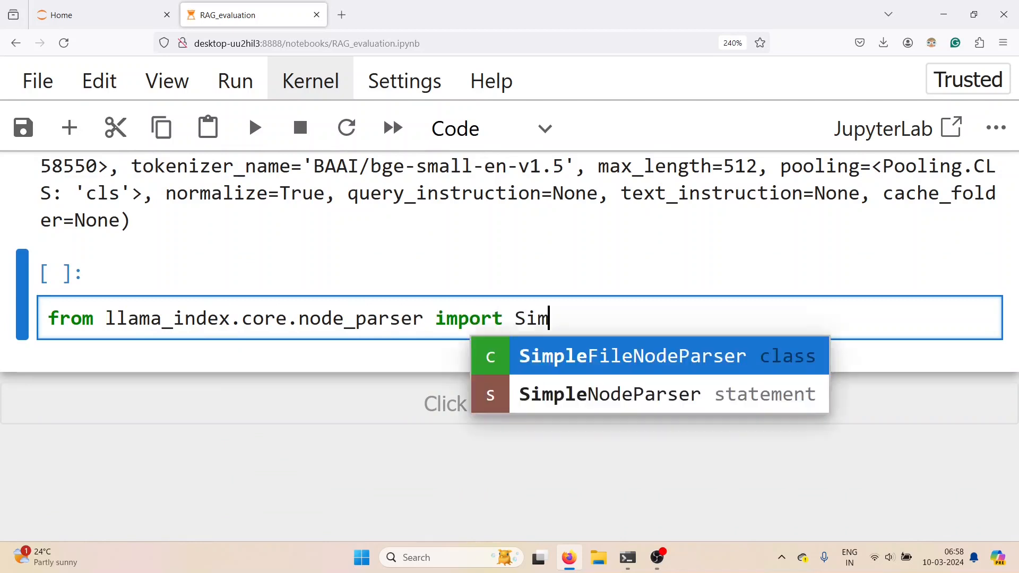
left_click(610, 395)
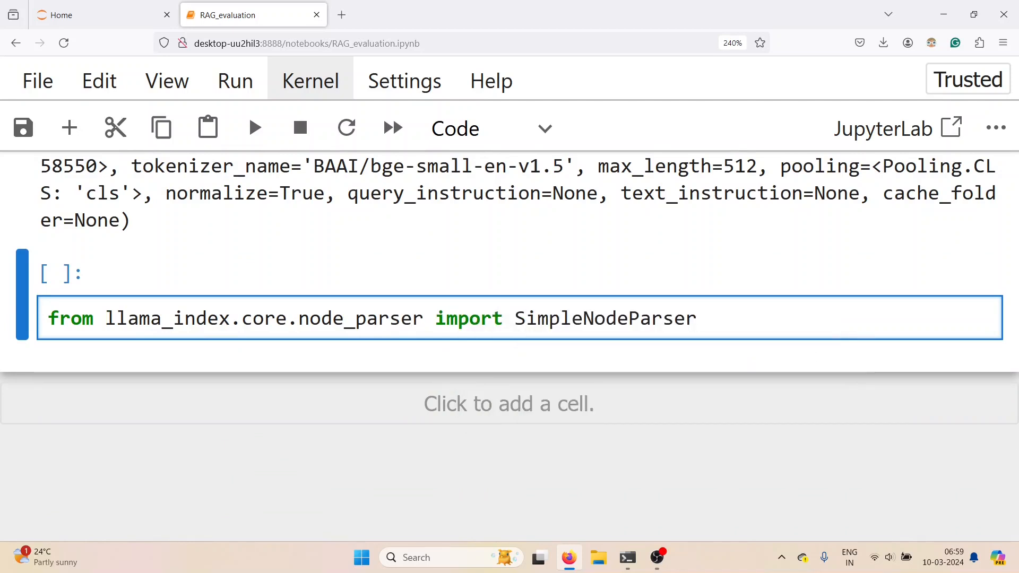
type("from llama")
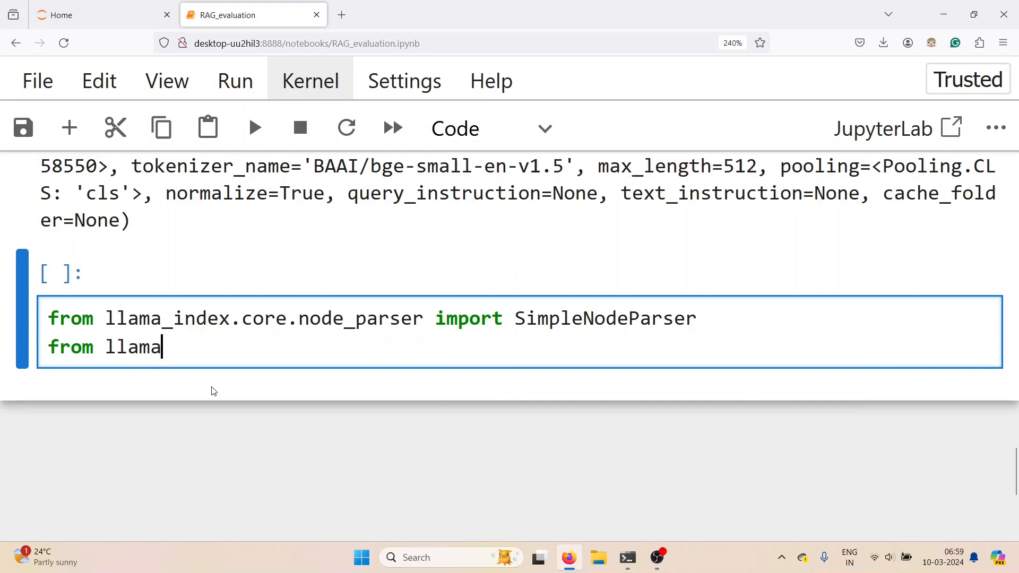
type("_index.core import V")
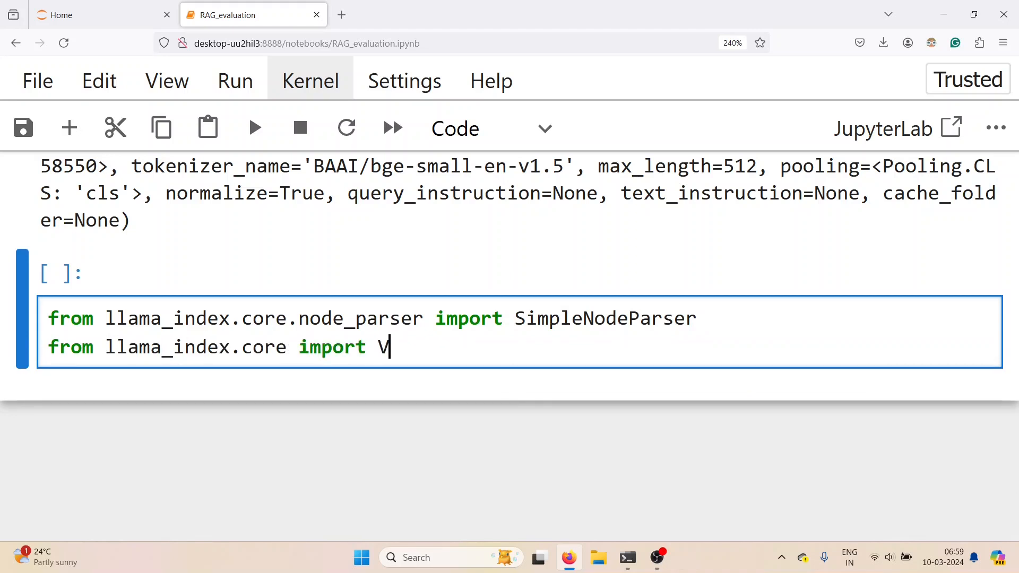
type("ectorStoreIndex")
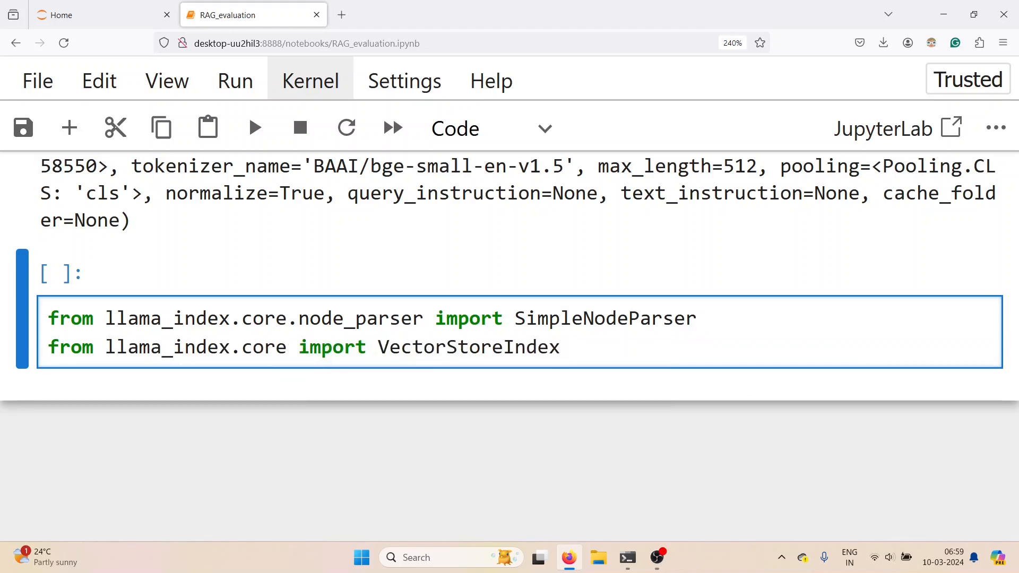
type("node_parser =")
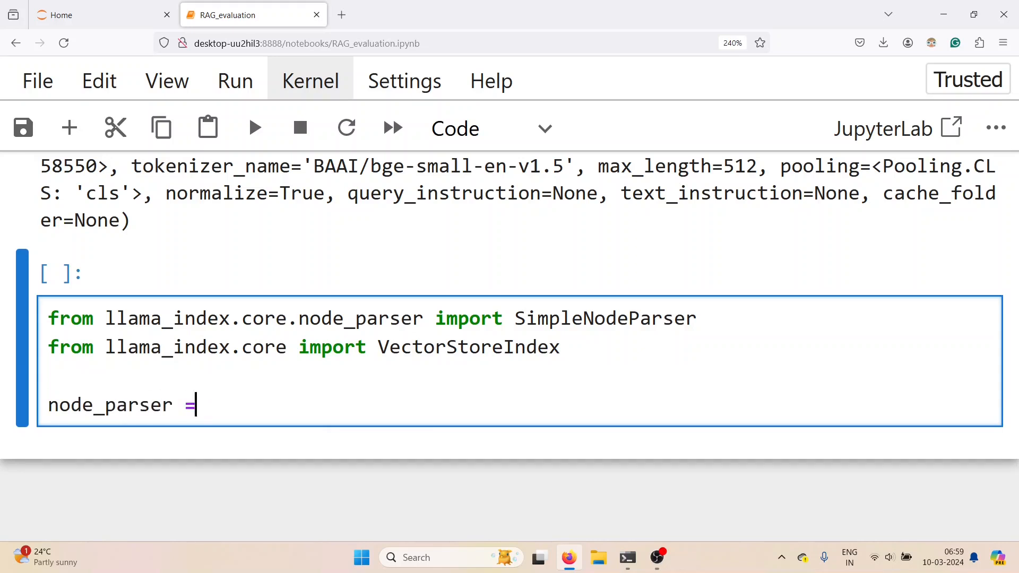
type("SimpleNodeParser.")
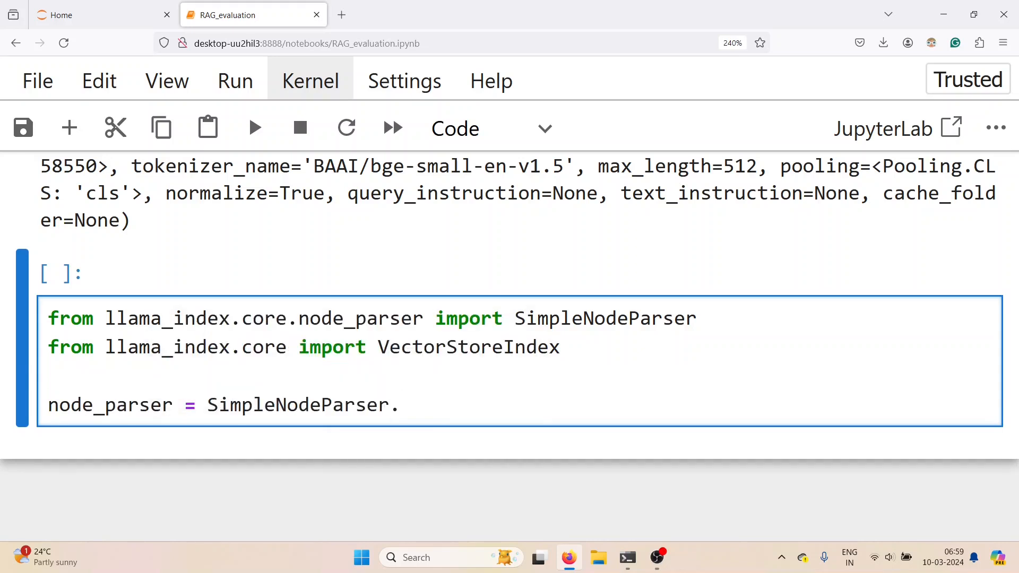
type("from")
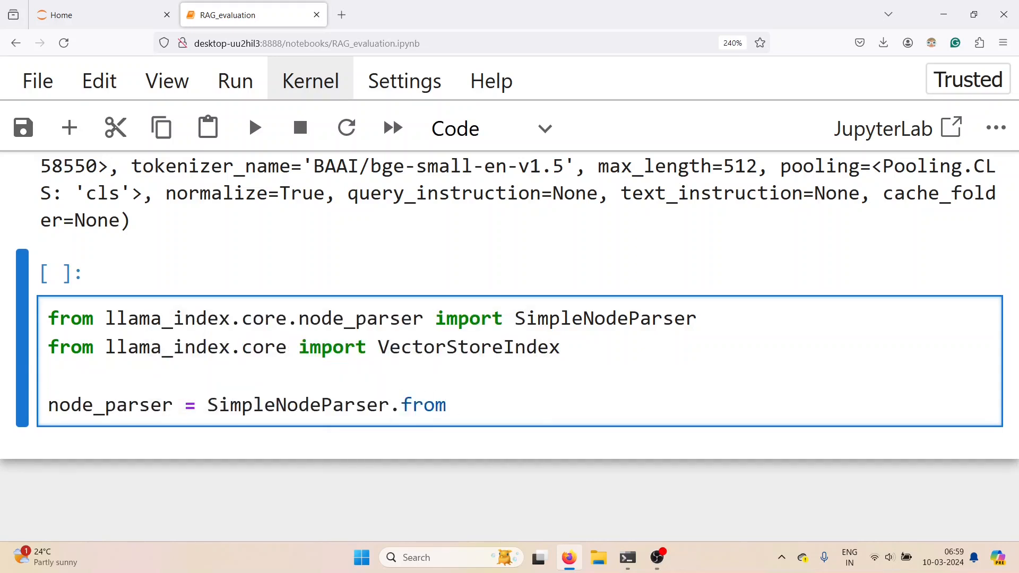
type("_defaults")
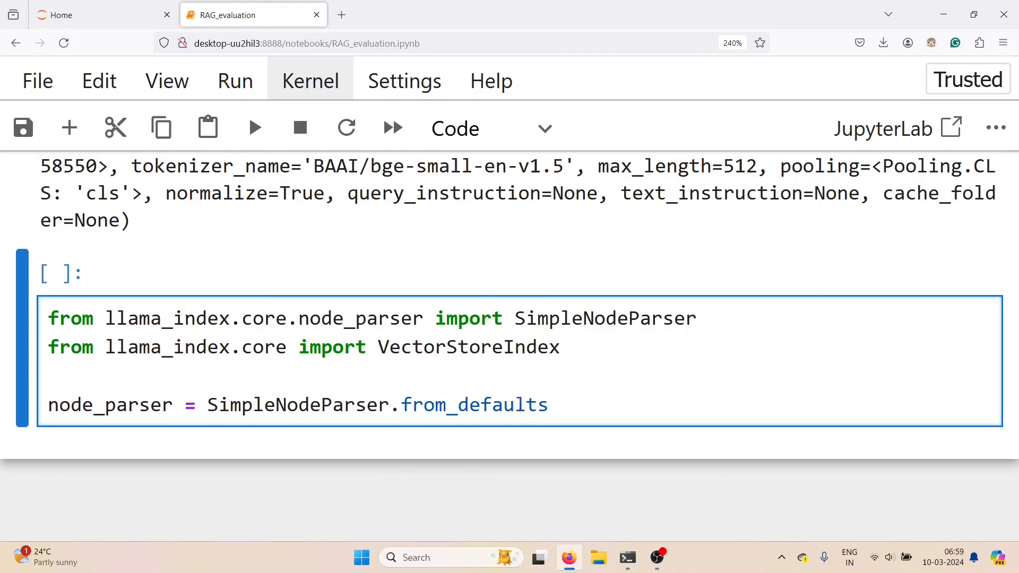
type("(chunk_")
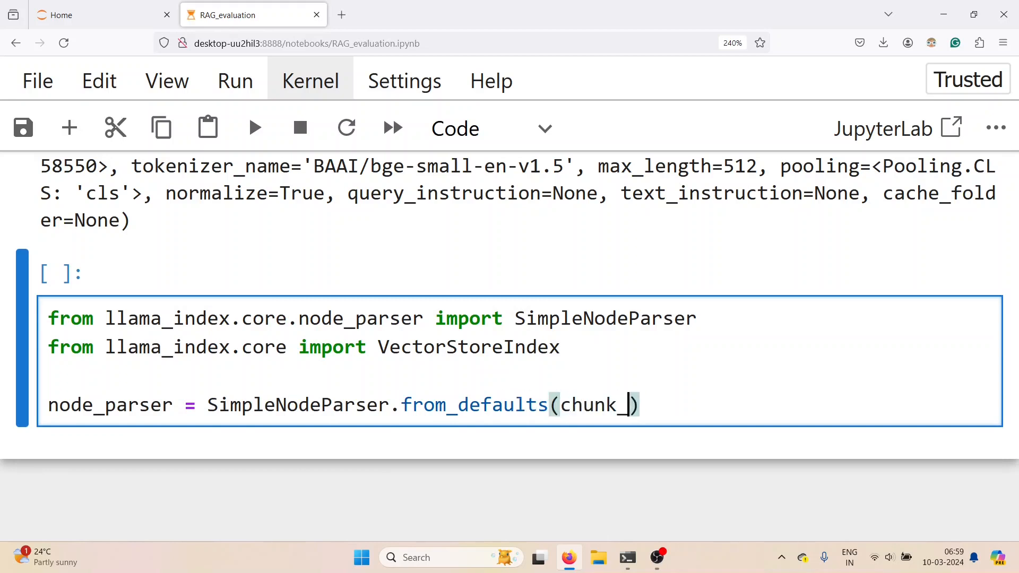
type("size=512,")
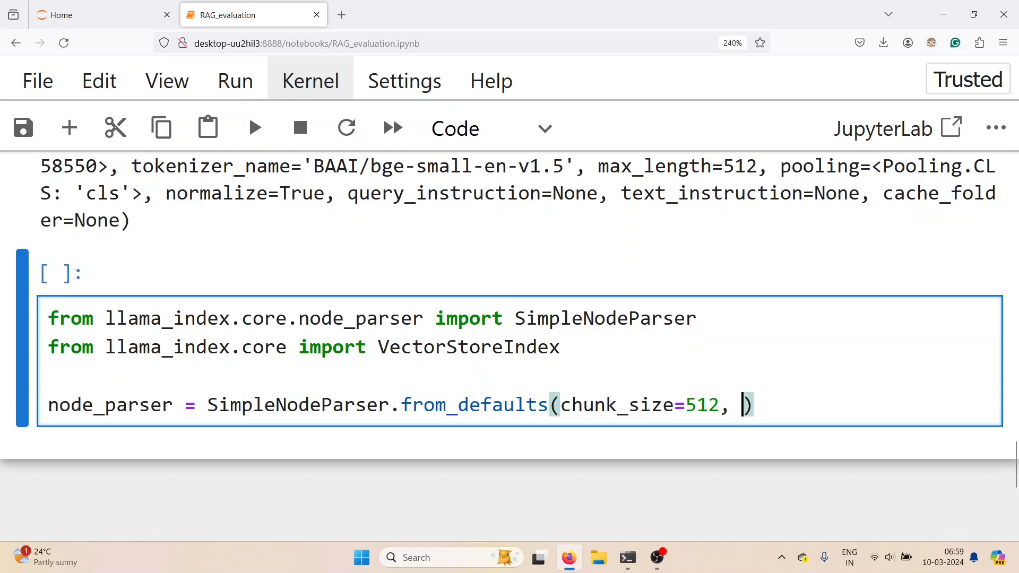
type("chunk_overlap=")
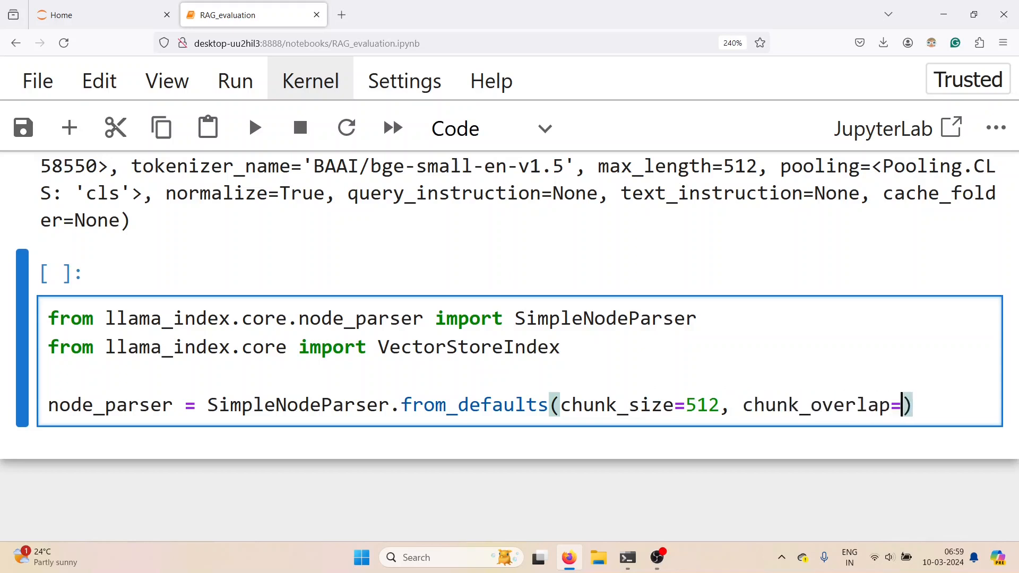
type("20")
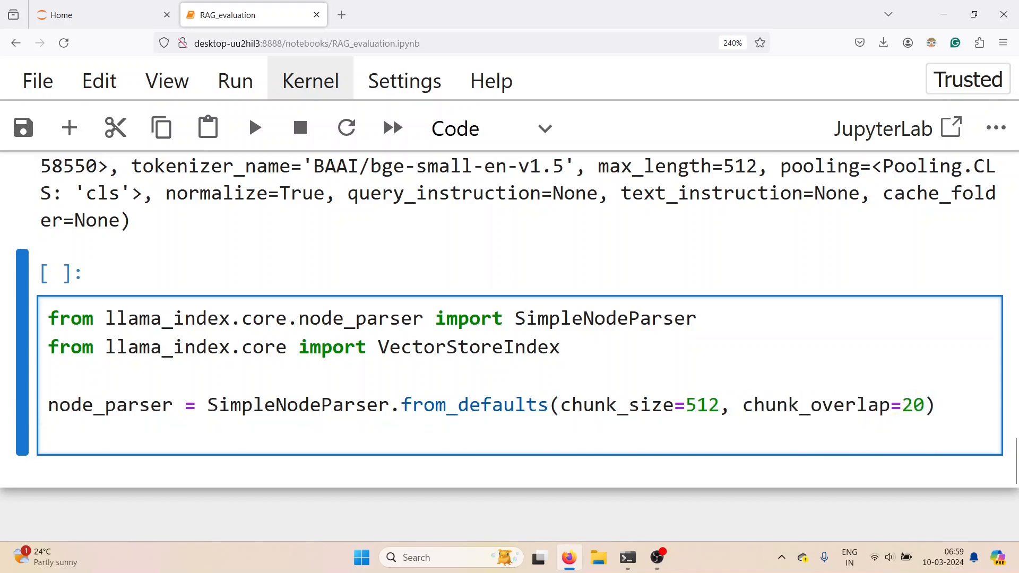
Split the documents into nodes and build vector_index from them with embed_model
type("nodes = node")
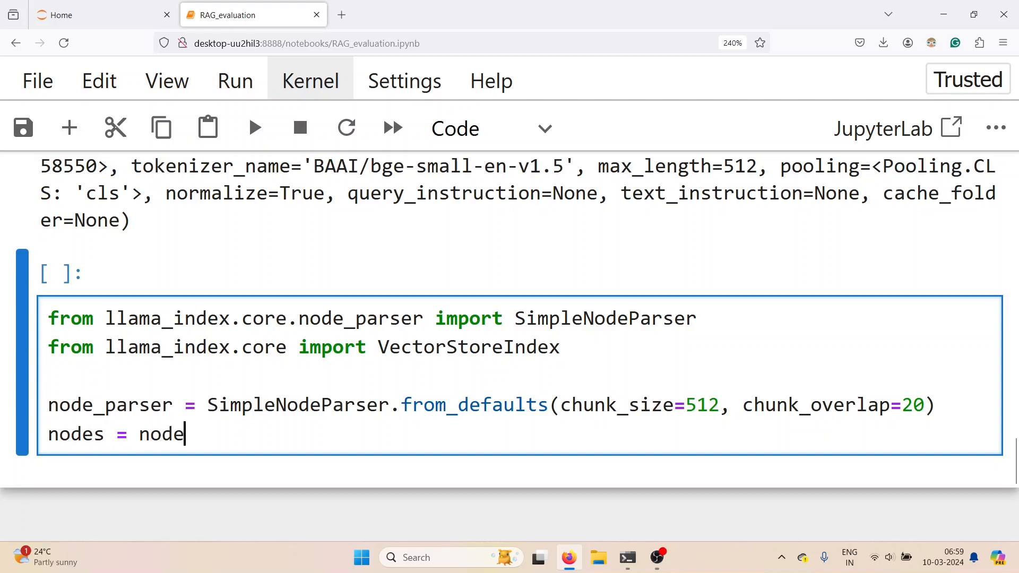
type("_parser.get_n")
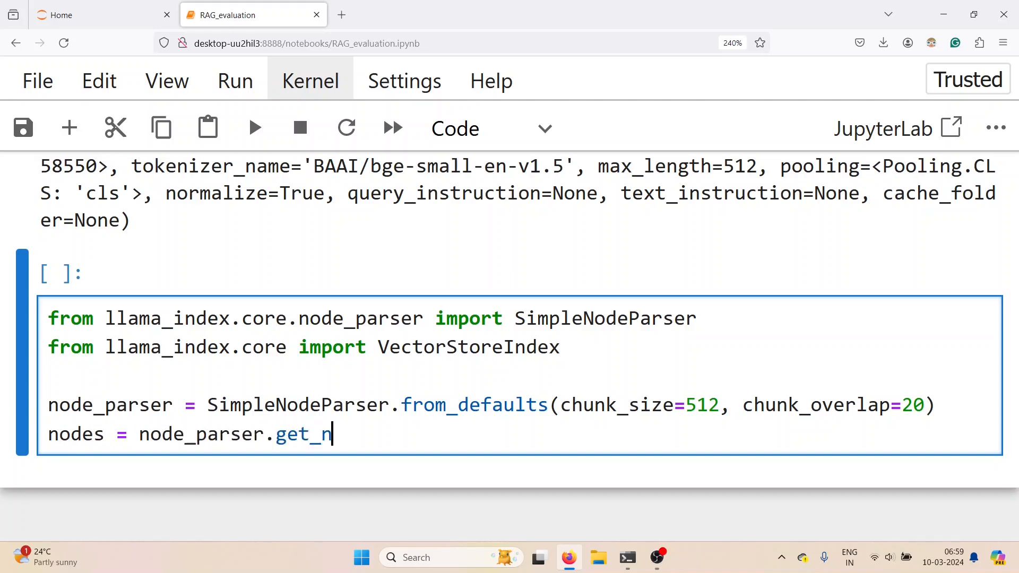
type("odes_from_dic")
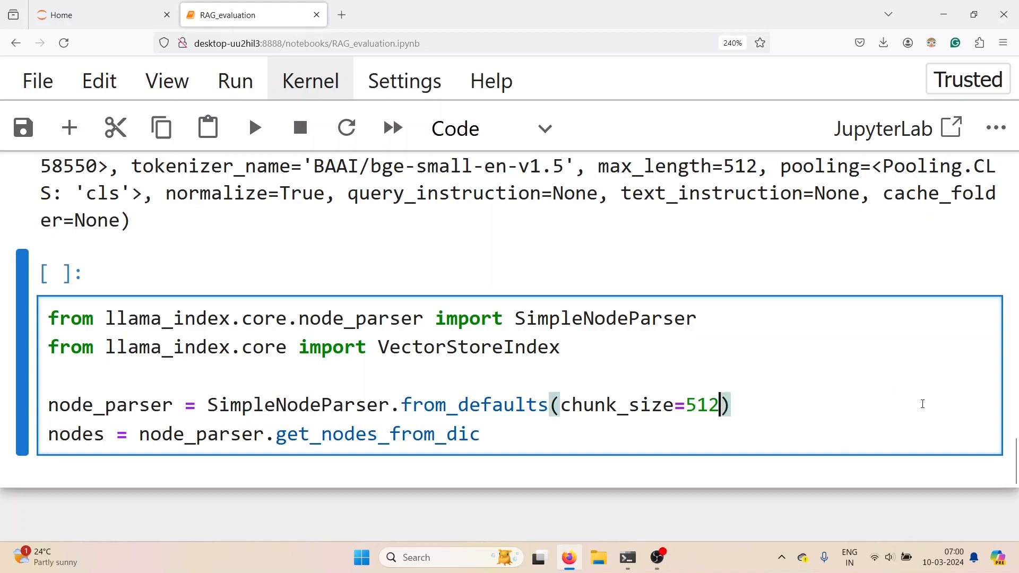
type("uments")
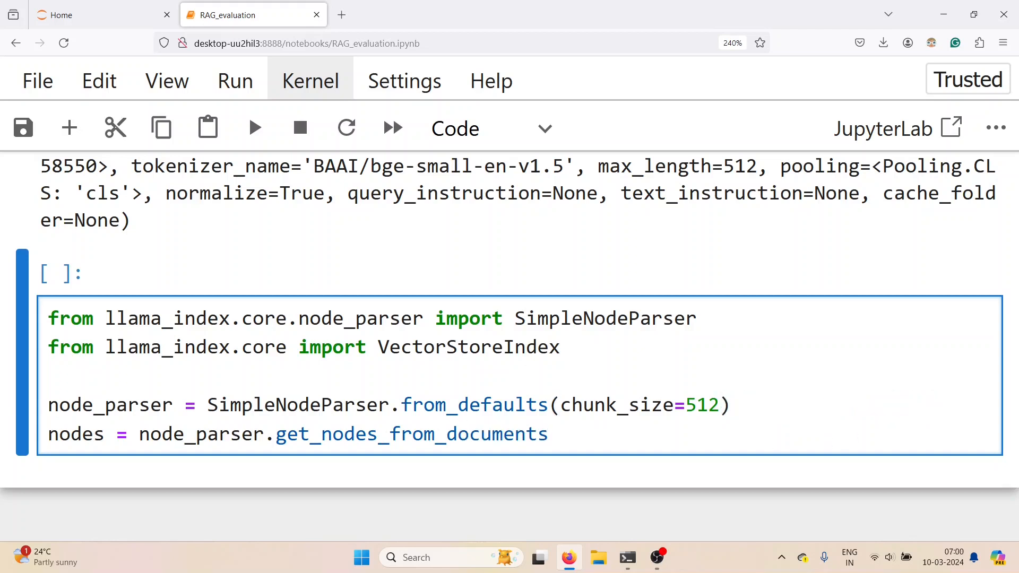
type("(doc)")
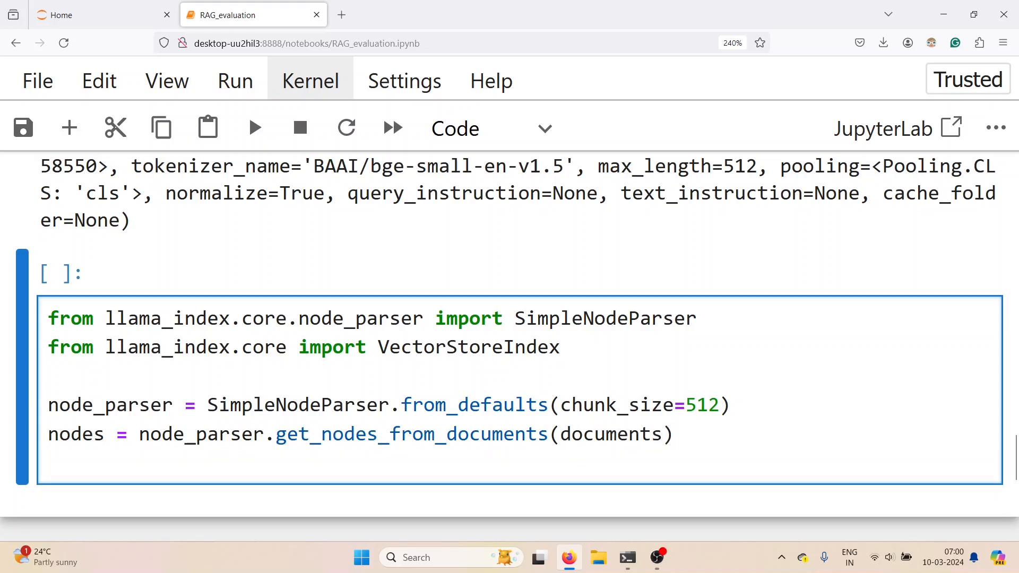
type("vector_index")
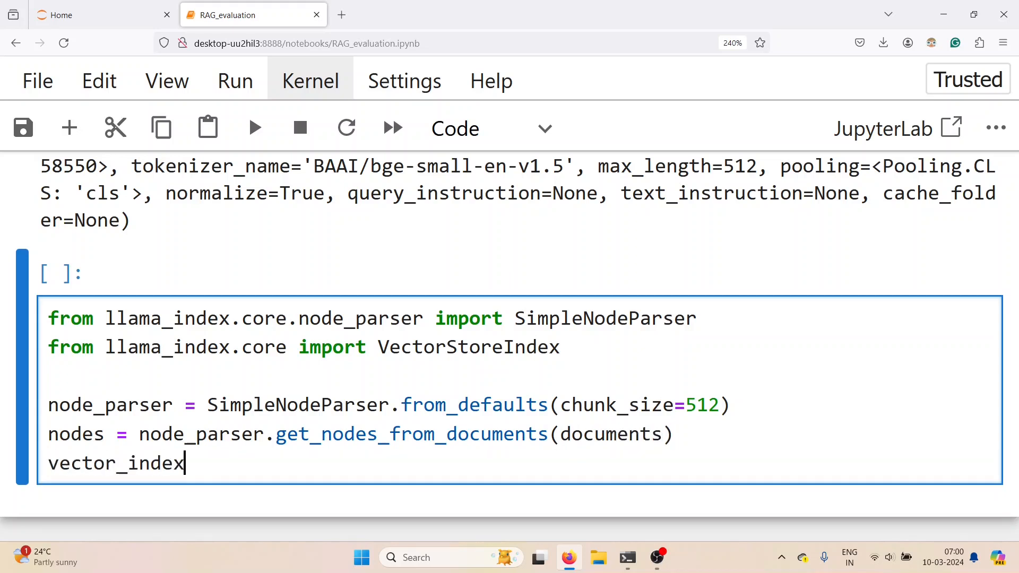
type("= VectorStoreIndex.")
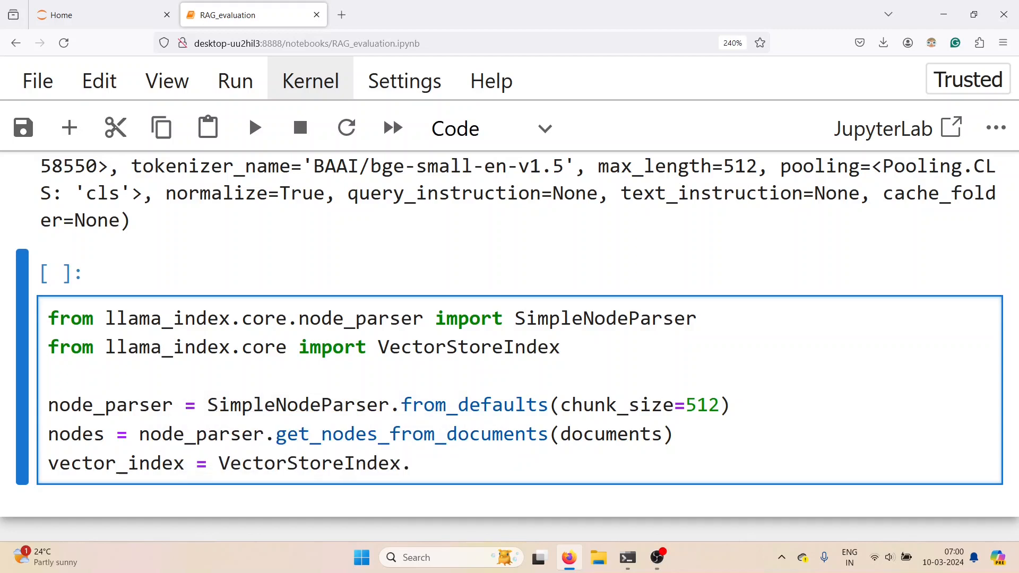
type("(nodes. embed_model=embed_model")
type("vector_index")
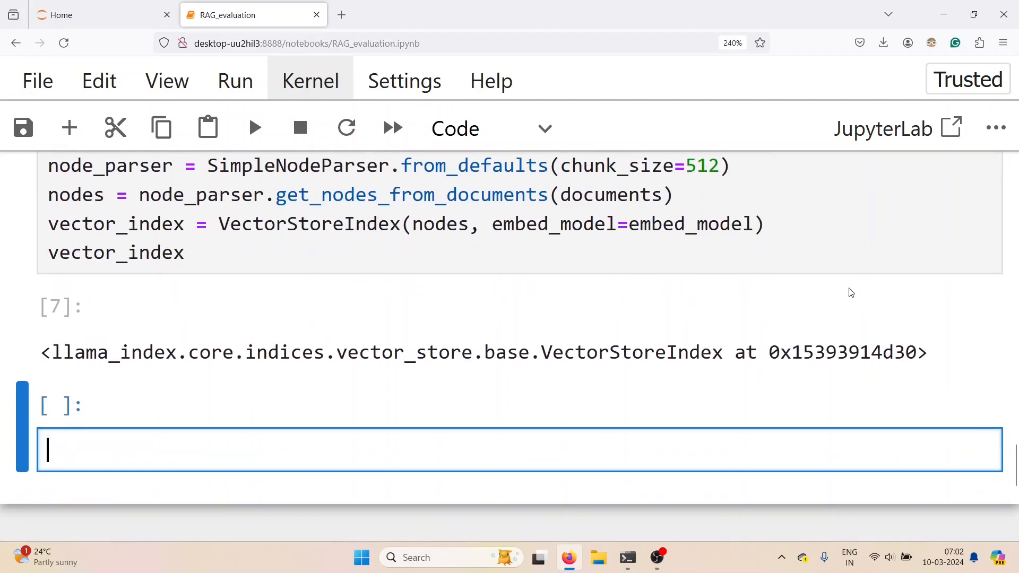
Create a retriever from vector_index with similarity_top_k=2 and display it
type("retriever =")
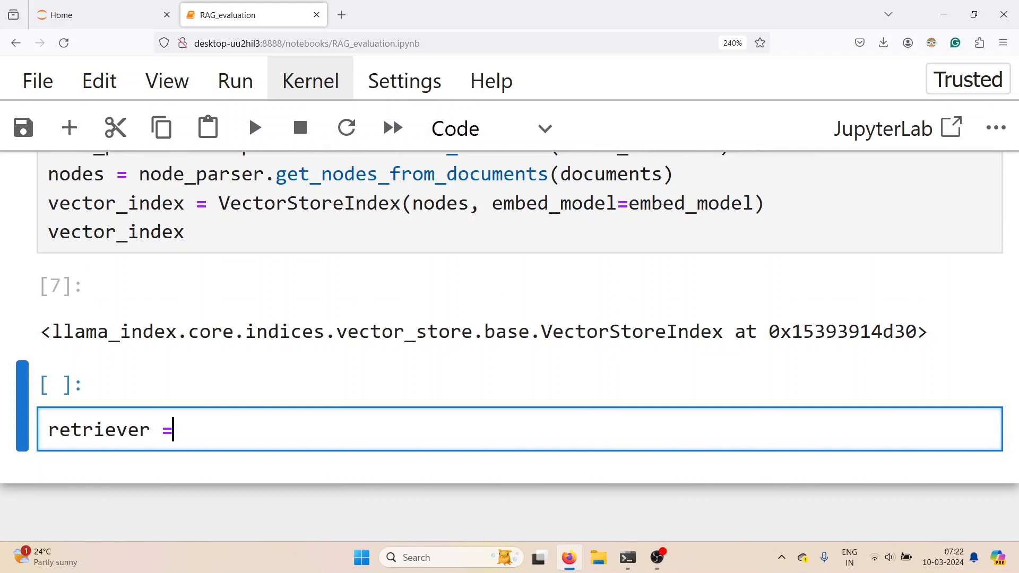
type("vector_index.a")
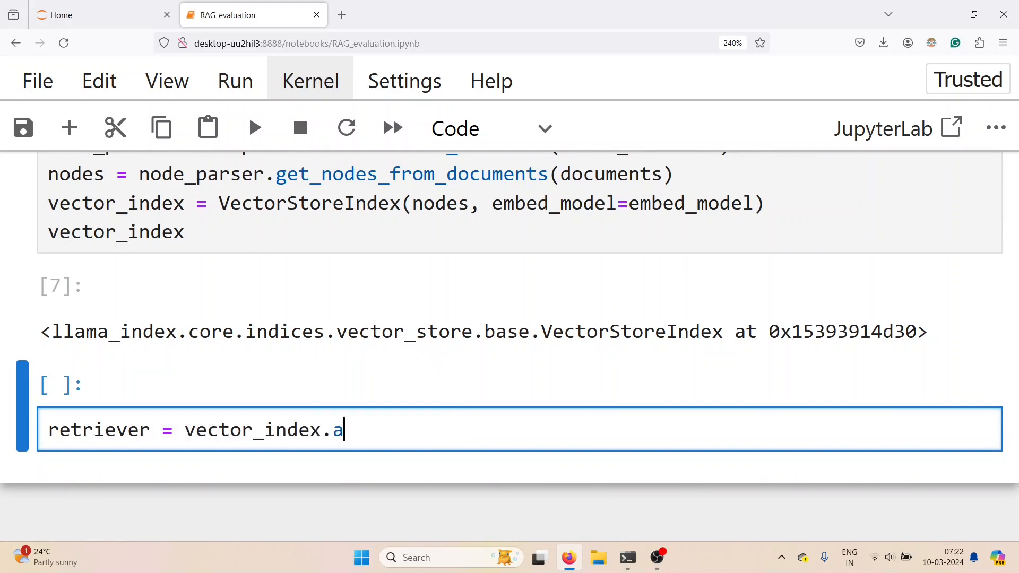
type("s_retriever")
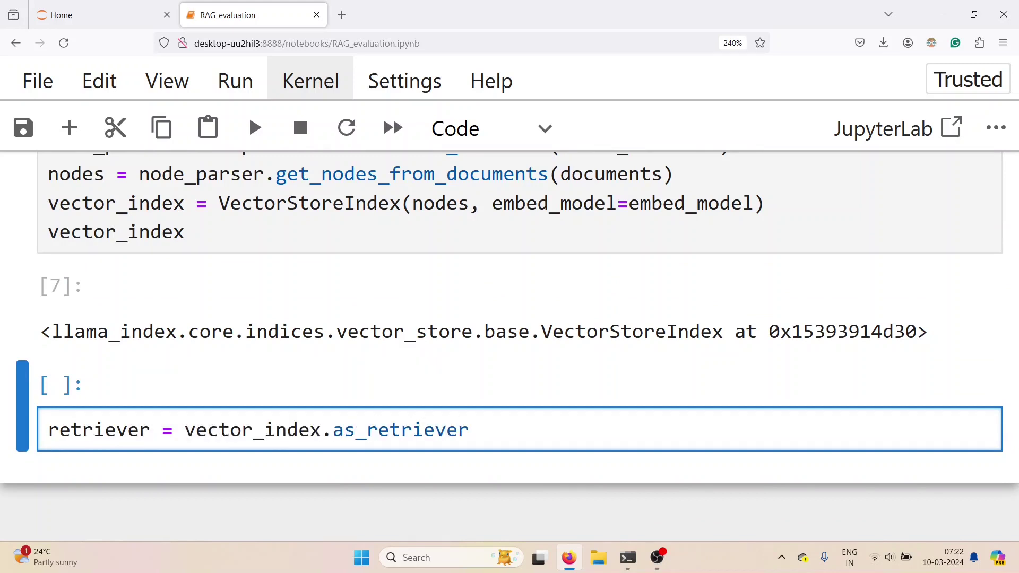
type("(sim")
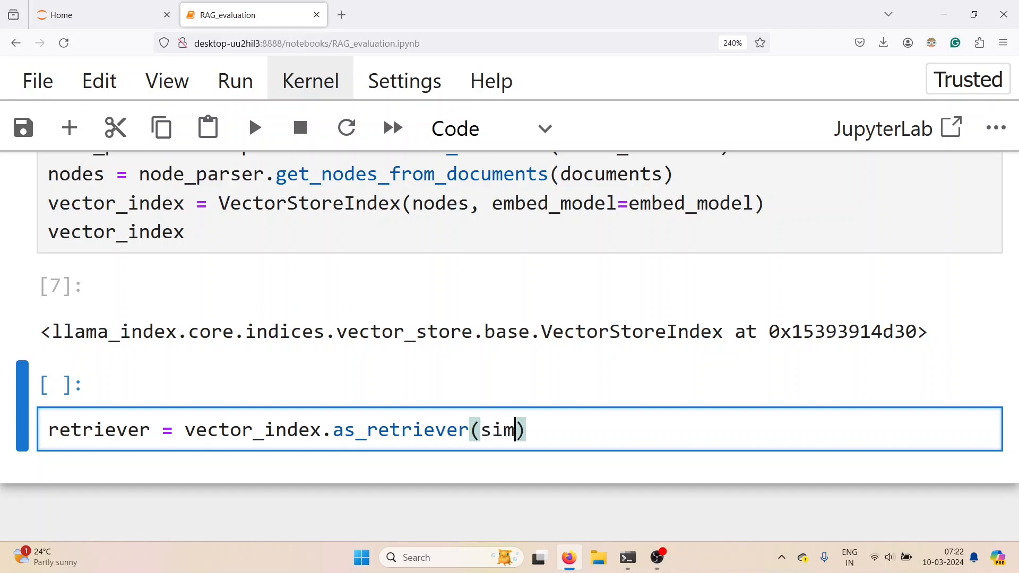
type("ilarity")
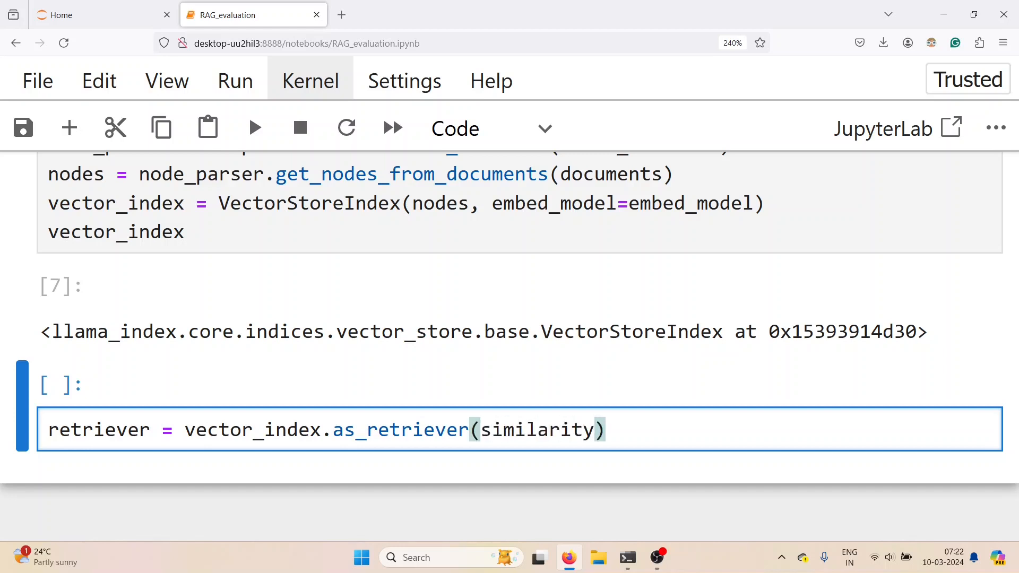
type("_top_k=")
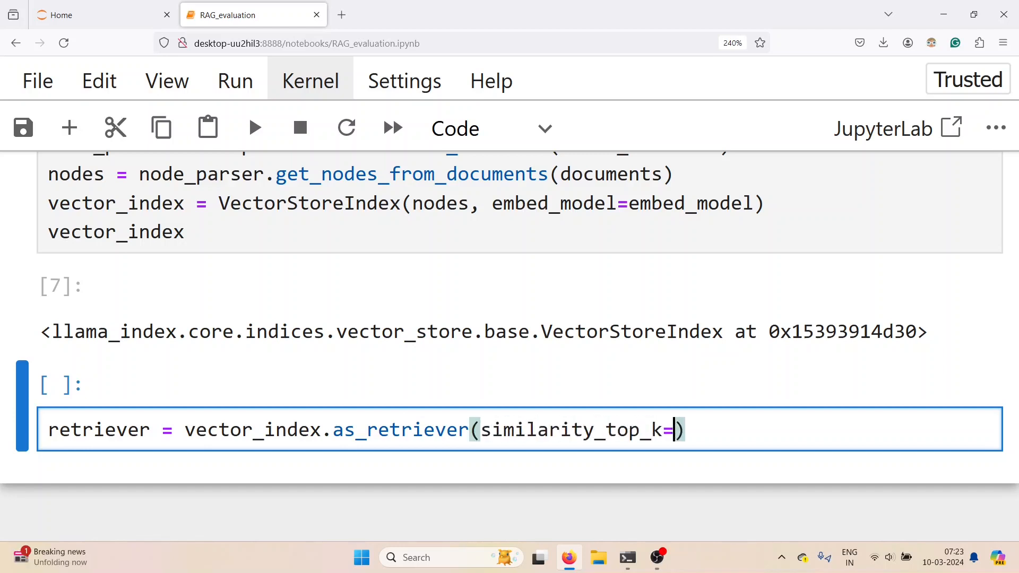
type("2")
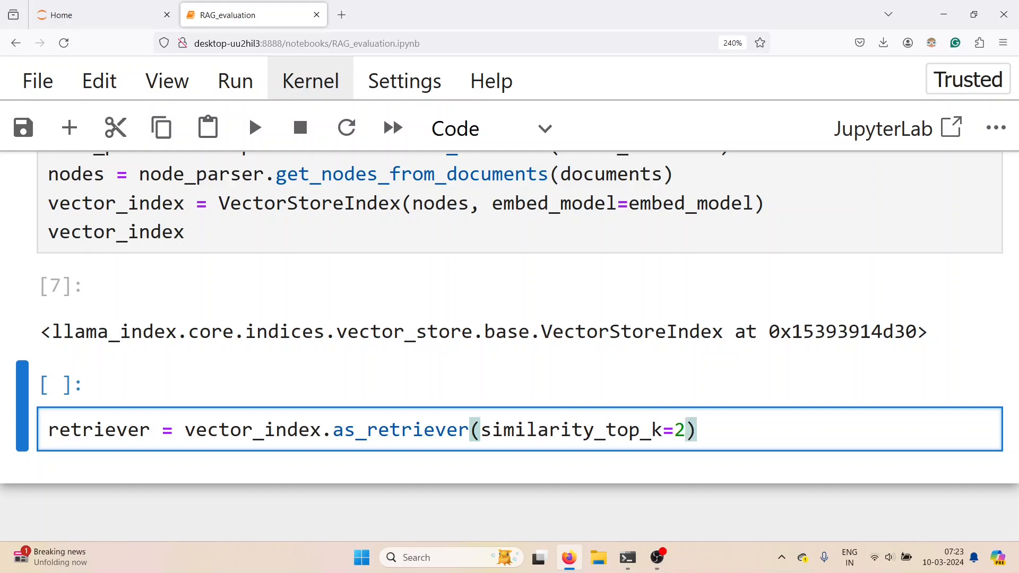
type("retriever")
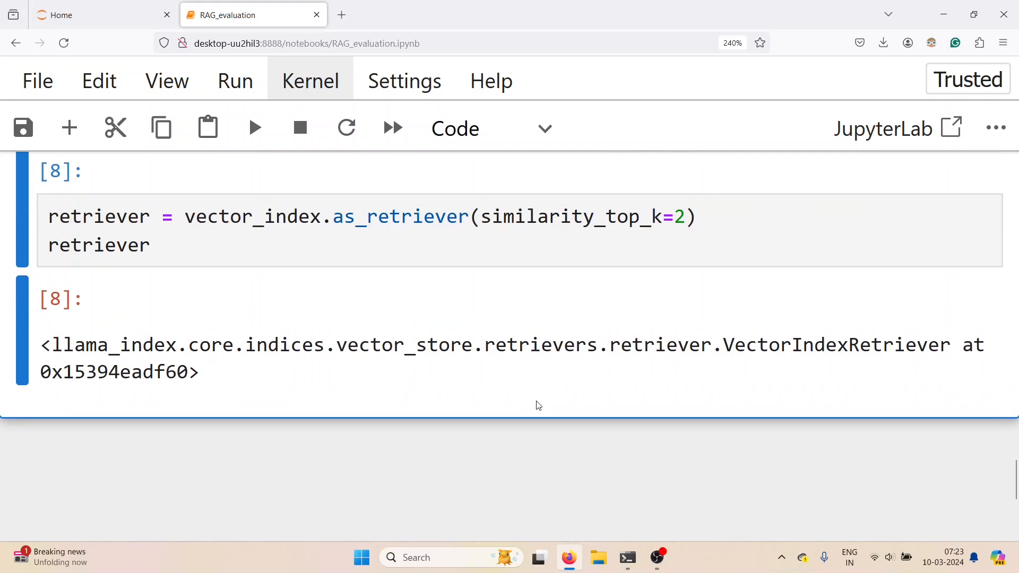
scroll("down", 3)
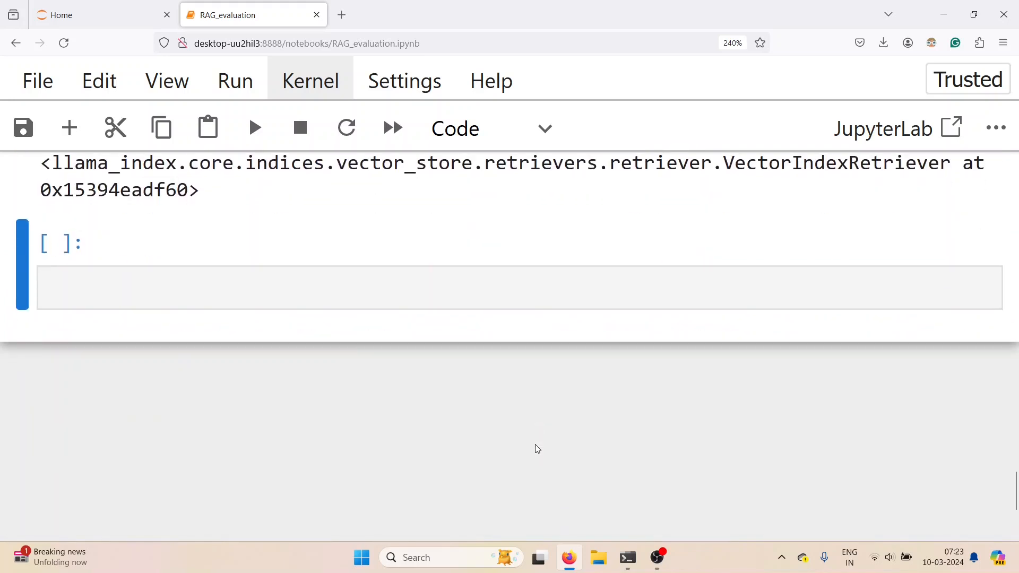
Import display_source_node from llama_index's response notebook_utils
type("from llama_index.core.")
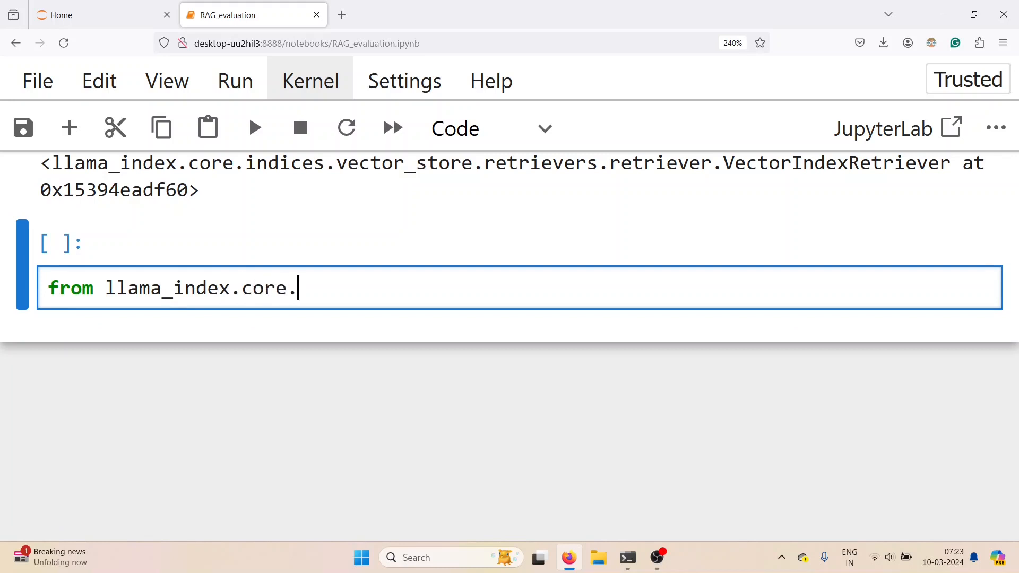
type("response.note")
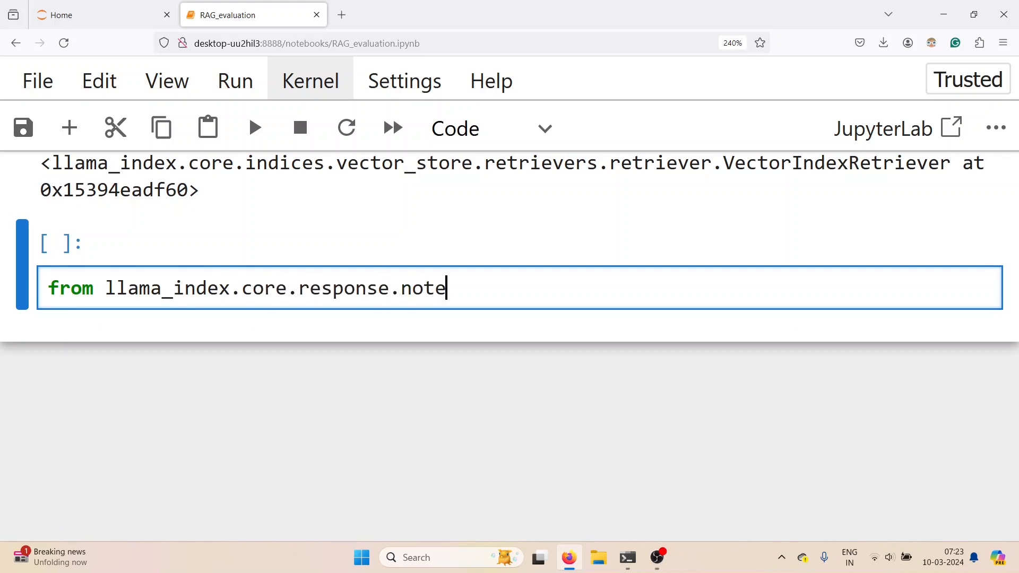
type("book_utils imporet")
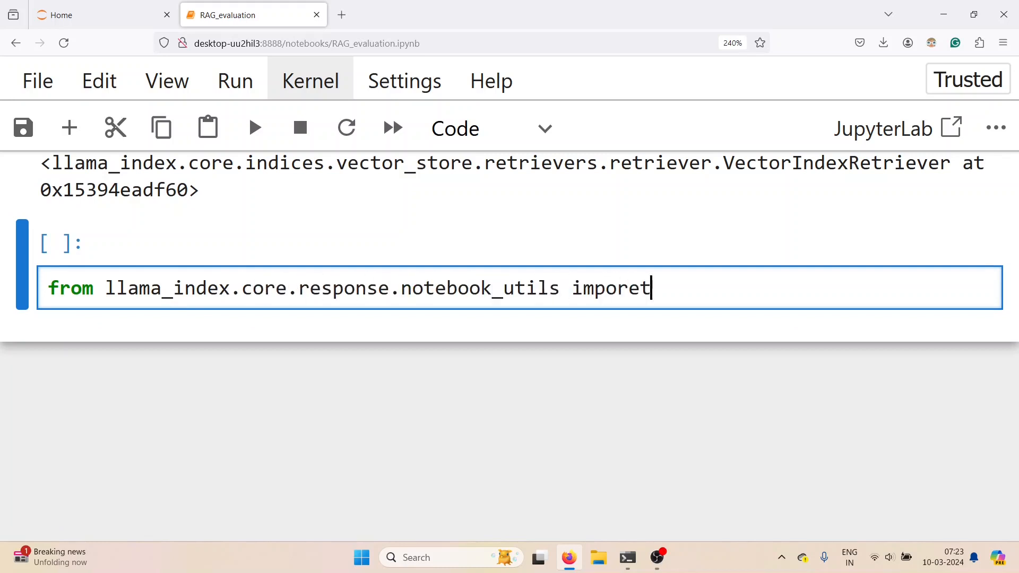
type("display_source_")
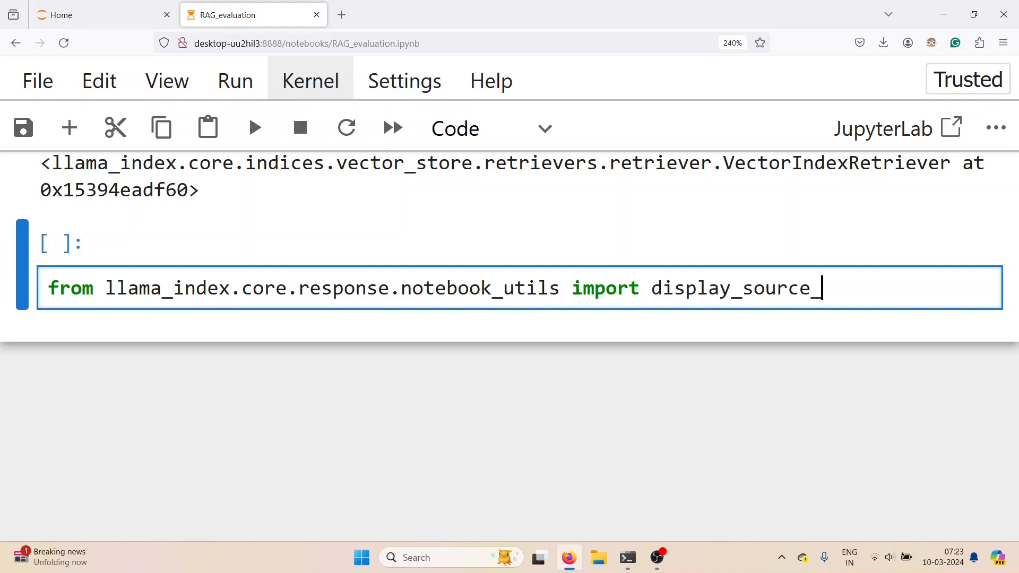
type("node")
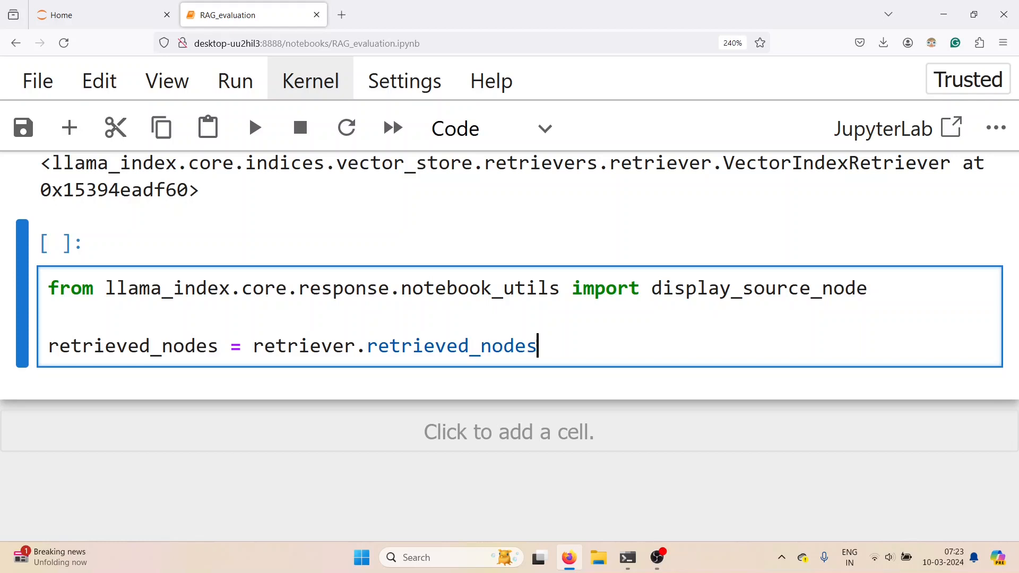
Retrieve nodes for the Confirmation Appraisal Form question and display each with source_length=1000
type("('w')")
type("query = 'Whos i ")
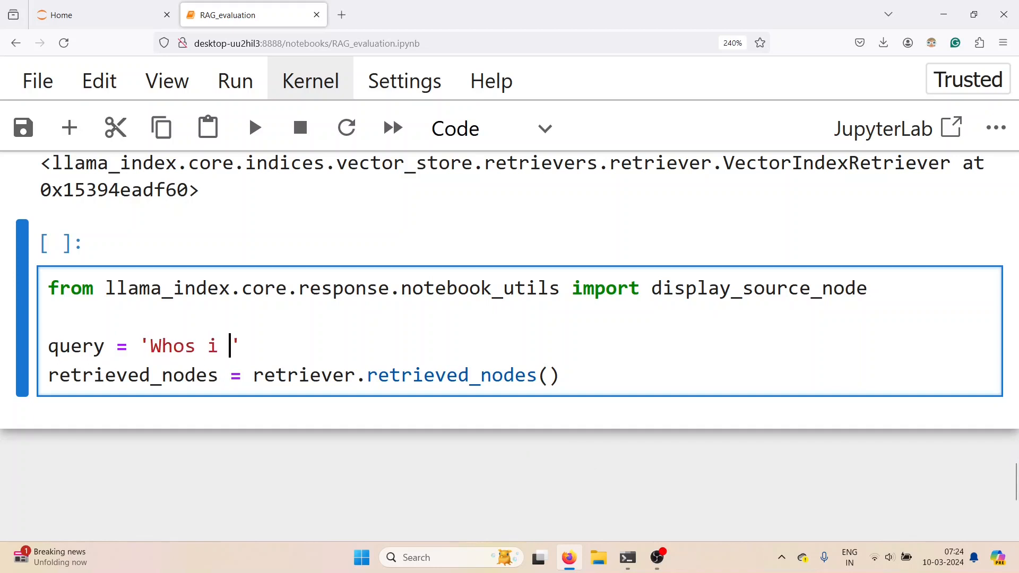
type("Who is respo")
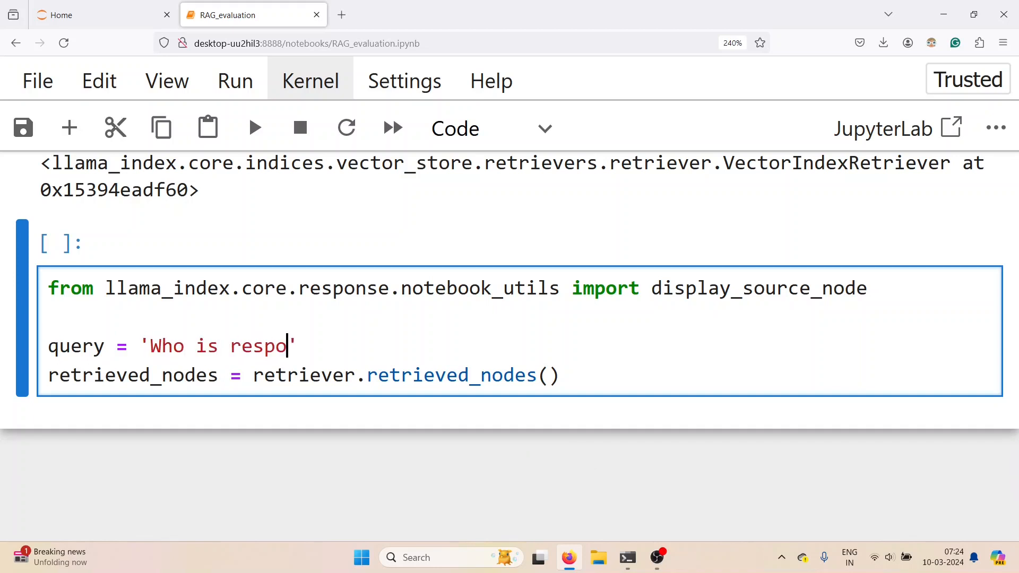
type("nsible for")
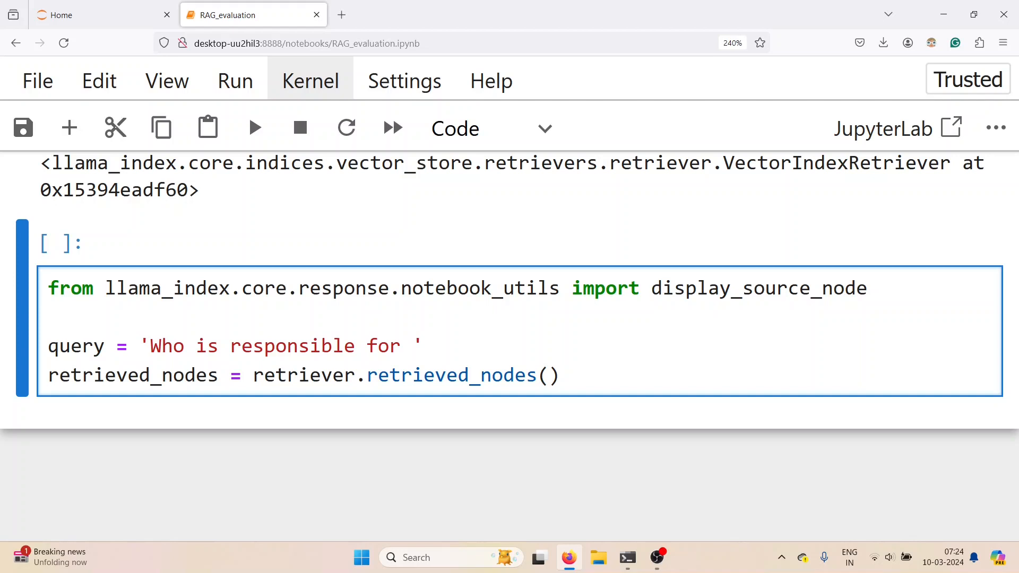
type("completing the")
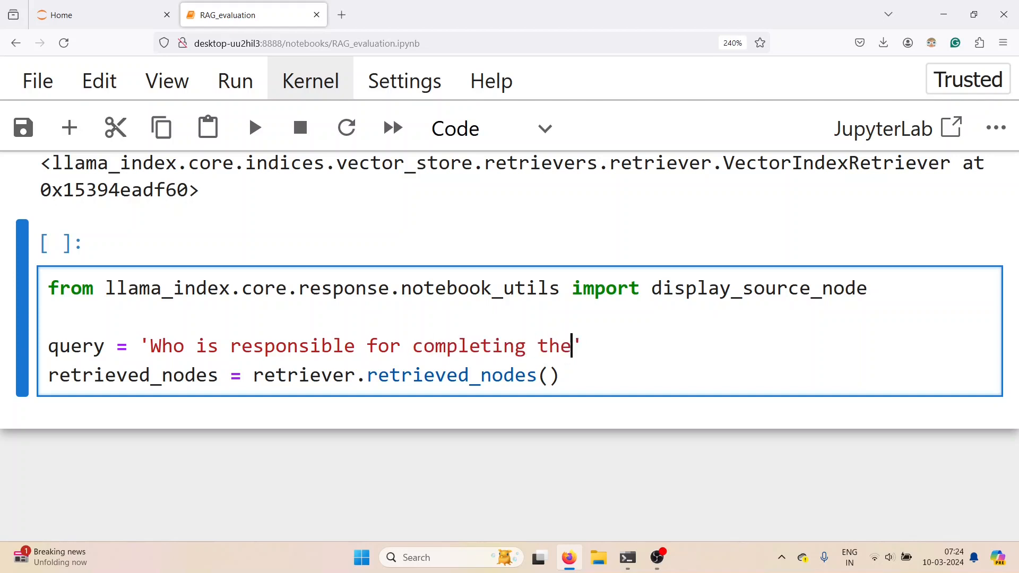
type("Confirmation A")
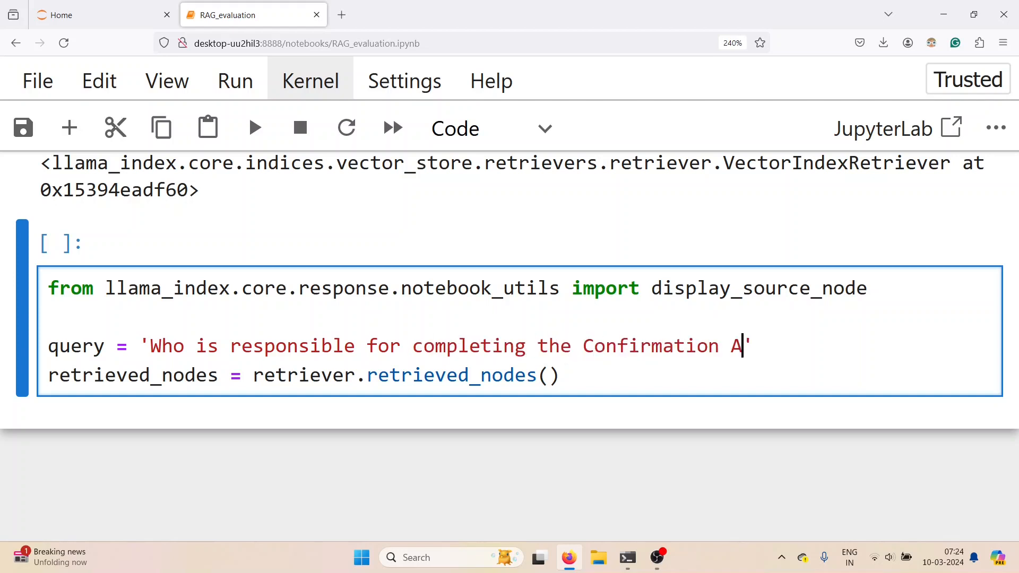
type("ppraisal Form?")
left_click(304, 376)
type("query")
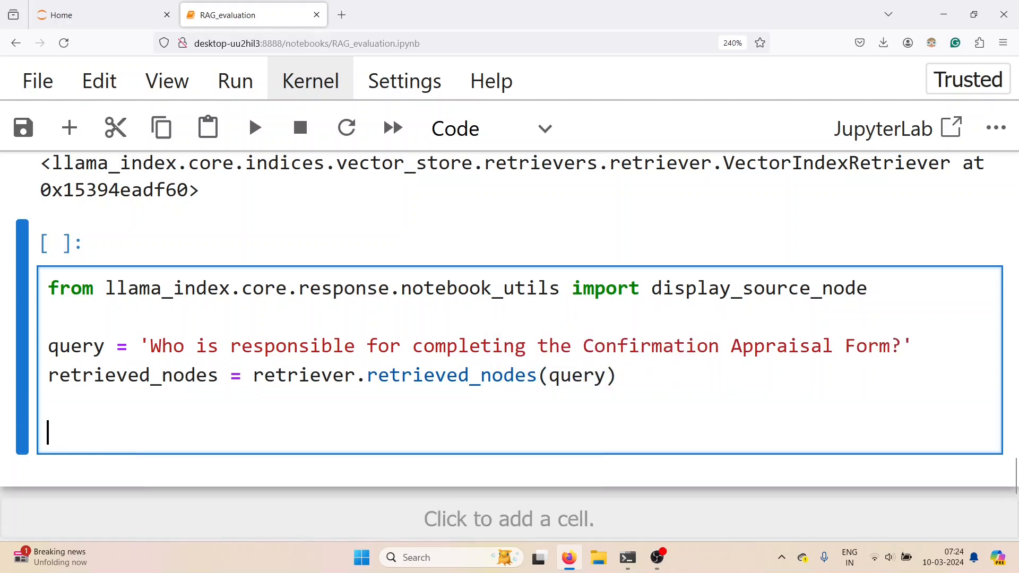
type("for node in re")
type("di")
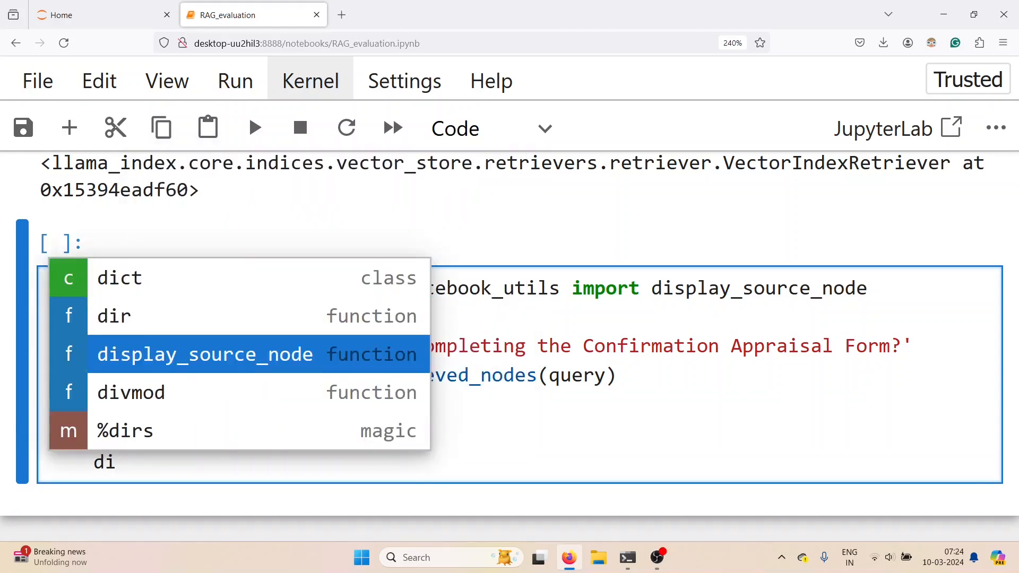
key("Escape")
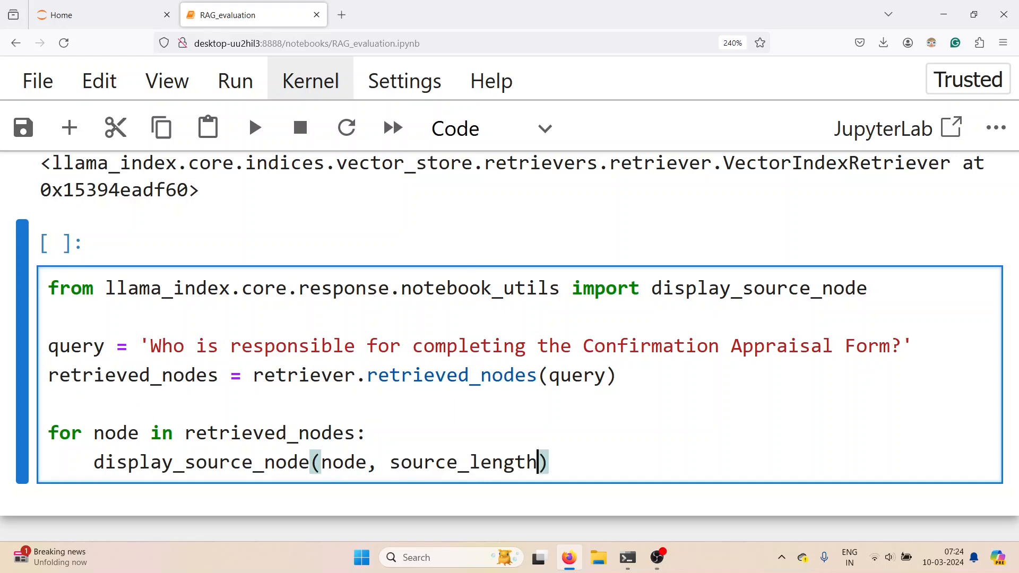
type("=1000")
type("p")
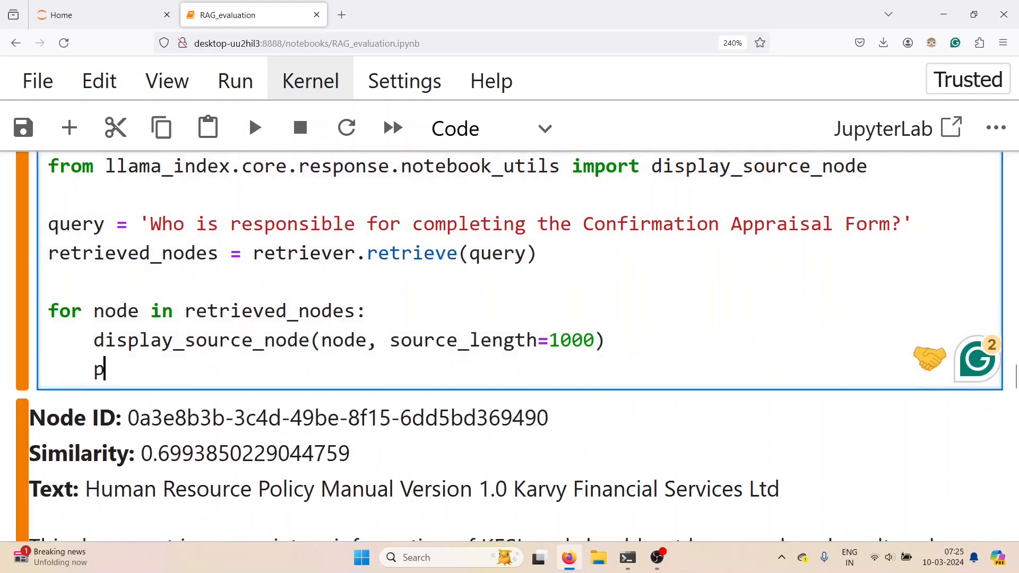
Scroll through both retrieved source nodes and start a new llama_index import cell
scroll("down", 3)
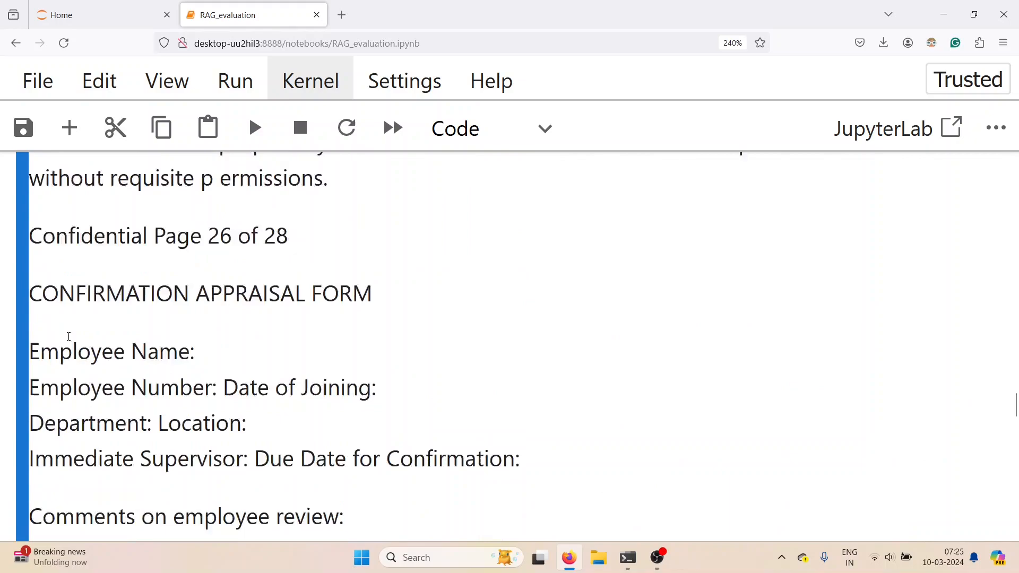
scroll("down", 3)
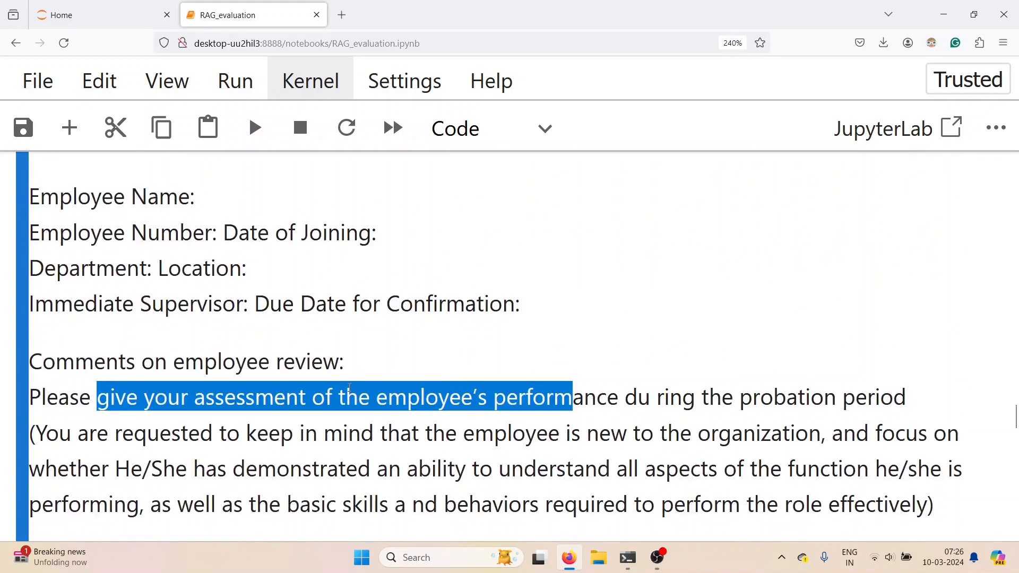
scroll("down", 3)
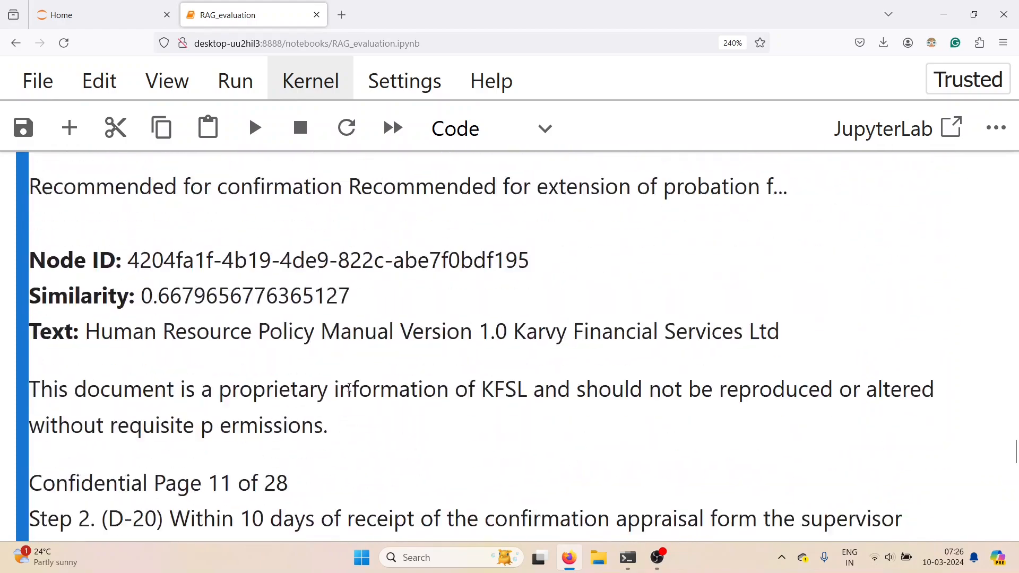
scroll("down", 3)
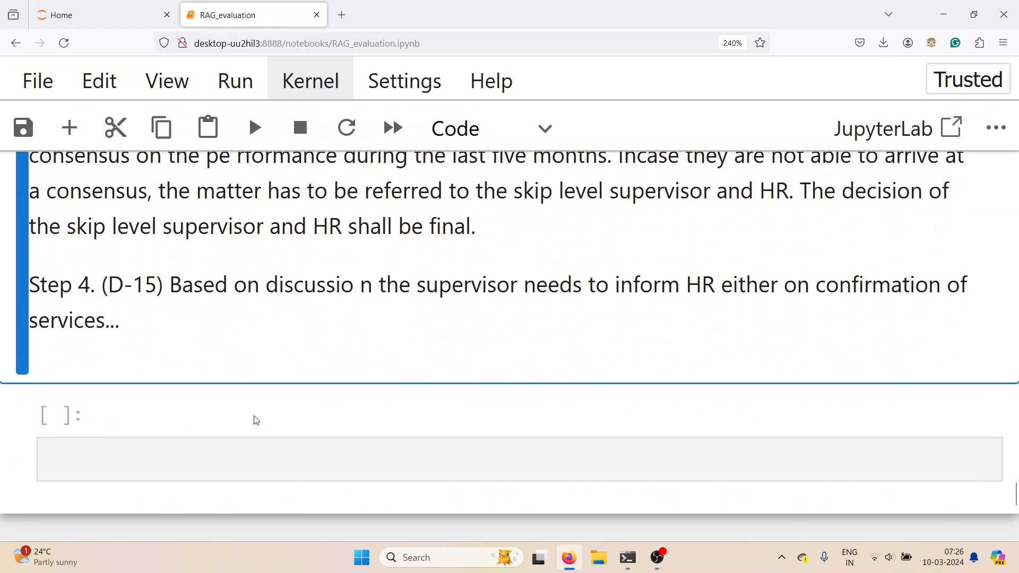
mouse_move(228, 437)
type("len(nodes)")
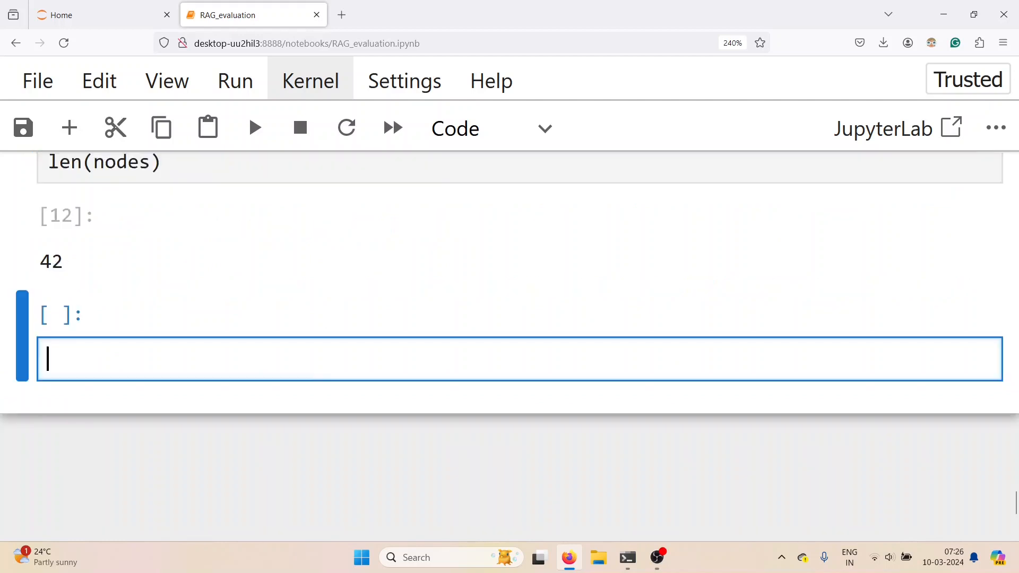
scroll("down", 3)
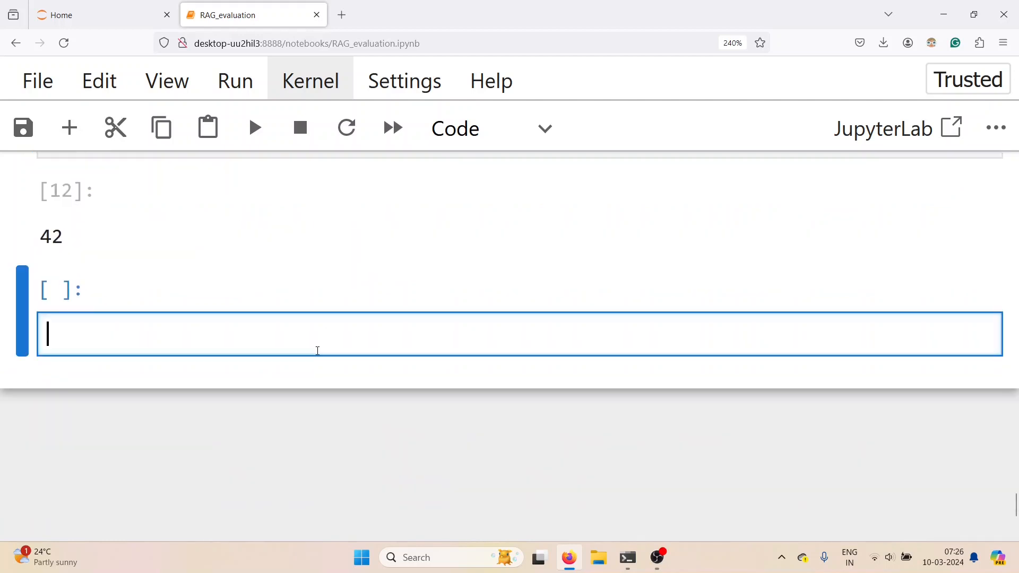
type("from llama_index.")
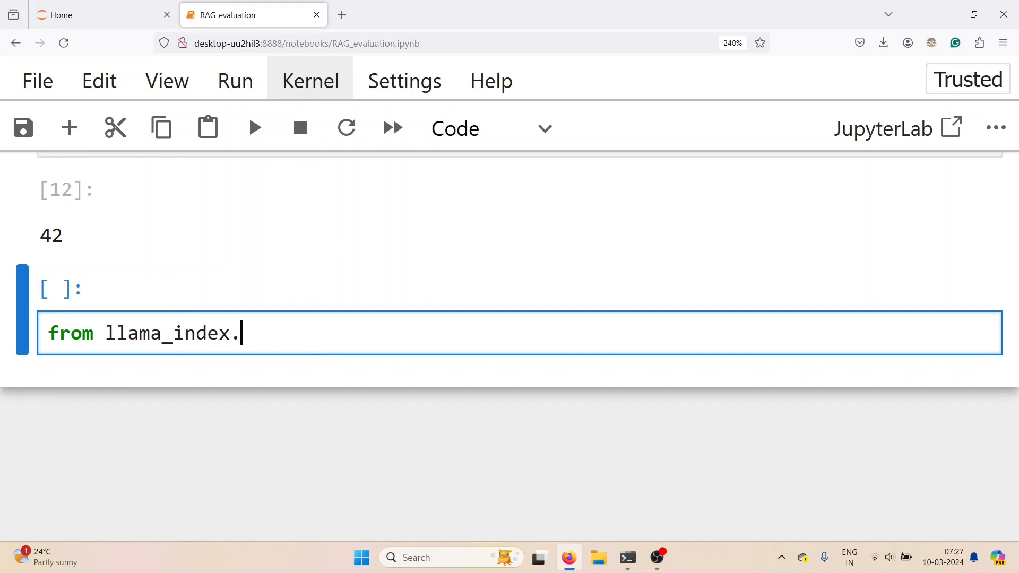
Write a cell importing OpenAI from llama_index and setting llm = OpenAI(model='gpt-3.5-turbo')
type("llms.")
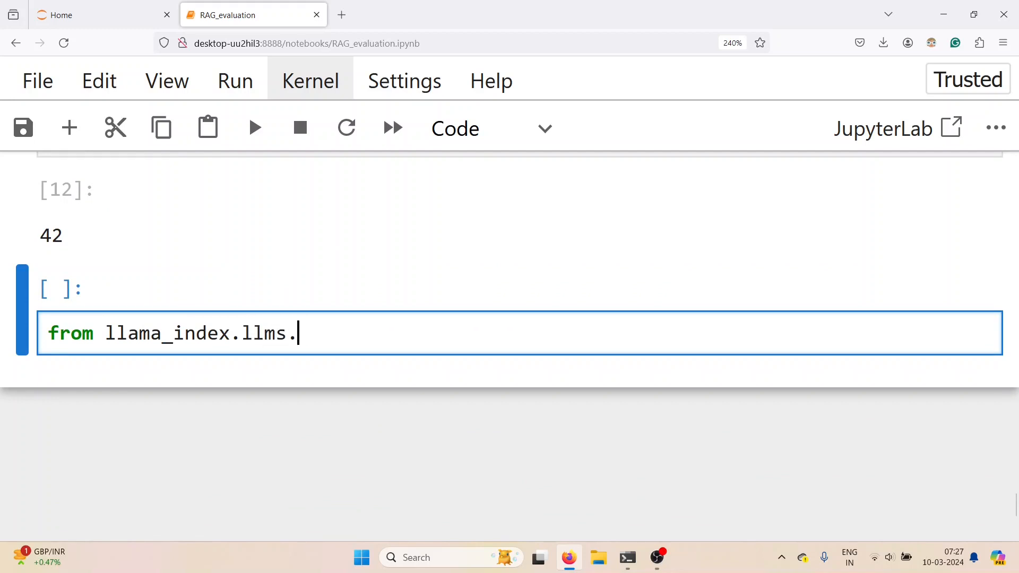
type("openai import Open")
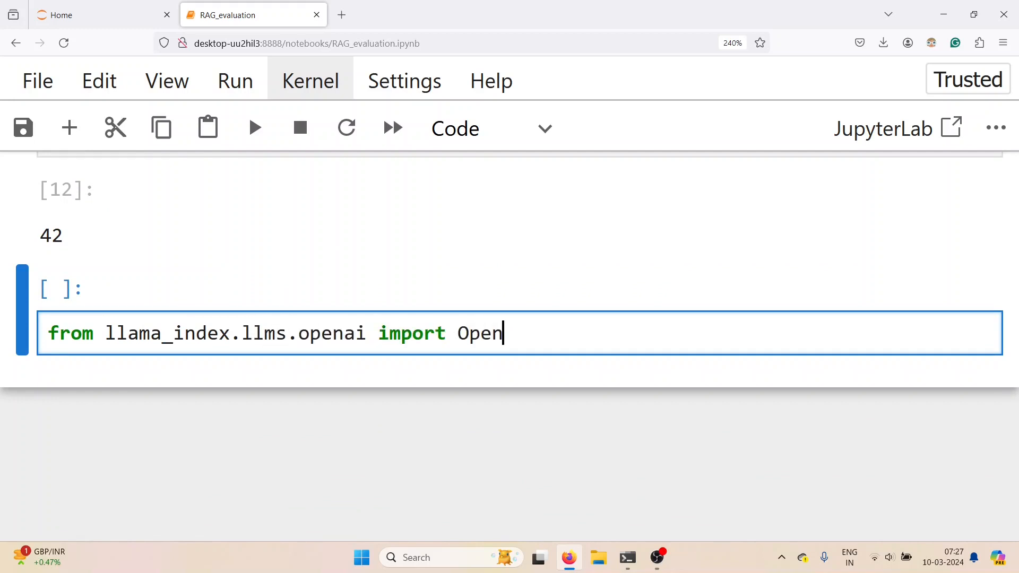
type("AI")
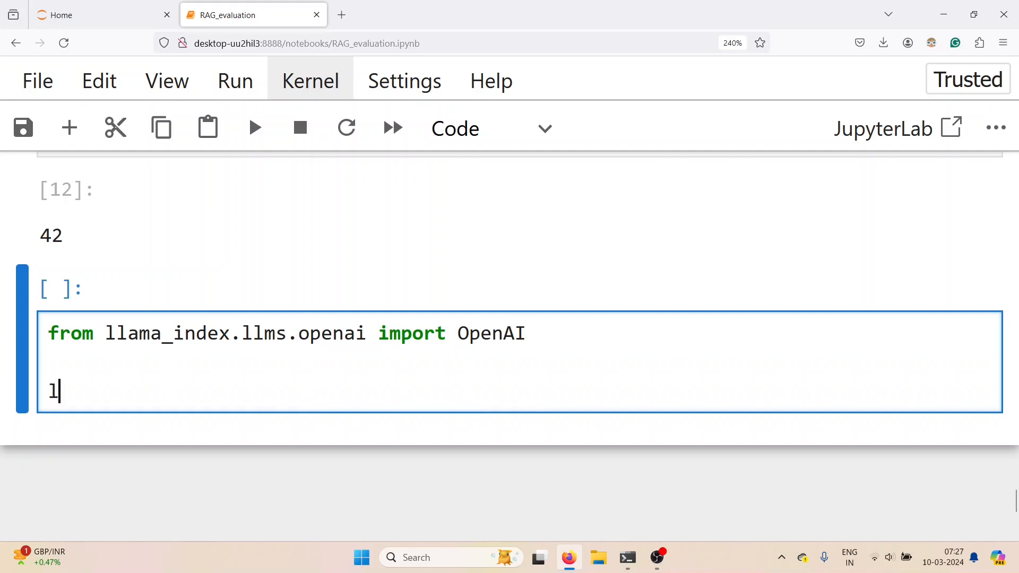
type("lm = Op")
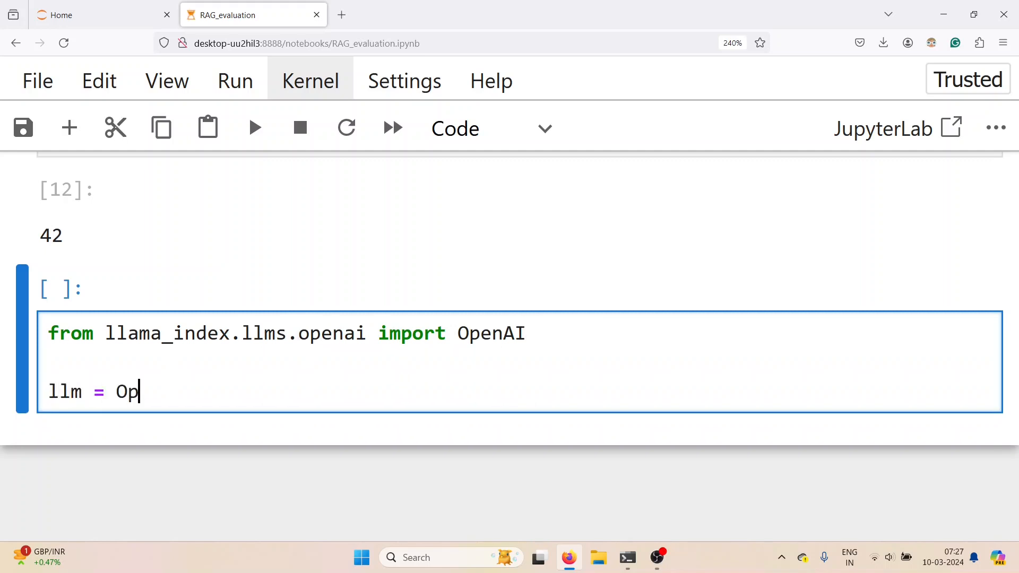
type("enAI(model=")
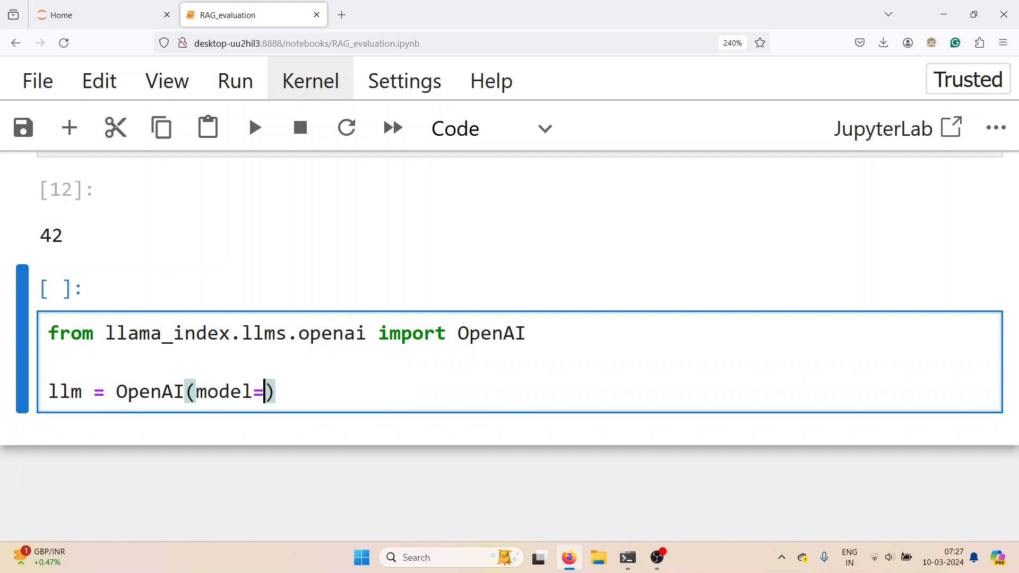
type("'gpt-3.'")
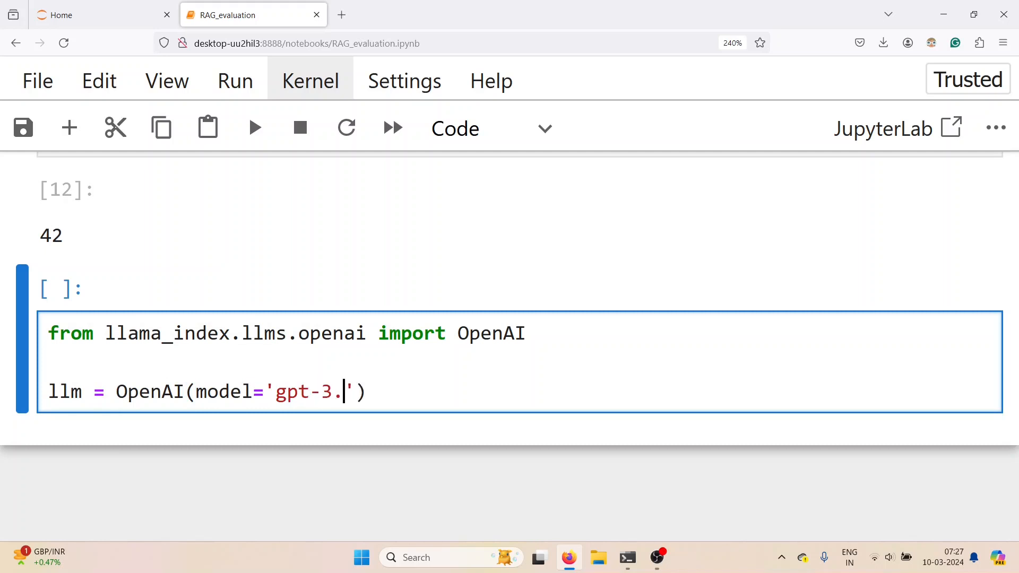
type("5-turbo")
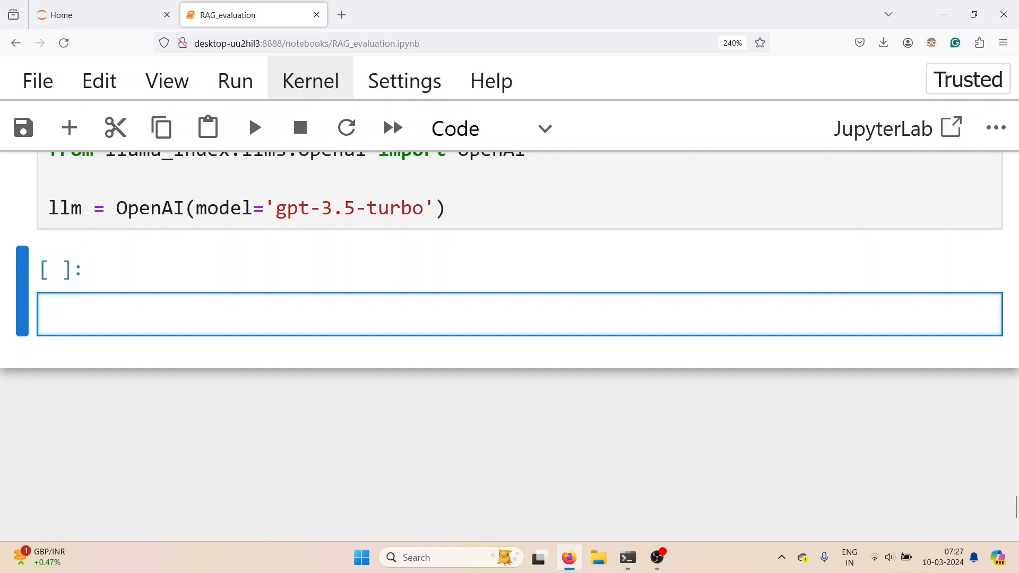
Import generate_question_context_pairs from llama_index.core.evaluation, finishing the name with autocomplete
type("from llama_index.cor")
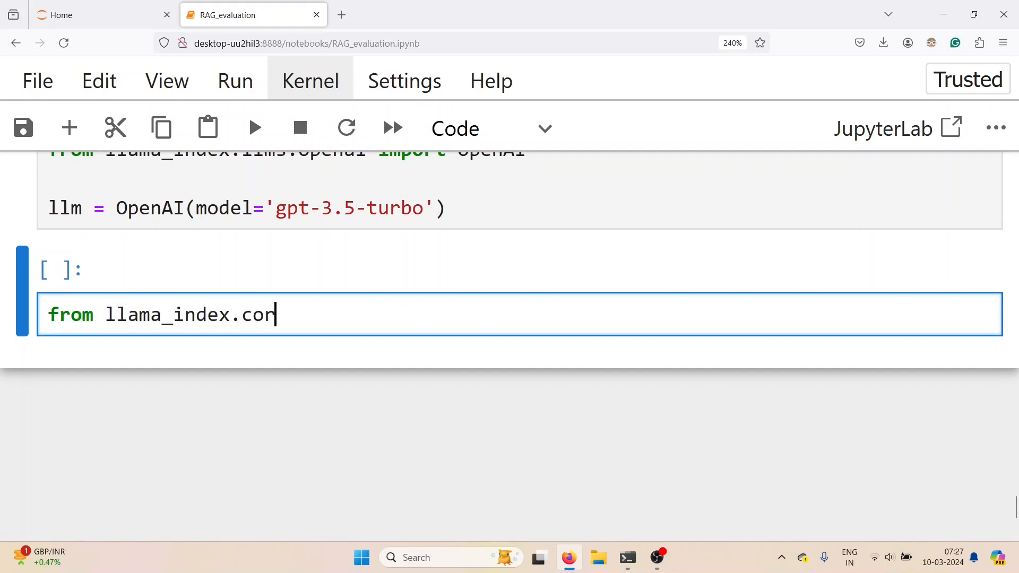
type("e.evaluation impo")
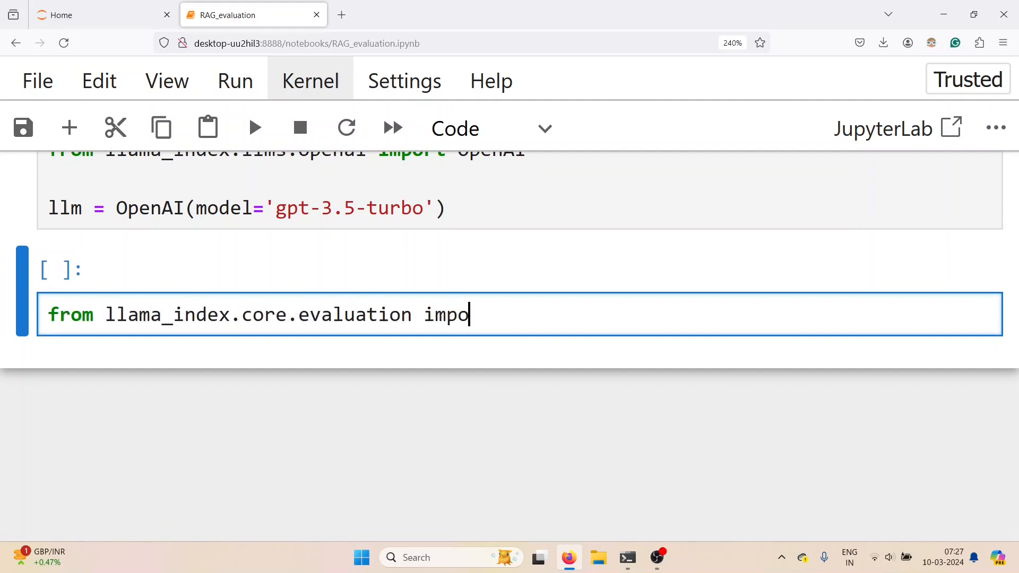
type("rt genera")
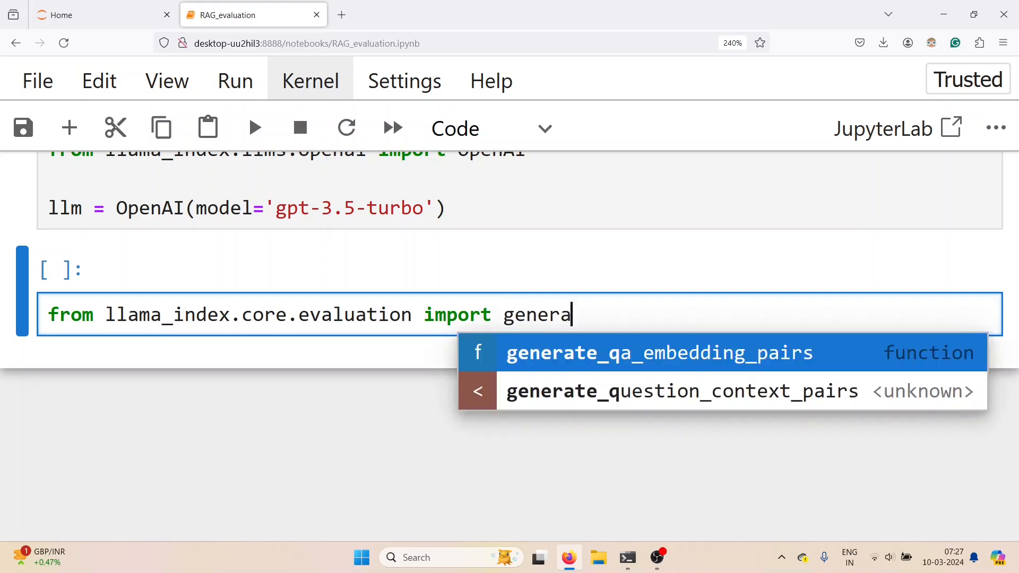
left_click(681, 391)
type("qa_")
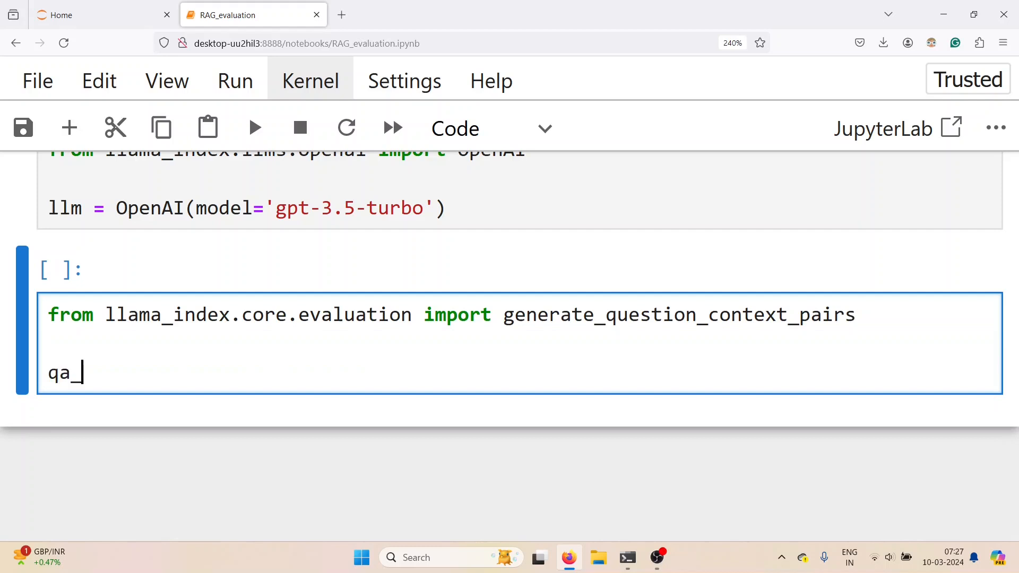
Build qa_dataset from nodes with llm=llm and num_questions_per_chunk=2, then display it
type("dataset = generate_question_context_pairs(")
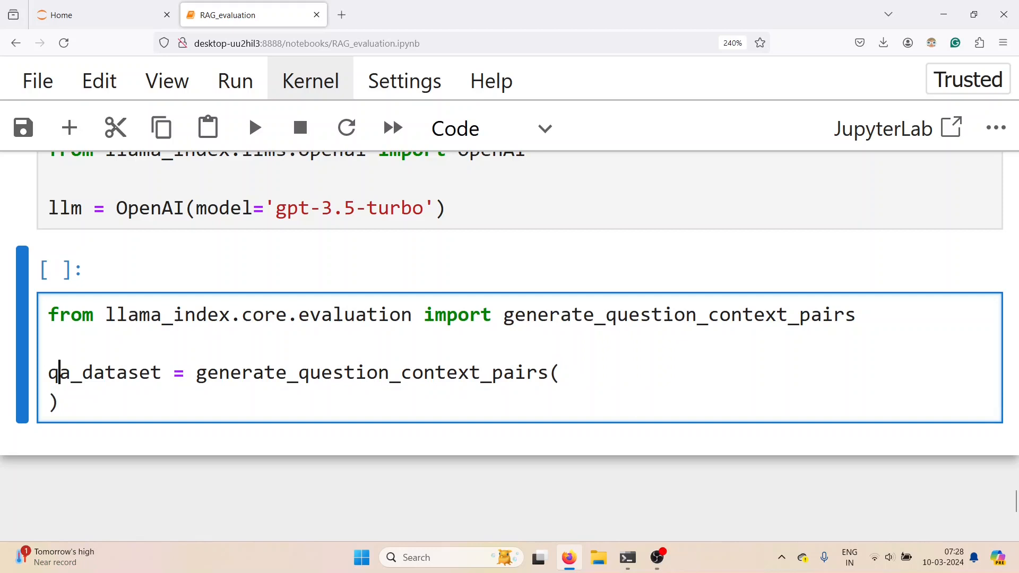
type("nodes,")
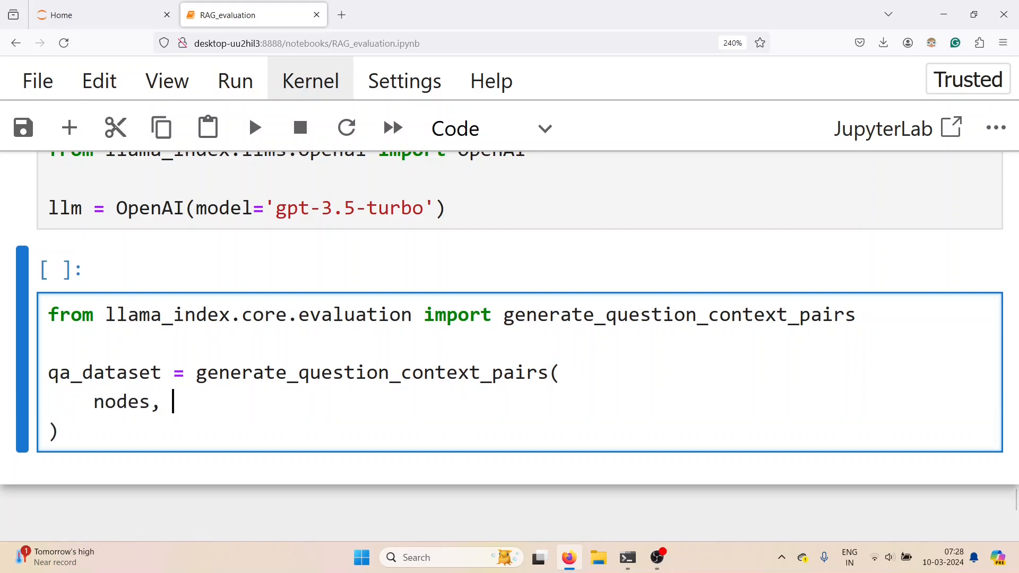
type("llm=llm,")
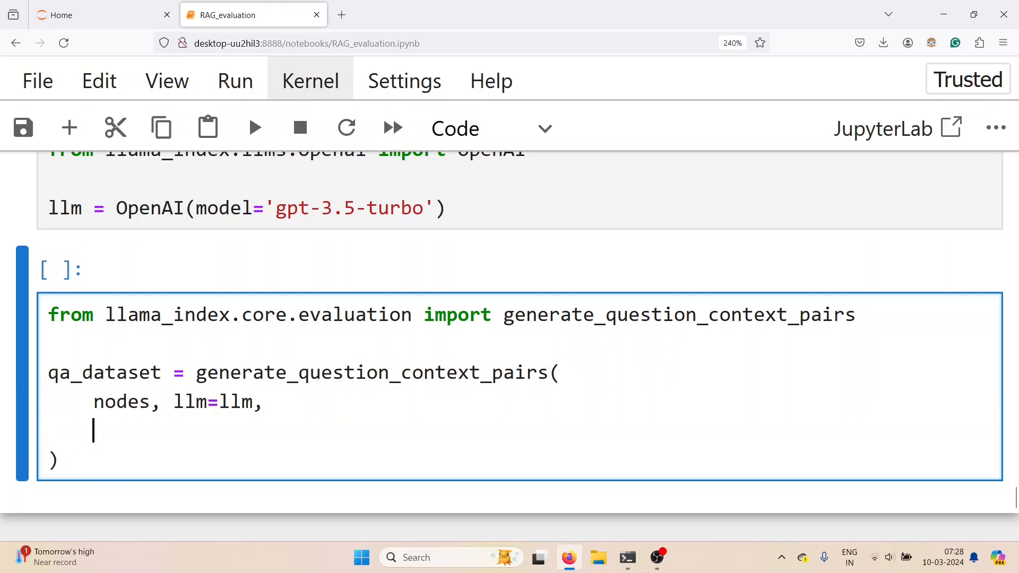
type("num_questions_per_chunk=2")
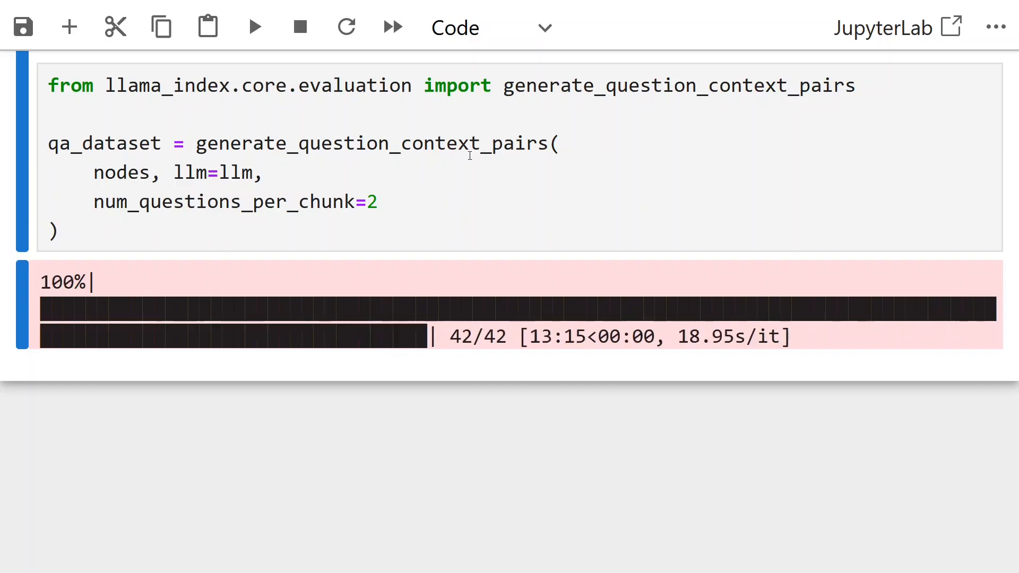
type("qa_dataset")
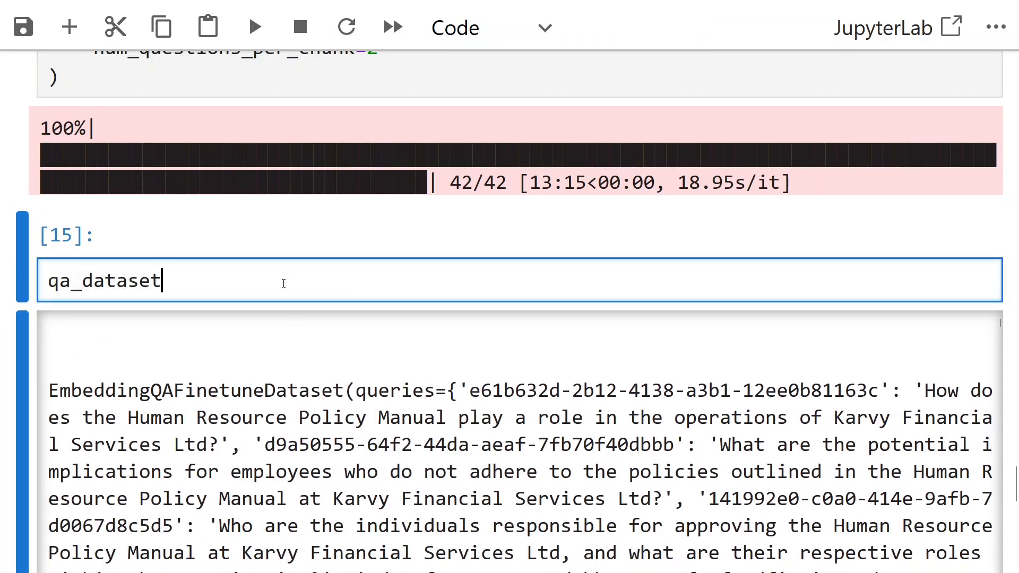
Show qa_dataset.queries, then save the dataset with save_json('hr_retrieval_dataset.json')
type(".queries")
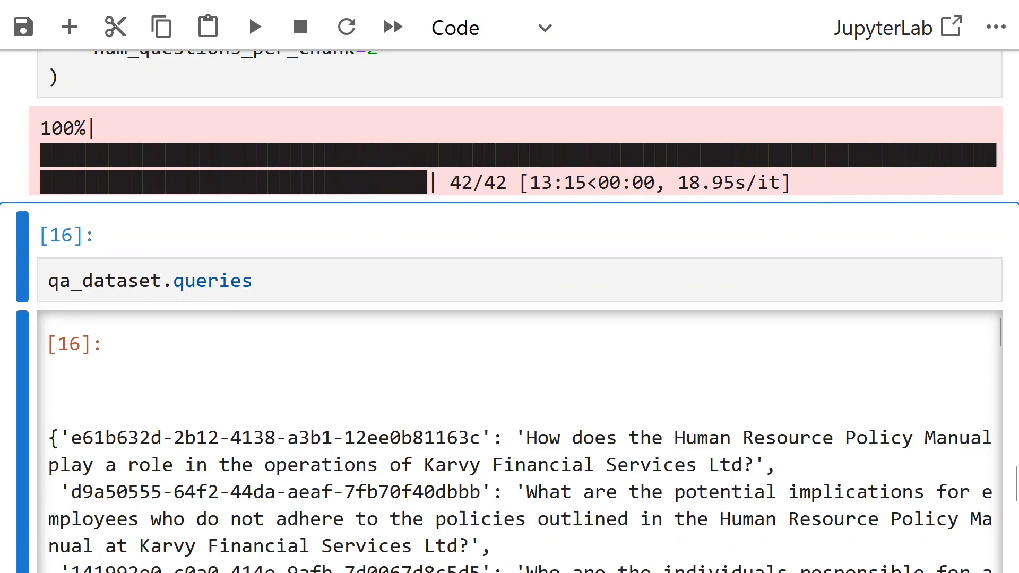
scroll("down", 3)
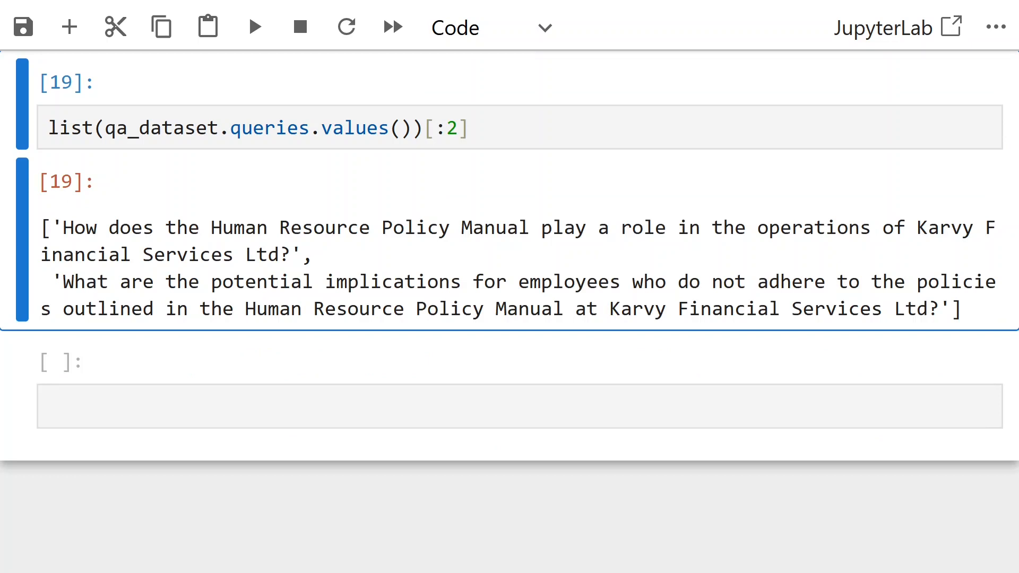
type("qa_dataset.save_json(")
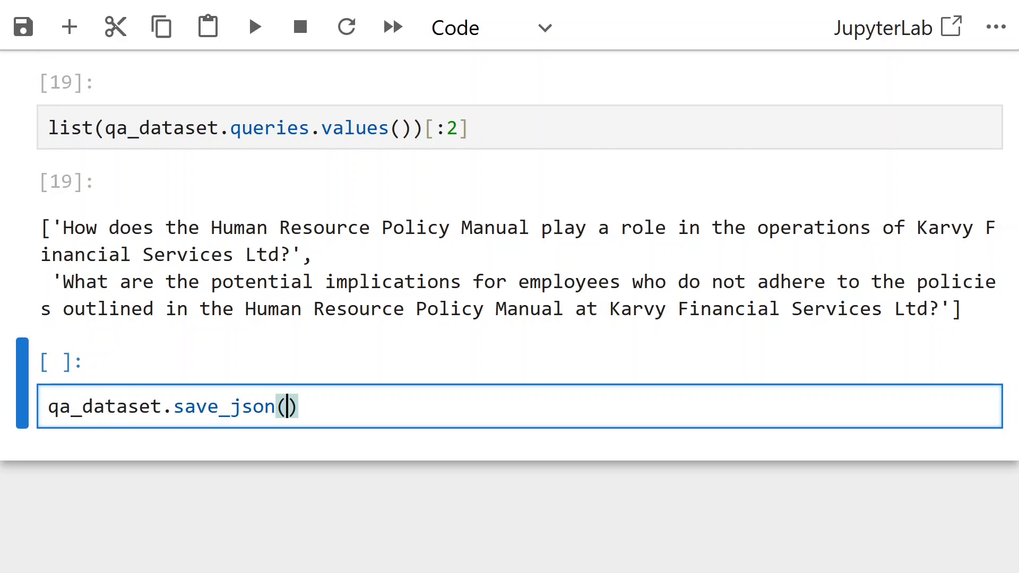
type("''")
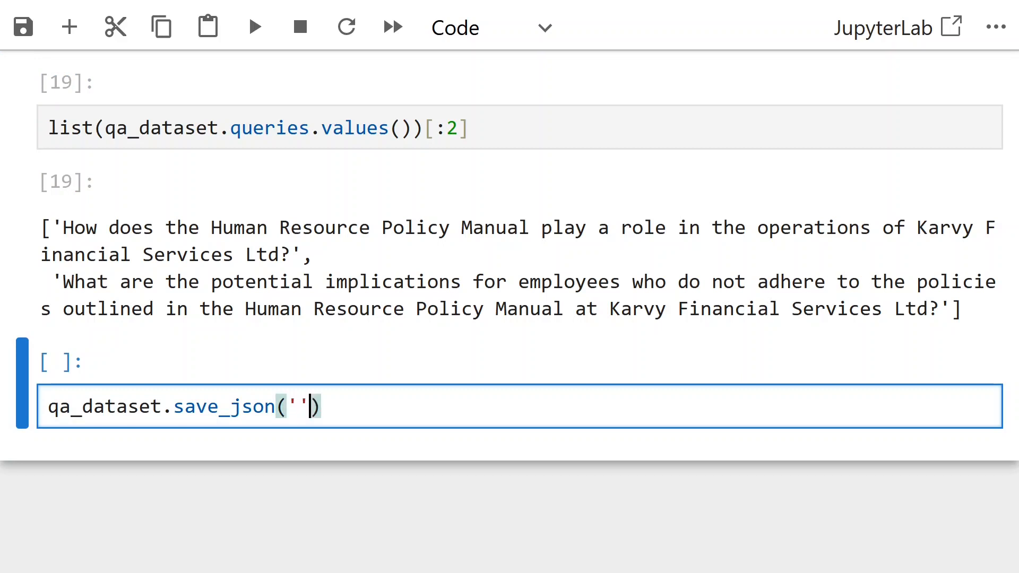
type("hr_retrieval_datga")
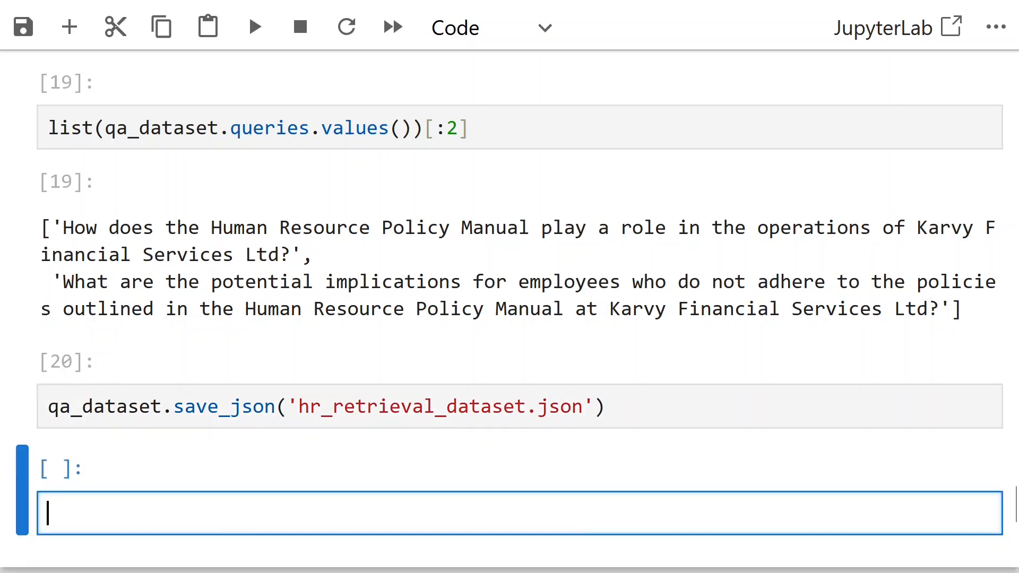
Import EmbeddingQAFinetuneDataset and reload qa_dataset via from_json('hr_retrieval_dataset.json')
scroll("down", 3)
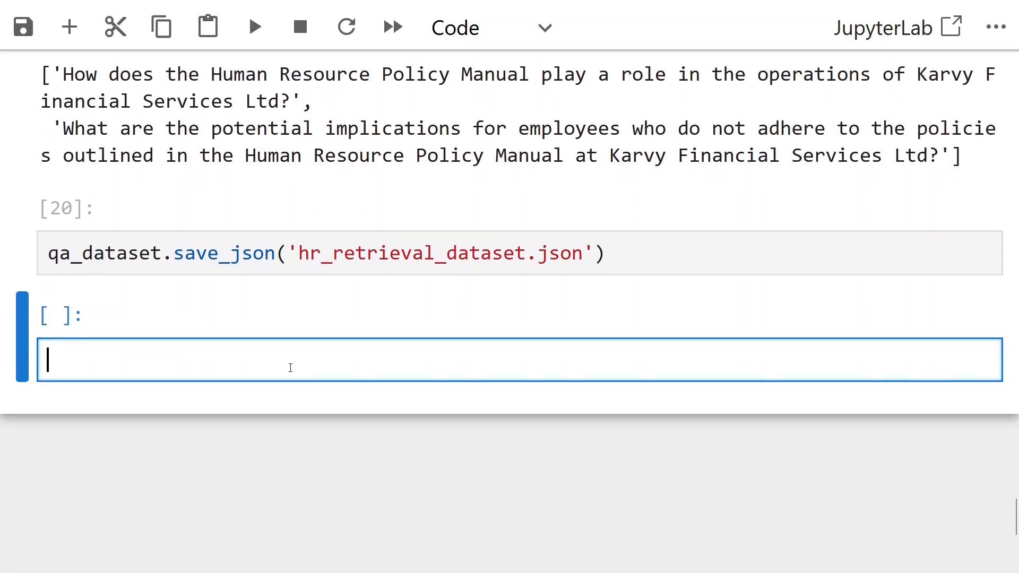
type("from llama_i")
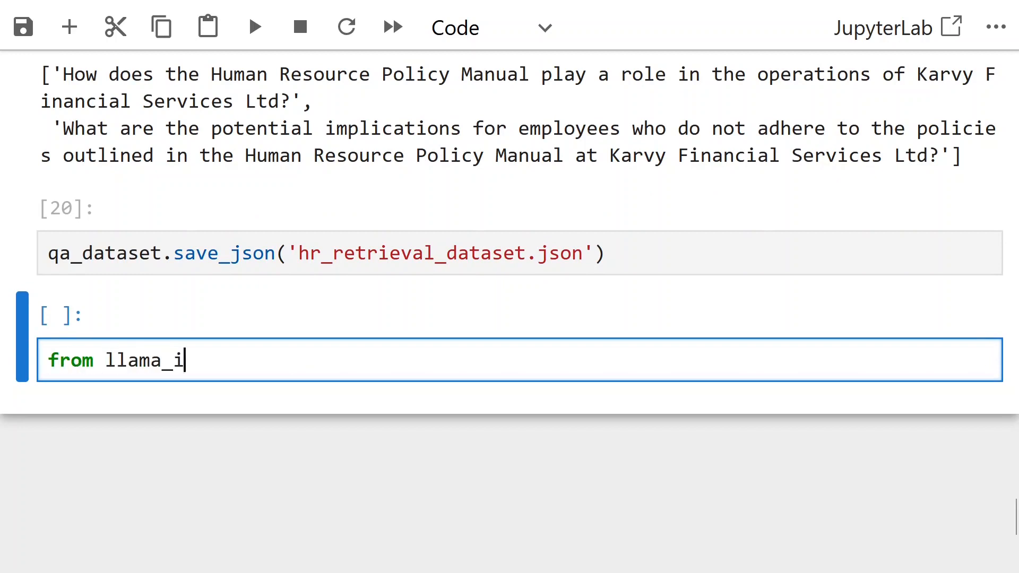
type("ndex.core.evaluati")
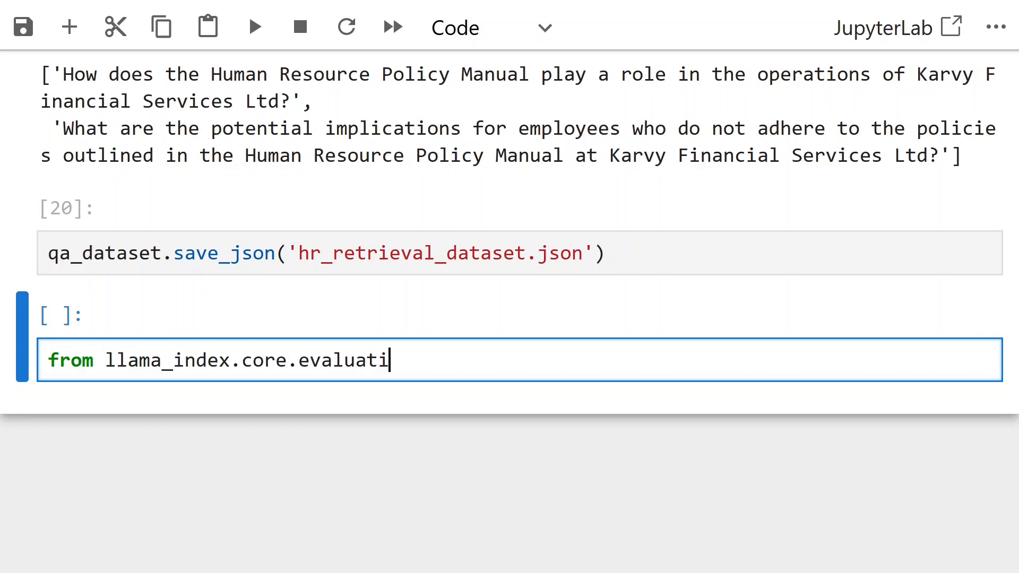
type("on import EmbeddingQAFinetuneDa")
type("qa_da")
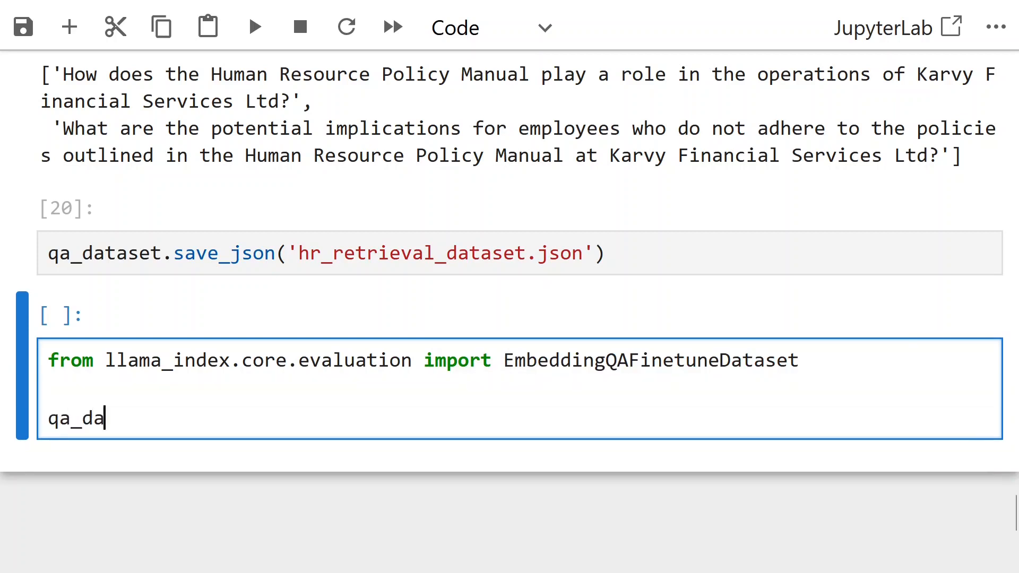
type("taset = EMb")
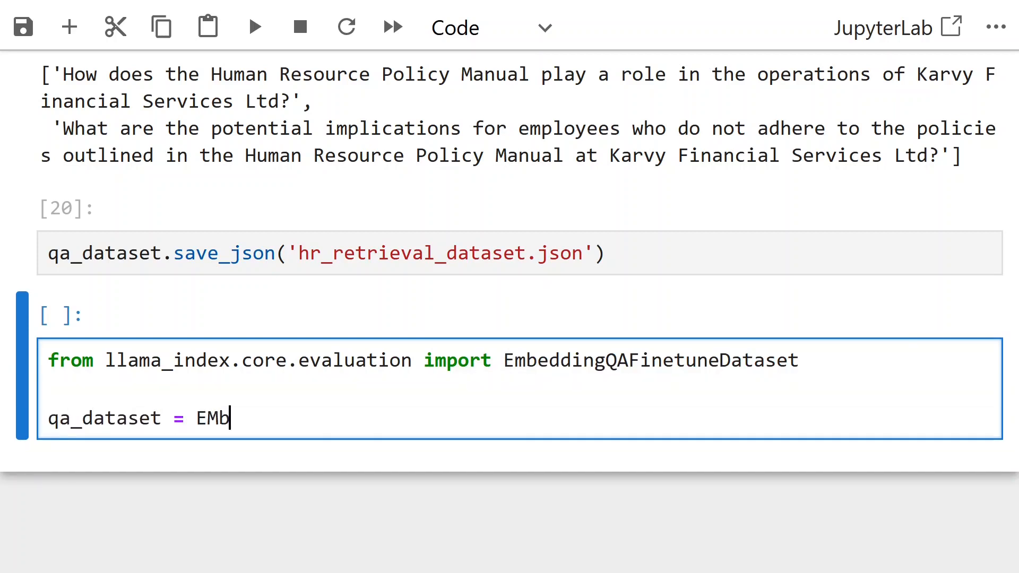
type("beddingQAFinetuneDataset")
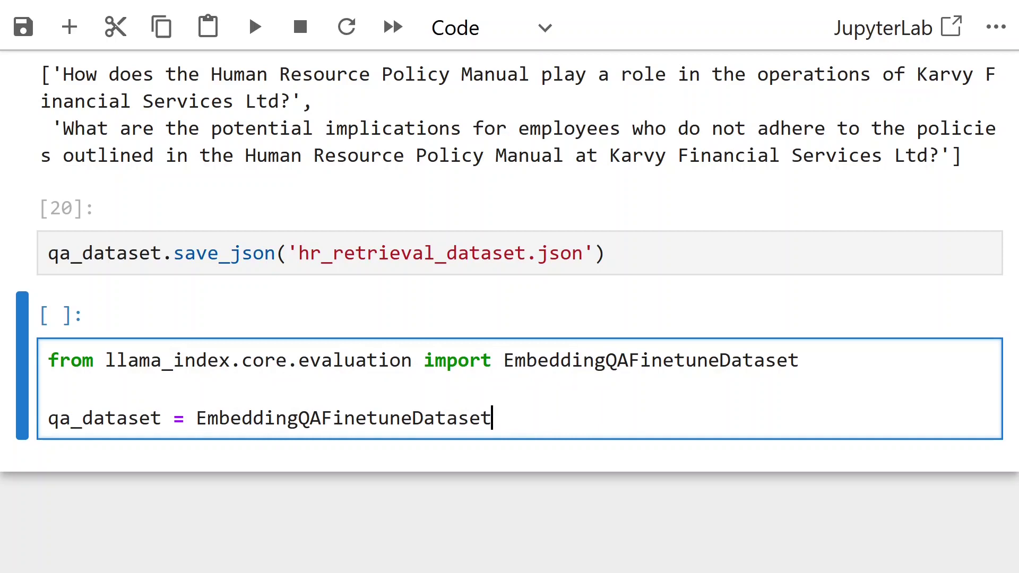
type(".from_json()")
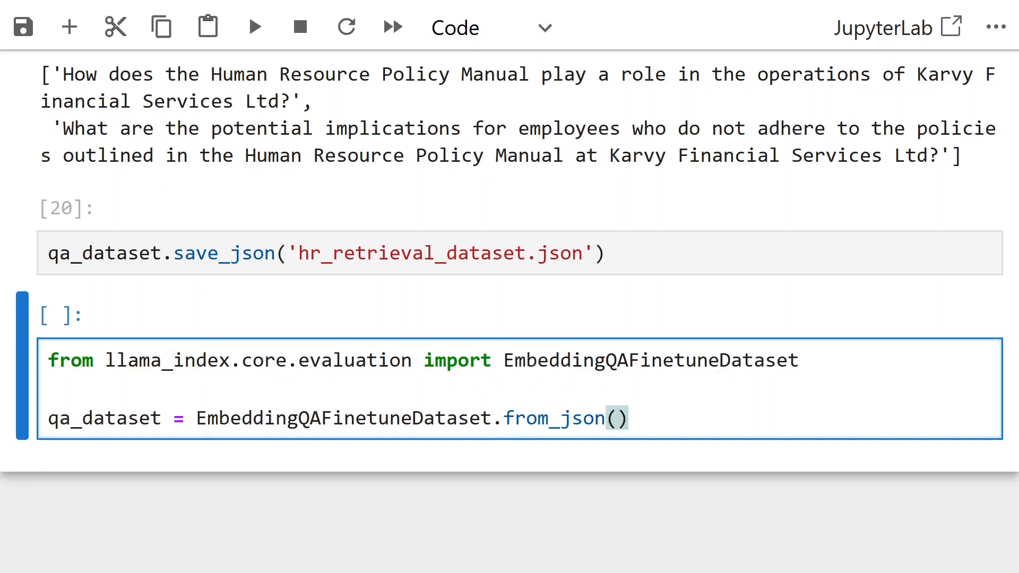
type("'hr_retrieval_dataset.json'")
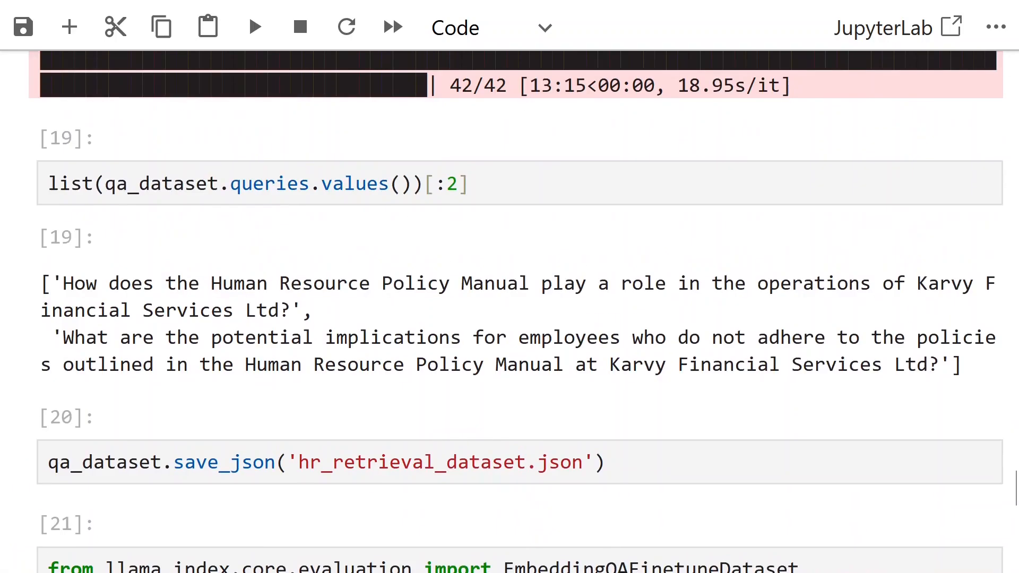
scroll("down", 3)
type("## Calculate the hitrate")
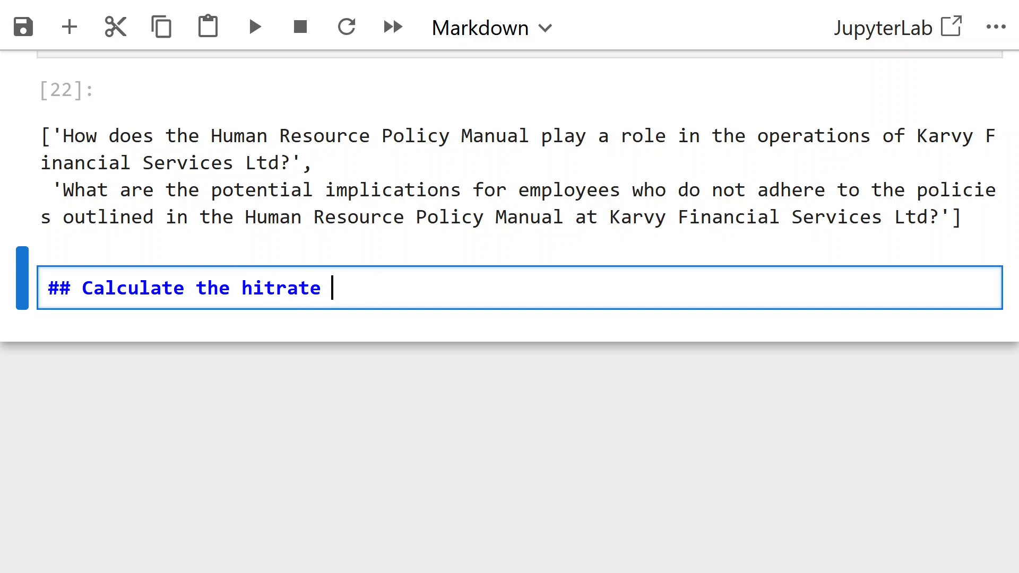
Add a 'Calculate the retrieval metrics' heading, import RetrieverEvaluator, and list metrics ['mrr', 'hit_rate']
type("retrieval metrics")
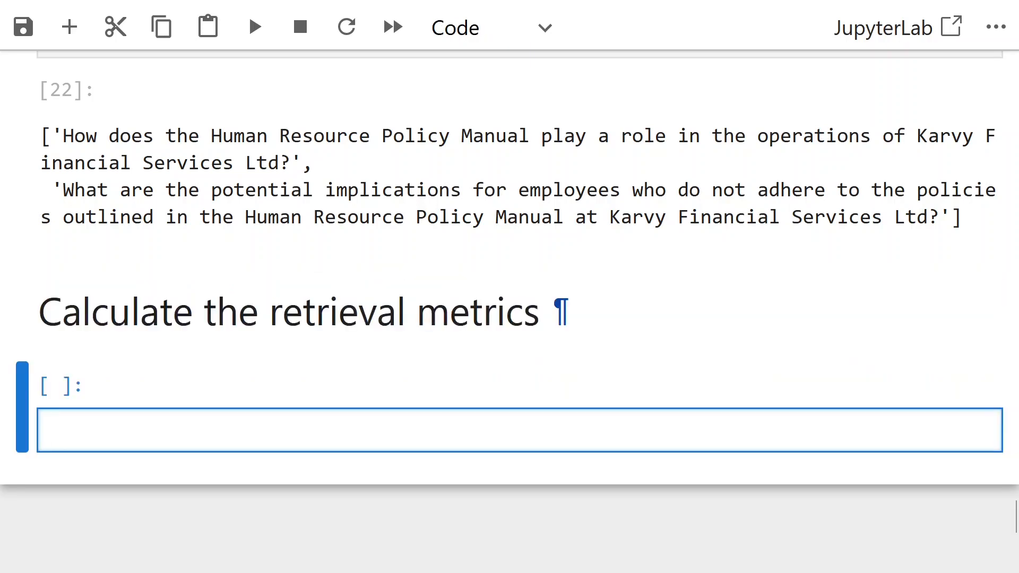
type("from llam")
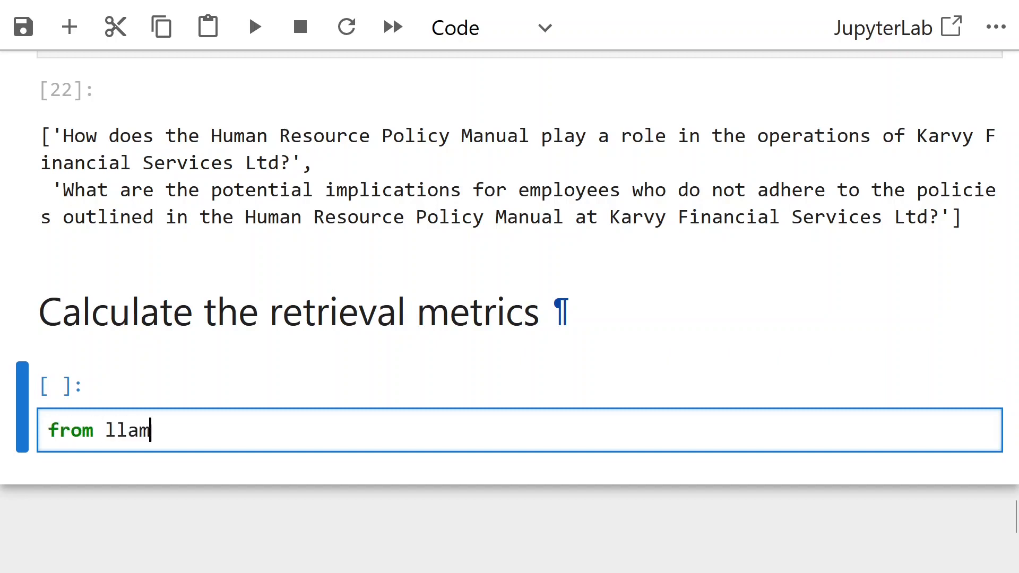
type("a_index.core.evalua")
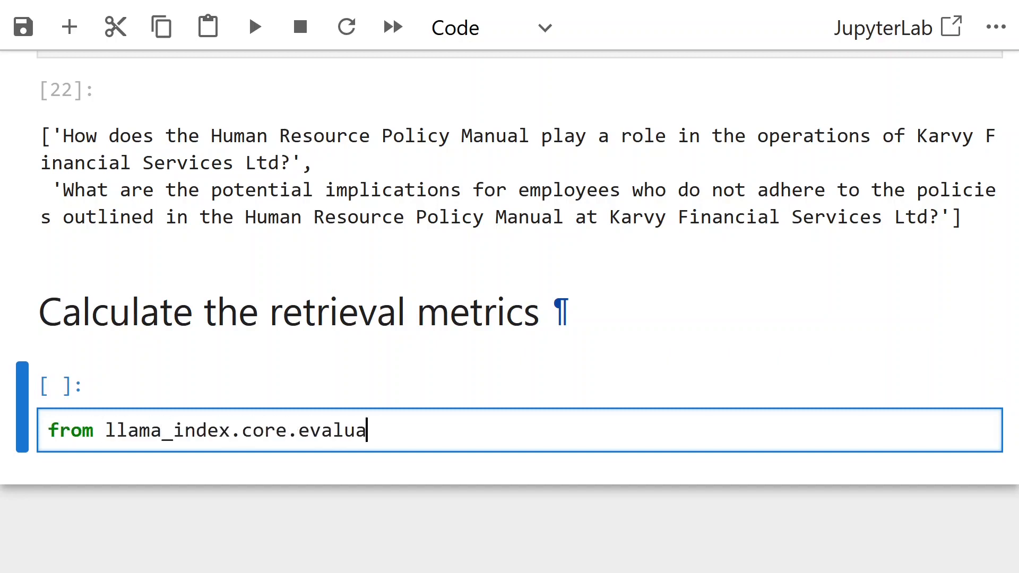
type("tion import")
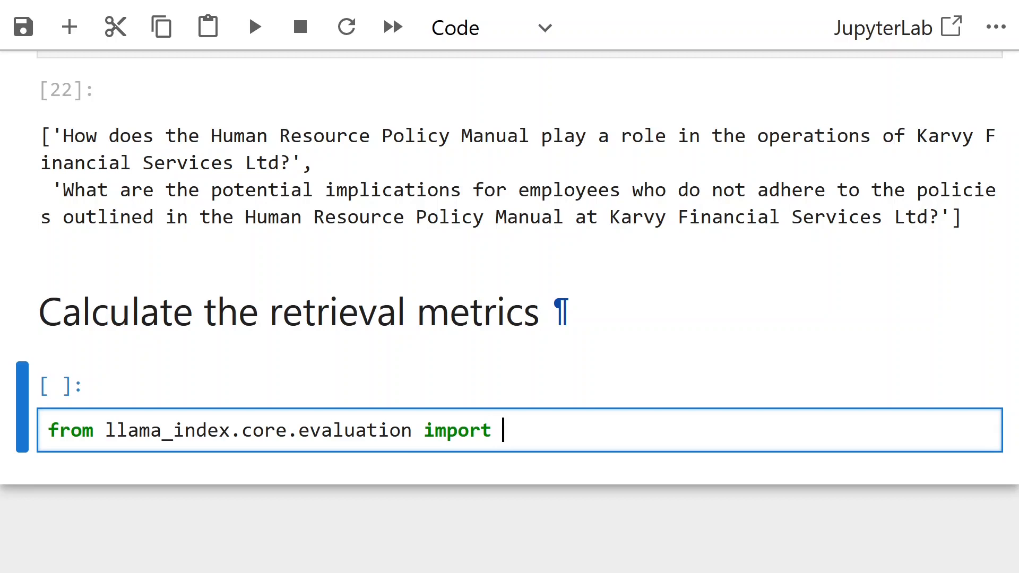
type("RetrieverEvaluator")
type("metrics =")
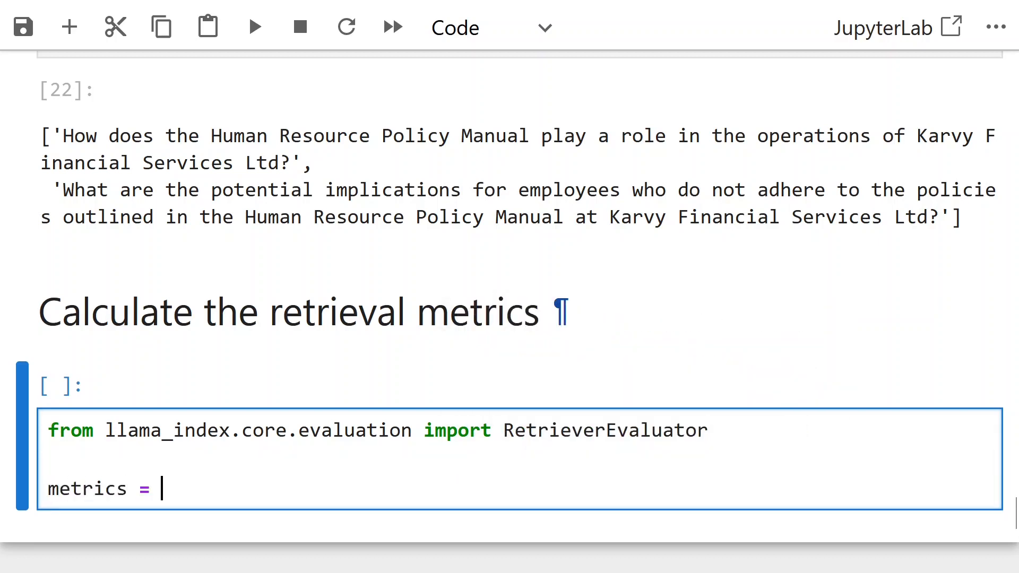
type("['mrr']")
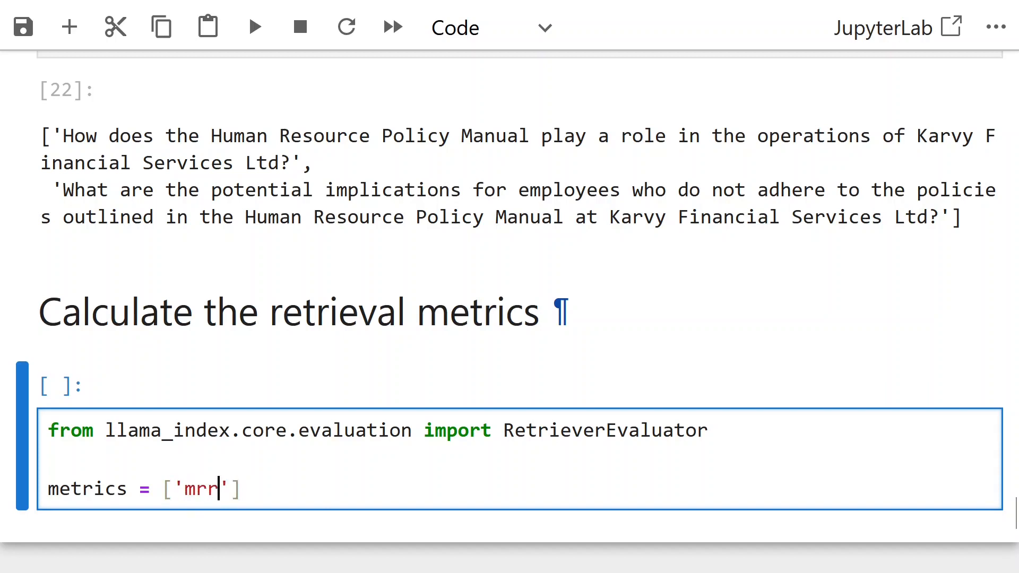
type(", 'hit_rate'")
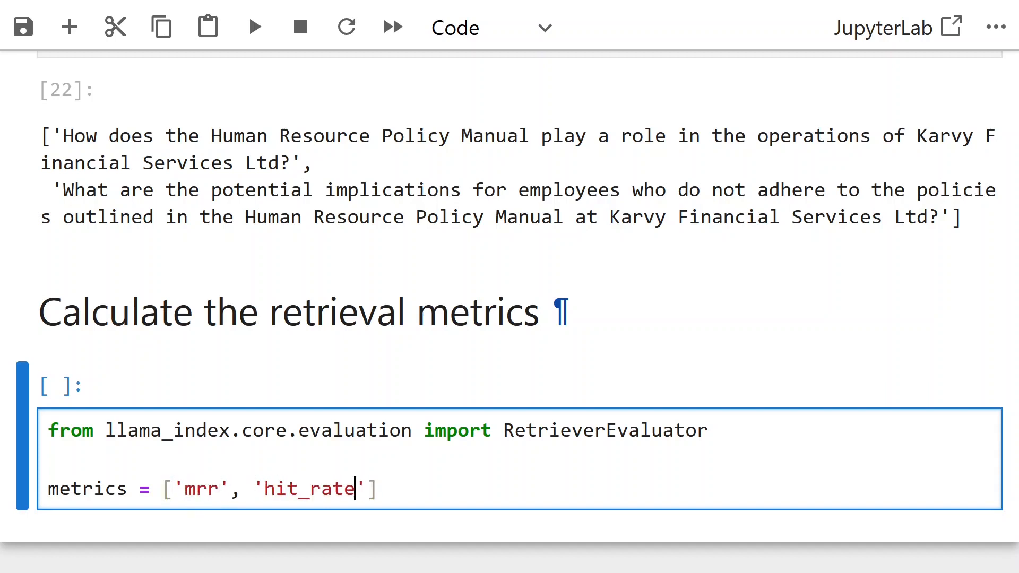
Create retrieval_evaluator with RetrieverEvaluator.from_metric_names(metrics, retriever)
type("retrieval_")
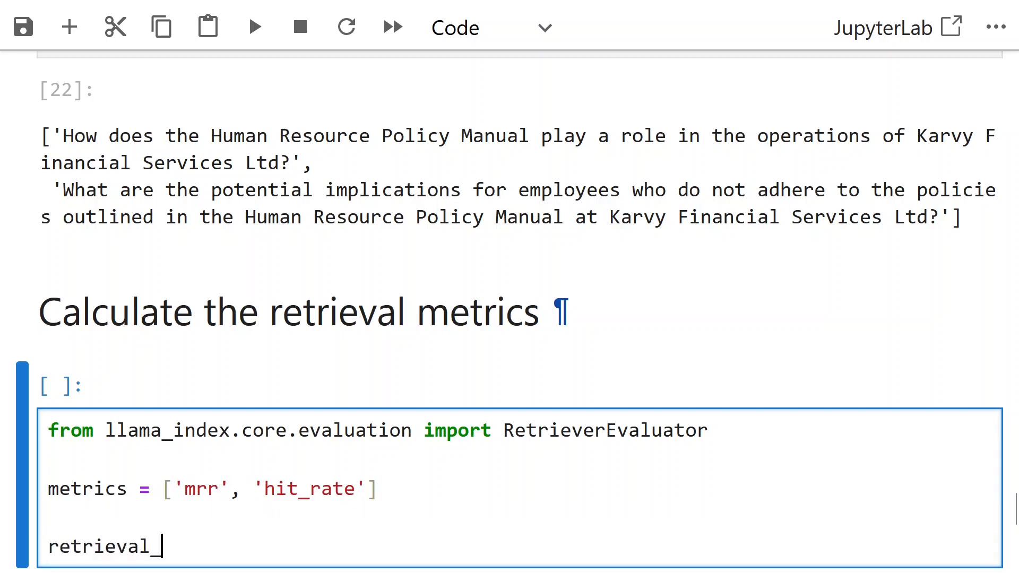
type("evaluator =")
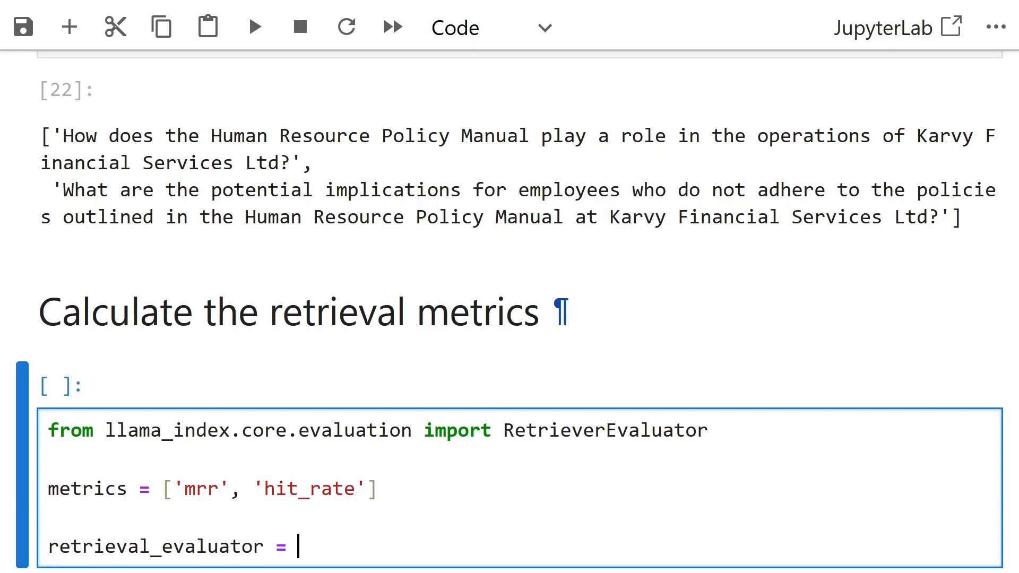
type("RetrieverEvaluator")
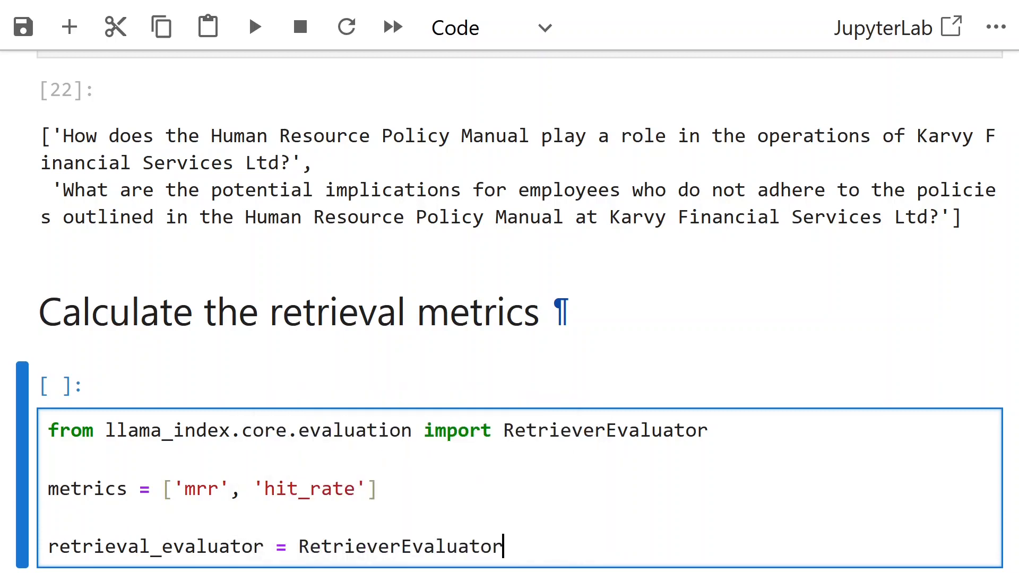
type(".from")
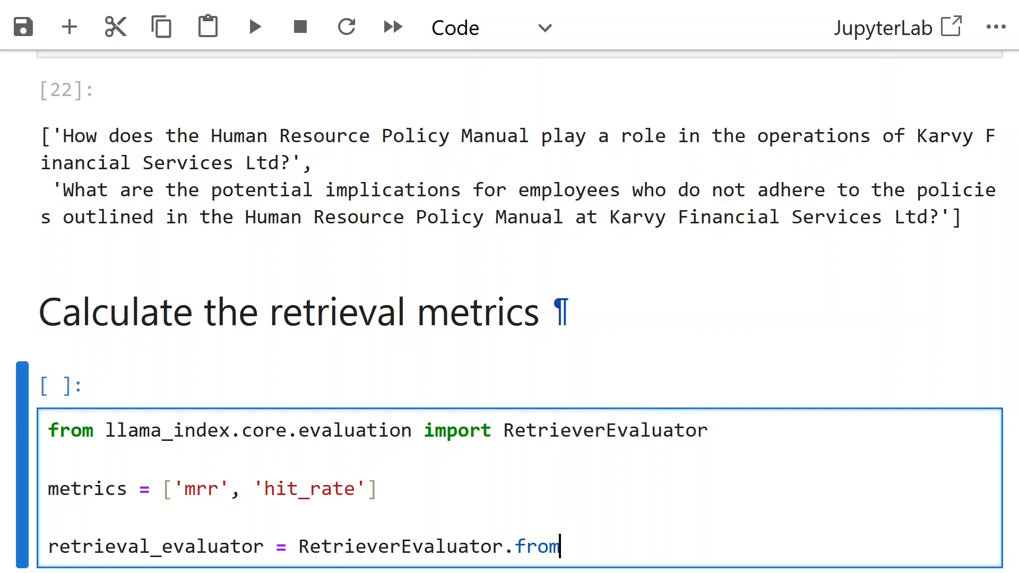
type("_metric_names")
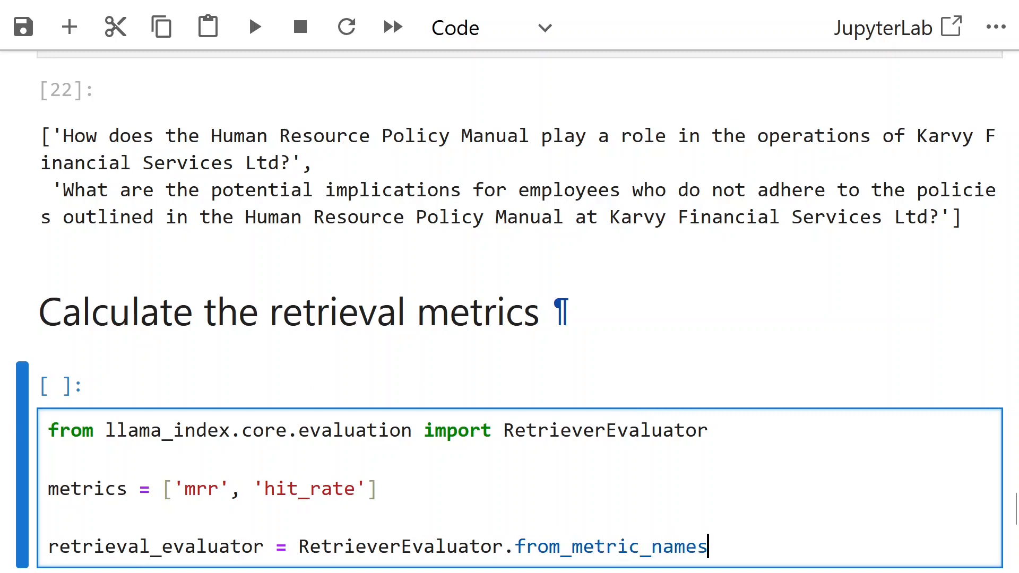
type("()")
type("m")
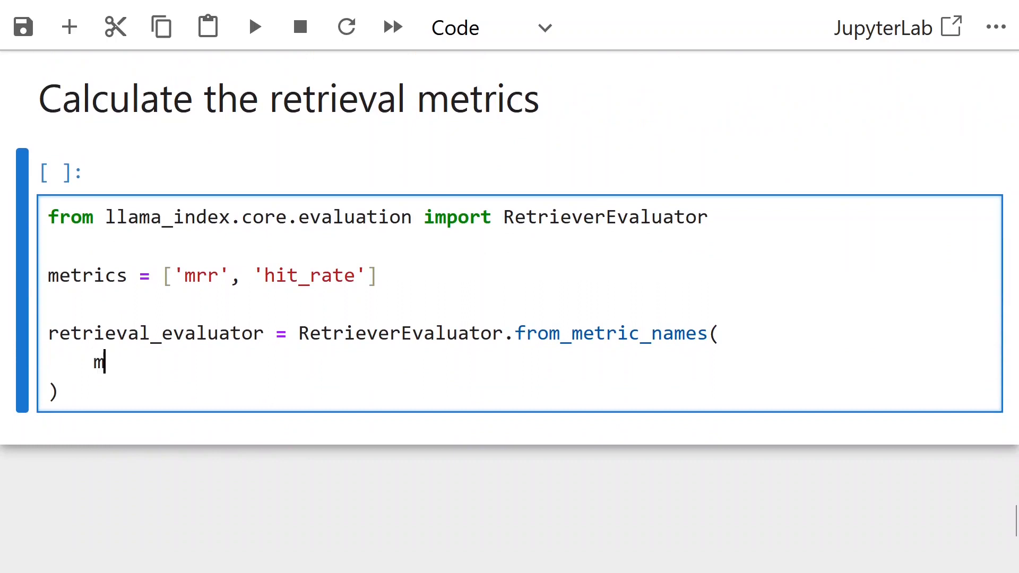
type("etrics, retriever=retriever")
type("eval_results = awai")
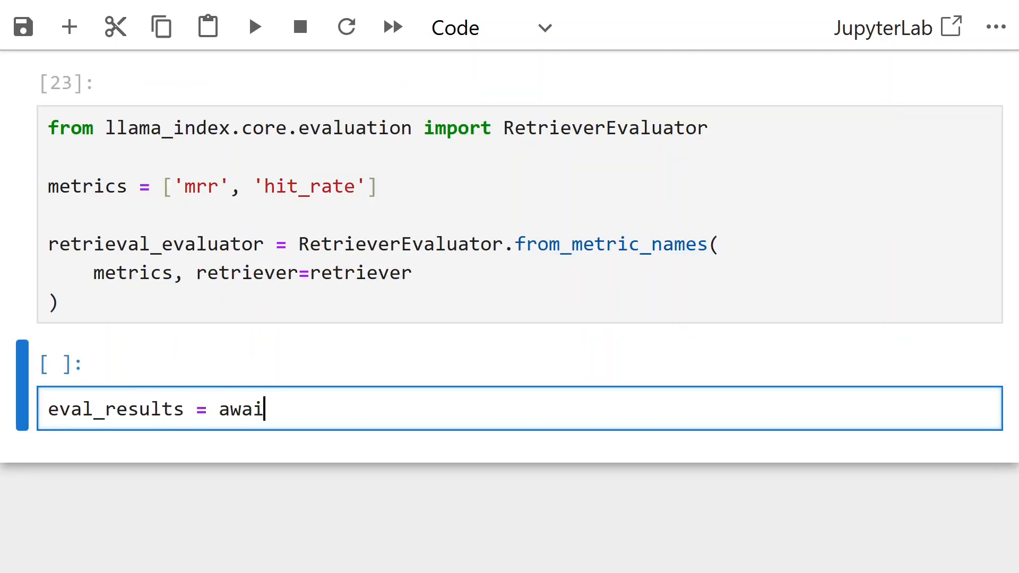
Set eval_results = await retrieval_evaluator.aevaluate_dataset(qa_dataset), completing the method via autocomplete
type("t retrieval_evaluator.")
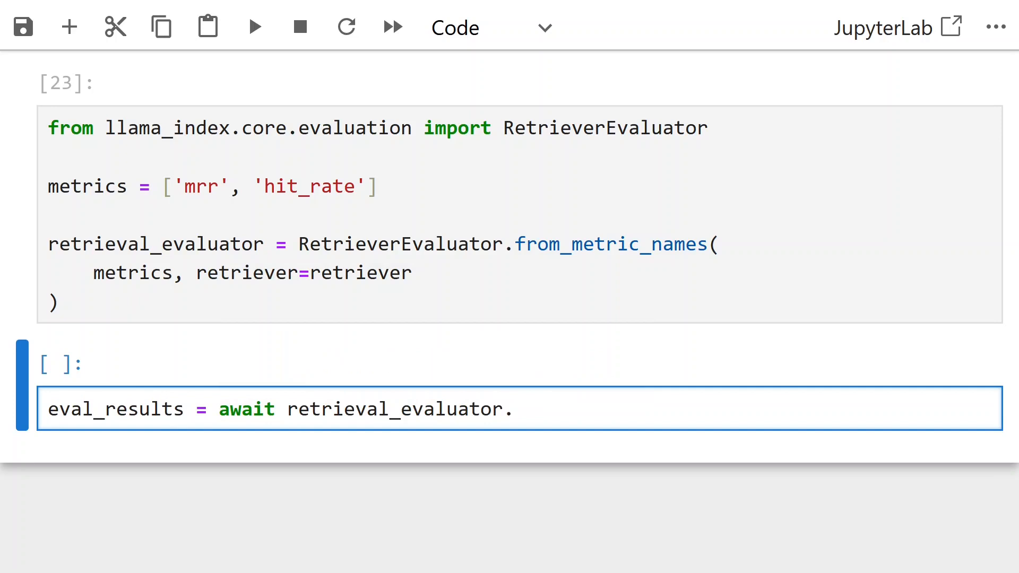
type("aev")
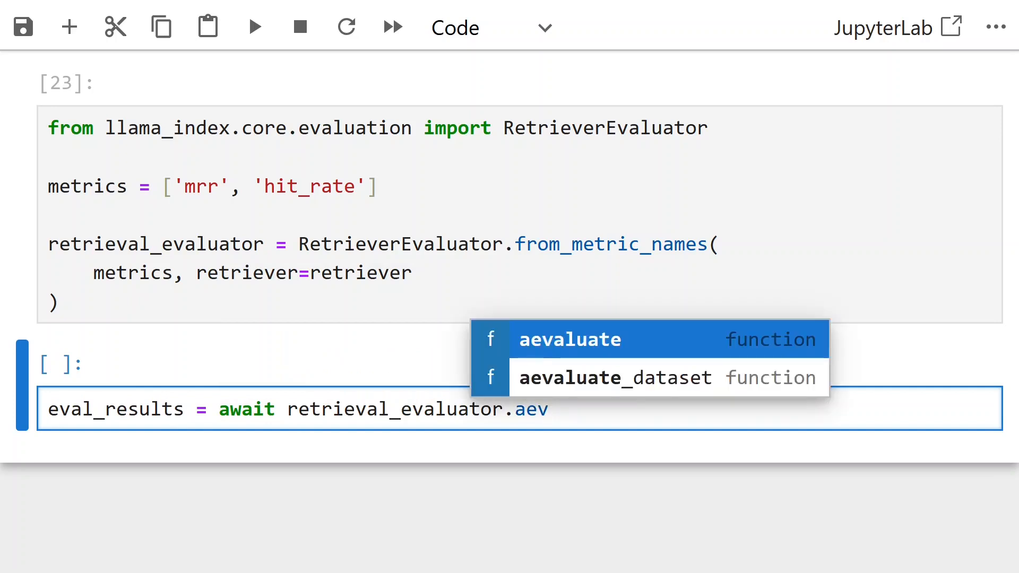
left_click(616, 377)
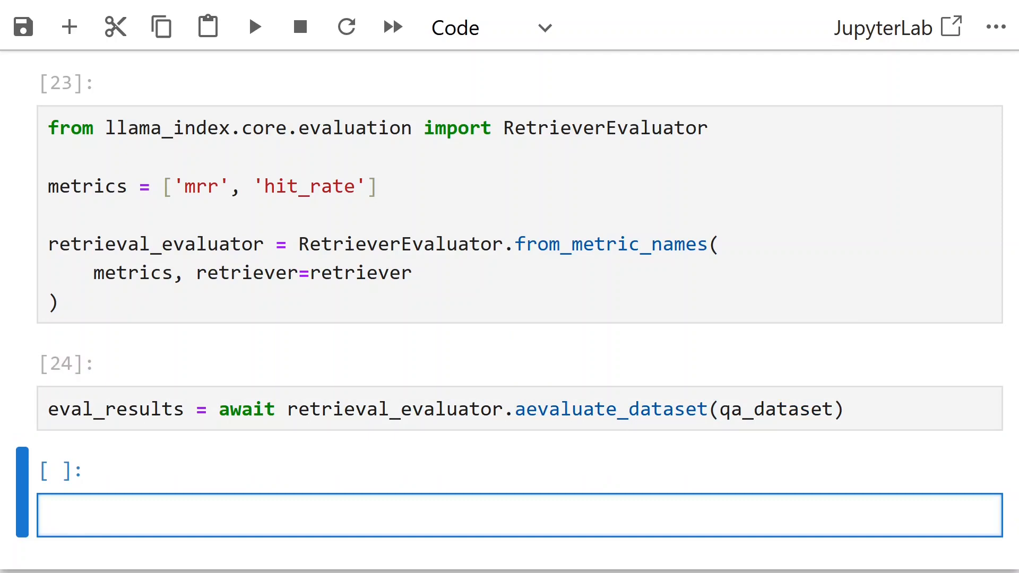
type("import pandas")
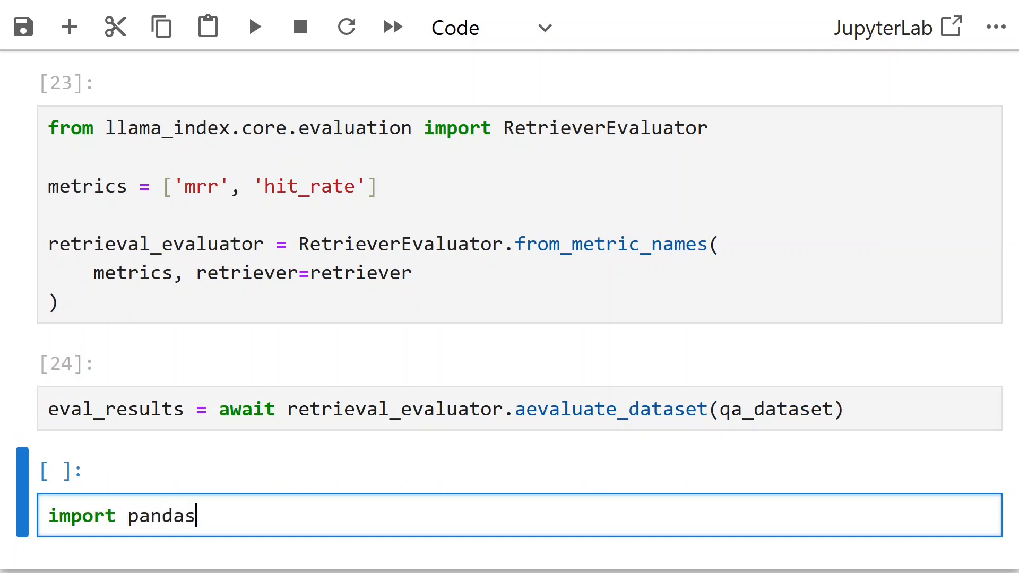
Import pandas as pd and start def display_retrieval_results(name, eval_results)
type("as pd")
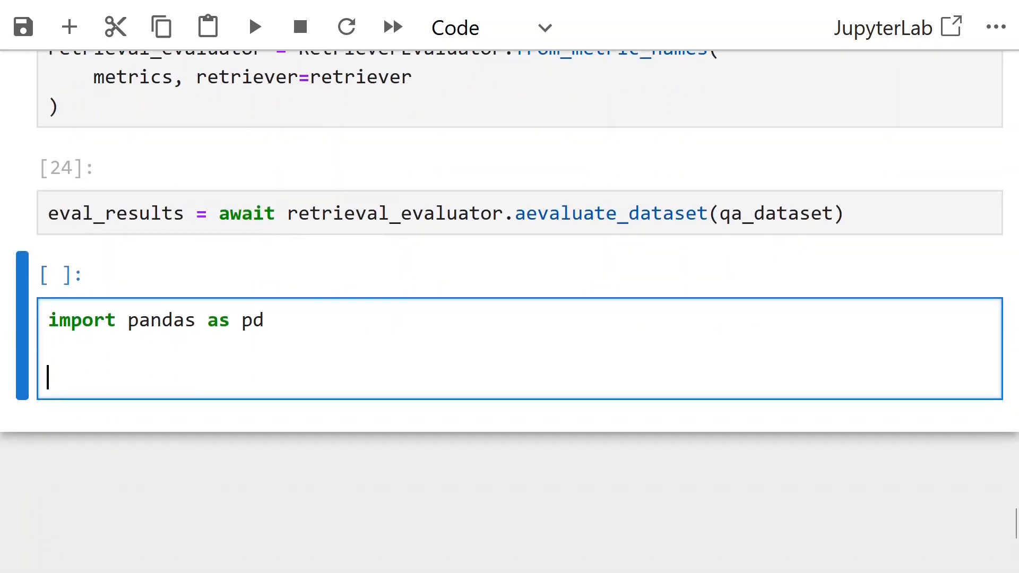
type("def display_retrie")
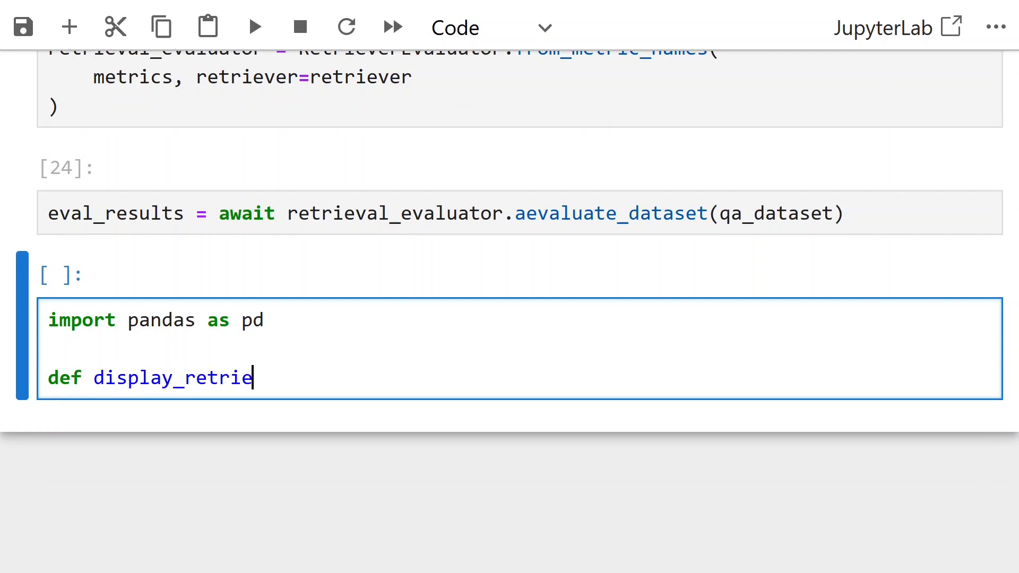
type("val_results()")
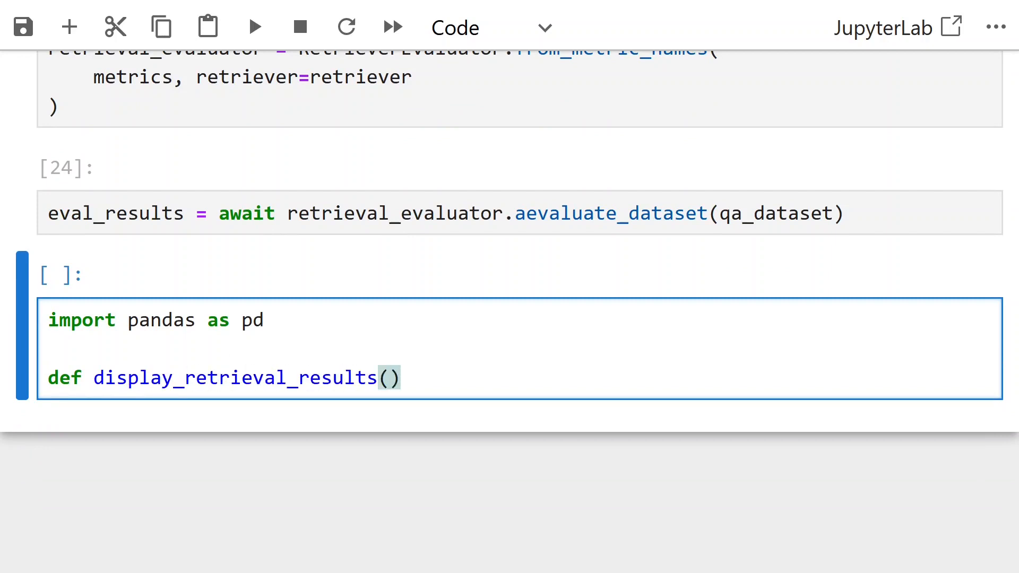
type("name, evla")
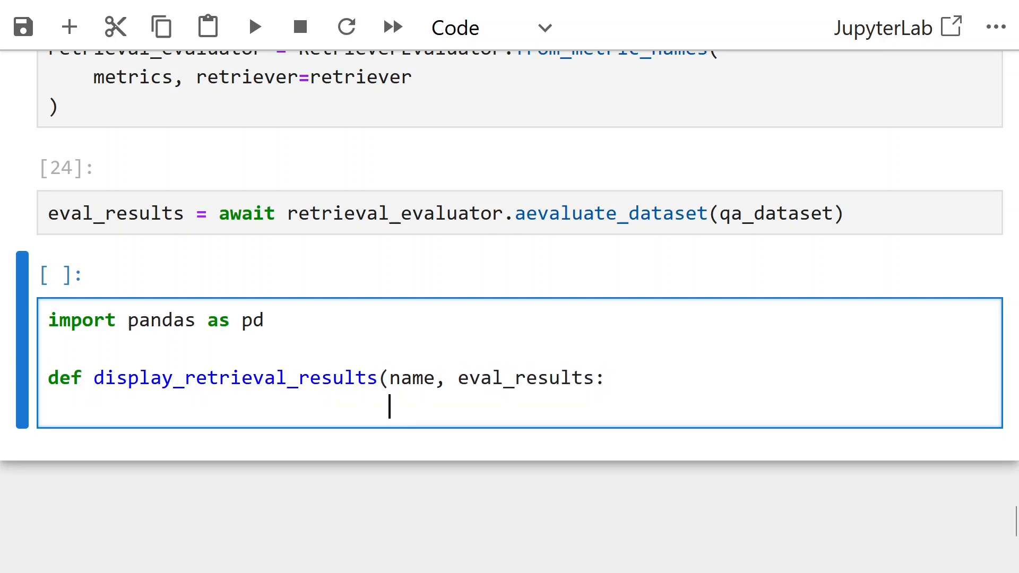
type(")")
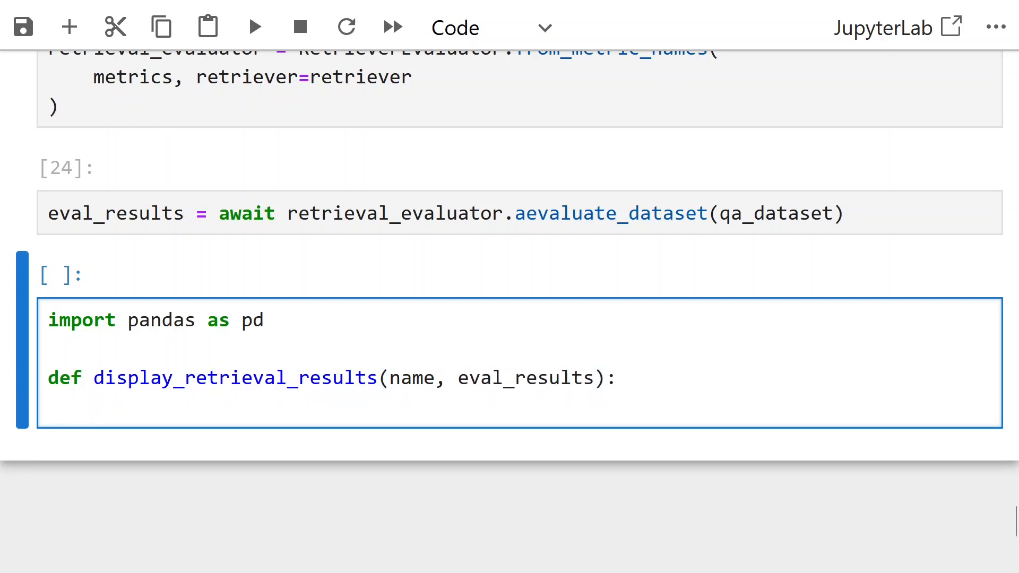
key("Enter")
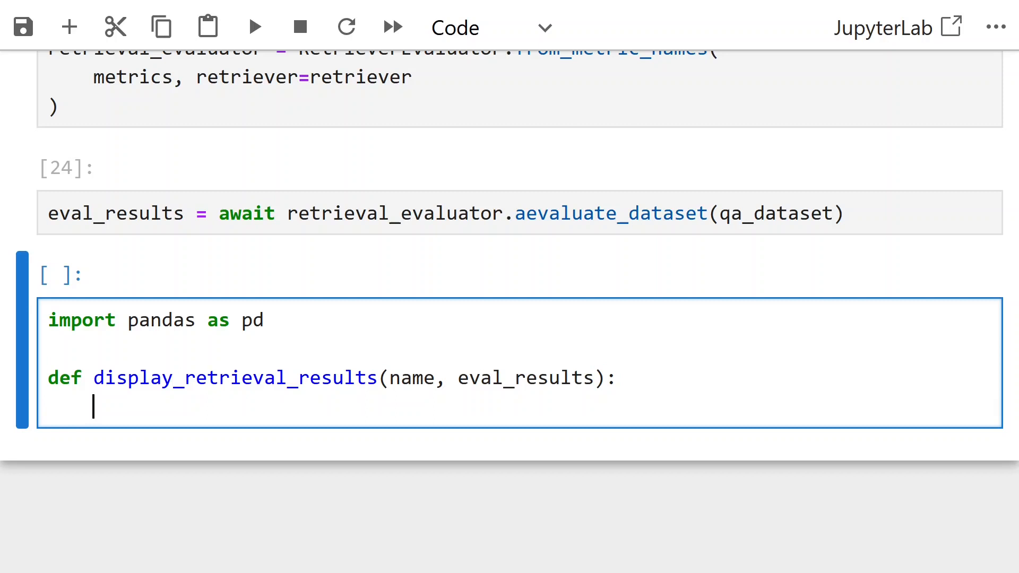
Loop over eval_results, appending each eval_result.metric_vals_dict to metric_dicts
type("metric_dicts =")
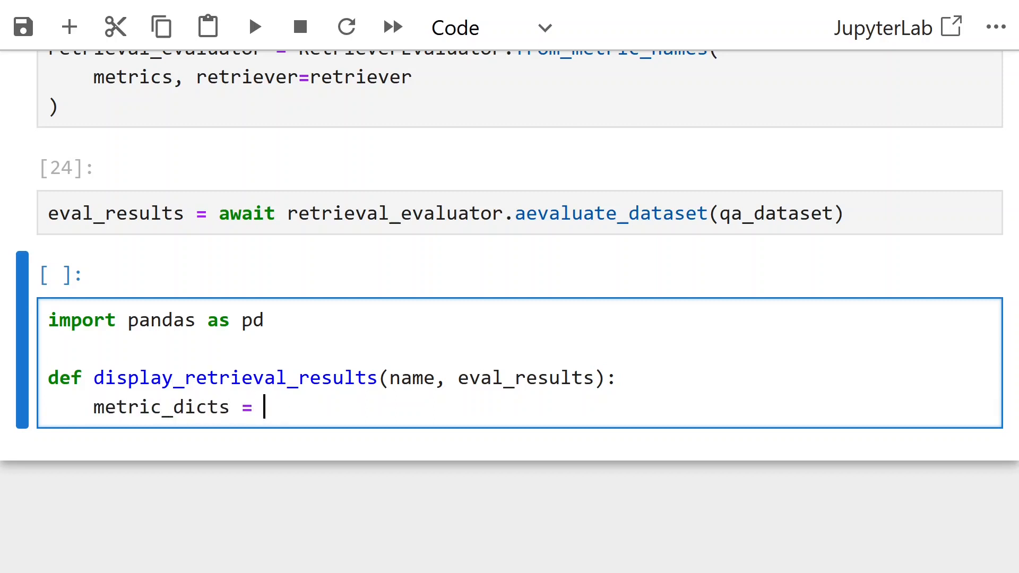
type("[]")
type("for ev")
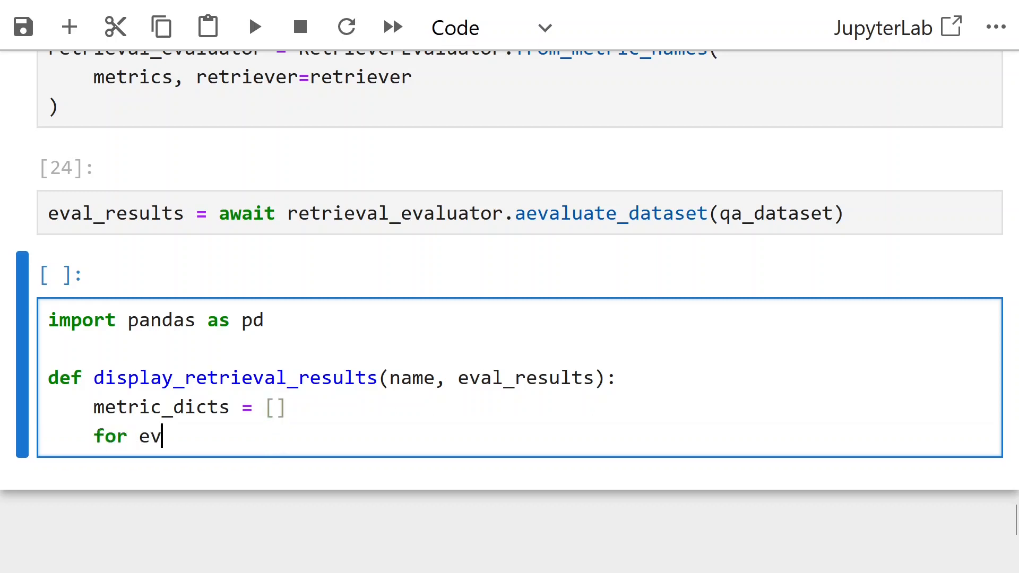
type("al_result in ev")
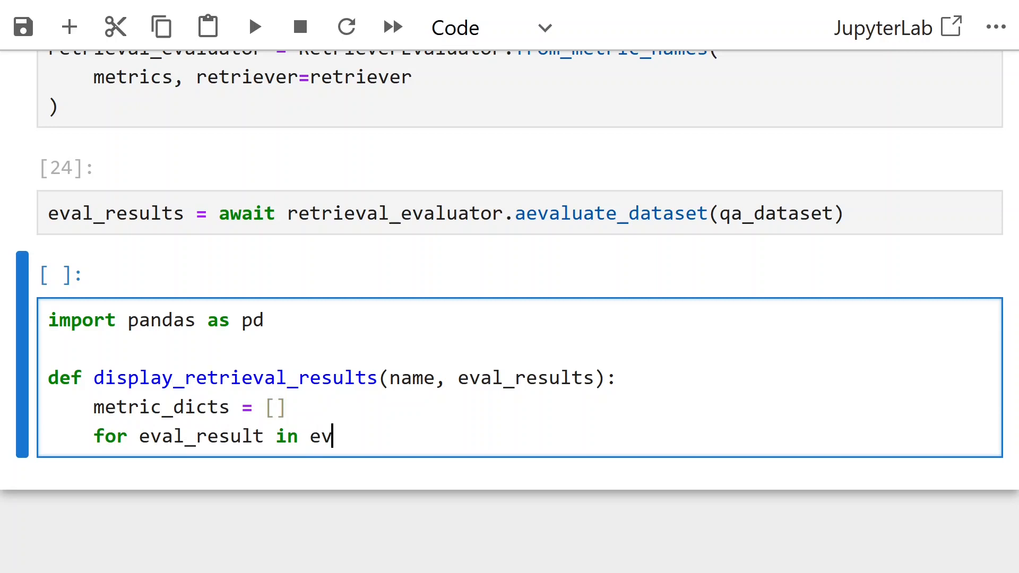
type("al_results:")
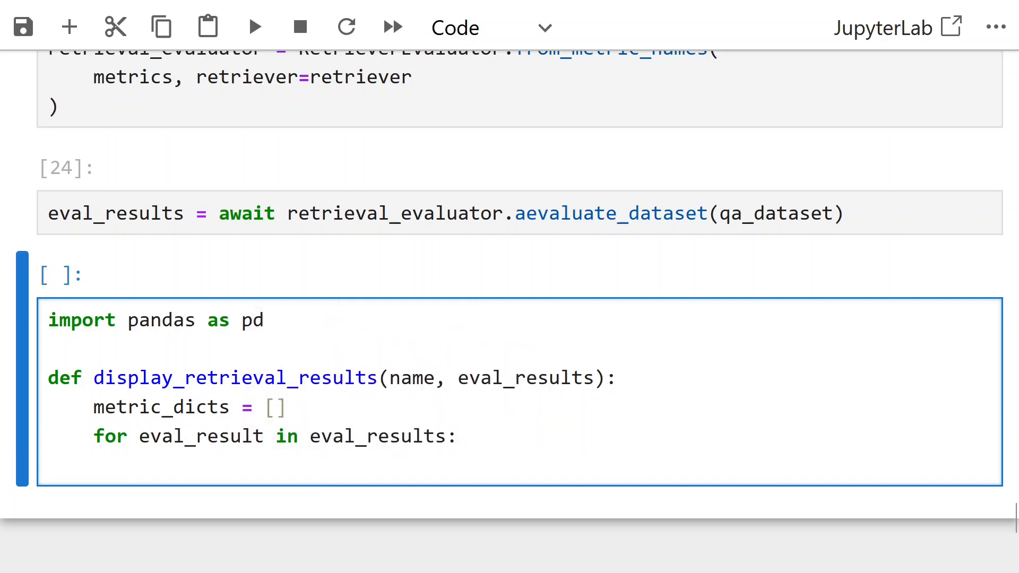
type("metric_dict =")
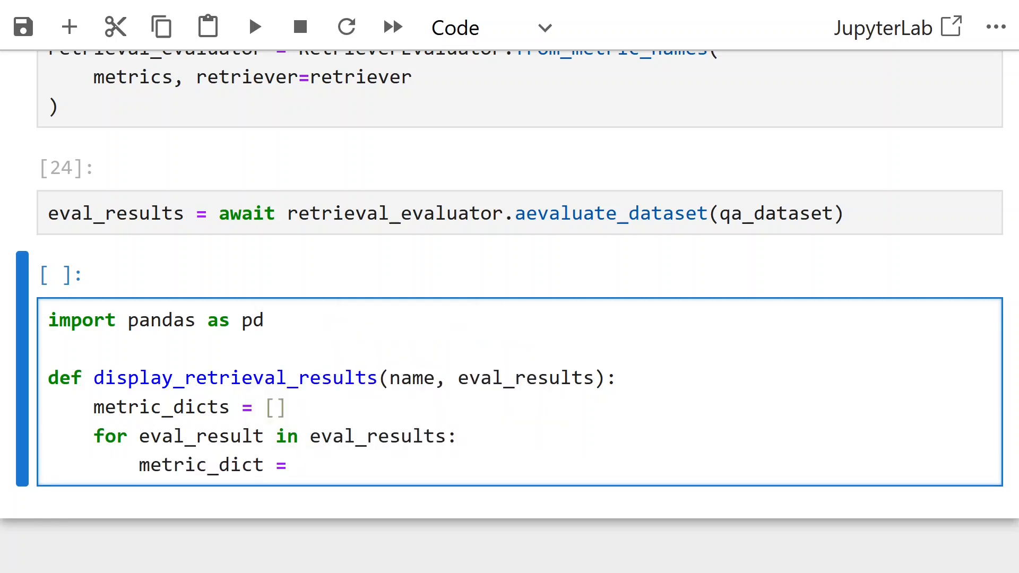
type("eval")
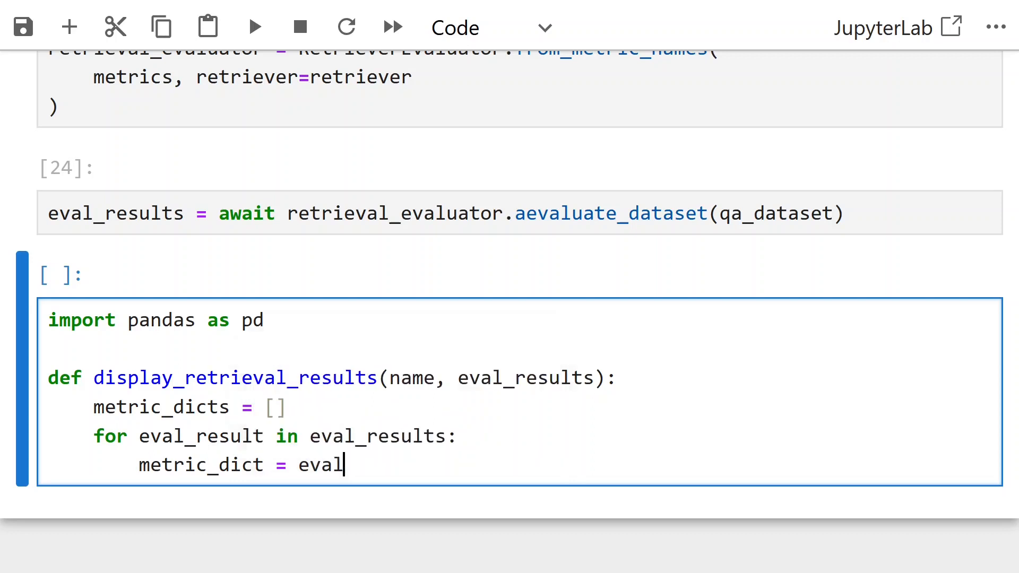
type("_result")
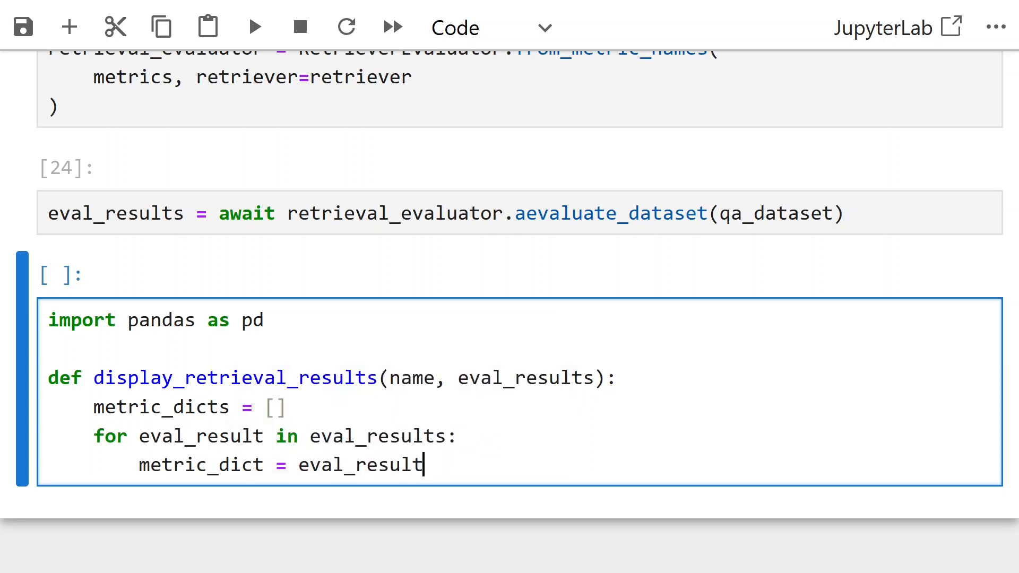
type(".metric_")
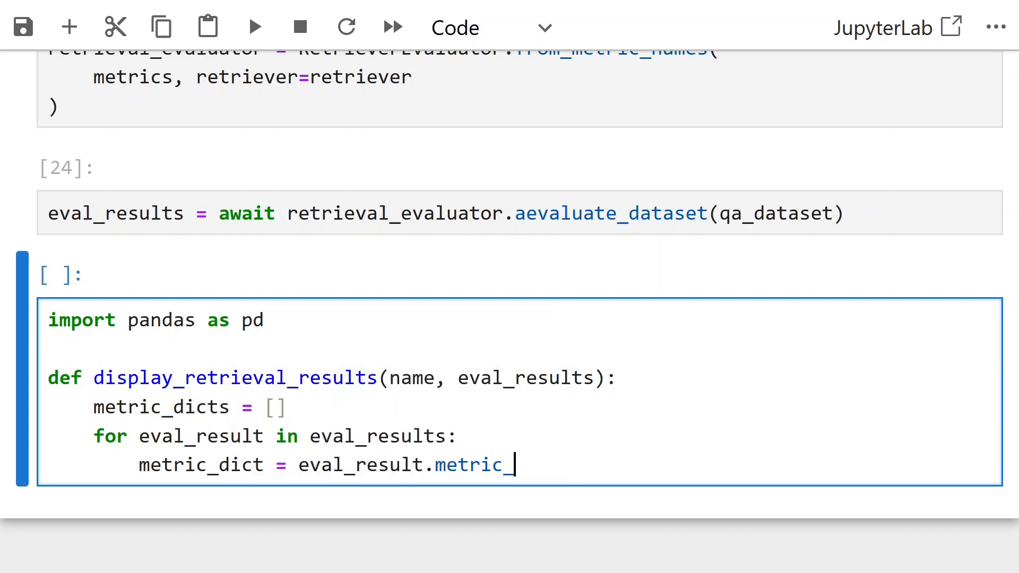
type("vals_")
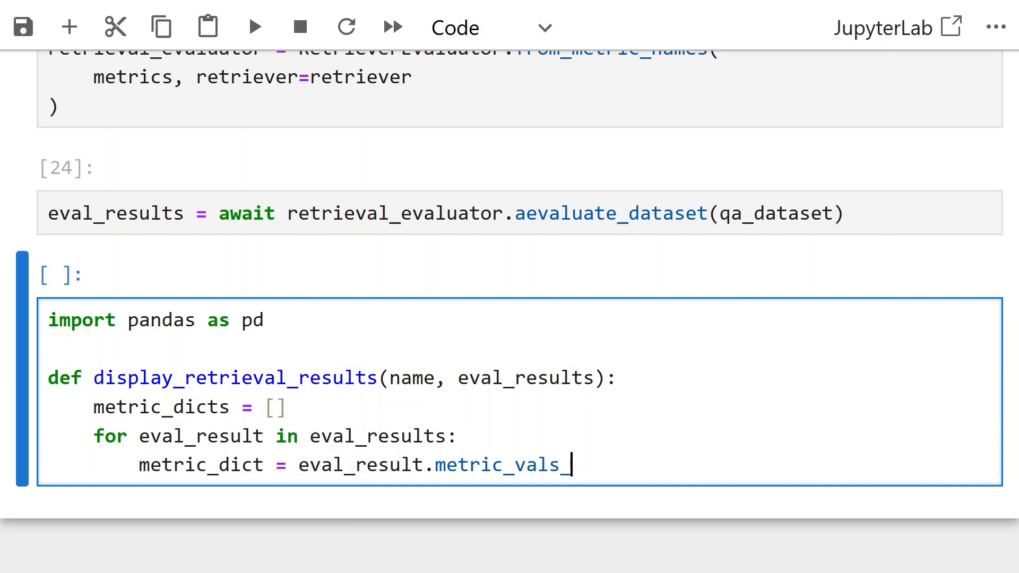
type("dict")
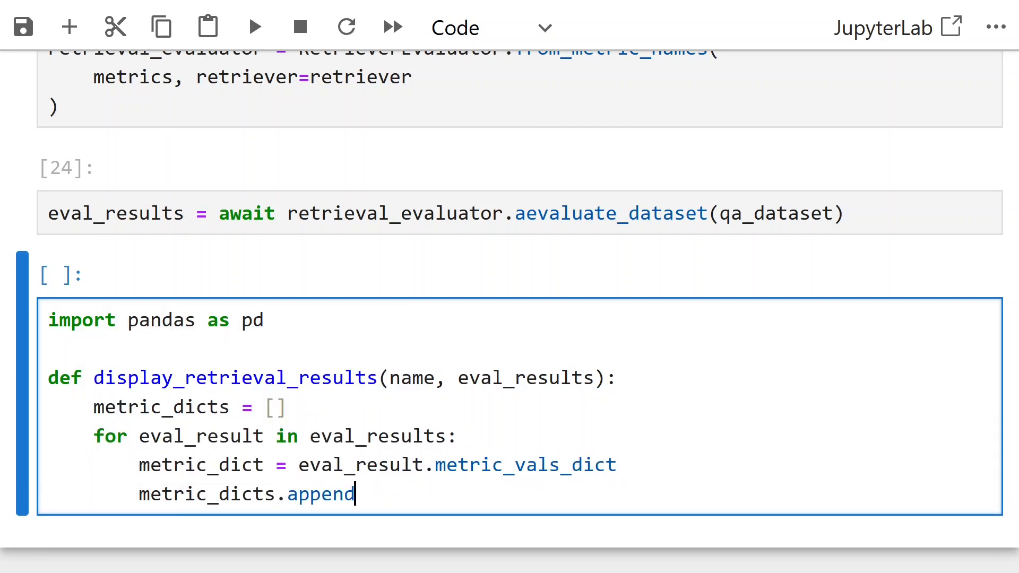
type("(metric_dict")
type("full_df =")
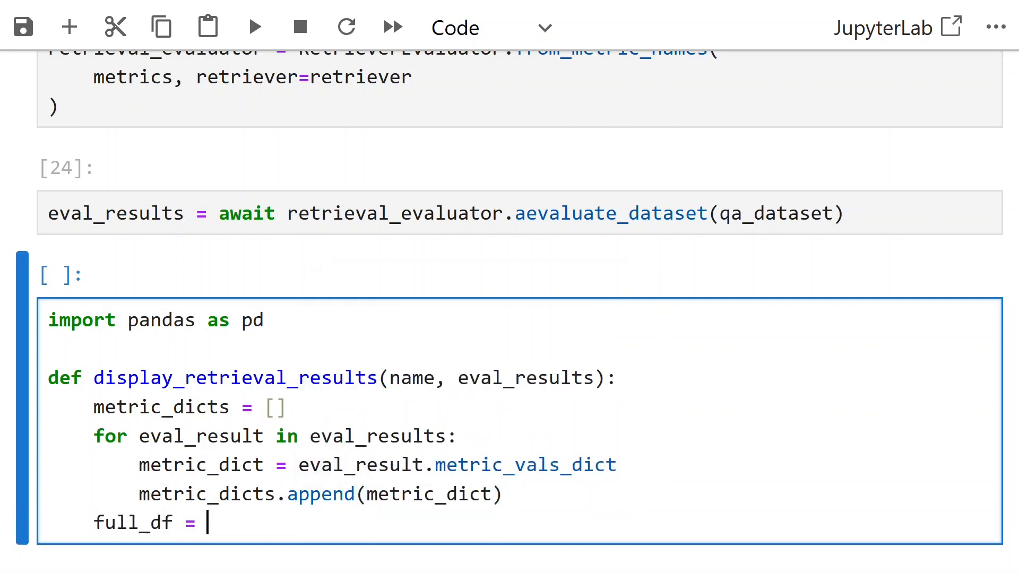
Build full_df = pd.DataFrame(metric_dicts) and set hit_rate = full_df['hit_rate'].mean()
type("pd.Dat")
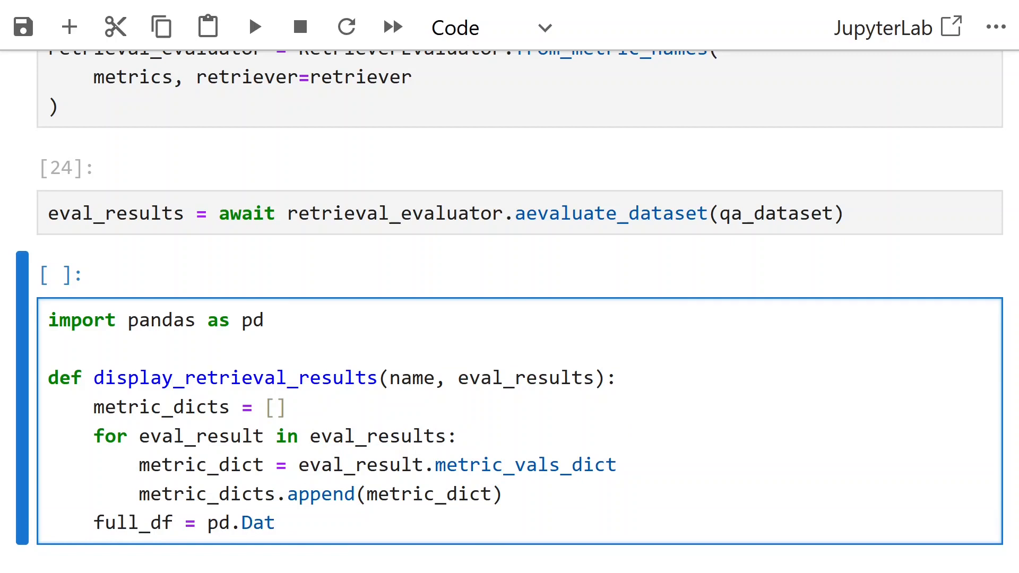
type("aFrame()")
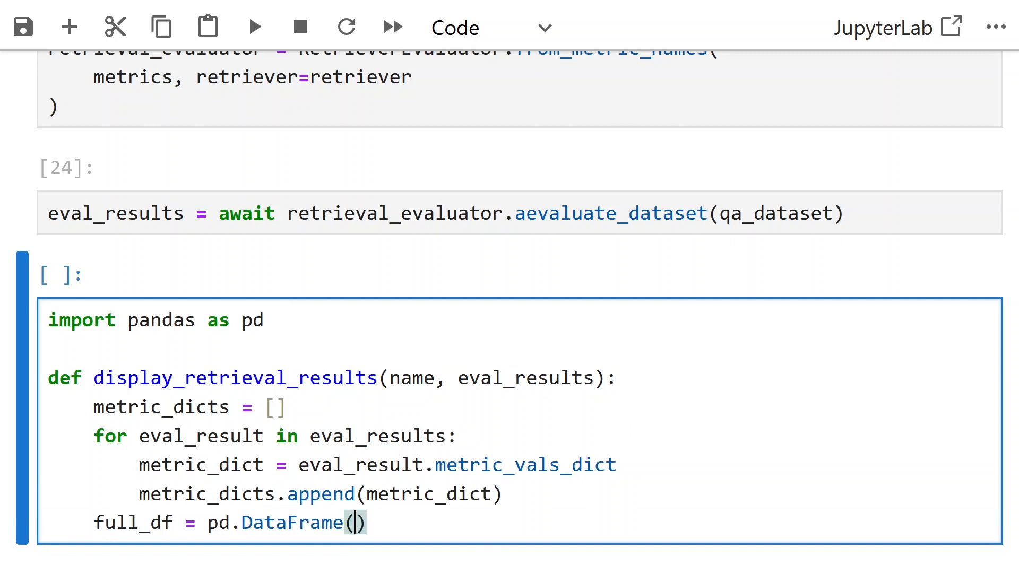
type("metric_dicts")
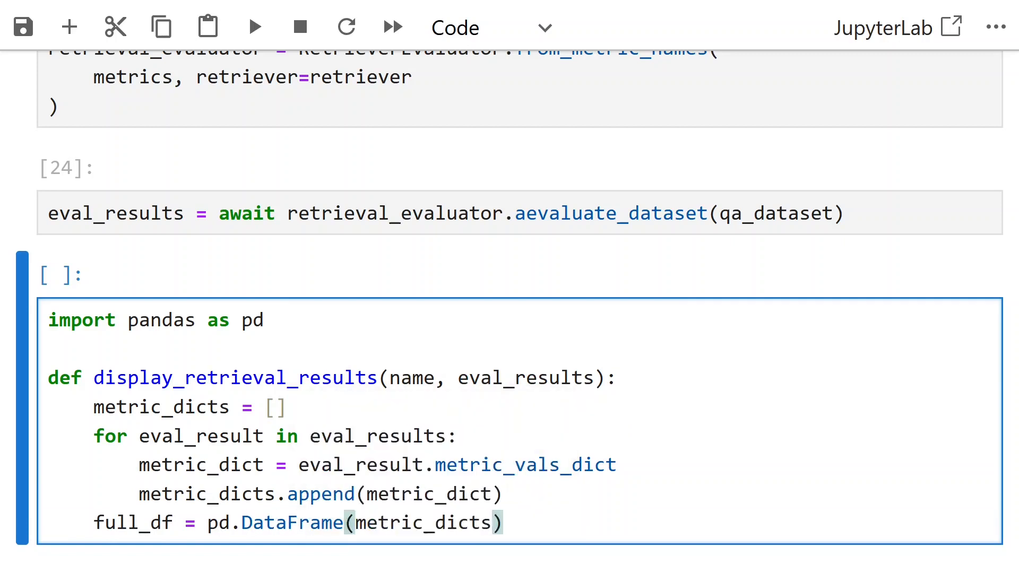
type("hit_rate =")
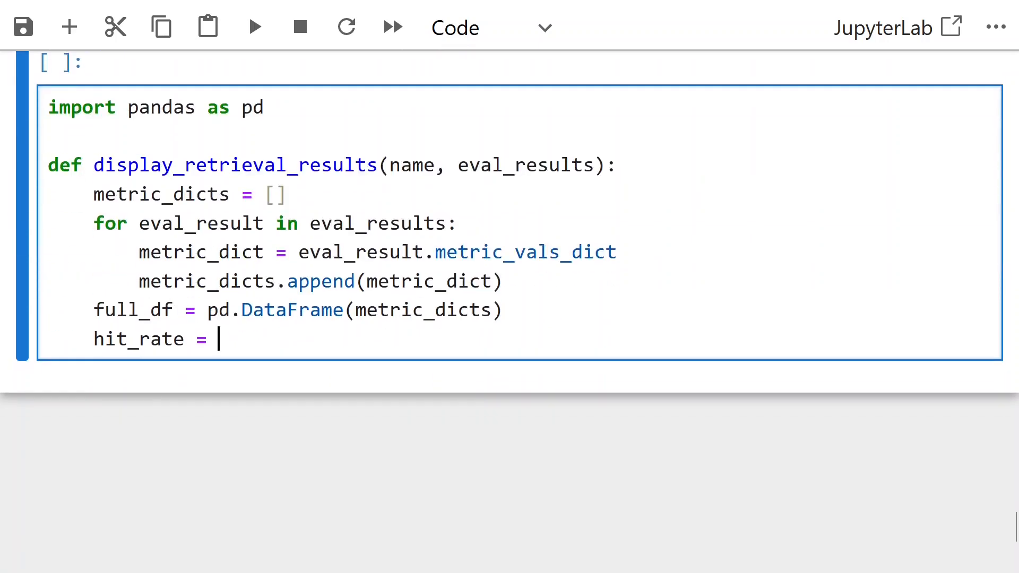
type("full_df['hit_")
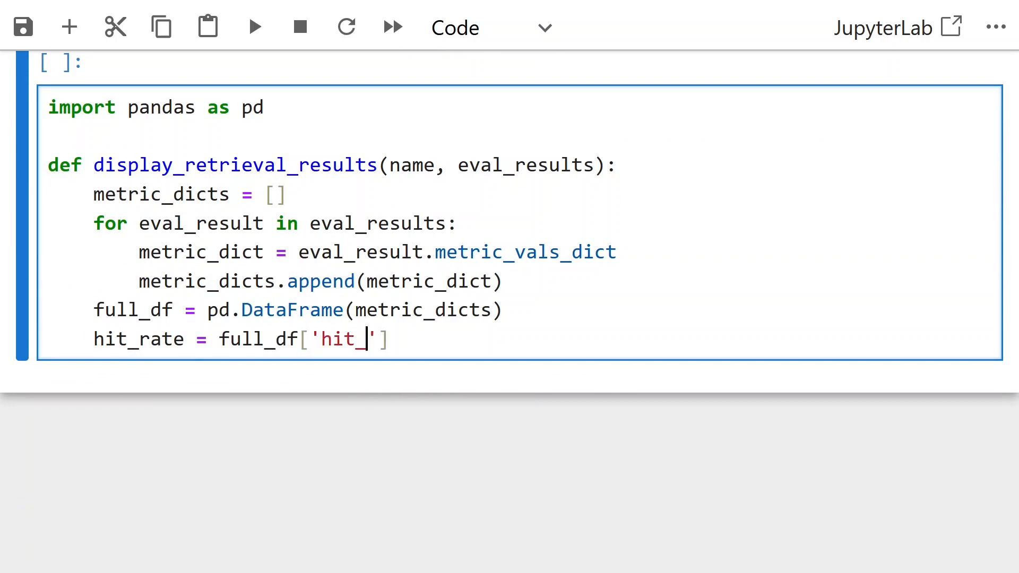
type("rate'].mean()")
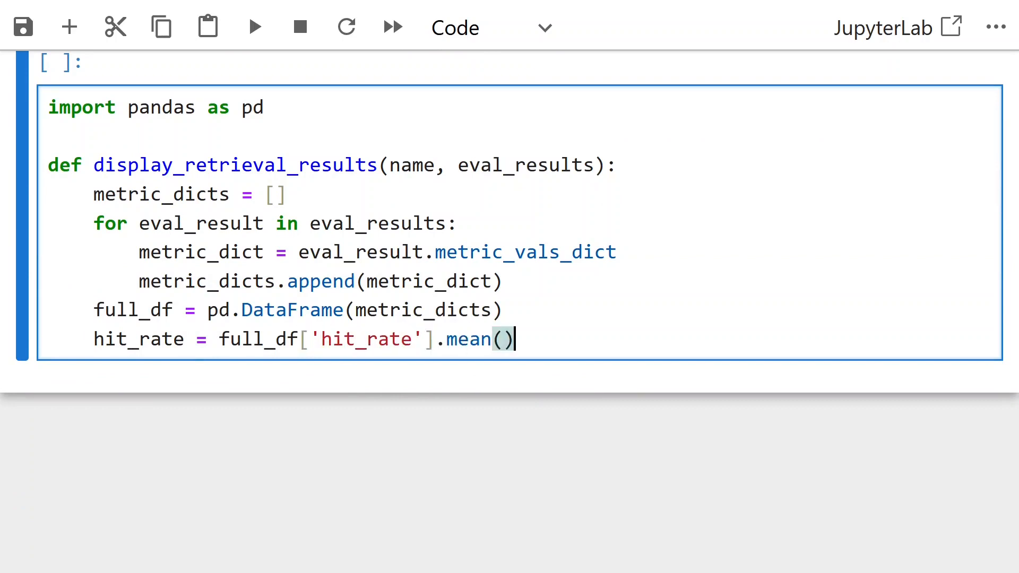
Compute mrr = full_df['mrr'].mean() and a columns dict of retrievers [name], hit_rate and mrr
key("Shift+Enter")
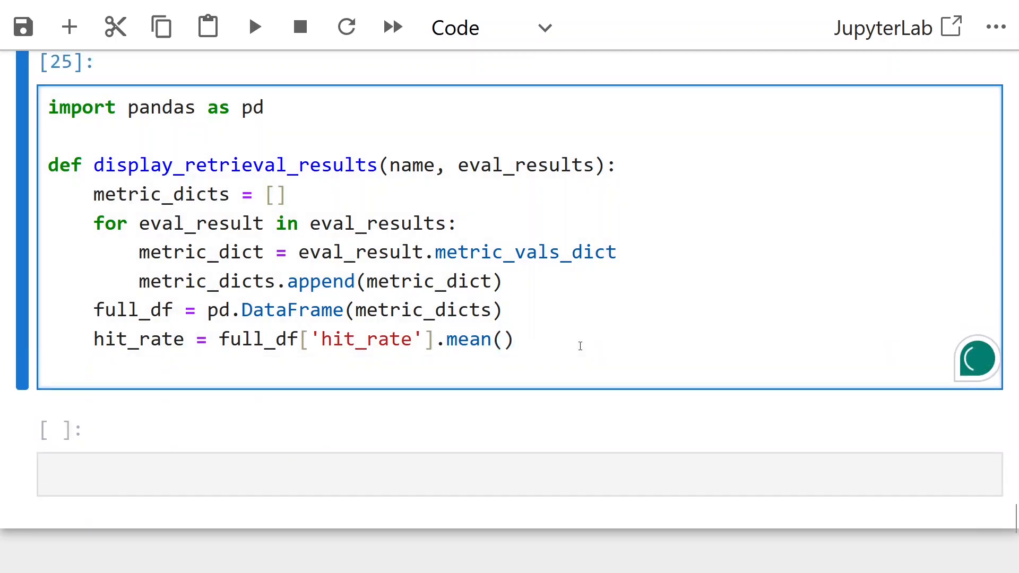
type("mrr =")
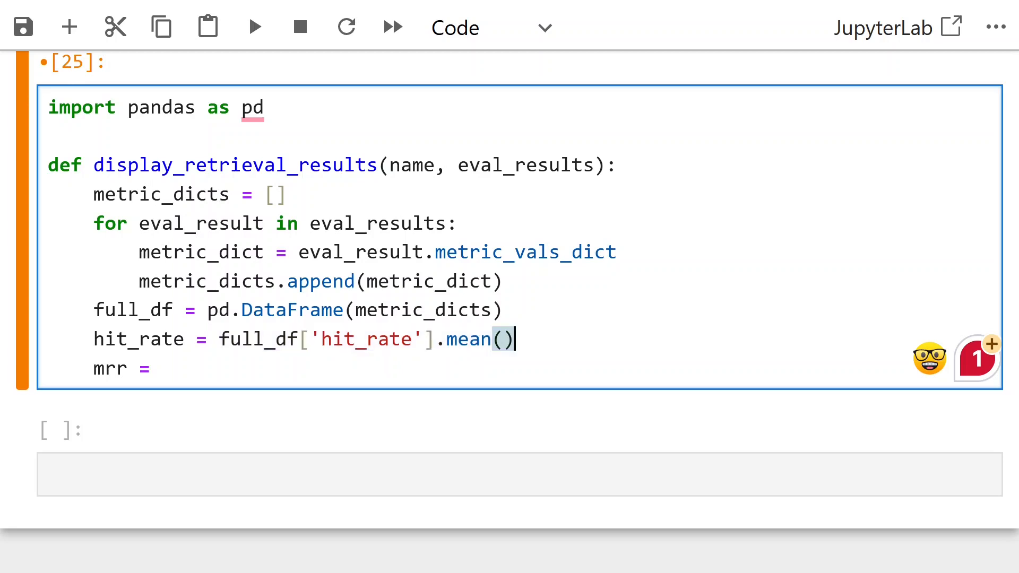
type("full_df['mrr'].mean()")
type("columns =")
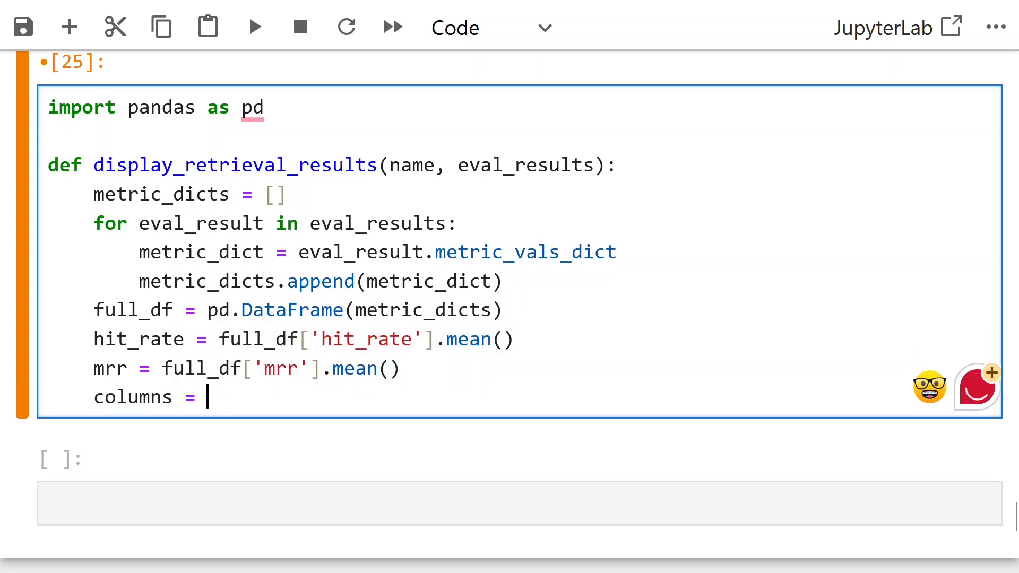
type("{'")
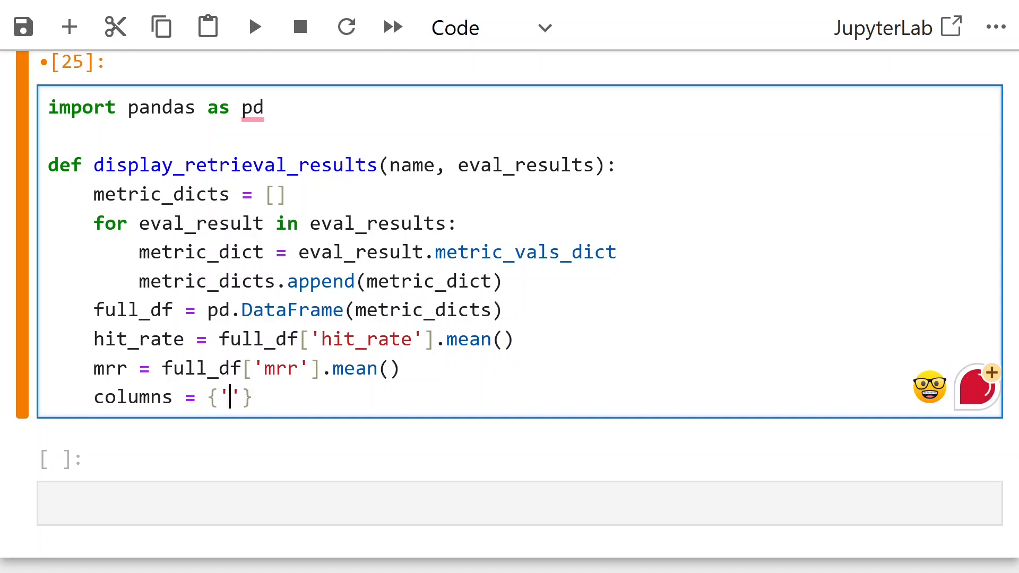
type("retrievers':")
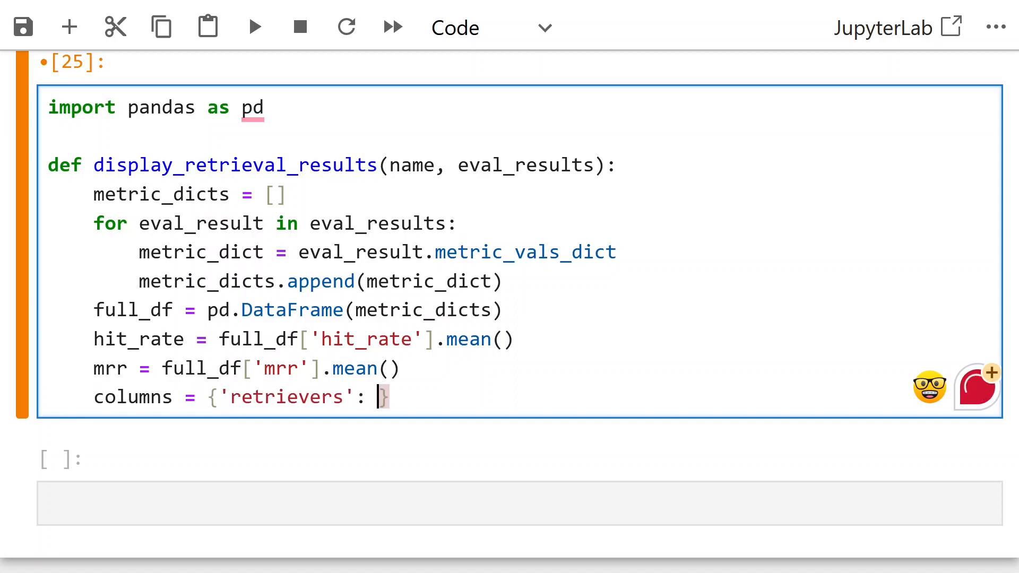
type("[name]")
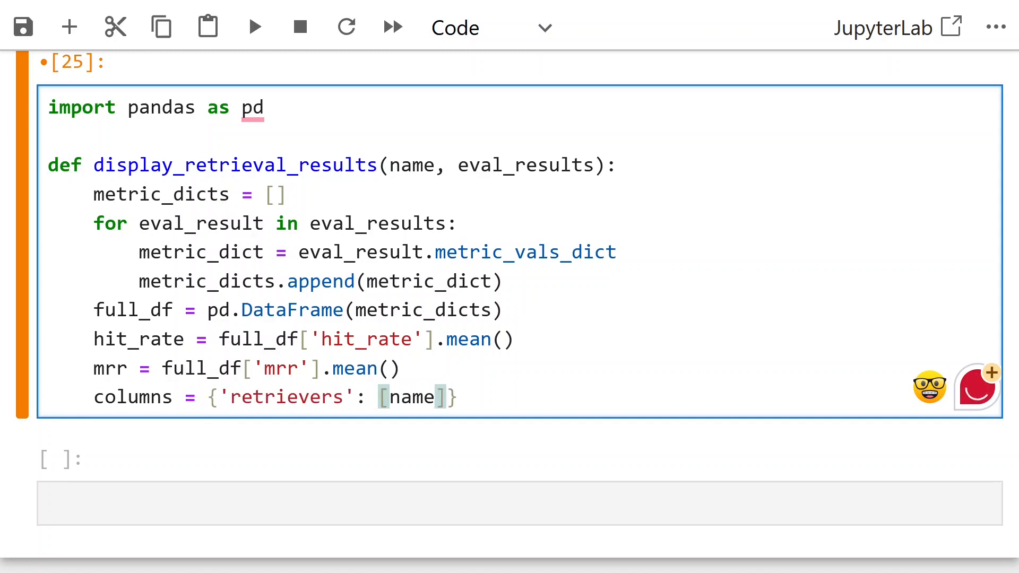
type(",")
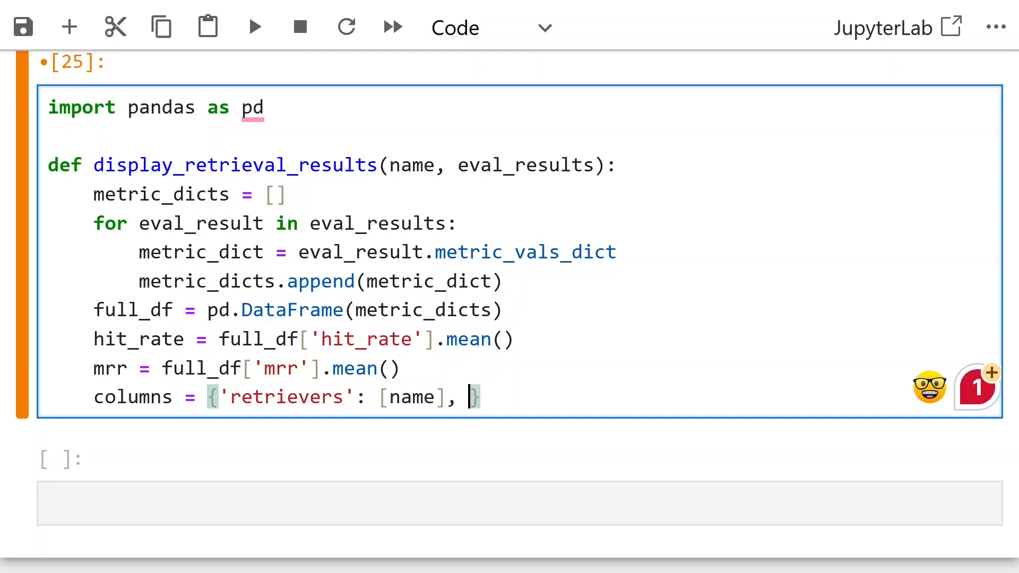
type("'hit_'")
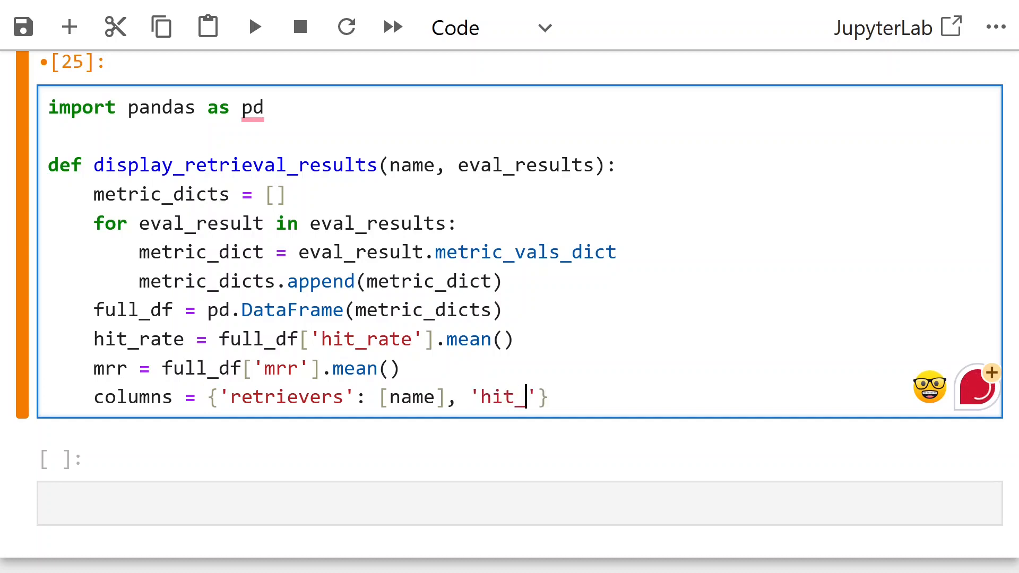
type("rate': []")
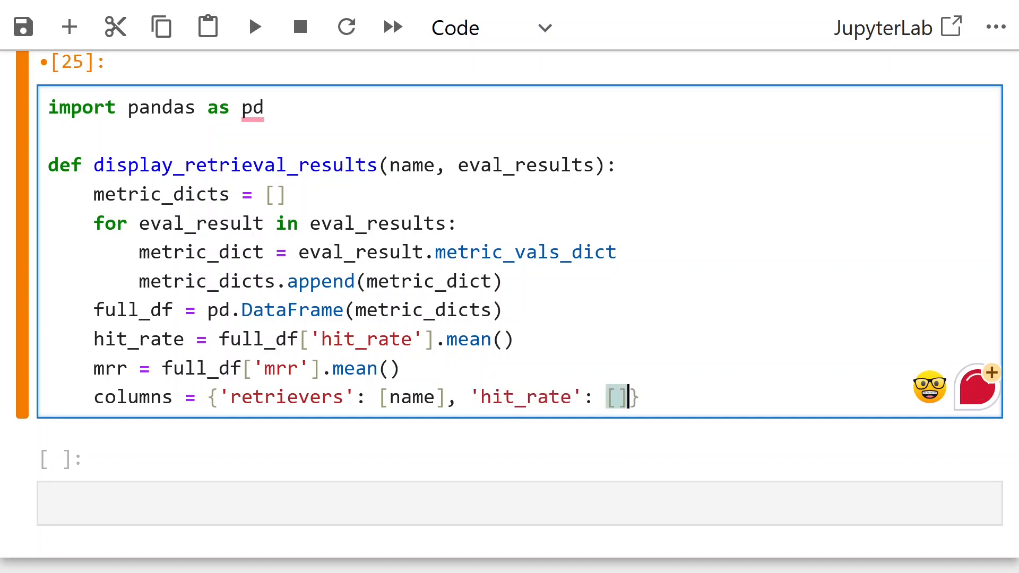
type("hit_rate], ''")
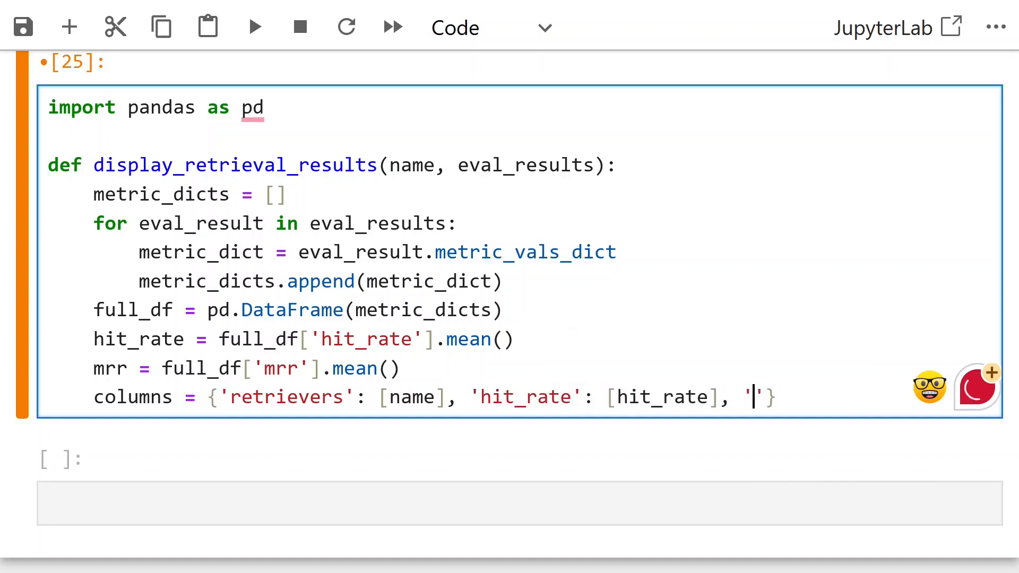
type("mrr':")
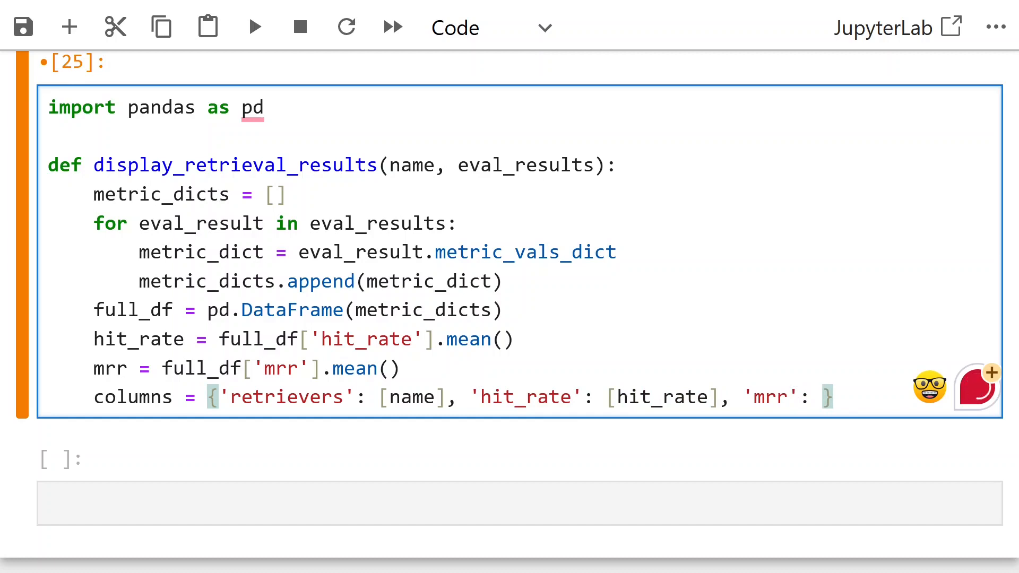
type("[mrr]")
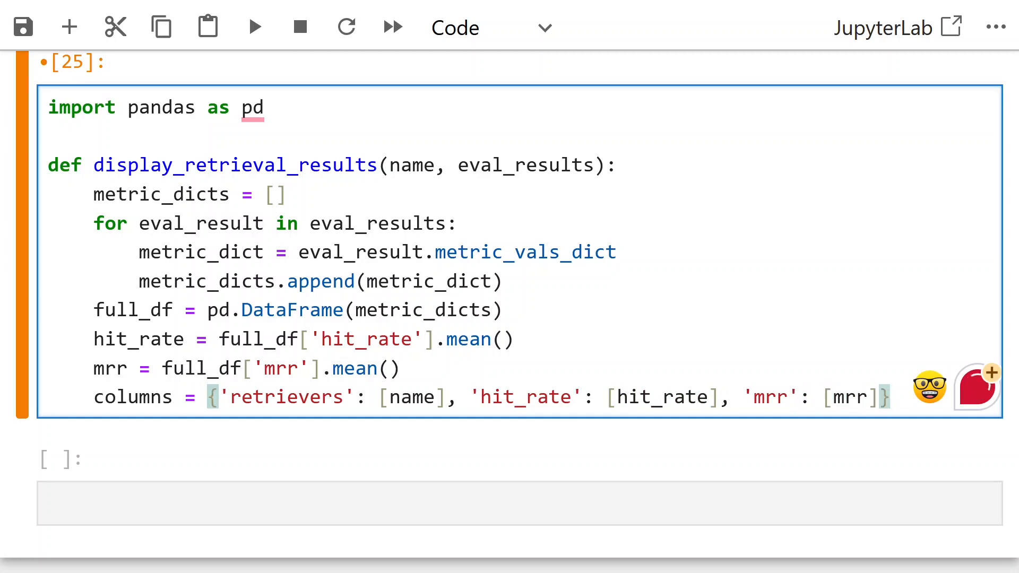
Build metric_df = pd.DataFrame(columns) and return metric_df
type("metric_df = pd")
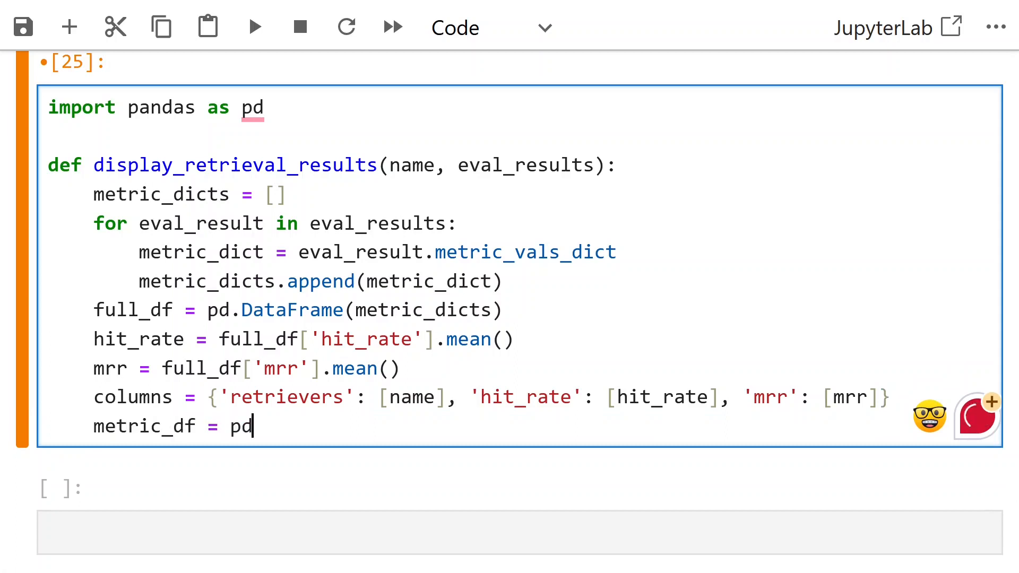
type(".DataFrame")
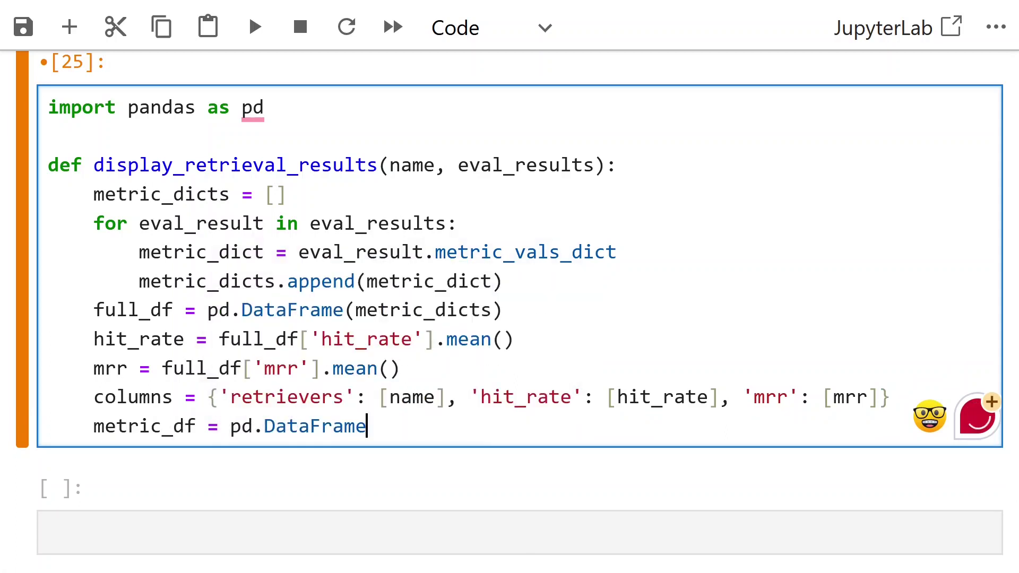
type("()")
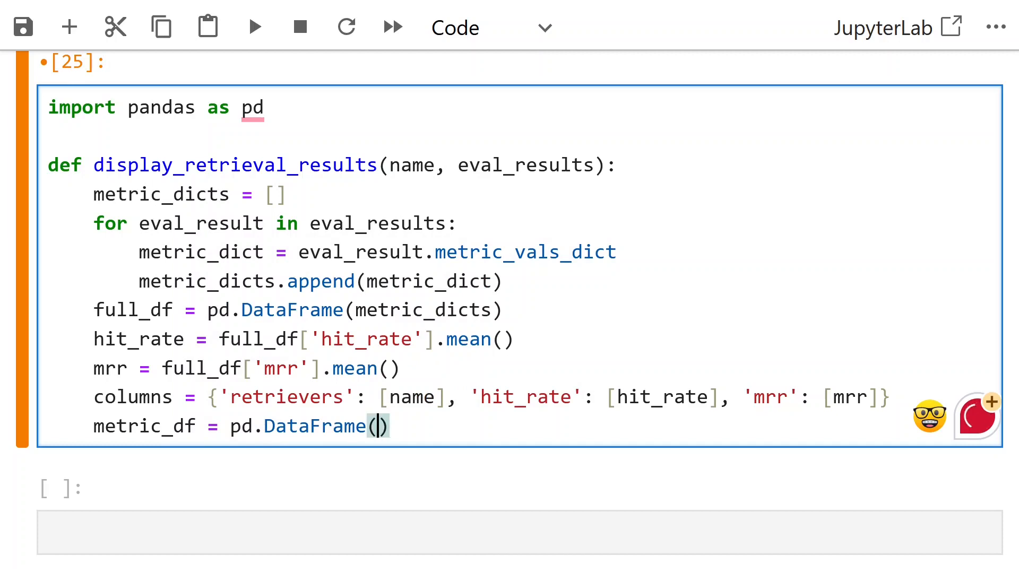
type("colum")
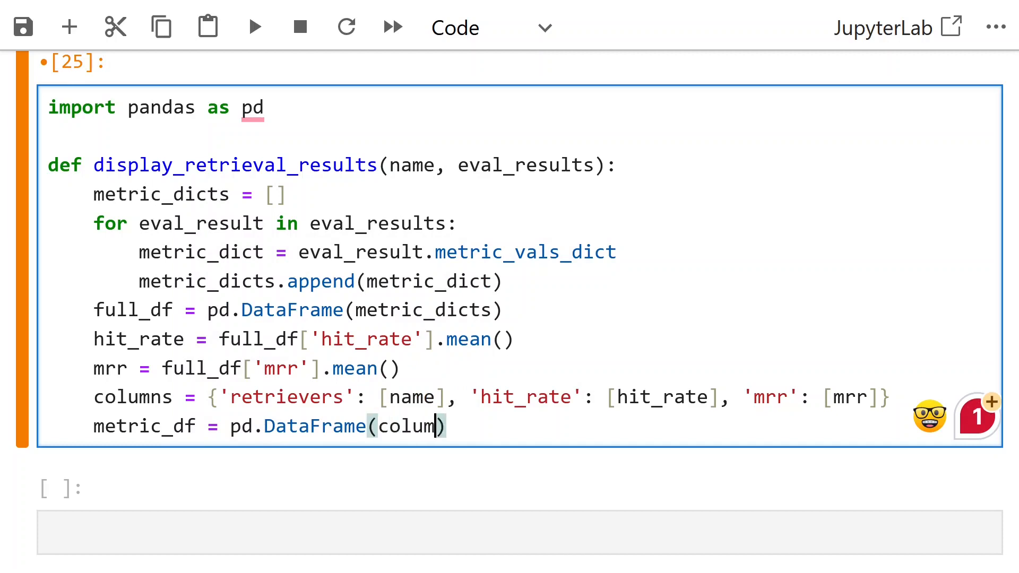
type("ns")
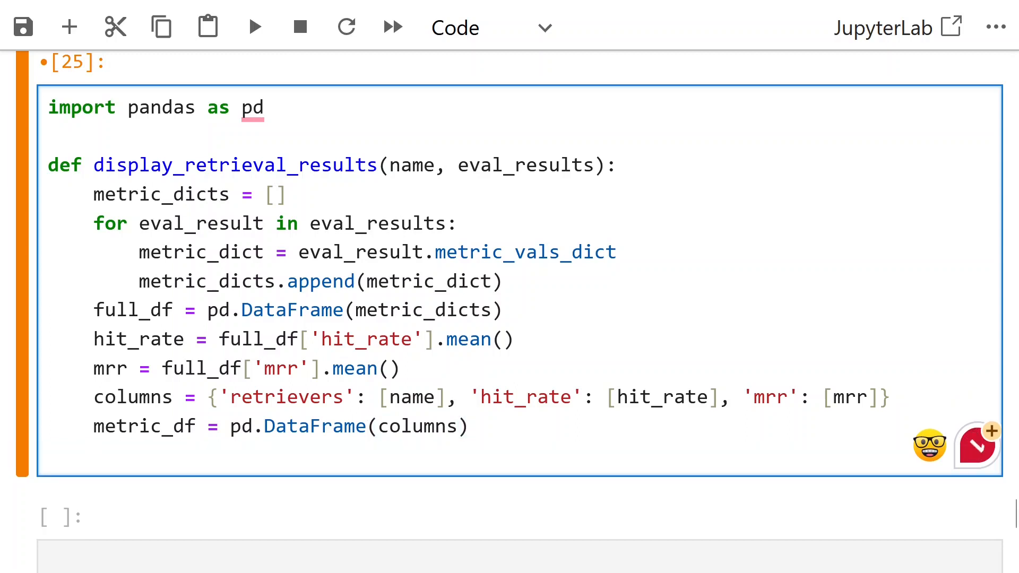
type("return metric_df")
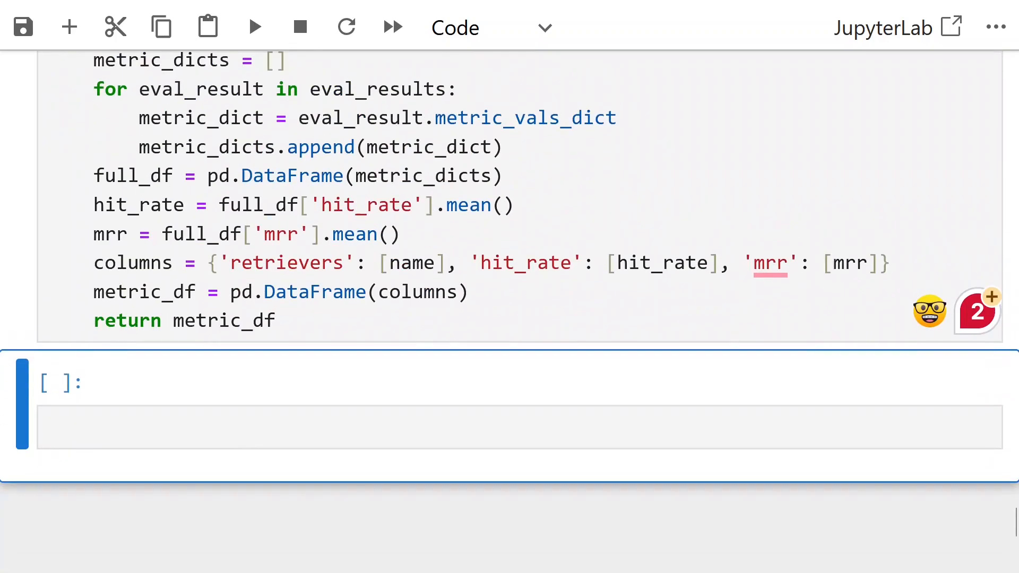
Type display_retrieval_results('top 2 eval', eval_results) in the new cell
type("display_retrieval_results()")
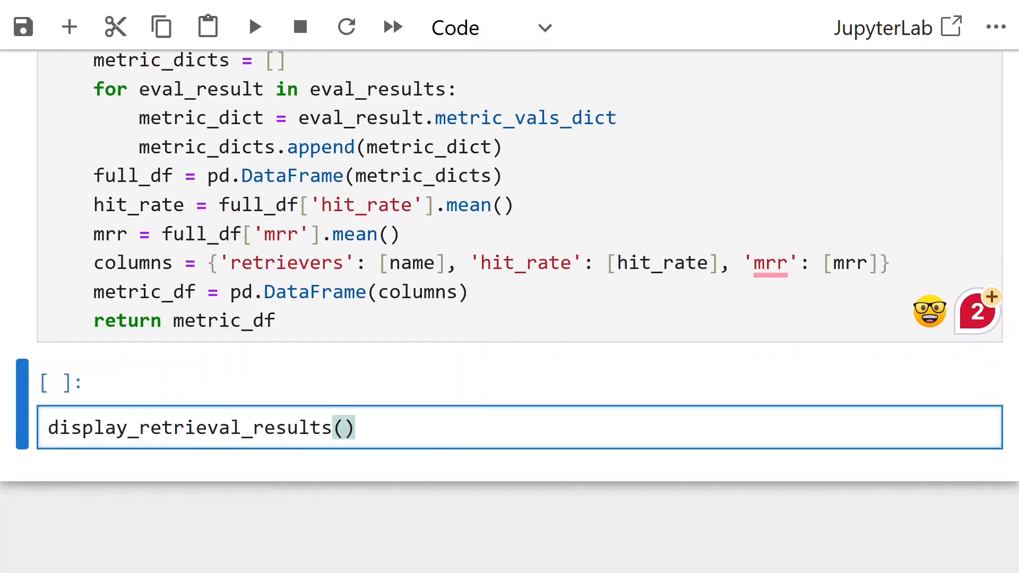
type("'top 2 eval'")
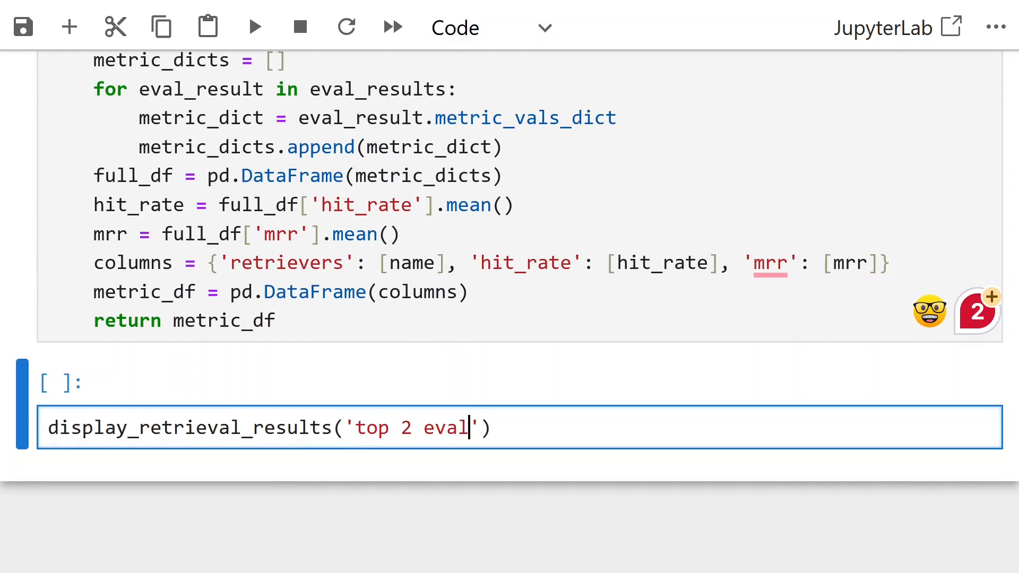
type(",")
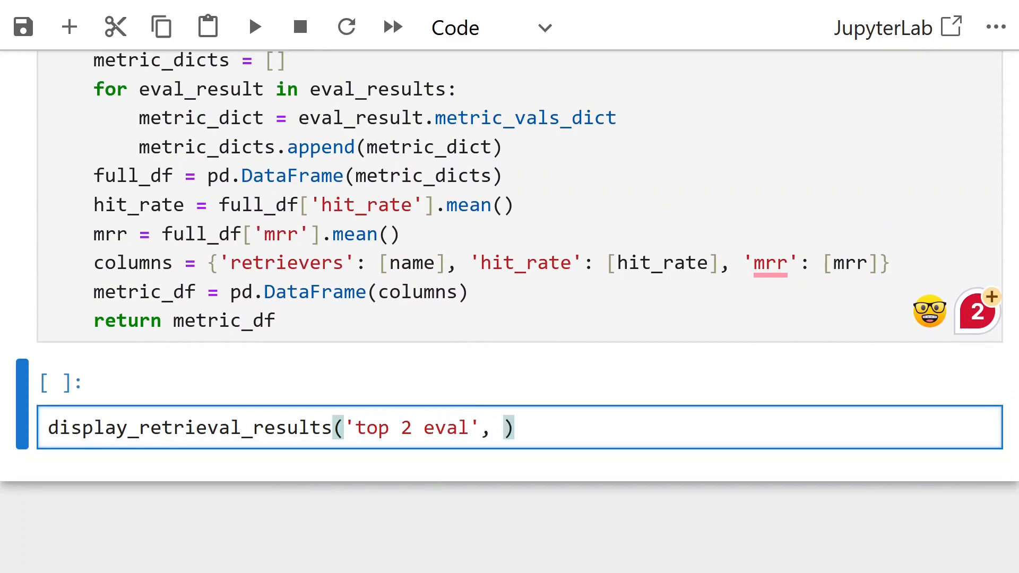
type("eval_results")
type("eval_ques")
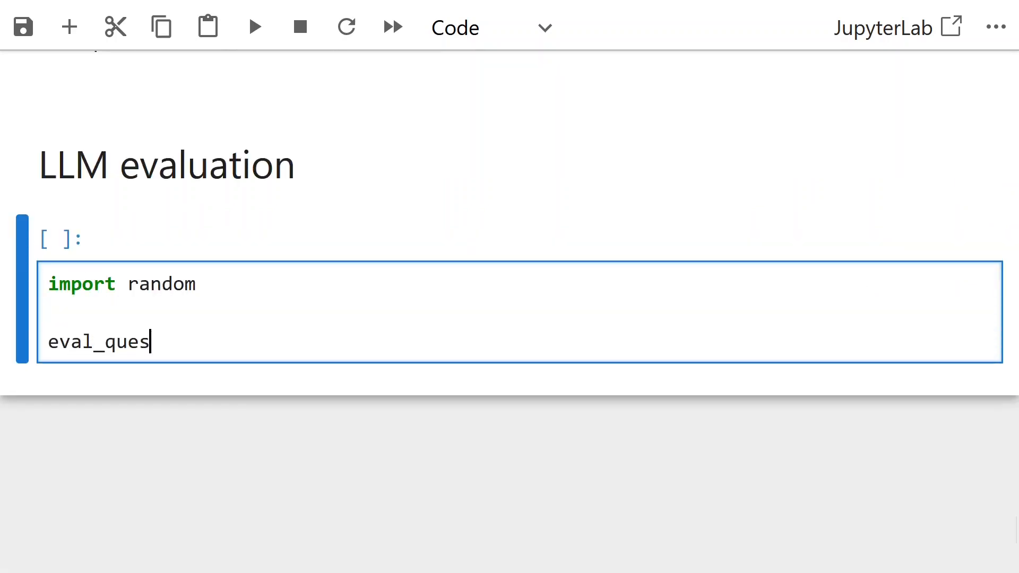
Sample 20 questions from qa_dataset.queries values into eval_questions and print len(eval_questions)
type("tions = random.sample(")
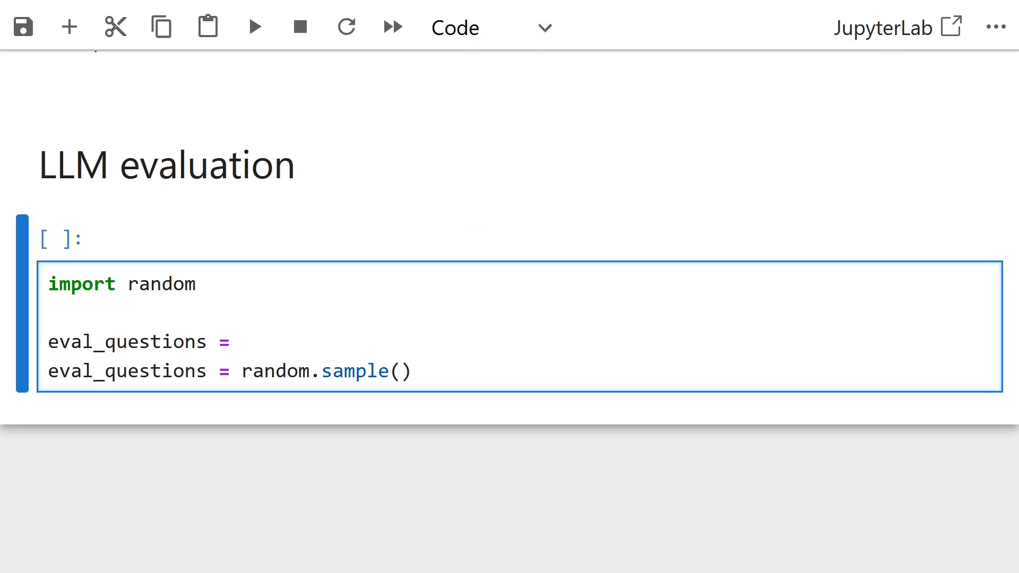
type("list(qa)")
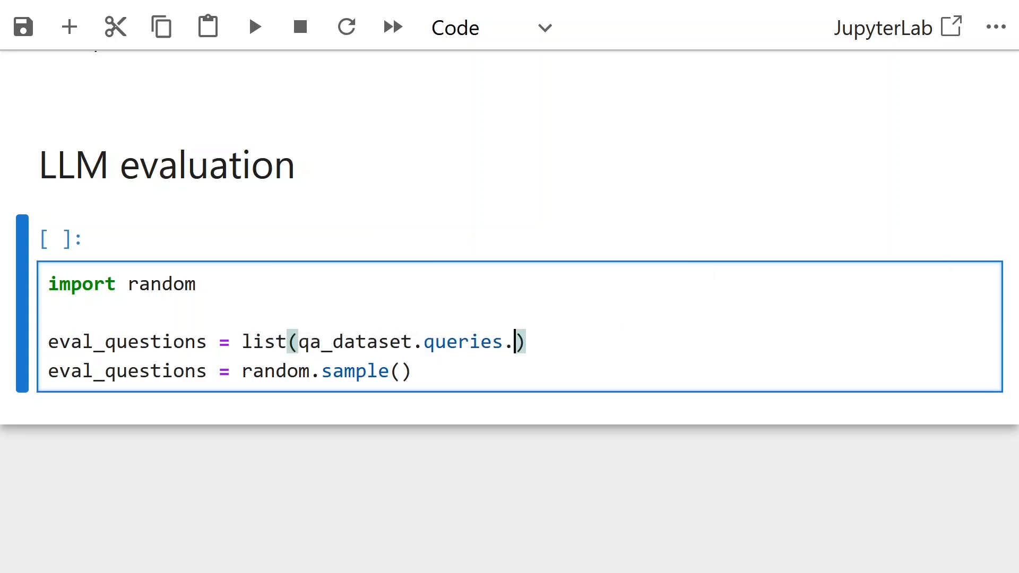
type("values()")
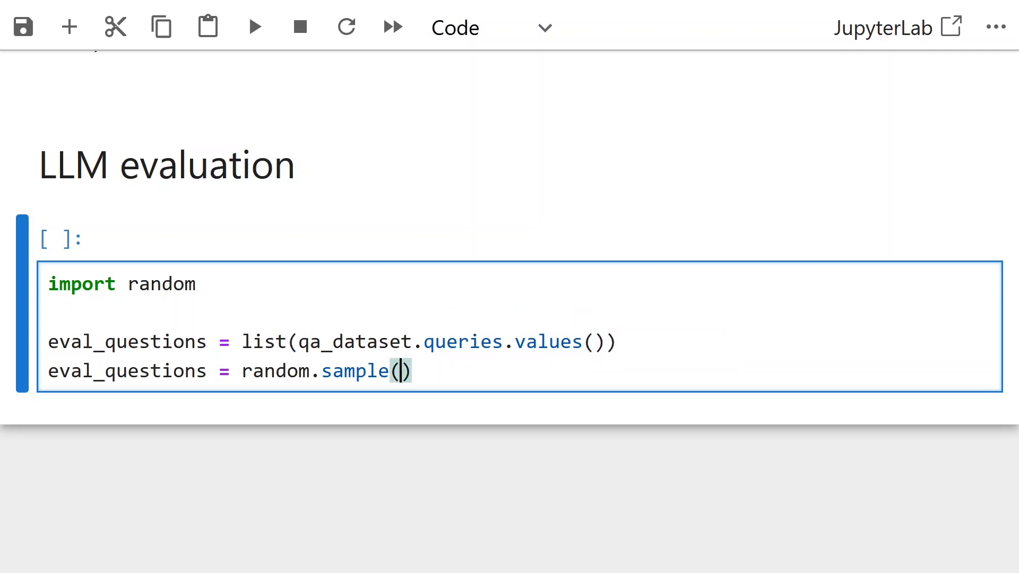
type("eval_questions, 20")
type("print")
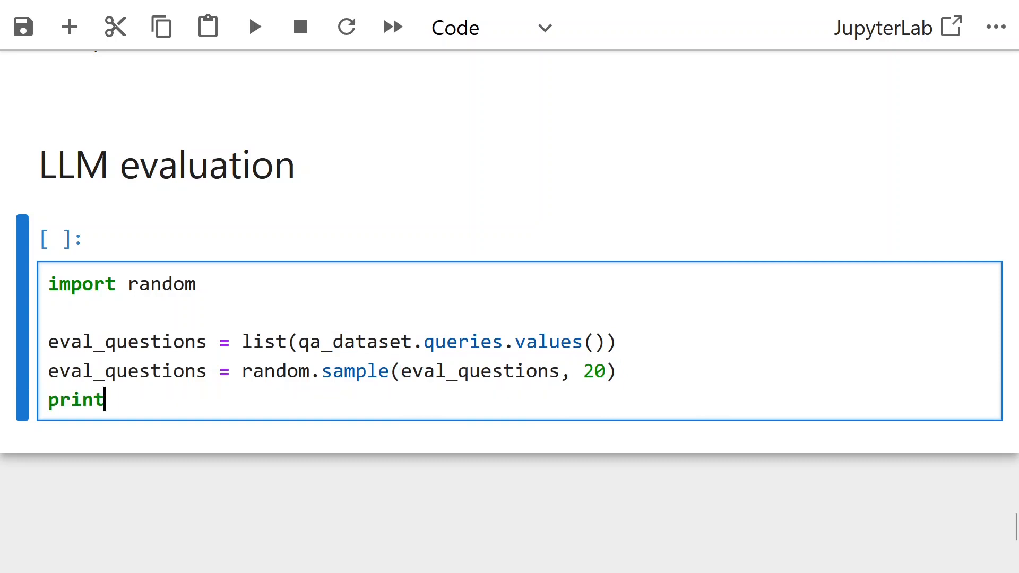
type("(len(eval_questions")
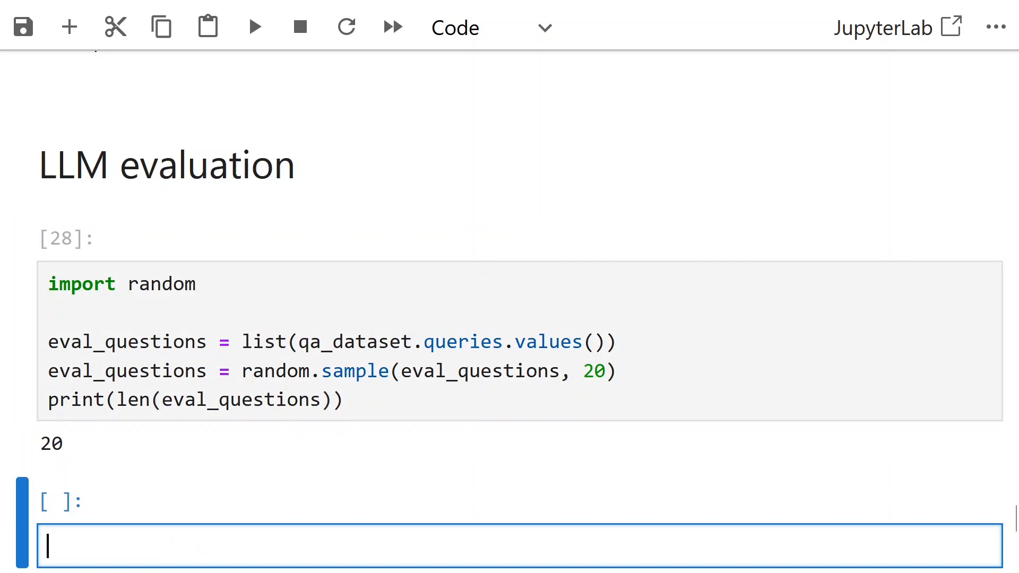
type("eval_questions")
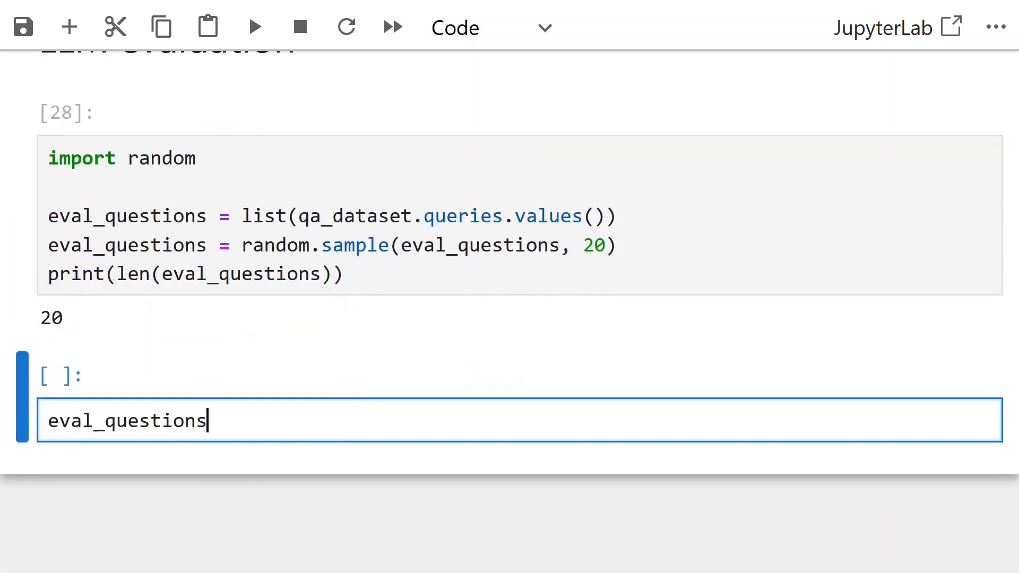
key("Ctrl+a")
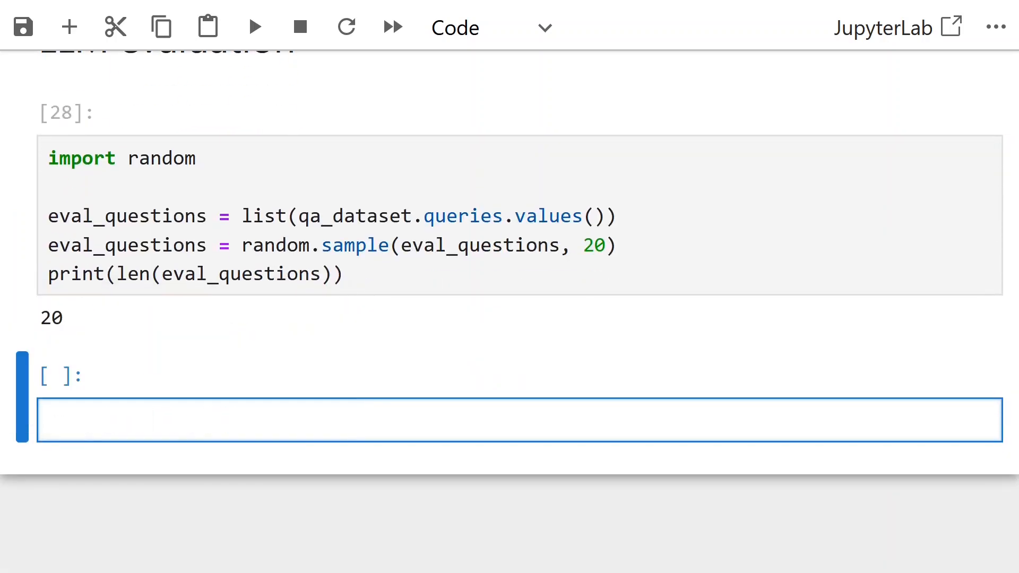
Display the eval_questions list and scroll through the 20 sampled HR policy questions
type("eval_questions")
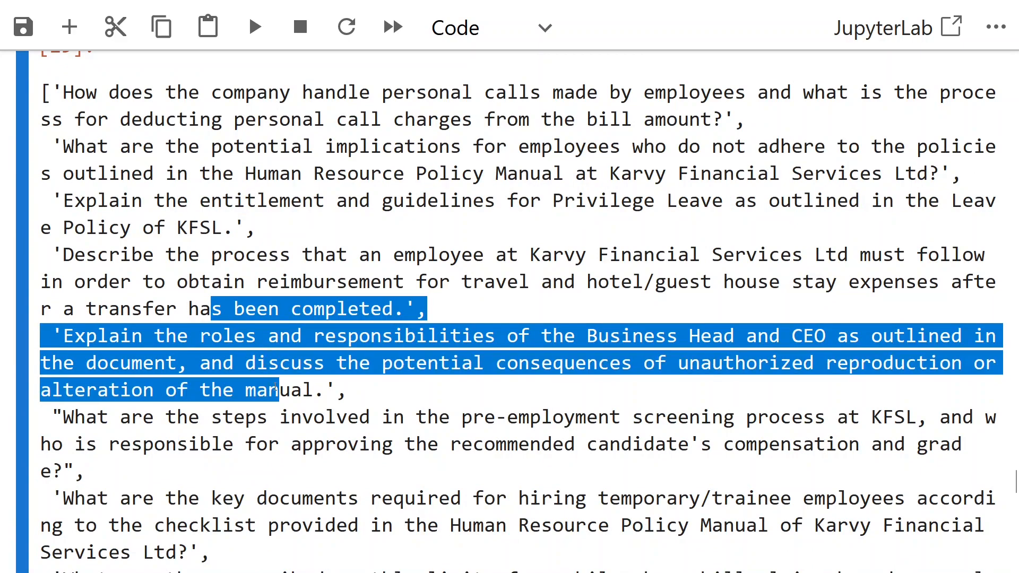
scroll("down", 3)
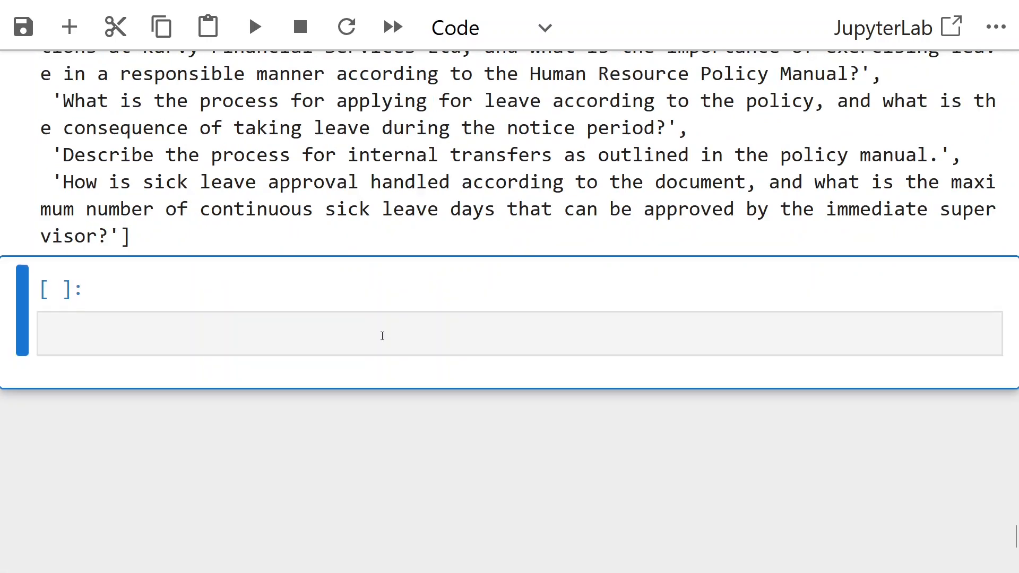
Run a cell that imports nest_asyncio and calls nest_asyncio.apply()
type("import nest_asu")
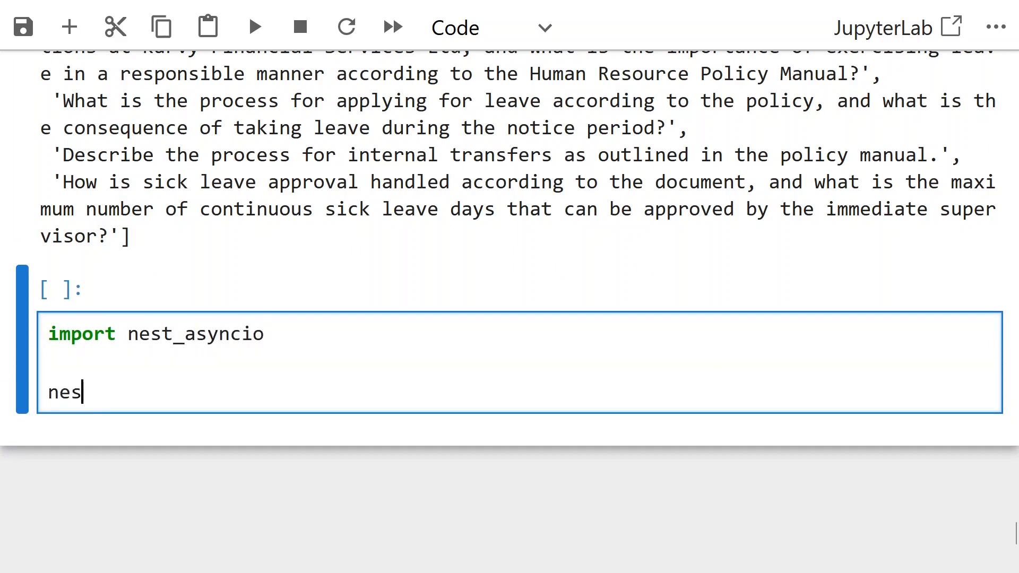
type("t_asyncio.apply(")
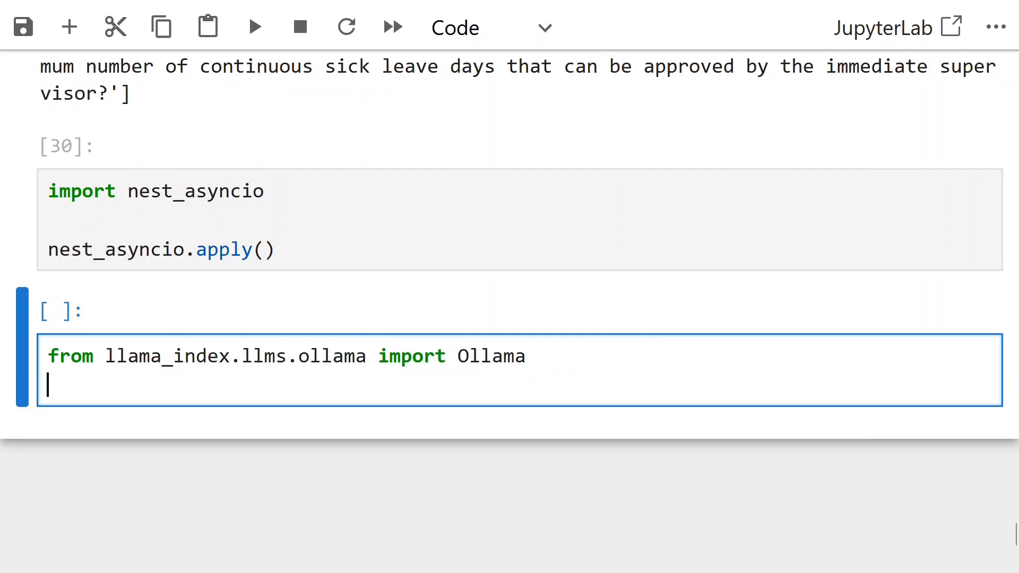
Import FaithfulnessEvaluator and RelevancyEvaluator and set judge_llm to OpenAI gpt-3.5-turbo, temperature 0.1
type("from llama_index.core.")
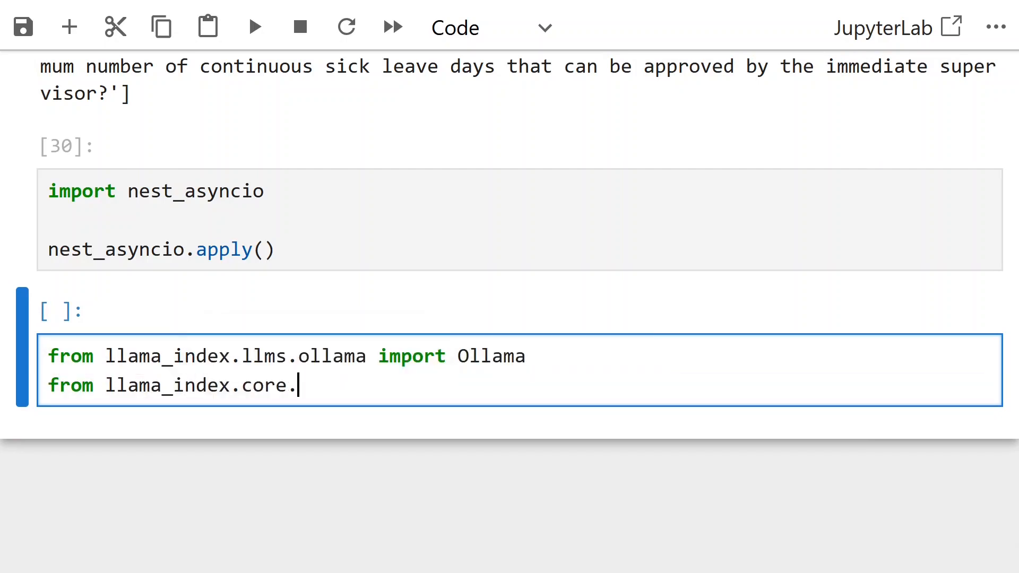
type("evaluation import (")
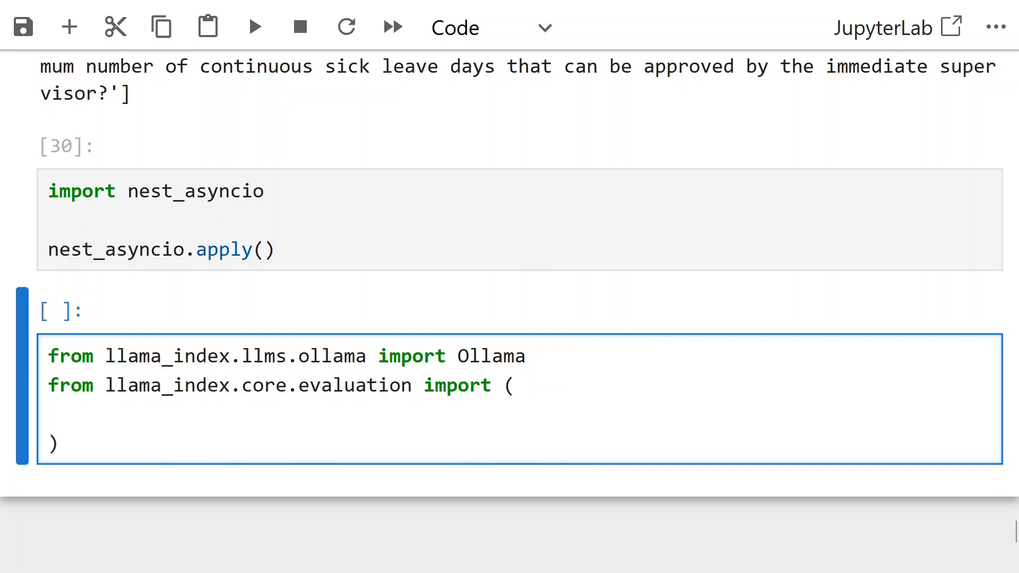
type("FaithfulnessEvaluator, RelevancyEvaluator")
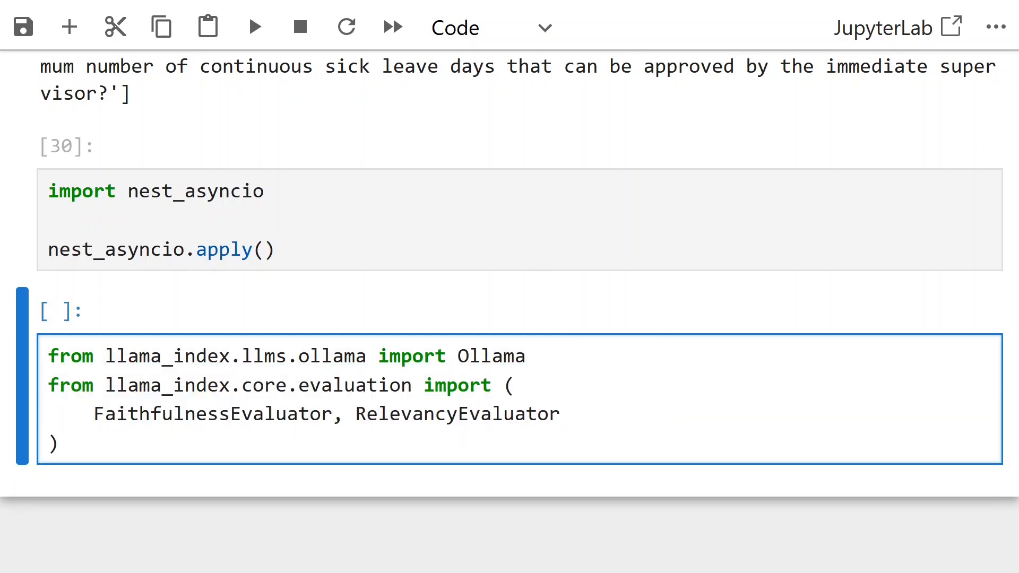
type("judge_llm =")
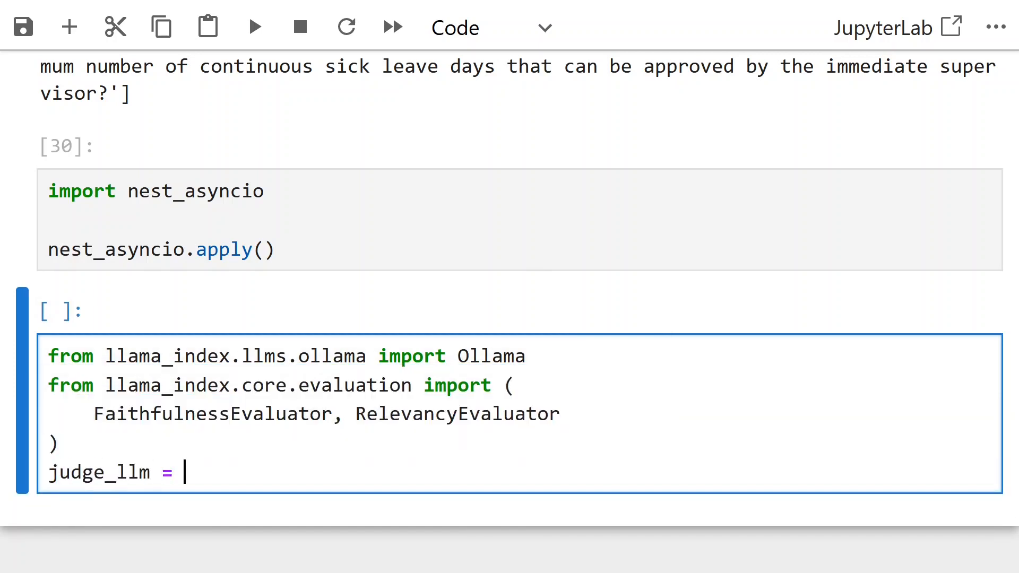
type("OpenAI(model)")
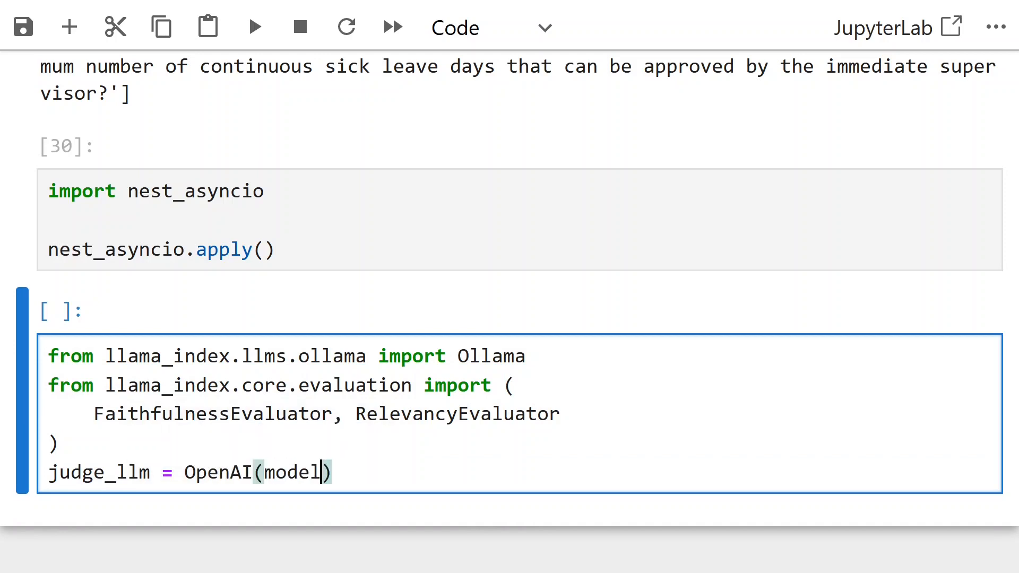
type("='gpt-3.5-turbo'")
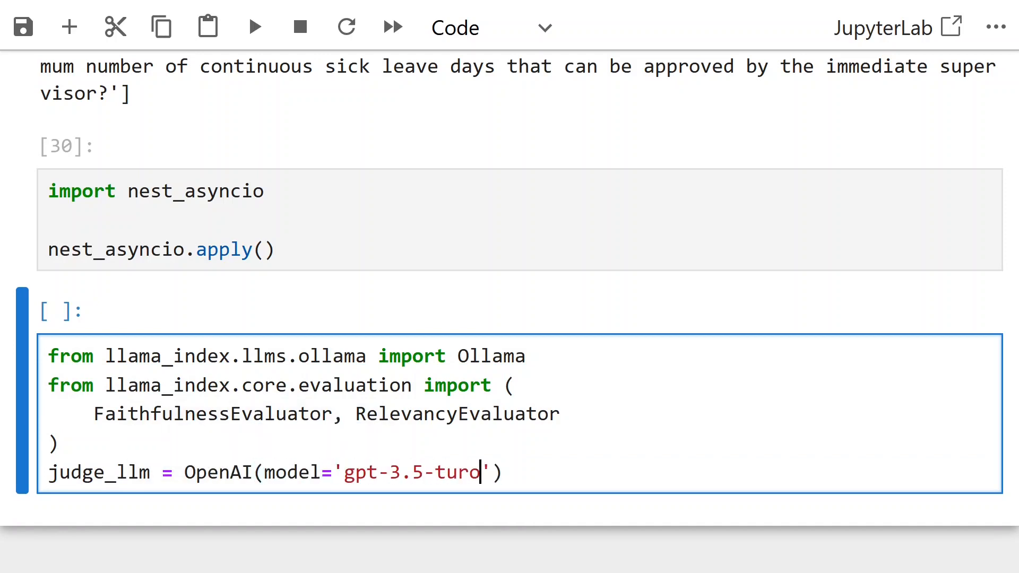
type("bo', temperature=0.1")
type("rag_llm =")
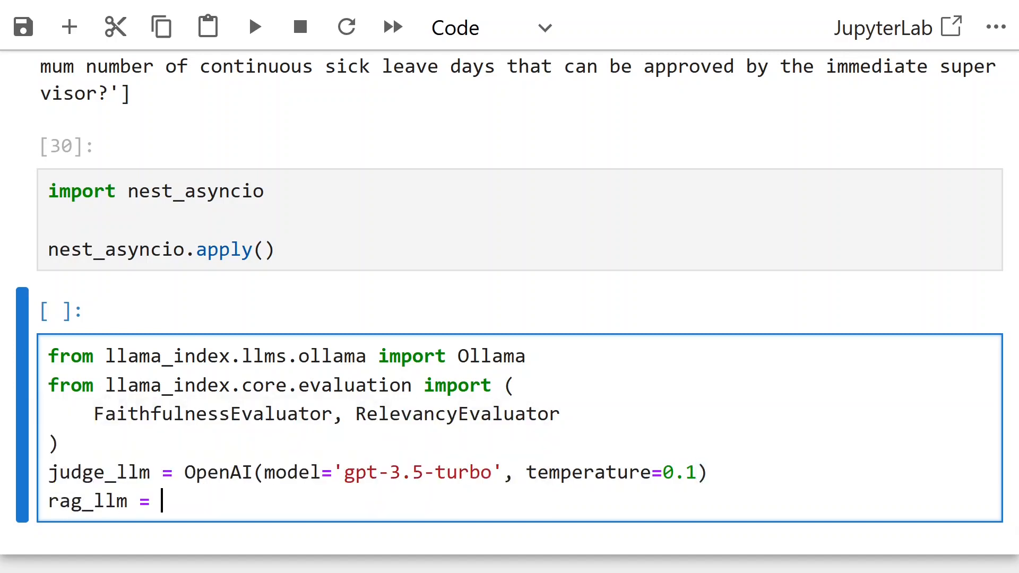
Set rag_llm to Ollama model 'phi' with request_timeout 300
type("Ollama(model=")
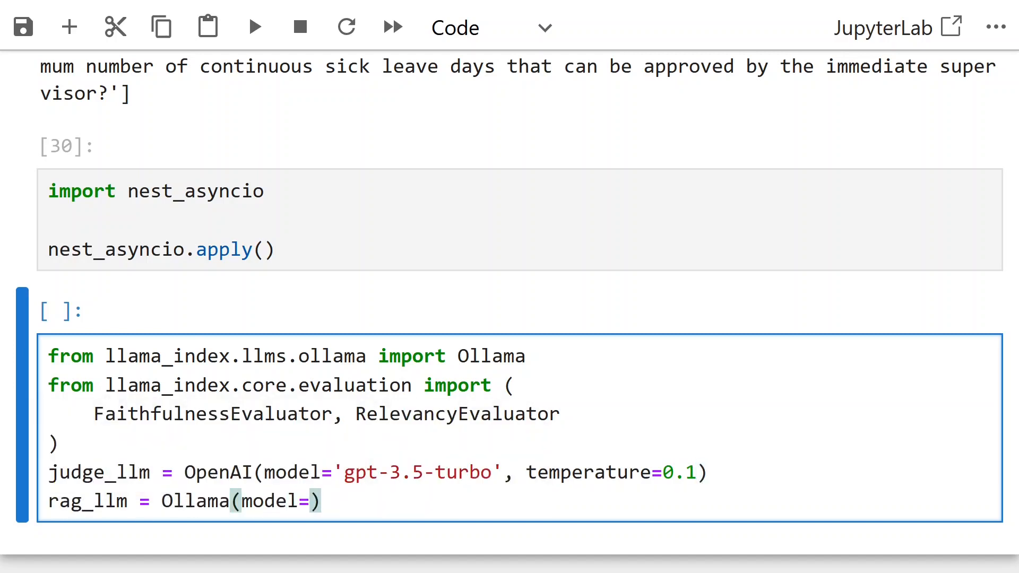
type("'phi', req")
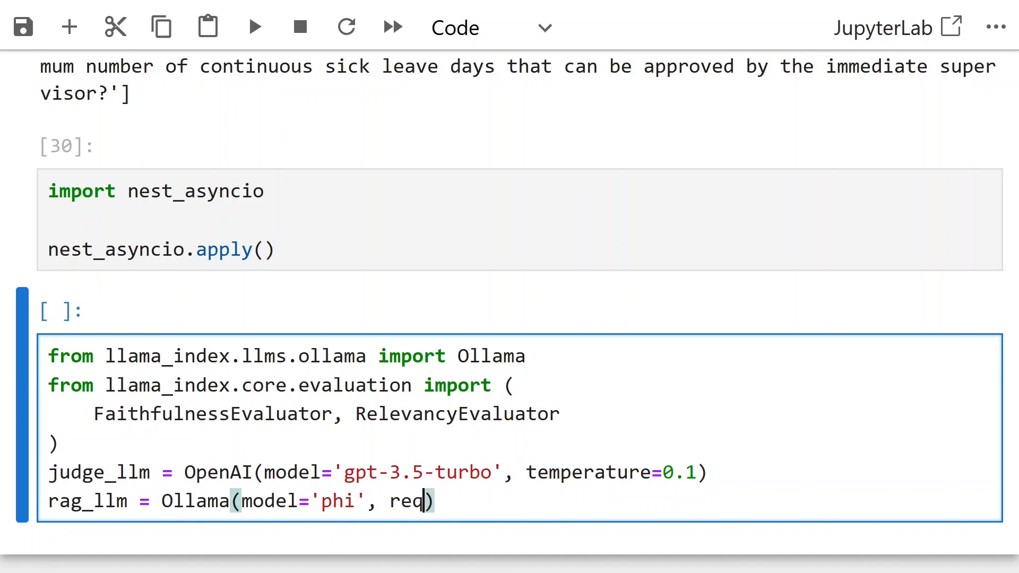
type("uest_timeout-")
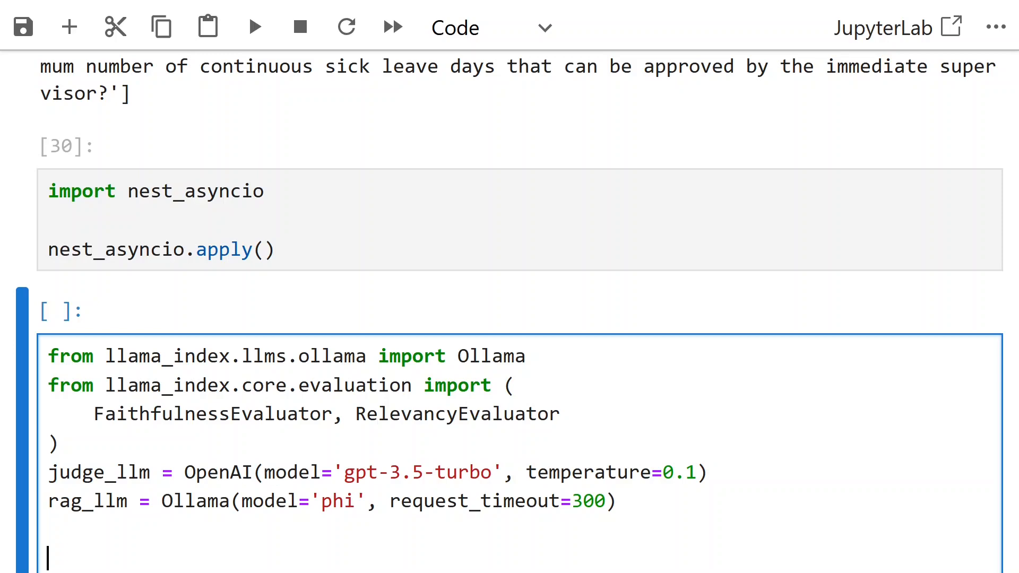
type("vector_index =")
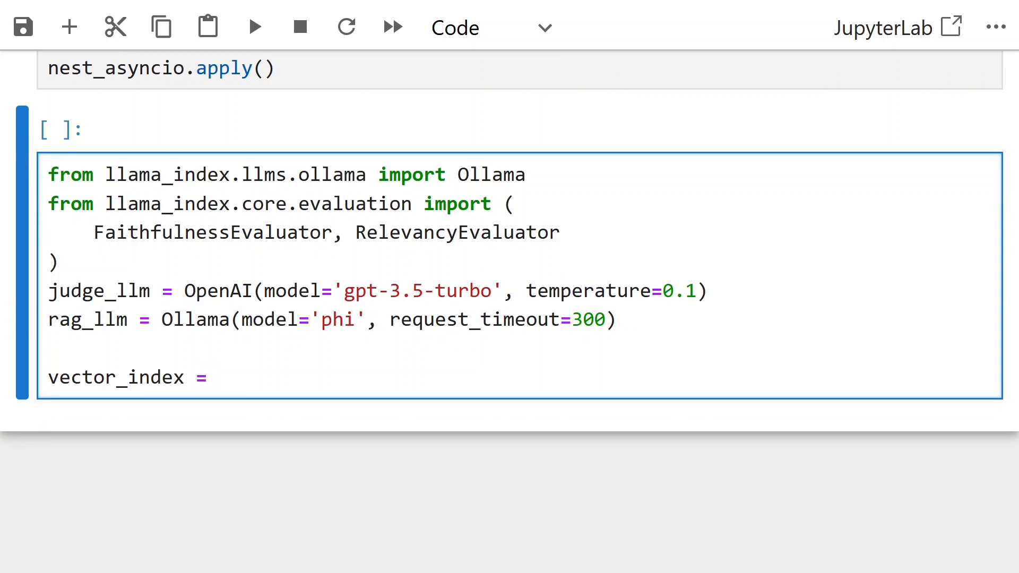
Build vector_index with VectorStoreIndex(nodes, embed_model) and derive query_engine with llm
left_click(219, 376)
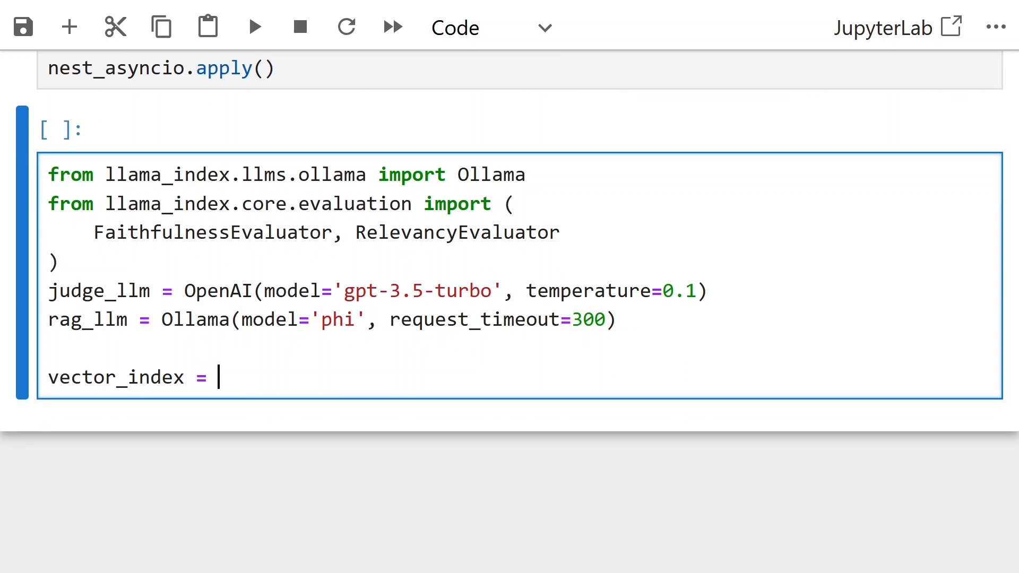
type("VectorStoreIndex")
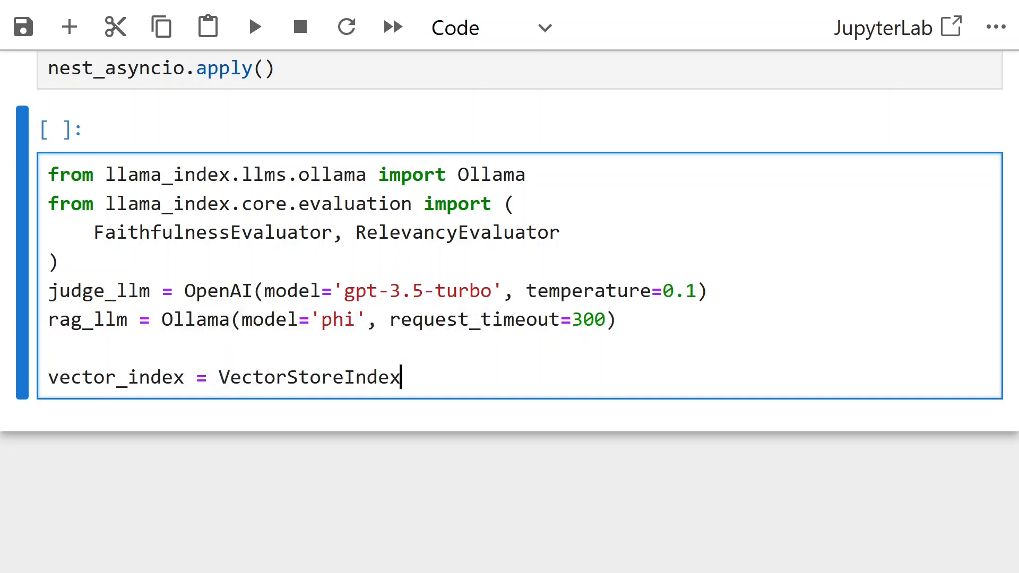
type("(nodes, embed_model=embed_model)")
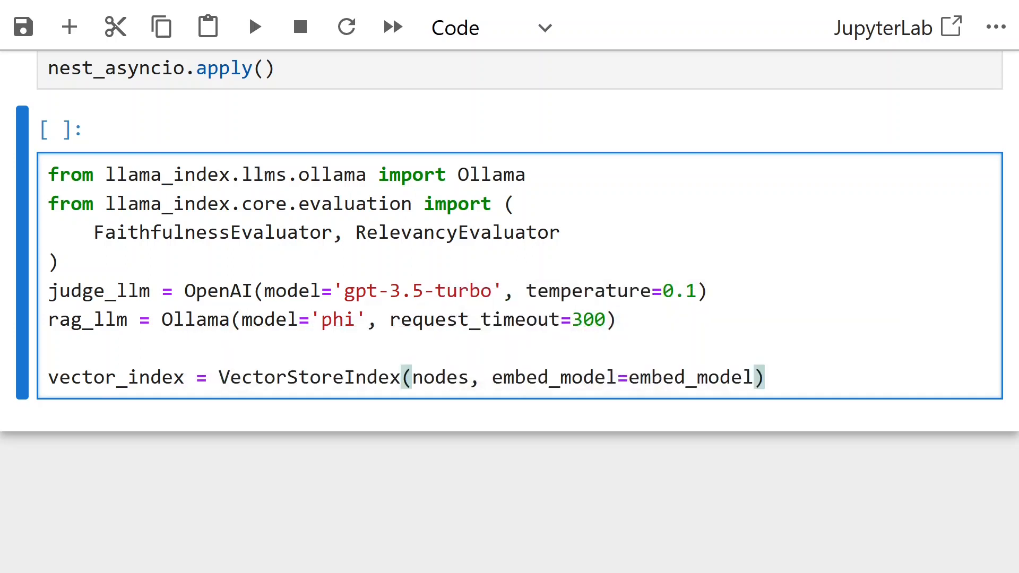
type("query_en")
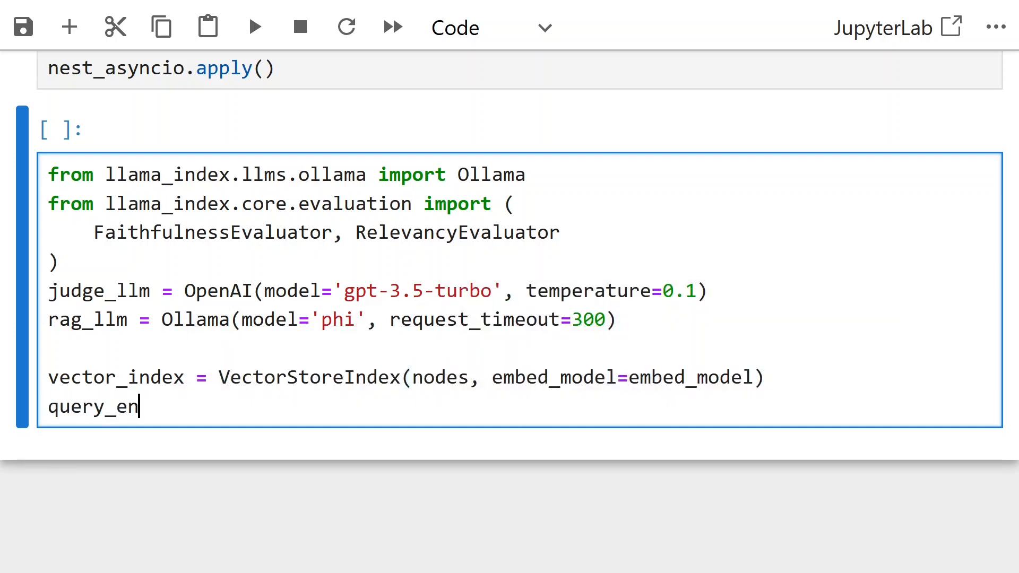
type("gine = vector_index.as_quer")
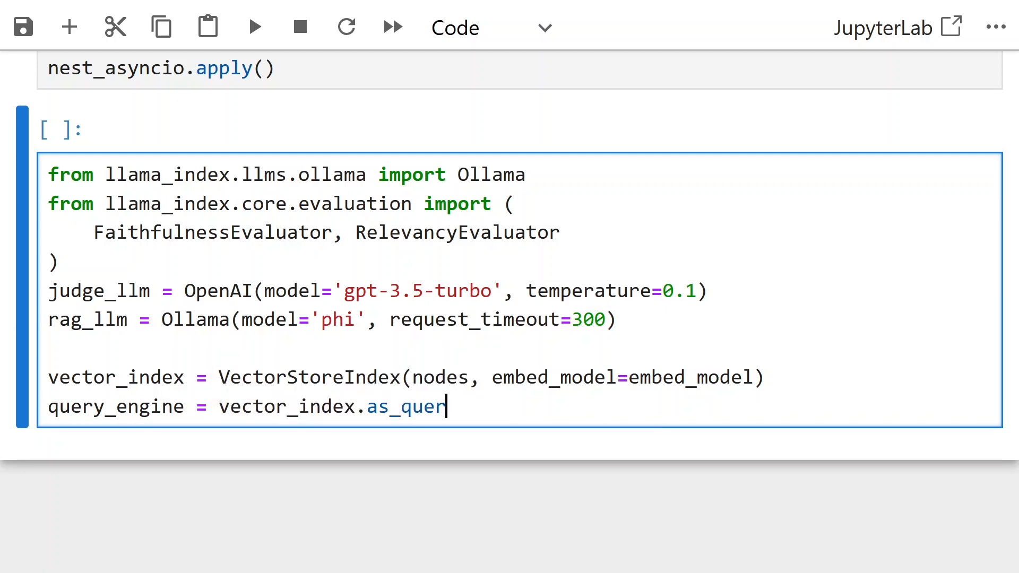
type("y_engine(llm=llm, simsi)")
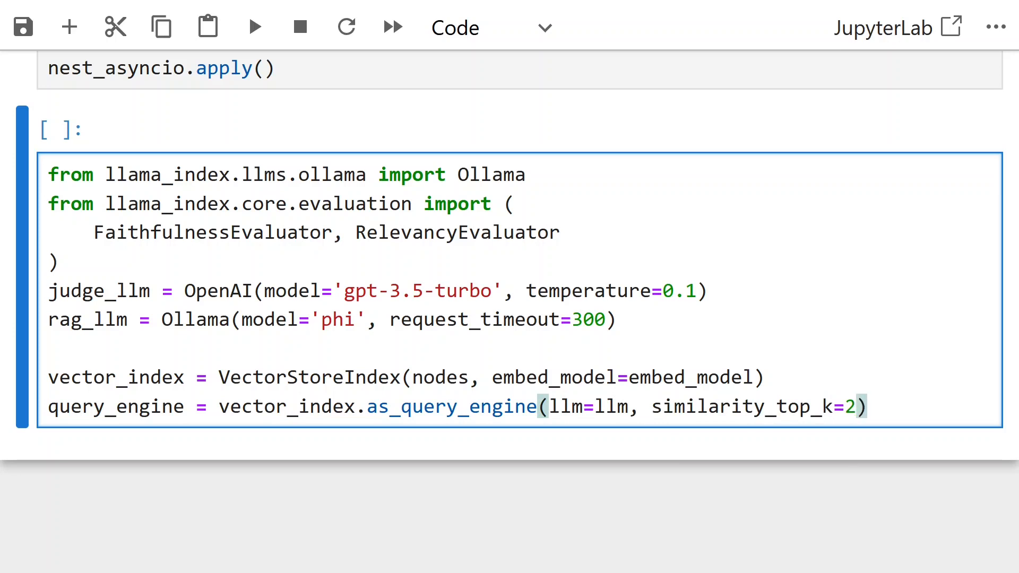
Create relevancy and faithfulness indicators using judge_llm, then begin importing time
type("reel")
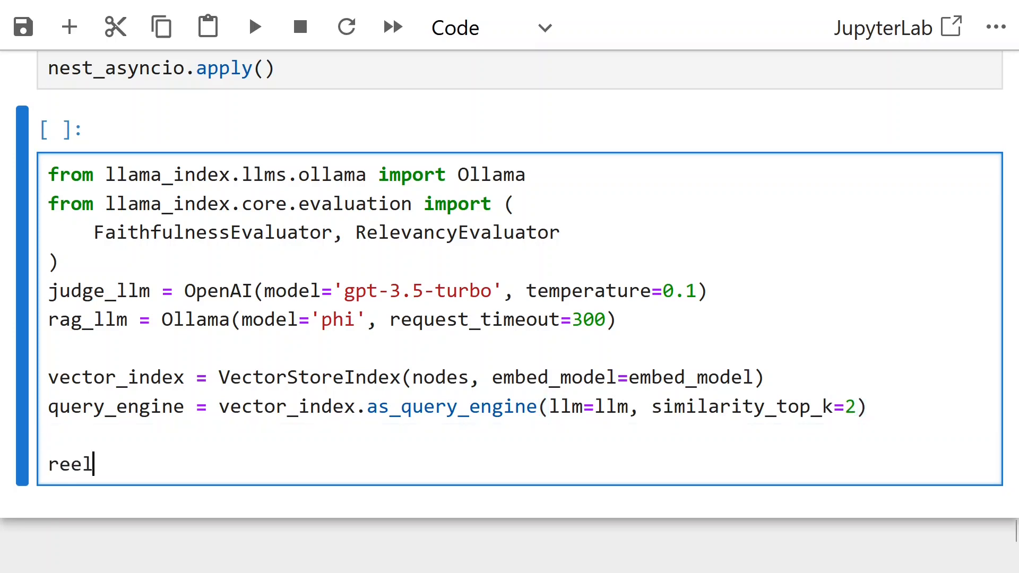
type("relevancy_indicator =")
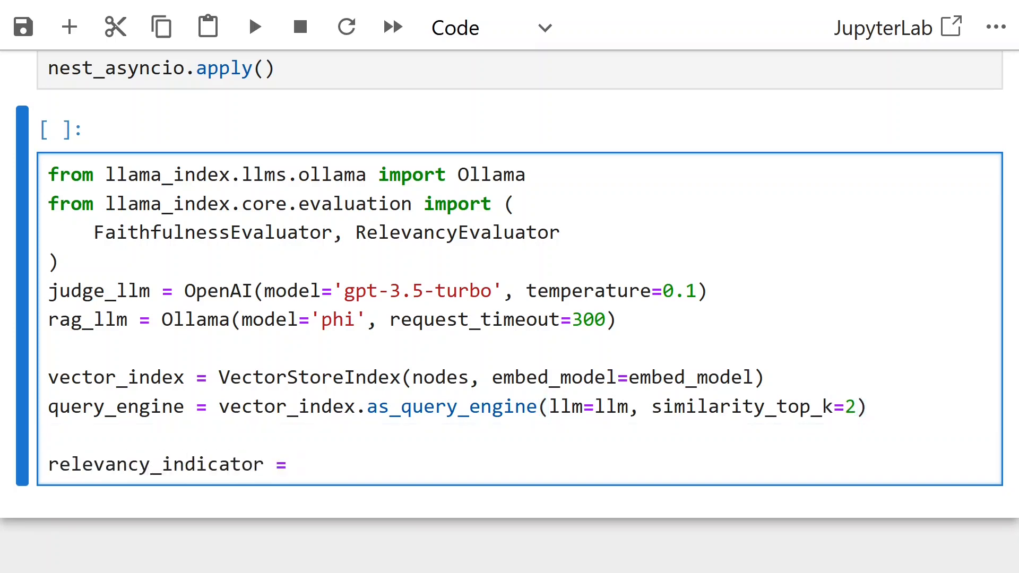
type("RelevancyEvaluator(l)")
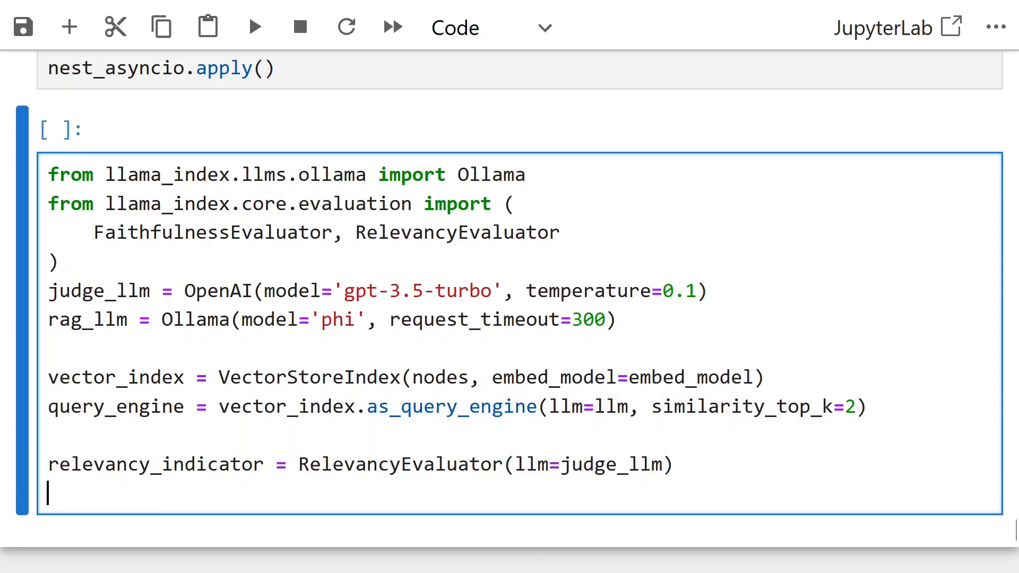
type("faithfulness_indicator = Fai")
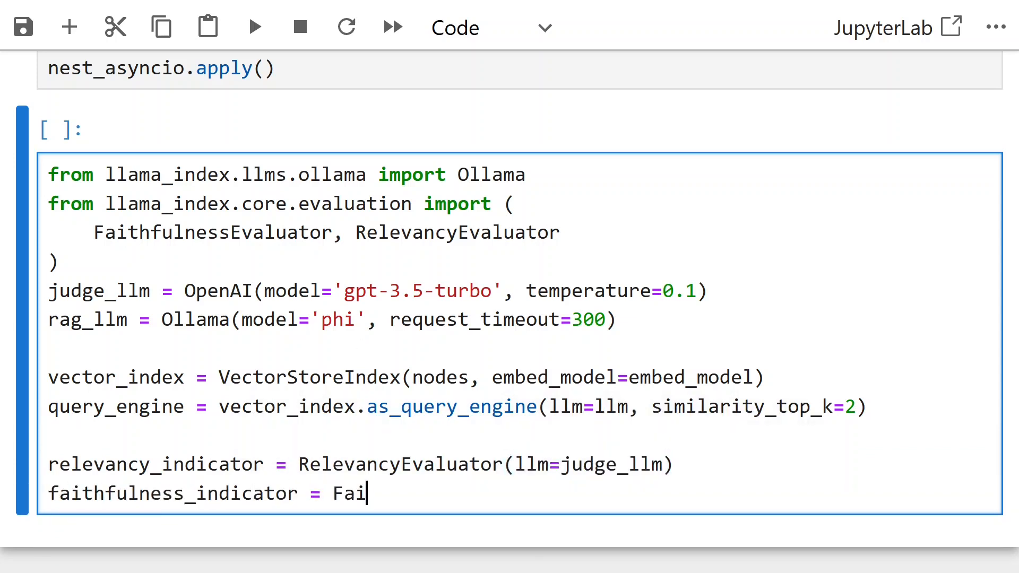
type("thfulnessEvaluator(llm=judg")
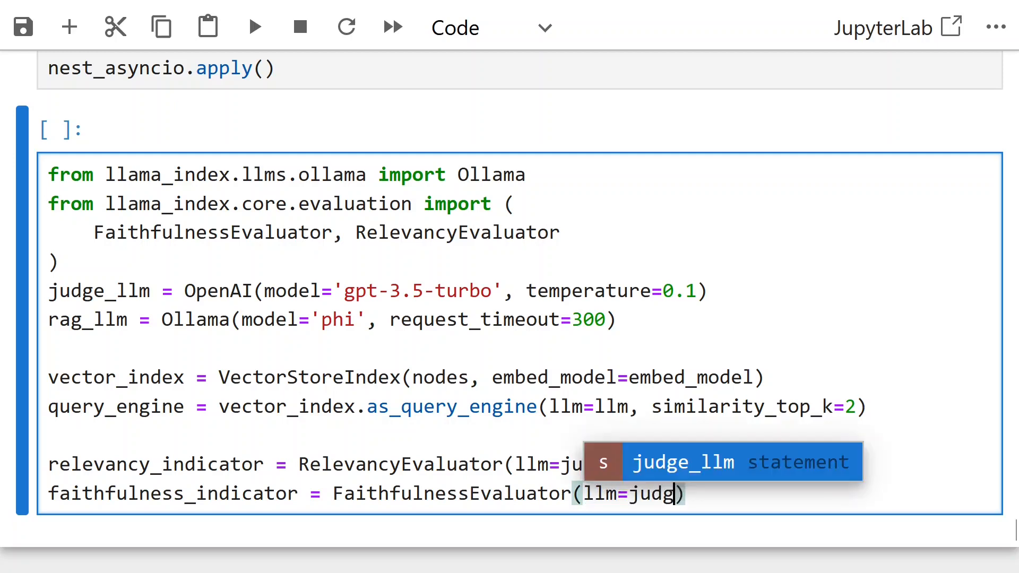
key("Tab")
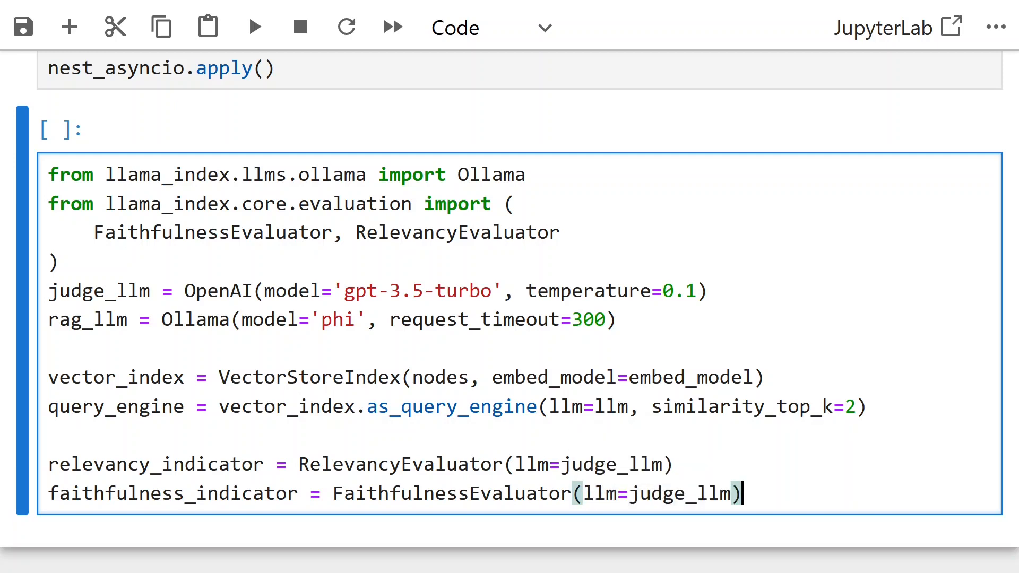
type("from time i")
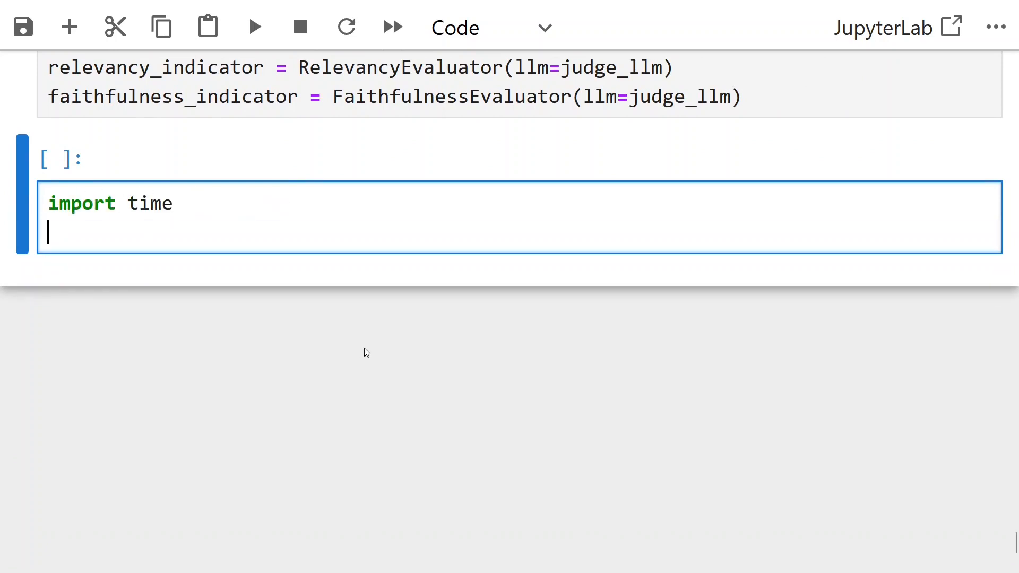
Import tqdm and write evaluate_generation looping over eval_questions with time.sleep(30) and query_engine.query
type("from tqdm import tqdm")
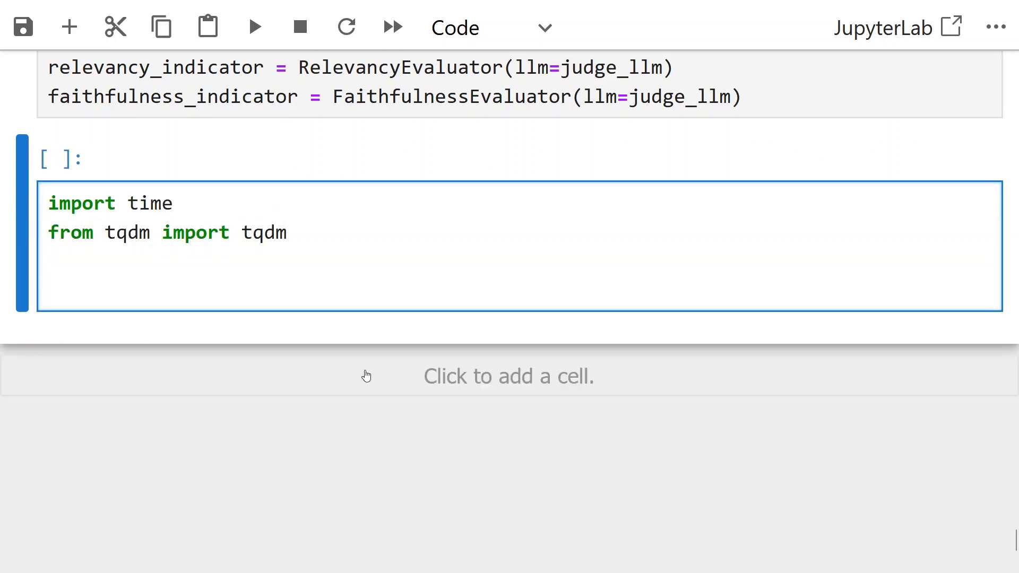
type("def evaluate_generation(ev)")
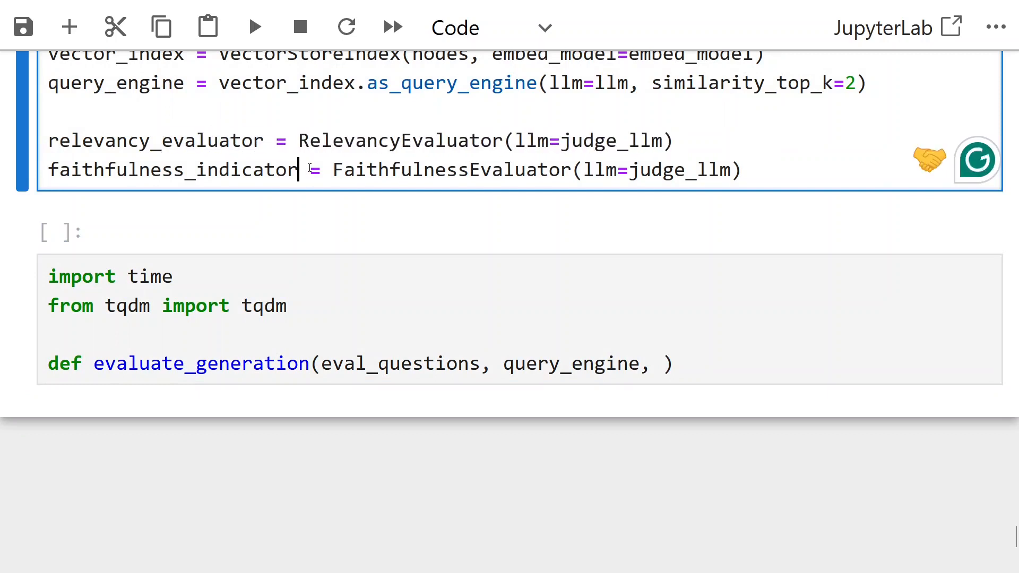
type("relevancy_evaluator, faithfulness_evaluator):")
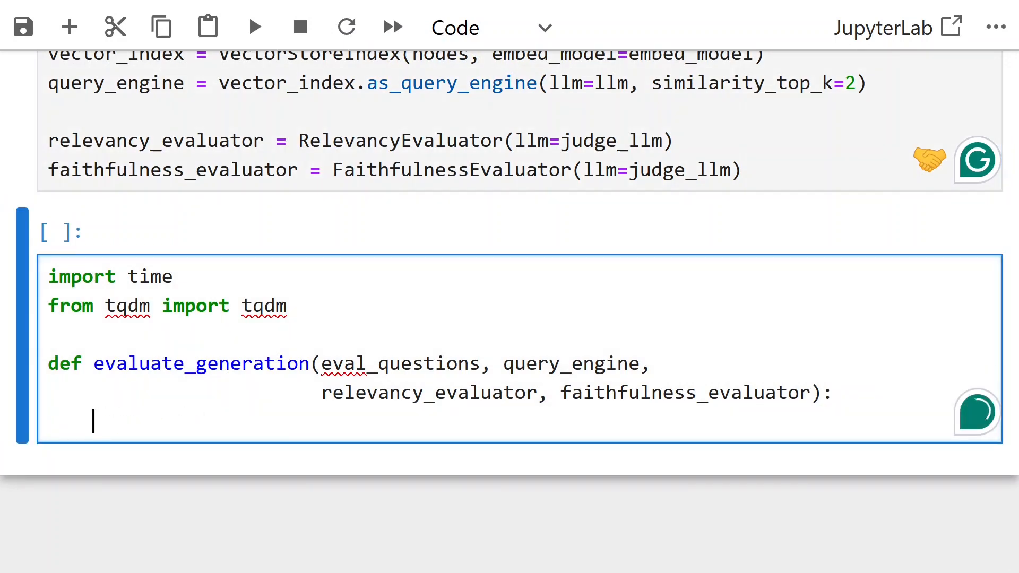
type("time.sleep(30)")
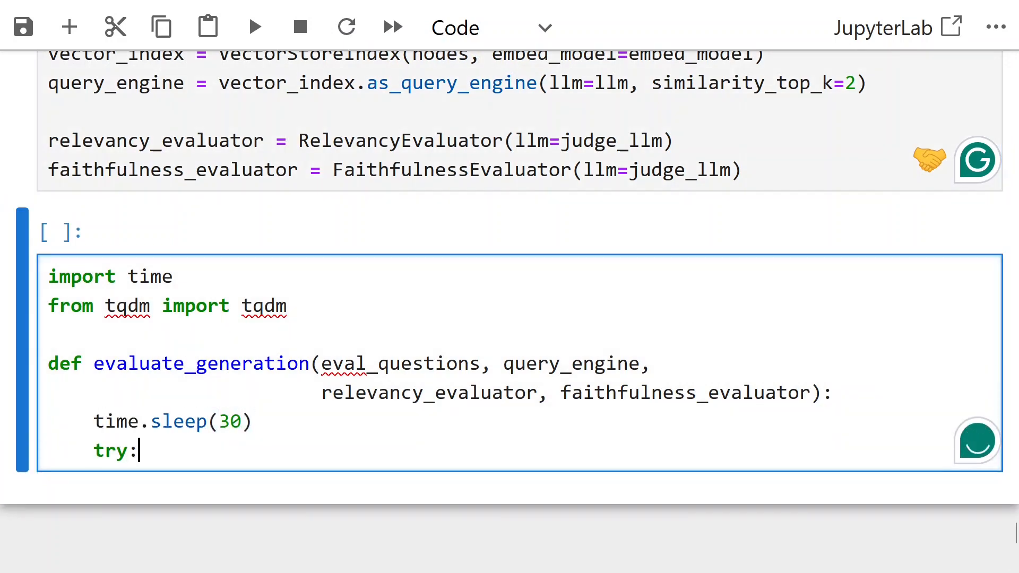
type("response_vector =")
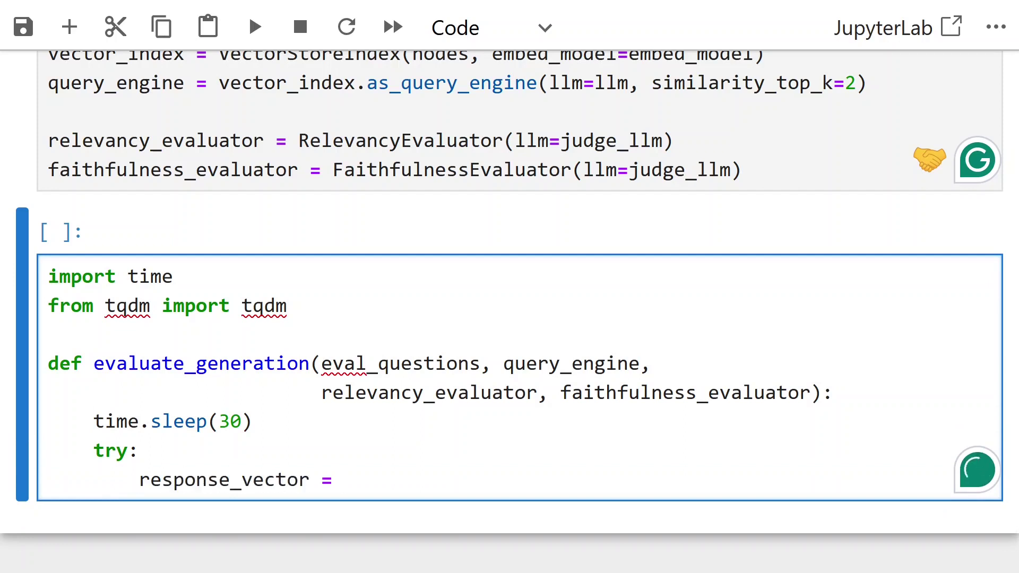
type("query_engine.query(eval")
type("for eval_q in")
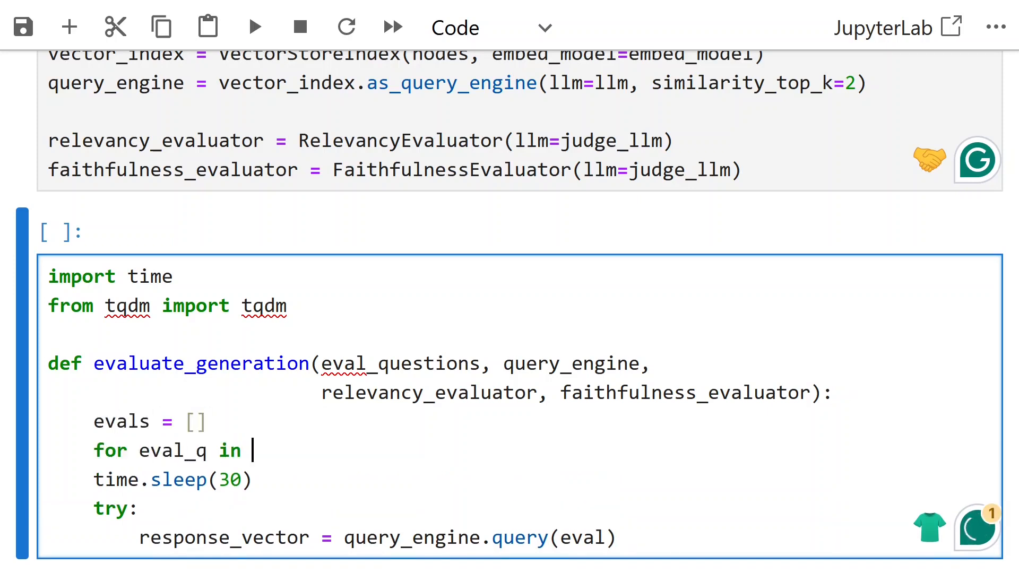
type("tqdm(eval_questions)\"")
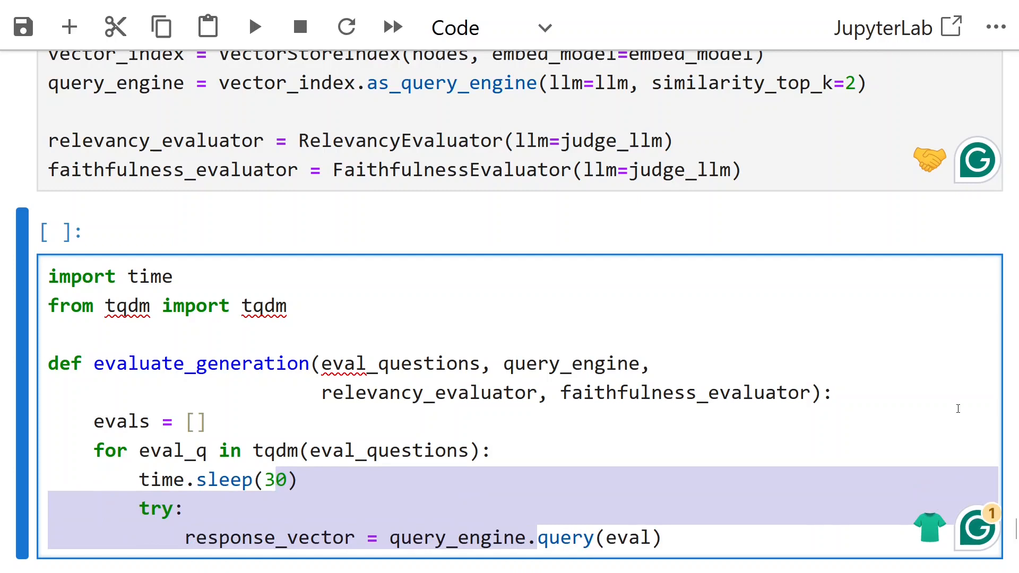
type("except:")
type("relevancy_result = re")
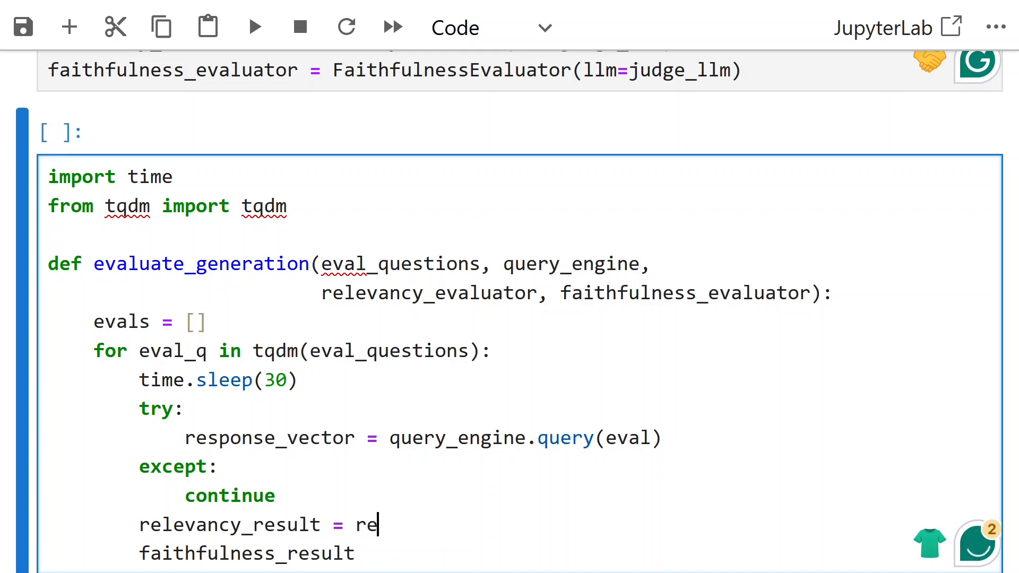
Score each response with relevancy_evaluator.evaluate_response using the query and response
type("levancy_evaluator.evaluate_response(")
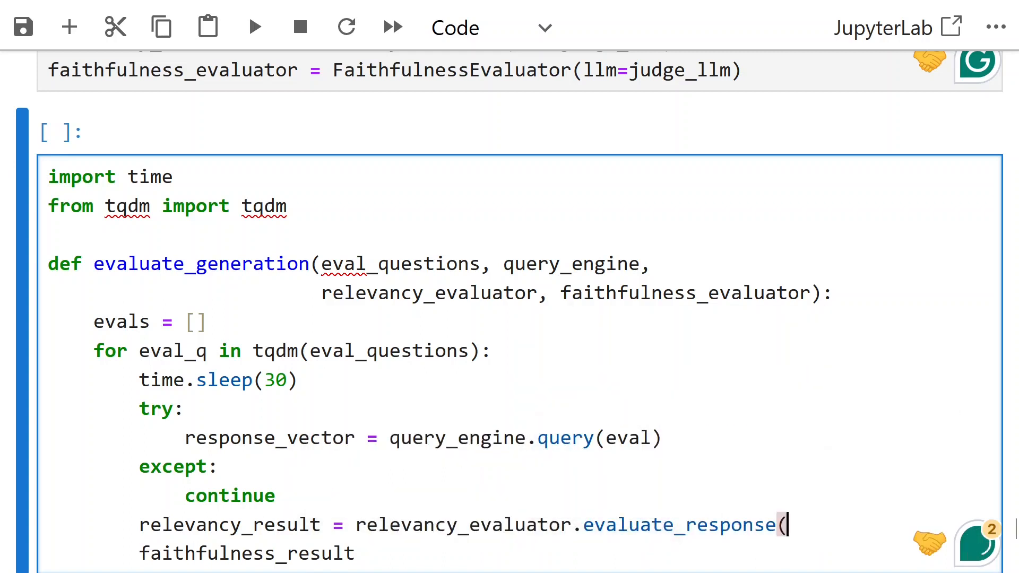
type("query=eval_q)")
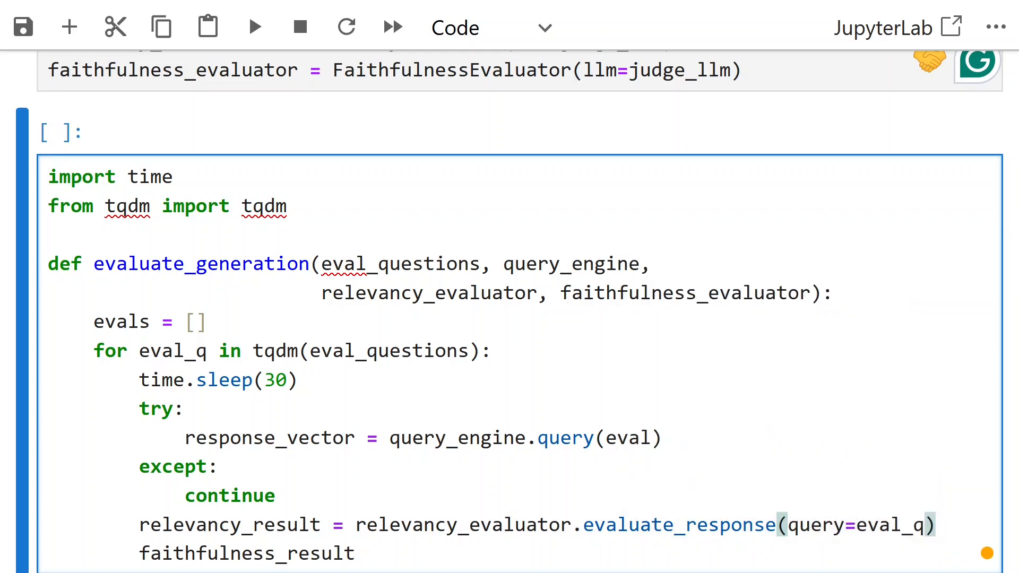
type(", respose=response_vecto")
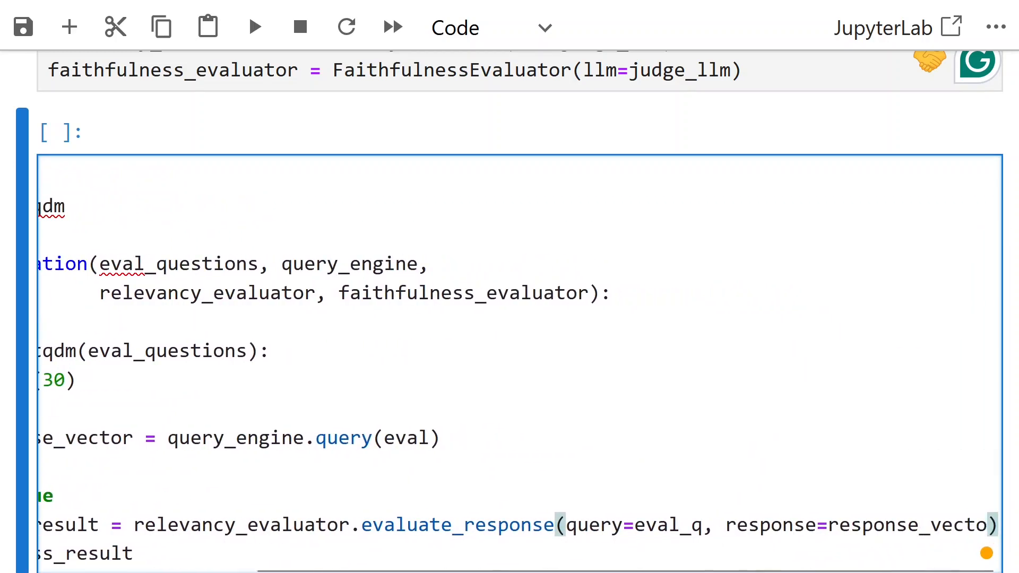
scroll("left", 3)
type("'quer")
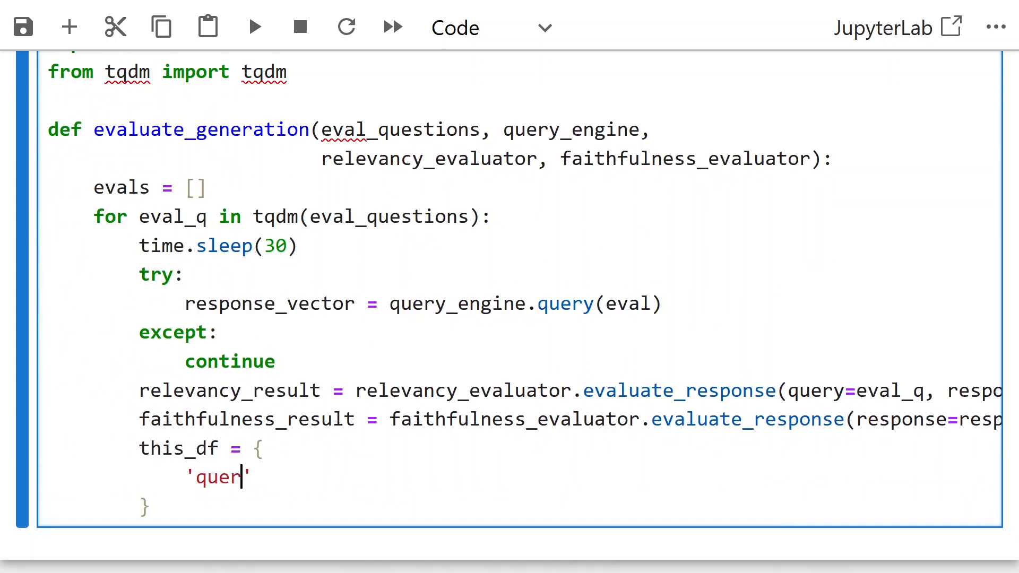
Build this_df with the query, response, and first 1000 source-node characters plus '...'
type("y': eval_q,")
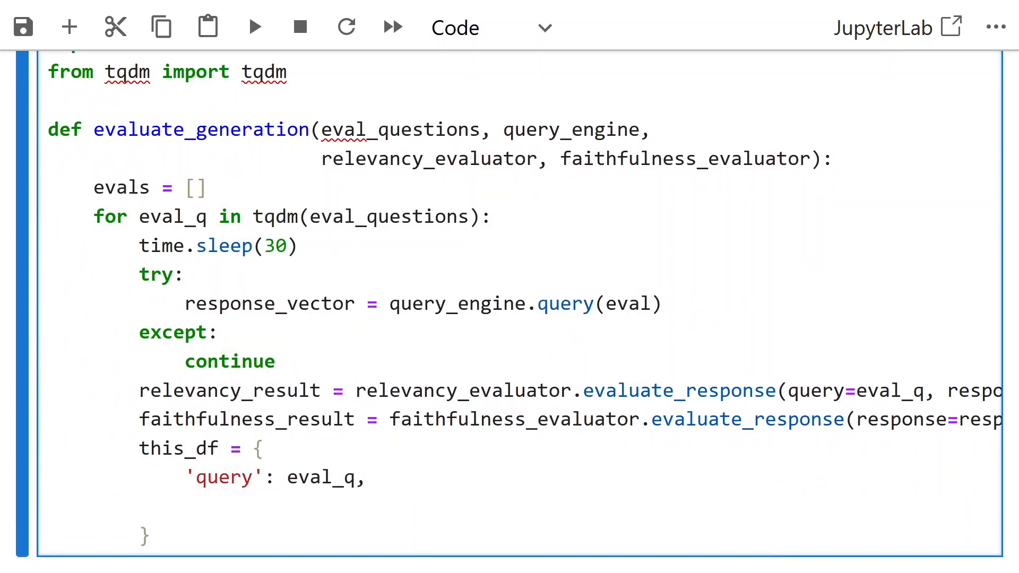
type("'response': str(response_vector),")
type("'source':")
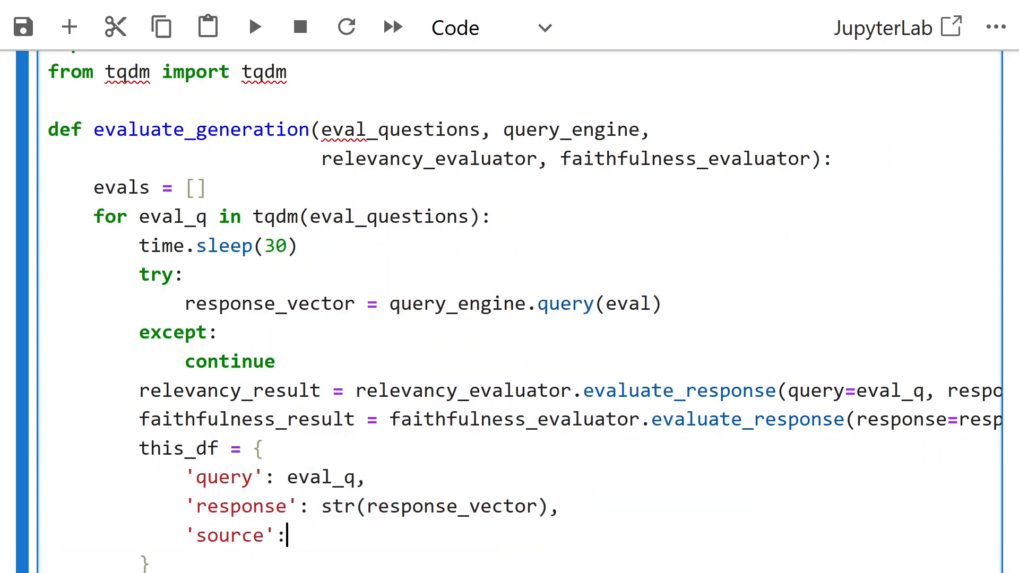
type("(")
type("response_vector.source_nodesp")
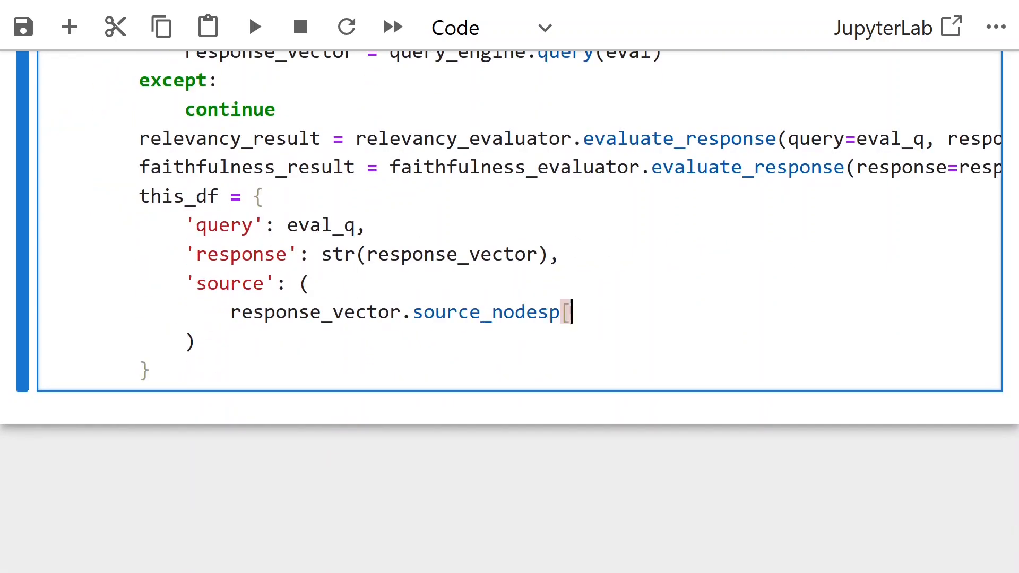
type("[0].node.")
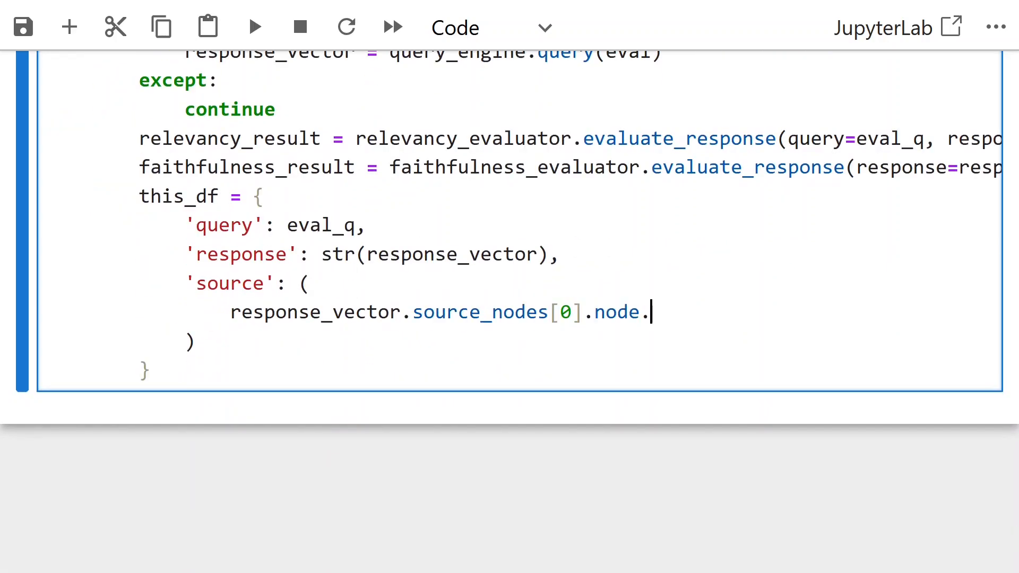
type("get_content()[:1000]")
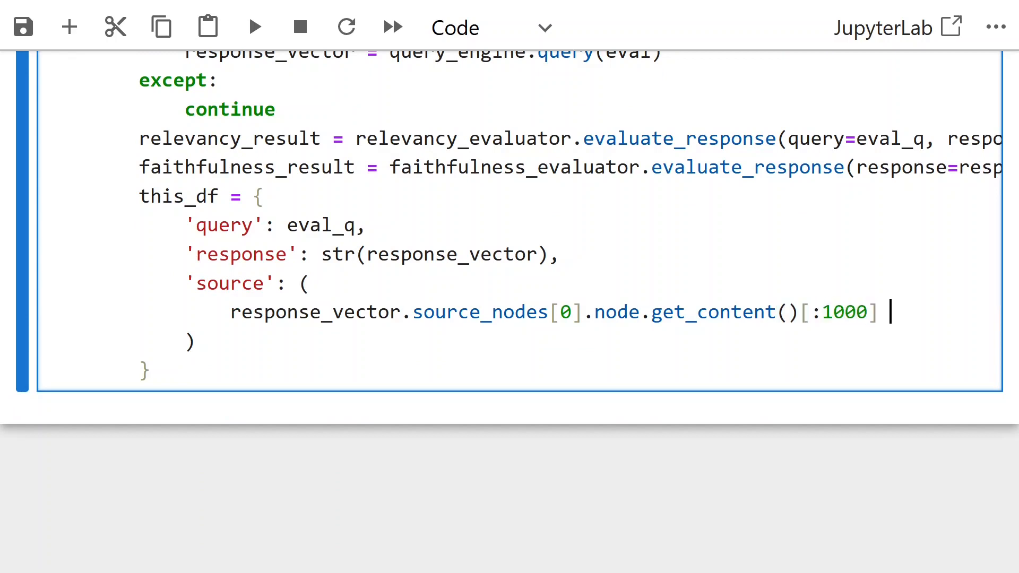
type("+ '...'")
type("'relev")
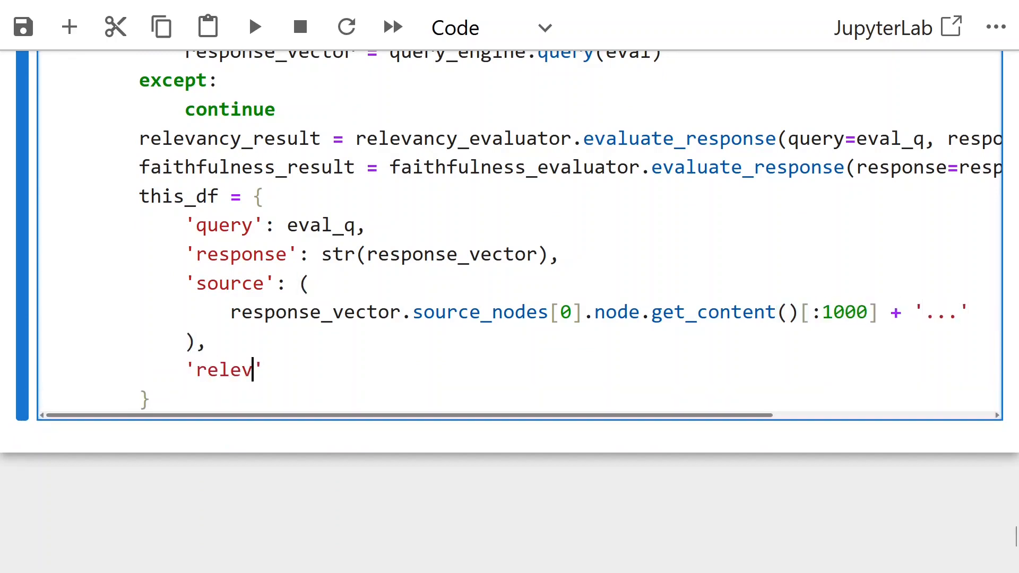
Add relevancy and faithfulness .passing values, append this_df to evals, and return a DataFrame
type("ancy': relevancy_result,")
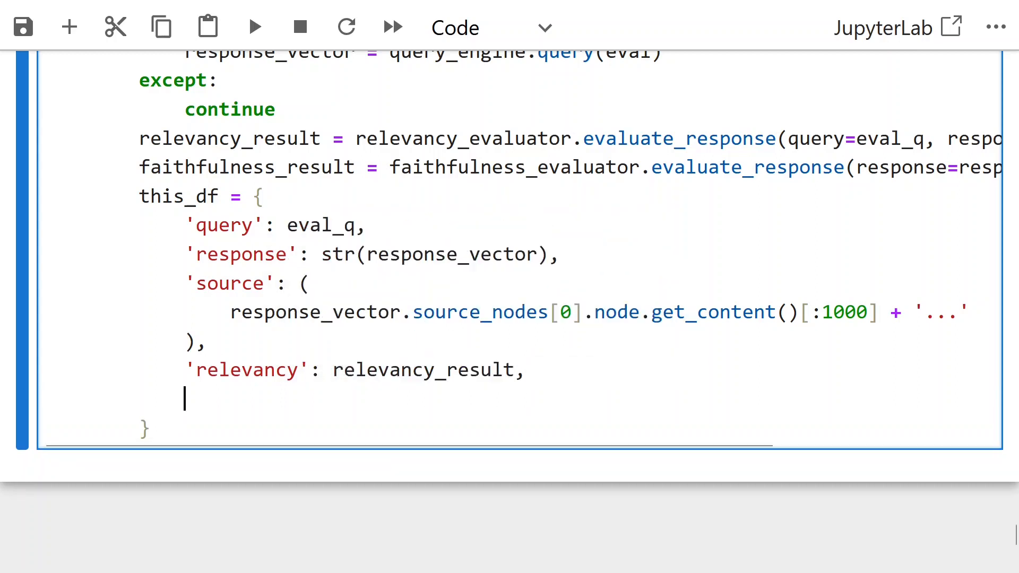
type("'faithfulness': faithfulness_result")
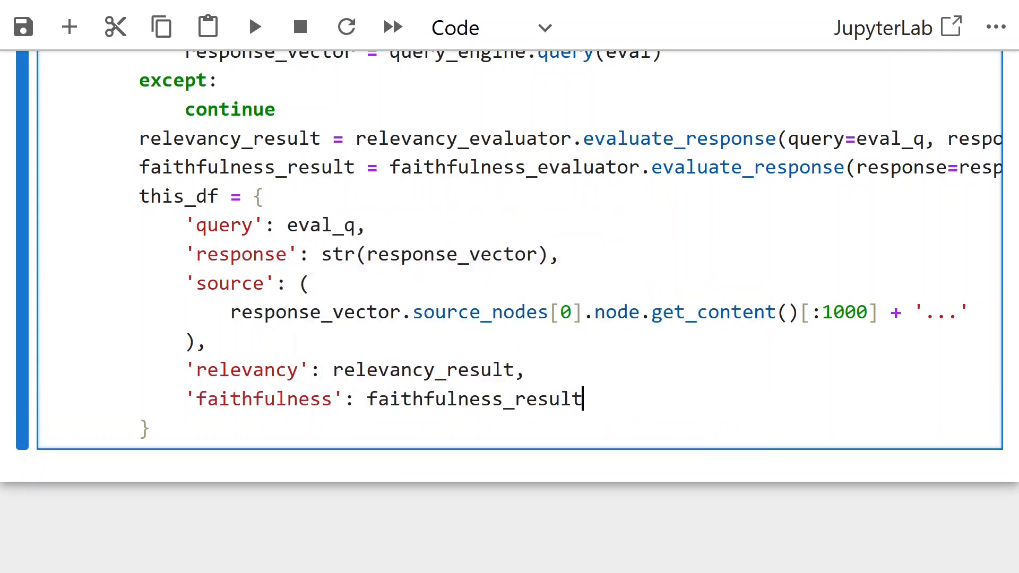
type(".passing,")
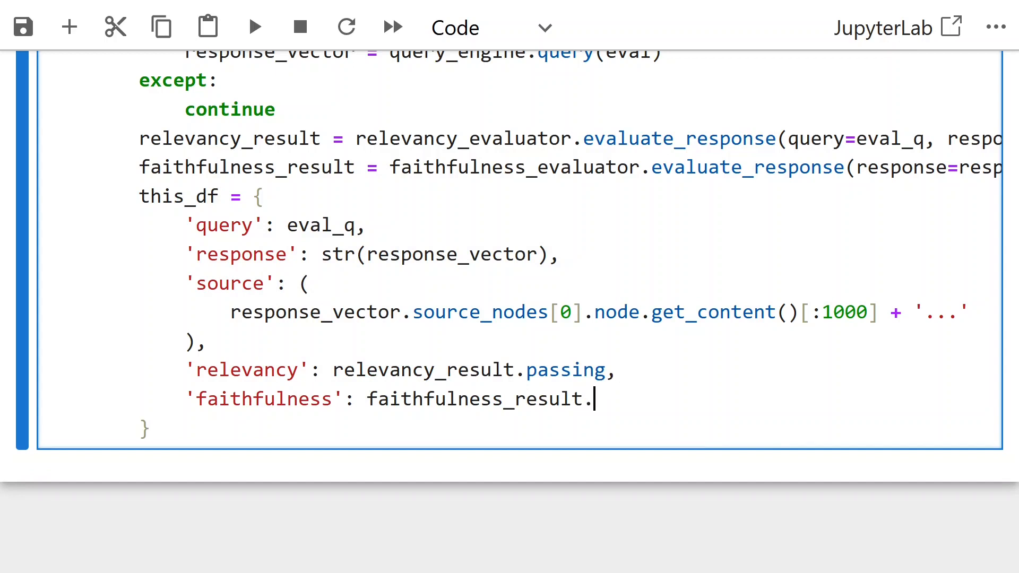
type("passing,")
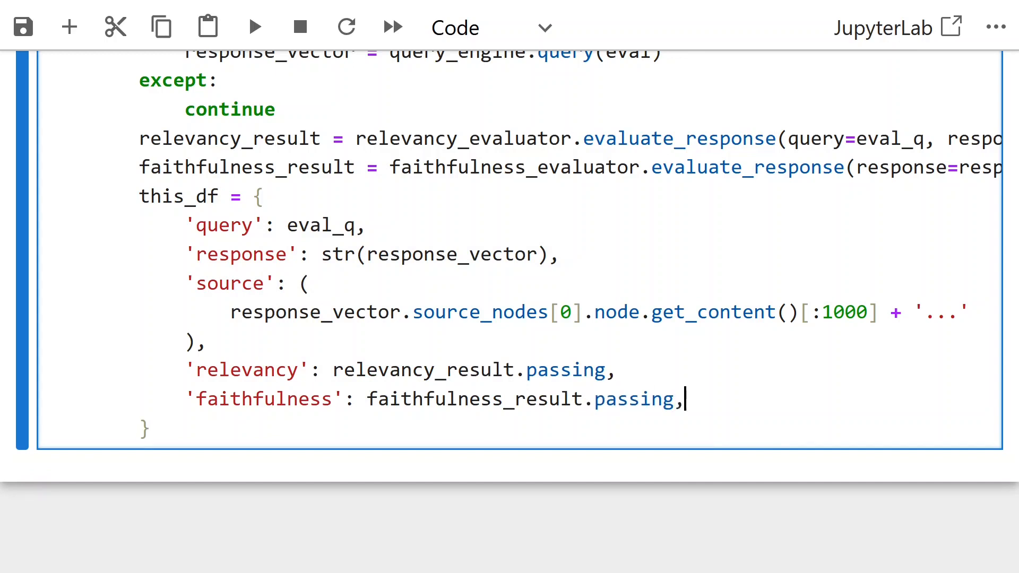
type("evals.append(this_df)")
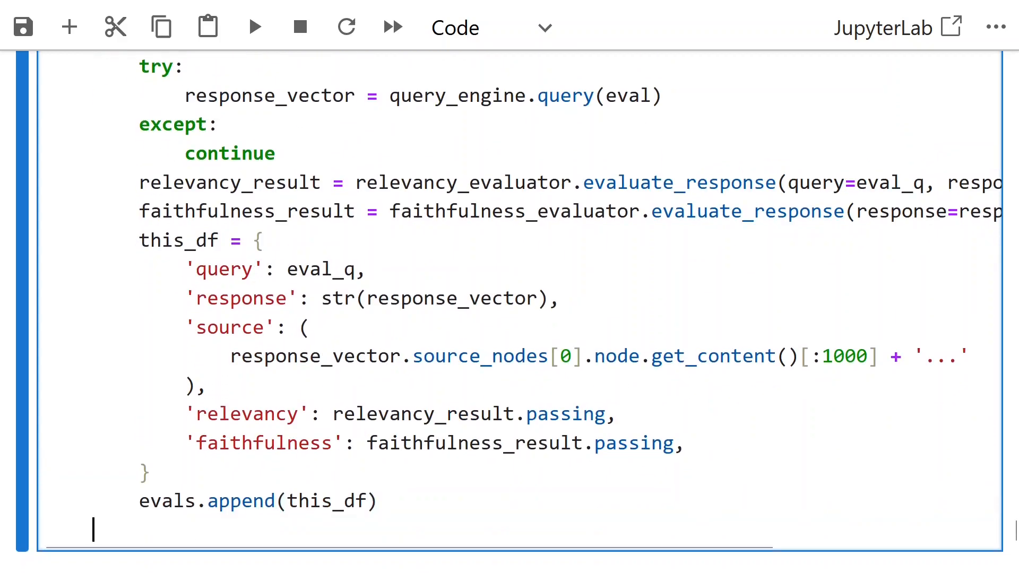
type("eval_df = pd.DataFrame(evals")
type("return eval_df")
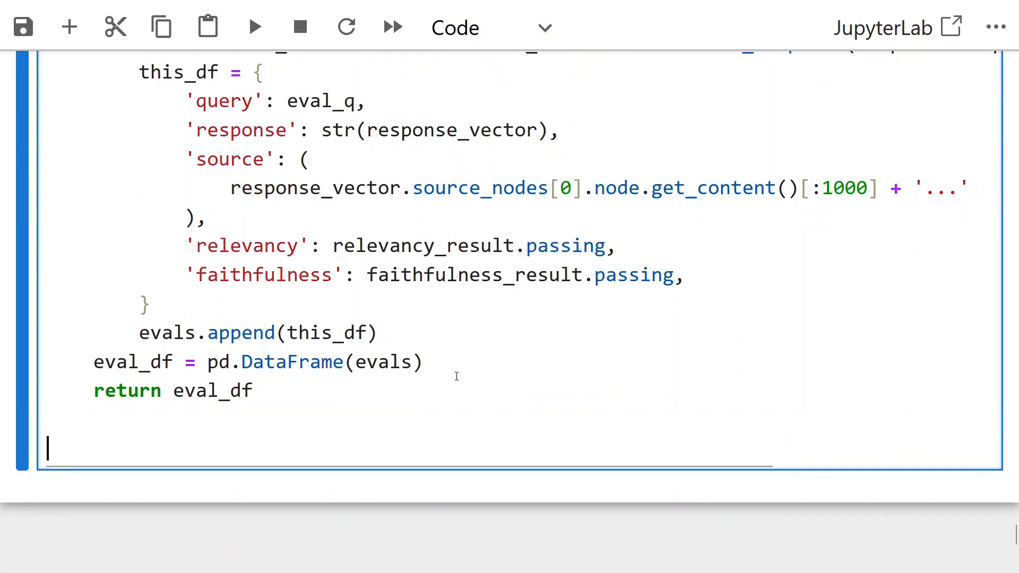
Call evaluate_generation with eval_questions, query_engine and both evaluators into generation_eval_results
type("generation_eval_results = eval")
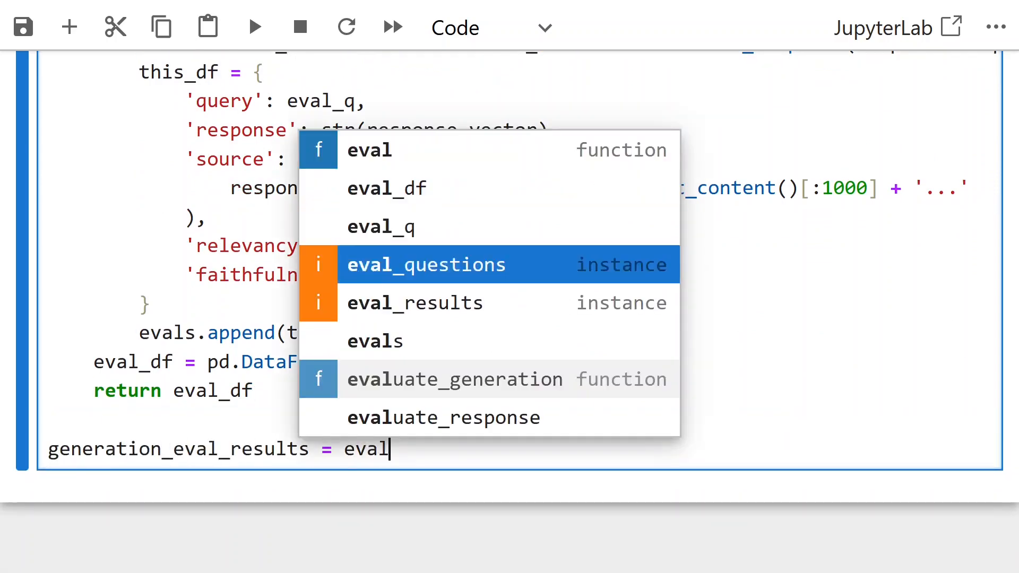
left_click(454, 380)
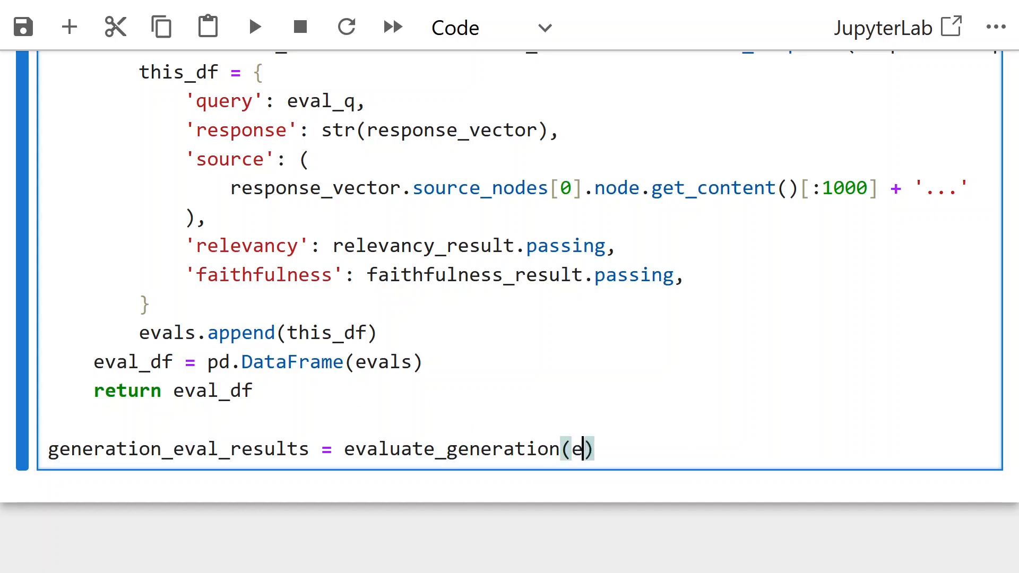
type("val_questions, query_engine, relevancy_evaluator, )")
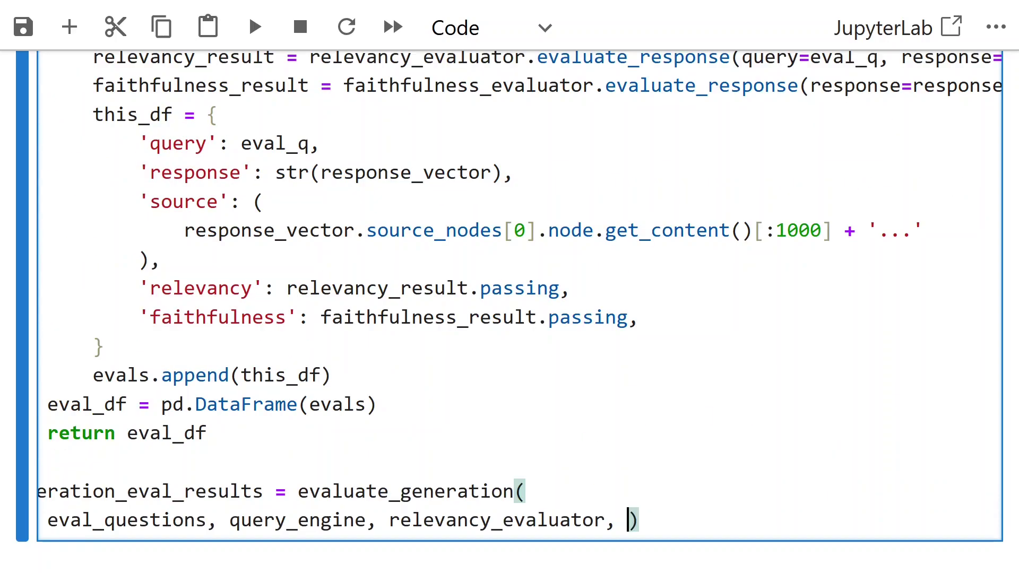
type("faithfulness_evaluator)")
type("def display_llm_results")
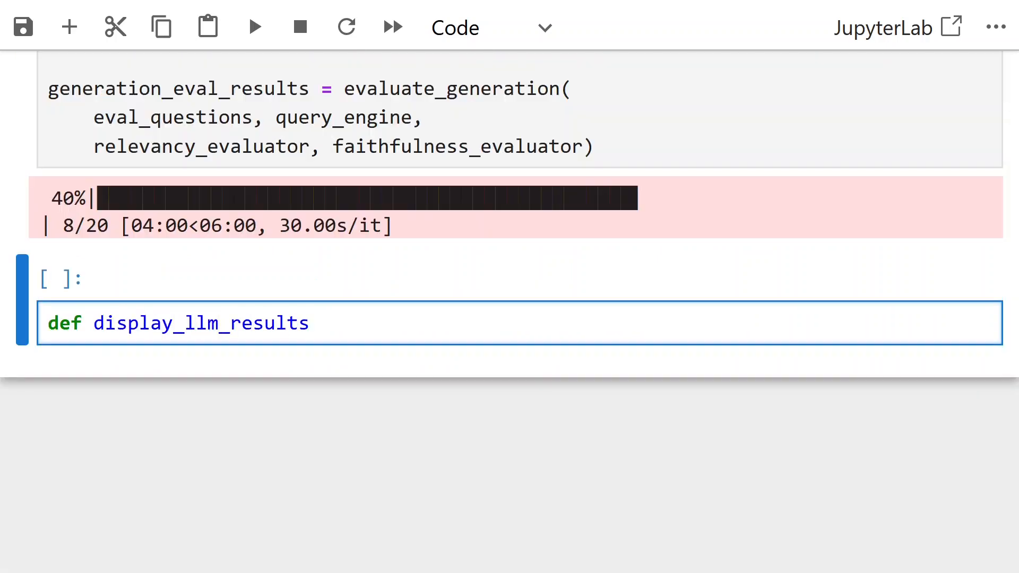
Define display_llm_results(name, eval_results) with relevancy metric columns and a metric_cols loop
type("(name, eval_results")
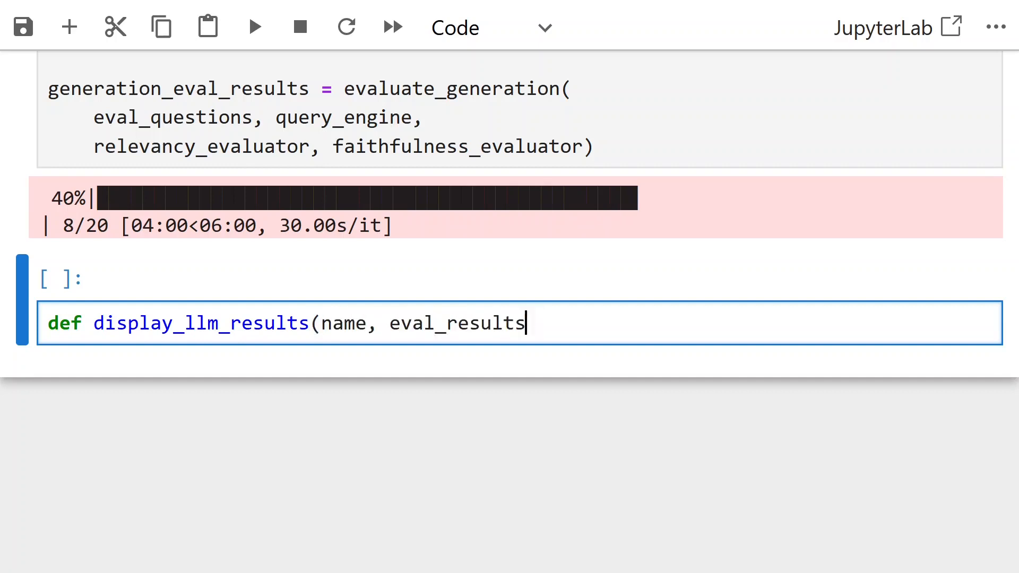
type("):")
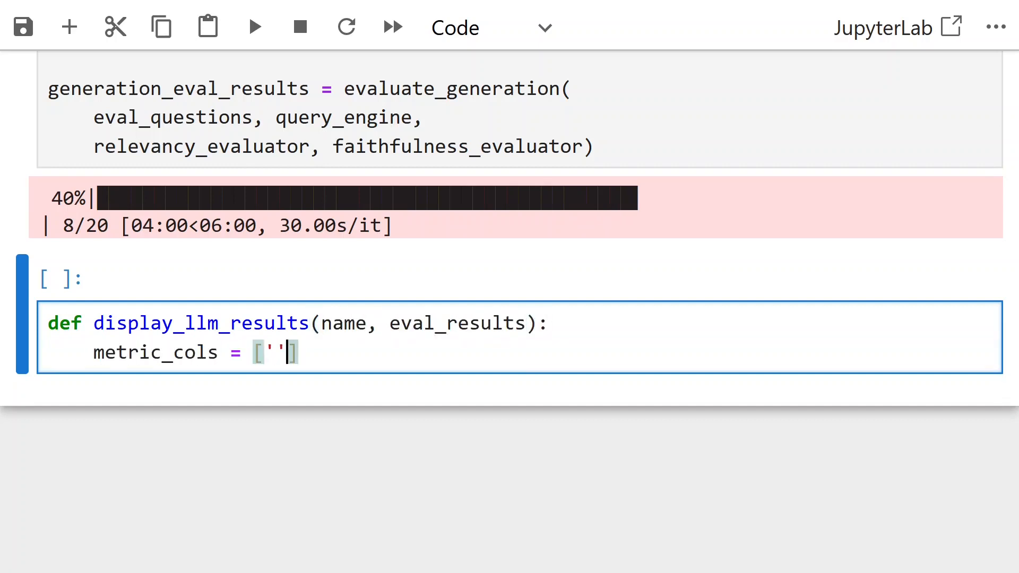
type("relevancy', 'faithfulness")
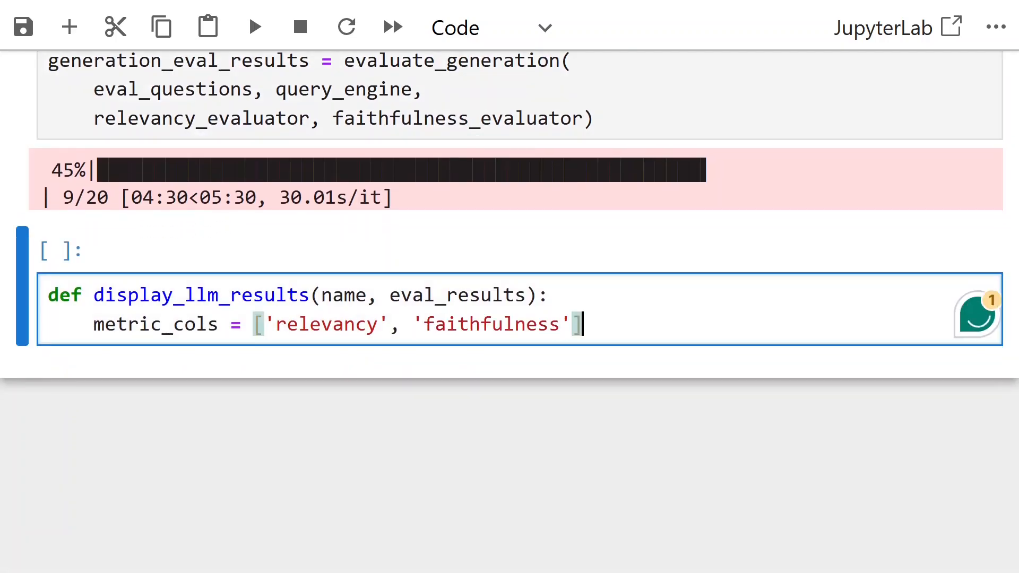
type("metric_dicts = []")
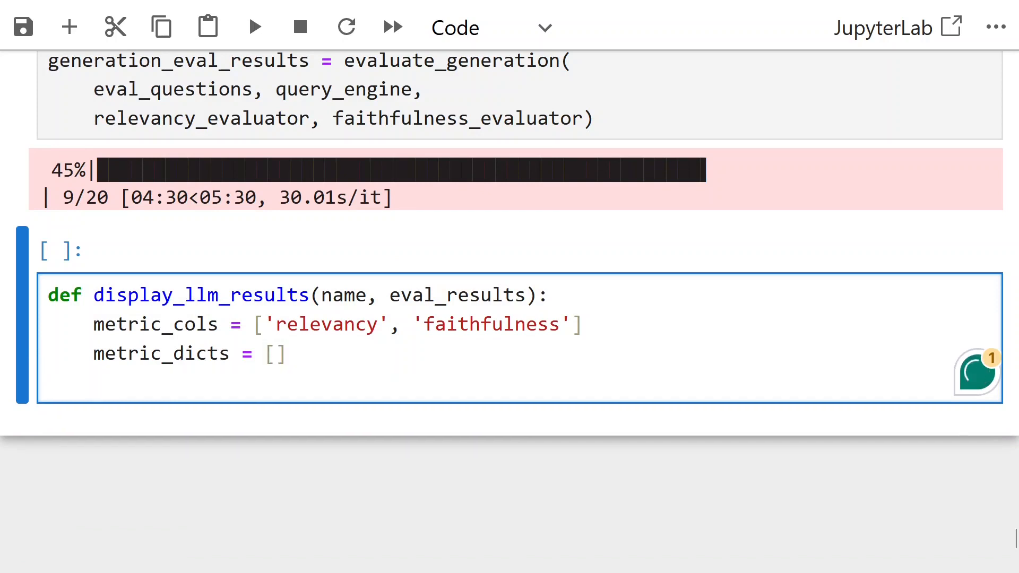
type("from metric_col in metric")
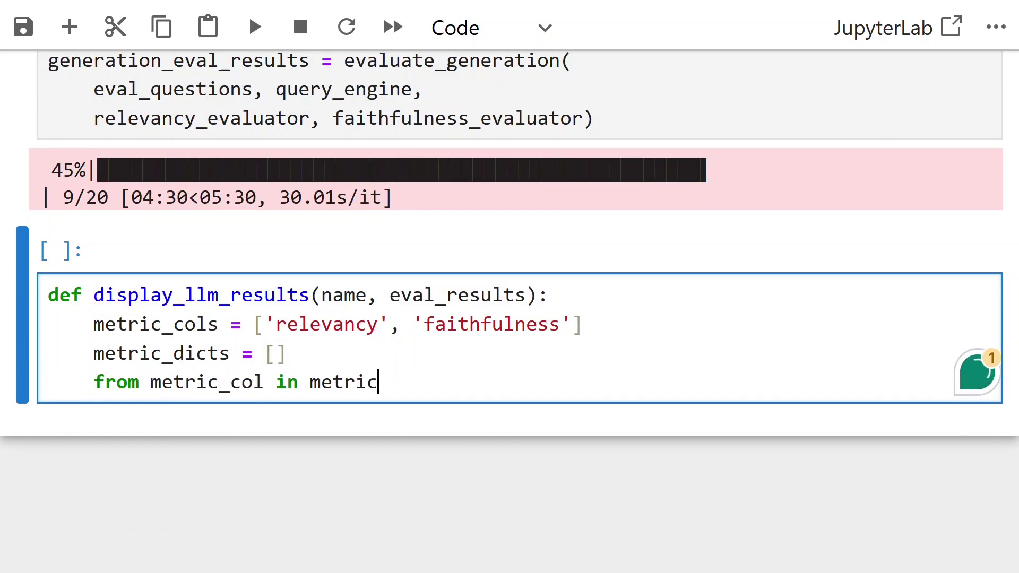
type("_cols:")
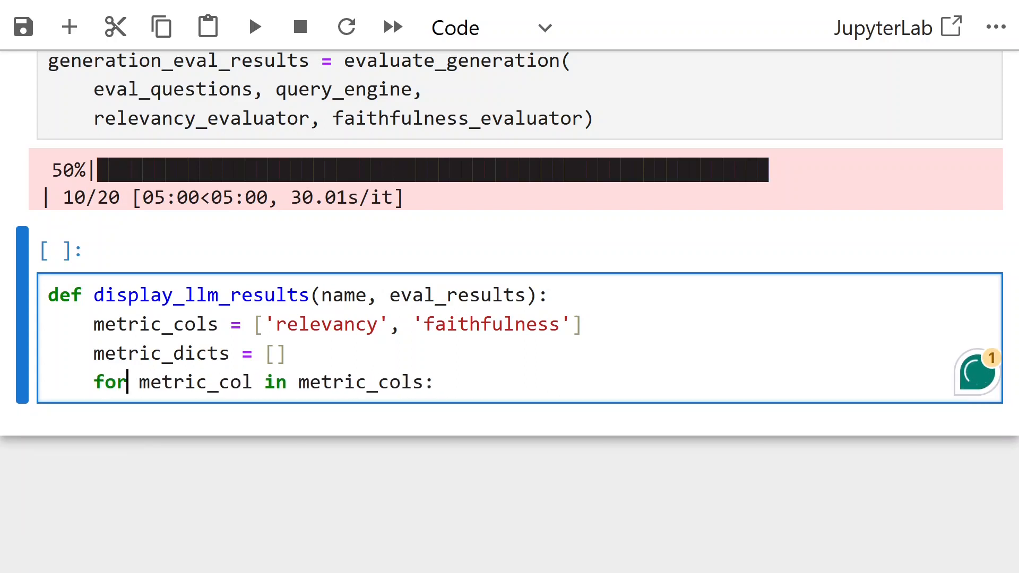
Compute each metric's share of True results over len(eval_results) into metric_dict
type("metric_val = l")
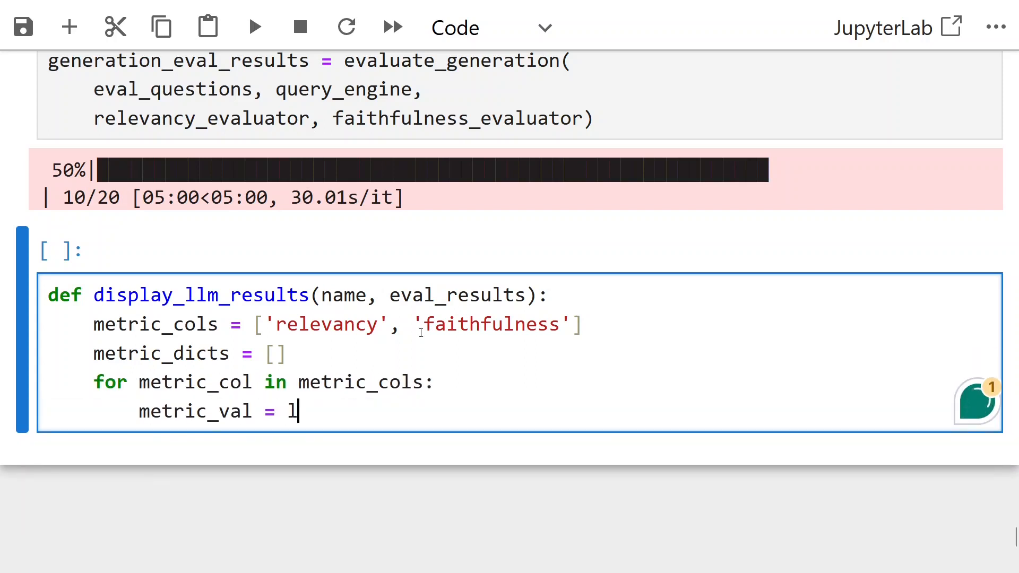
type("en(eval_results")
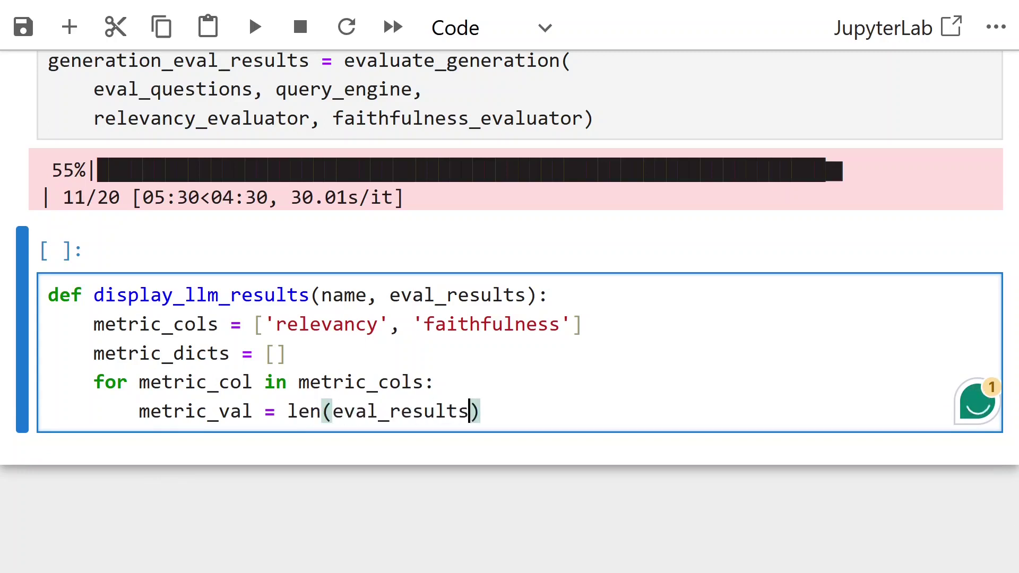
type("[eval_metric]")
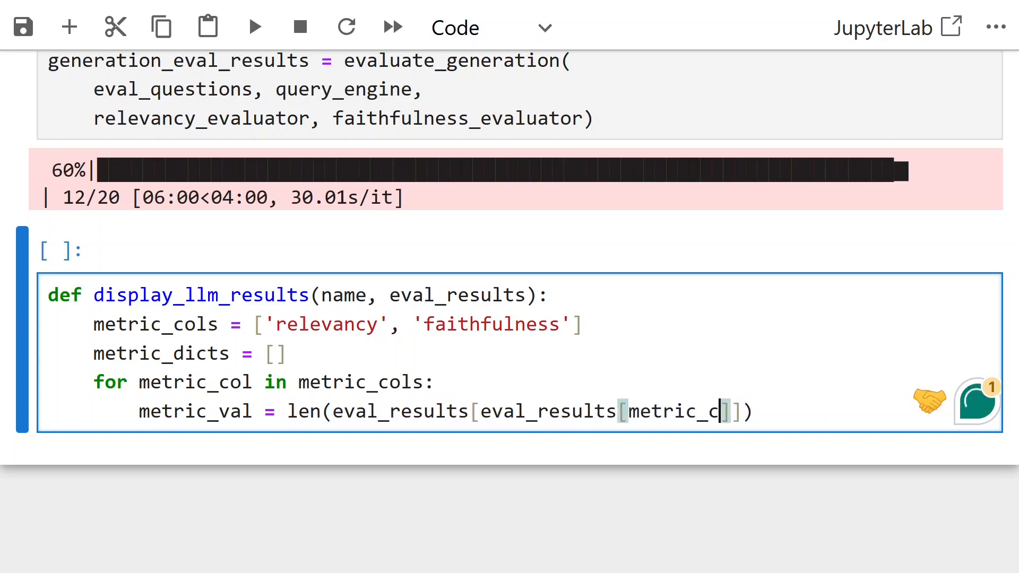
type("ol]])/len")
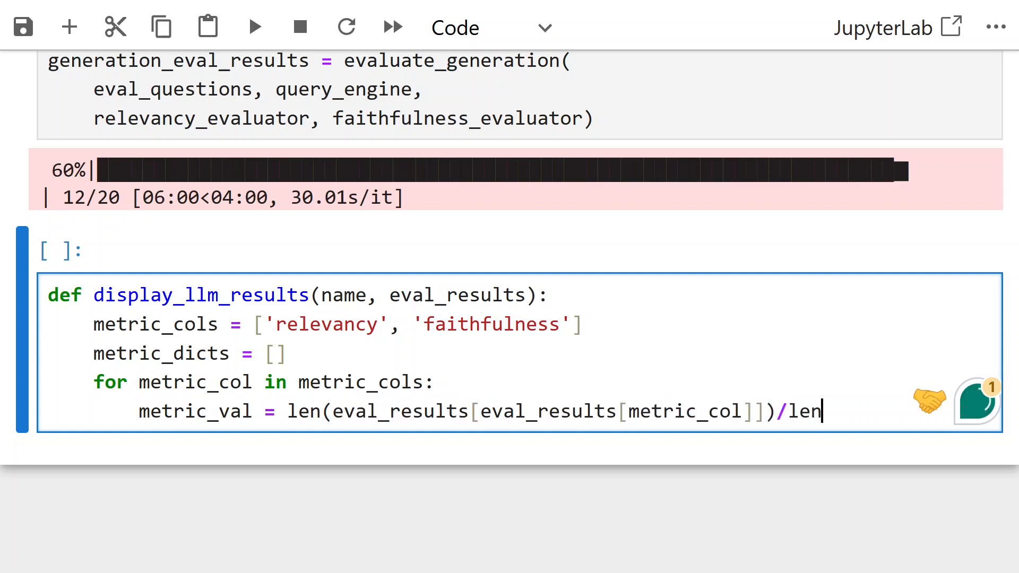
type("(eval_results)")
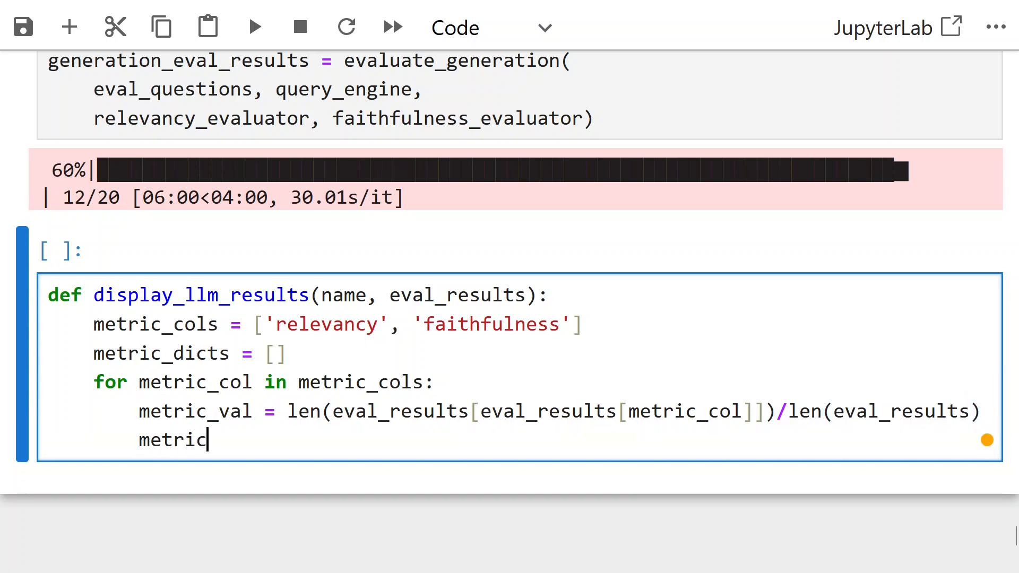
type("_dict =")
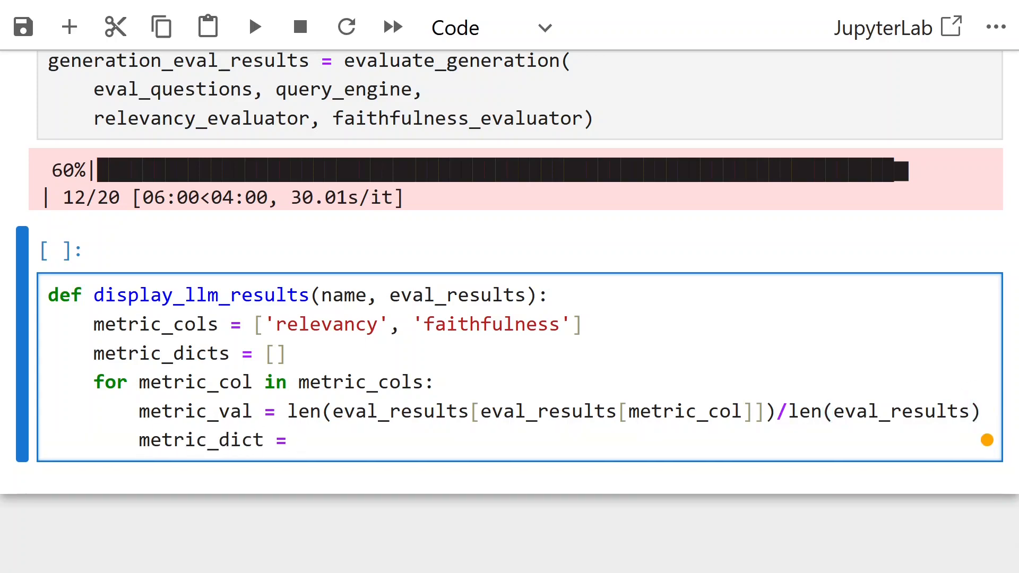
type("[metric_col, metric_val]")
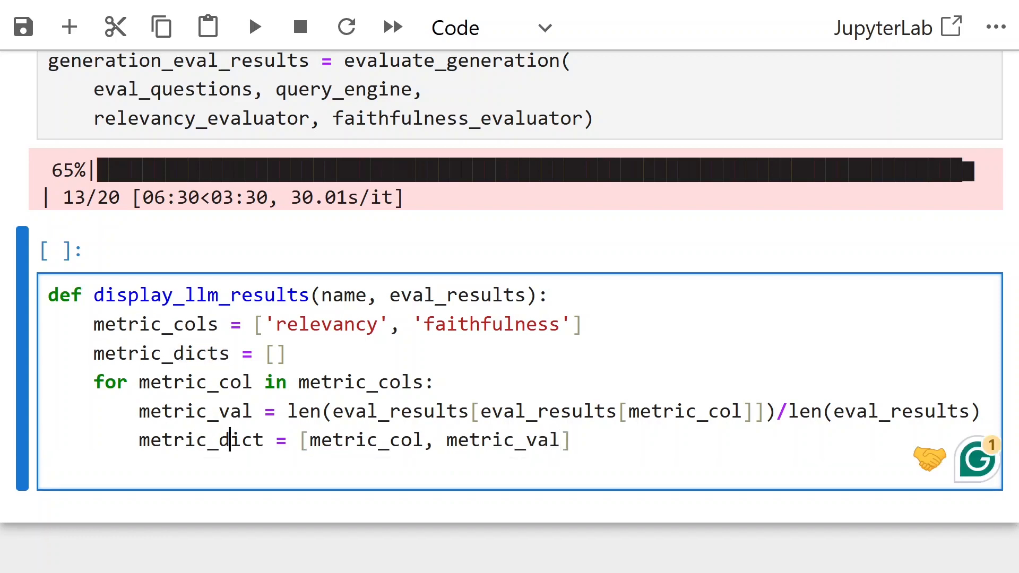
Append metric dicts, return them as metric_df, and call display_llm_results with 'llm eval resut'
type("metric_dicts.append(metric_d)")
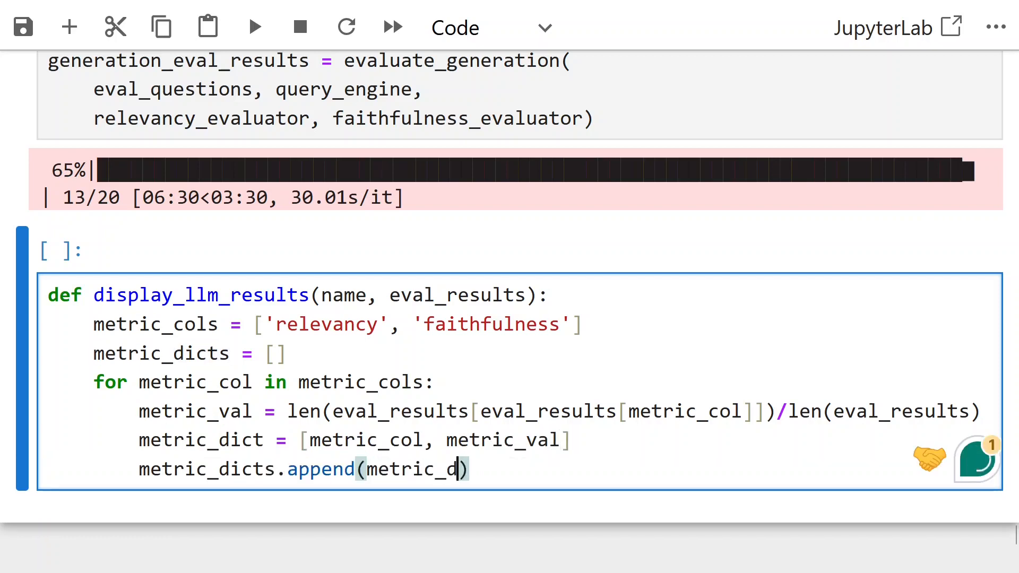
type("ict)")
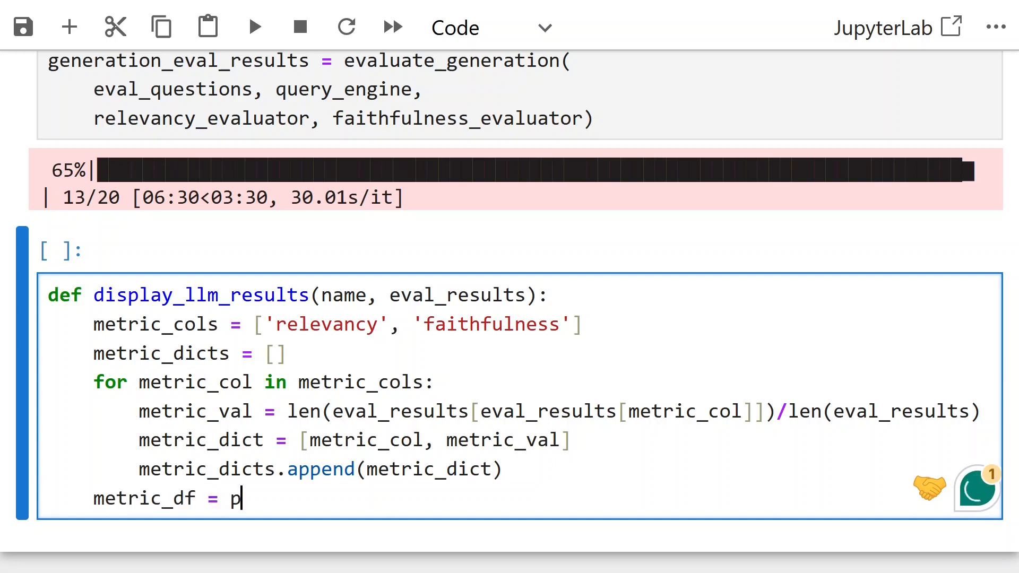
type("d.DataFrame()")
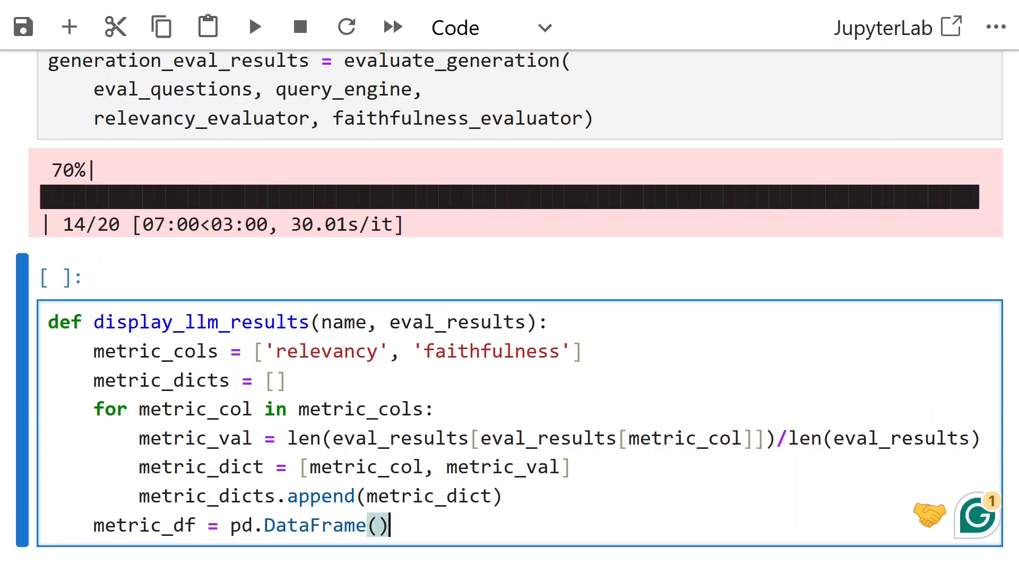
type("metric_dicts, columns=['name', 'val']")
type("return m")
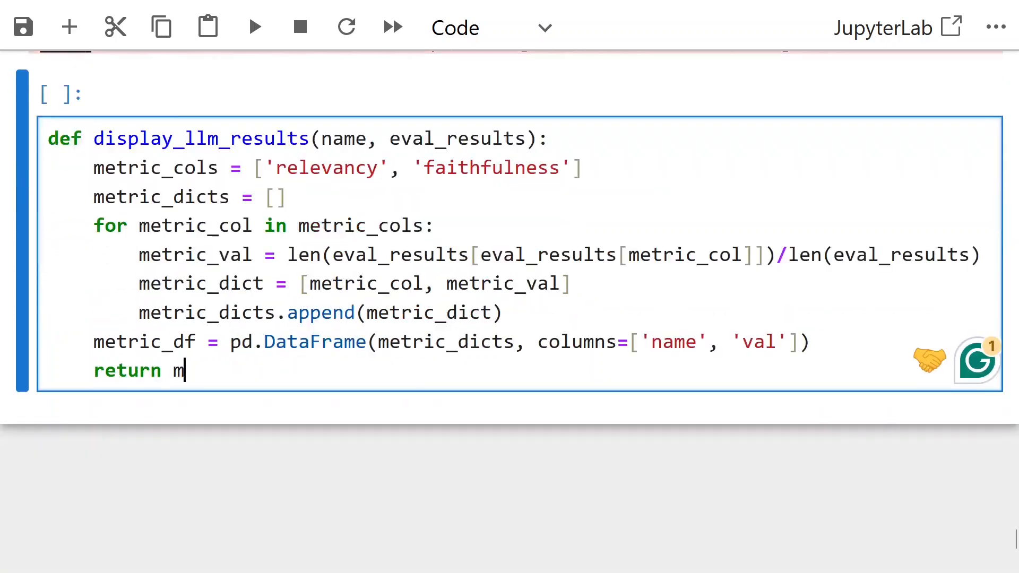
type("etric_df")
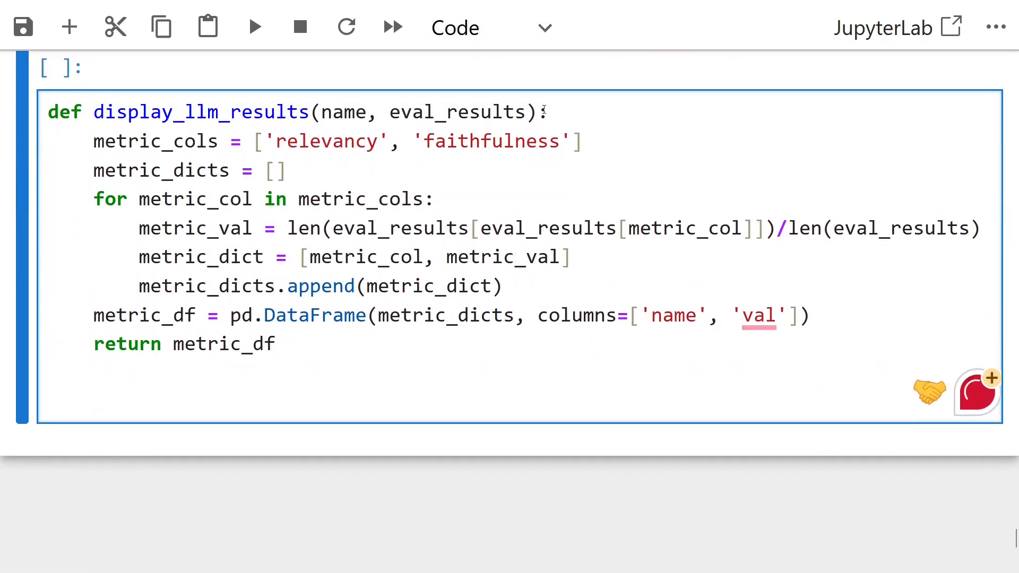
type("display_llm_results(name, eval_results)")
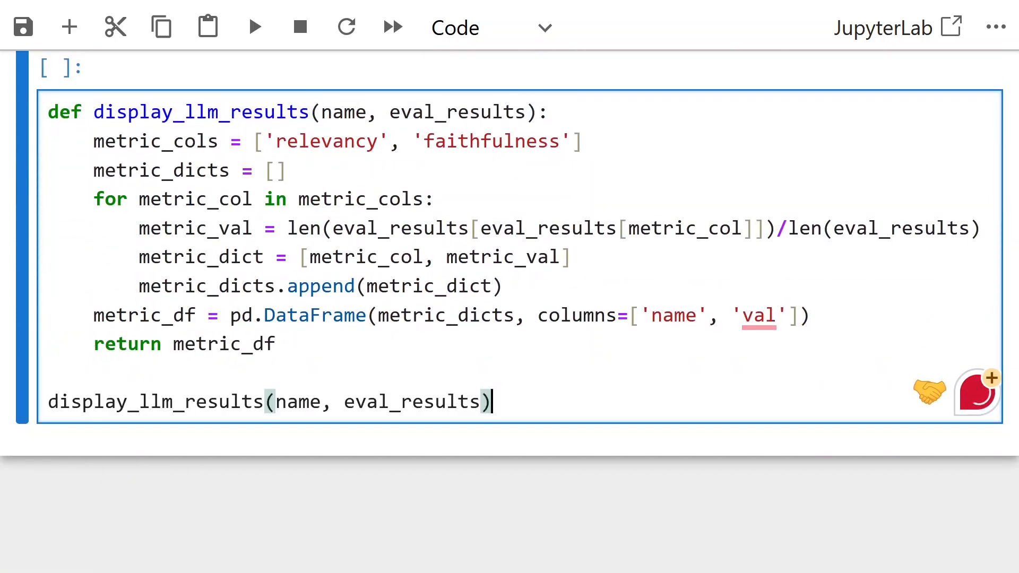
type("'llm eval resut'")
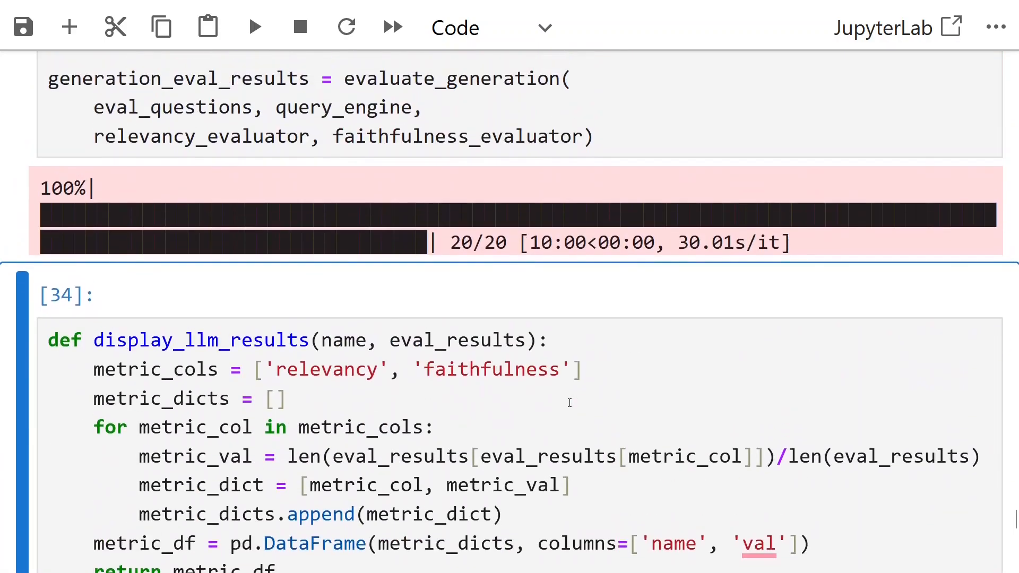
Scroll to the generation_eval_results table of queries, responses, sources, relevancy and faithfulness
scroll("down", 3)
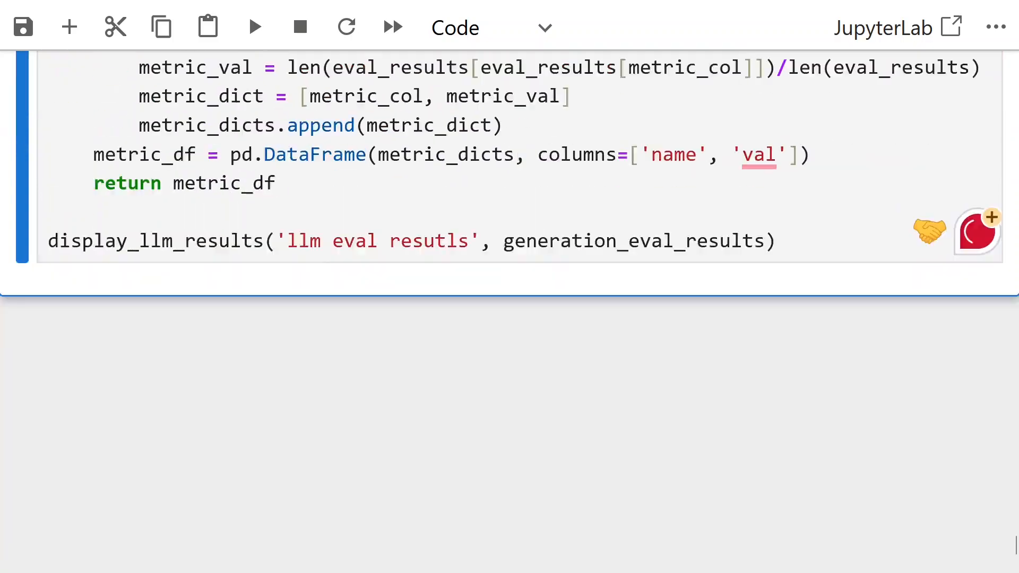
left_click(254, 26)
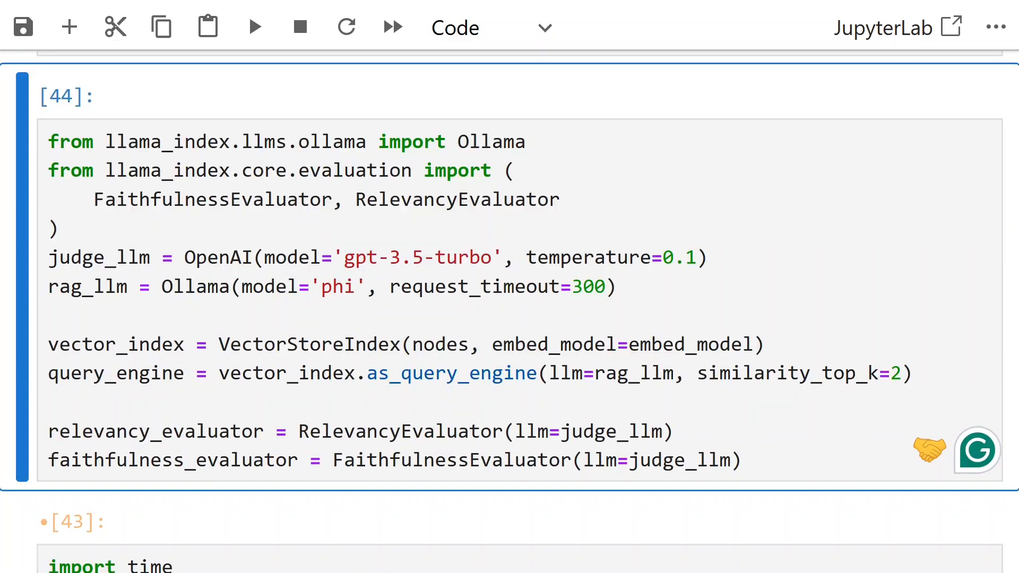
scroll("down", 3)
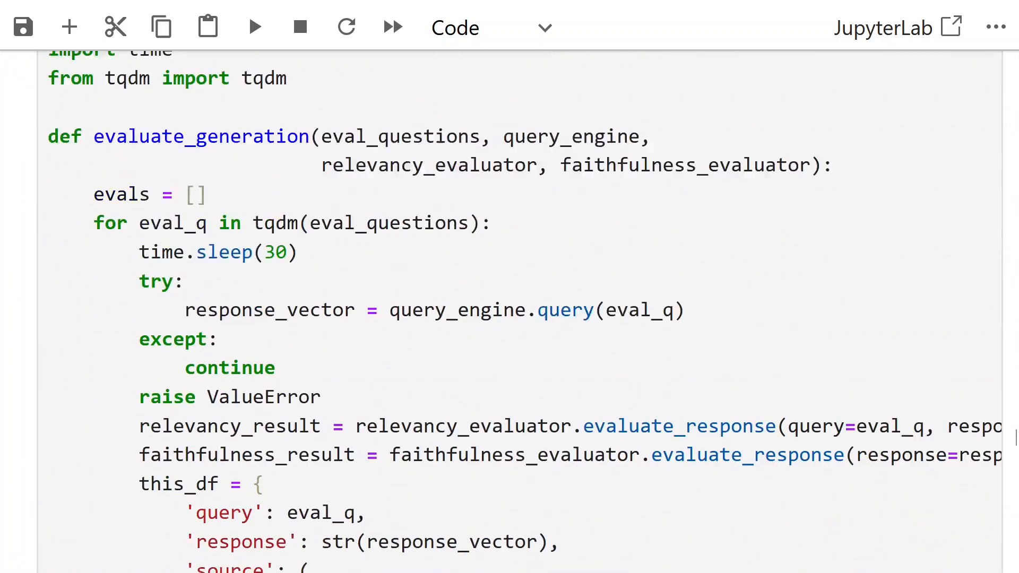
scroll("down", 3)
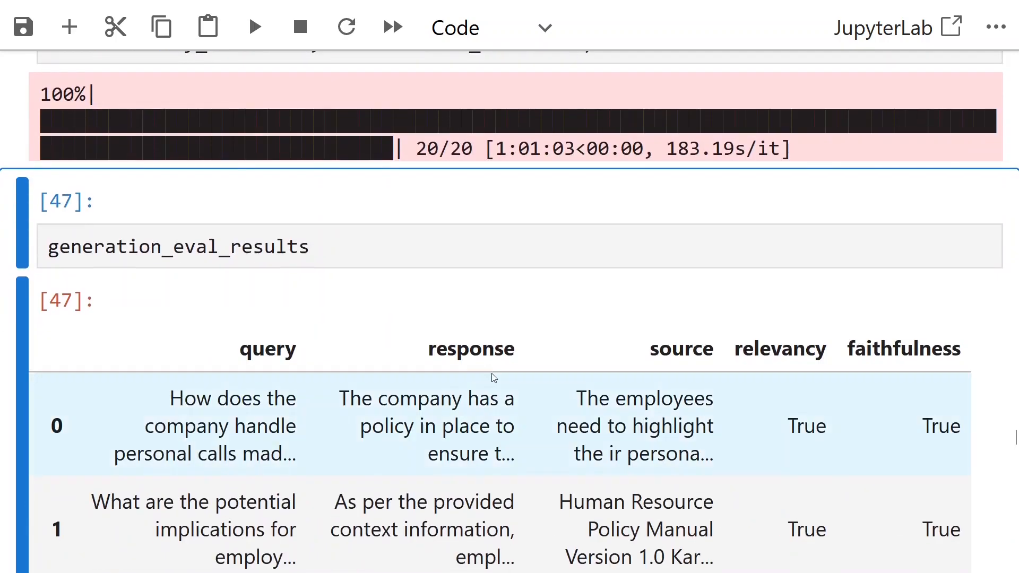
Scroll the results through row 17, highlighting a response; rows 6 and 14 fail both metrics
scroll("down", 3)
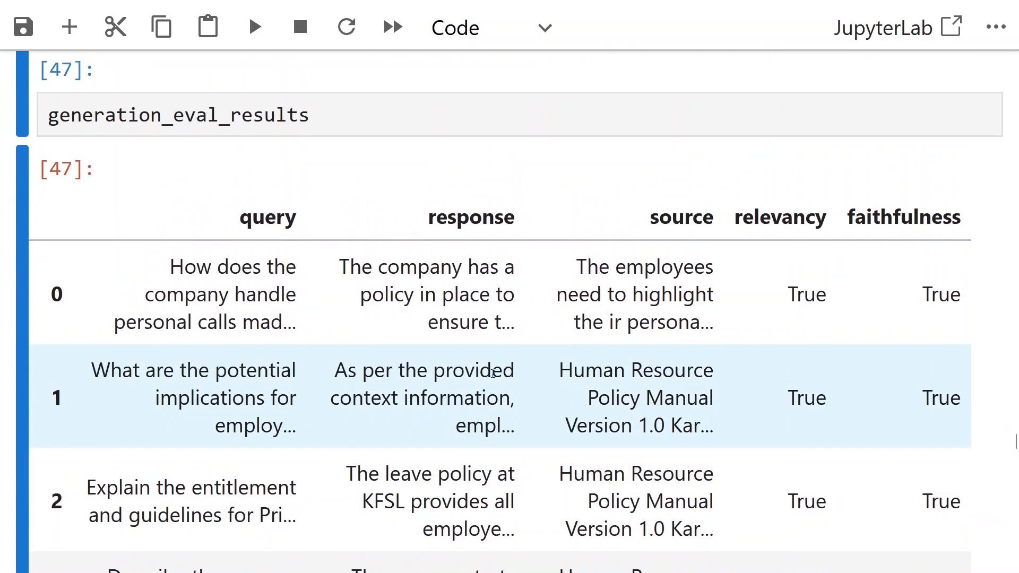
left_click_drag(383, 267, 455, 321)
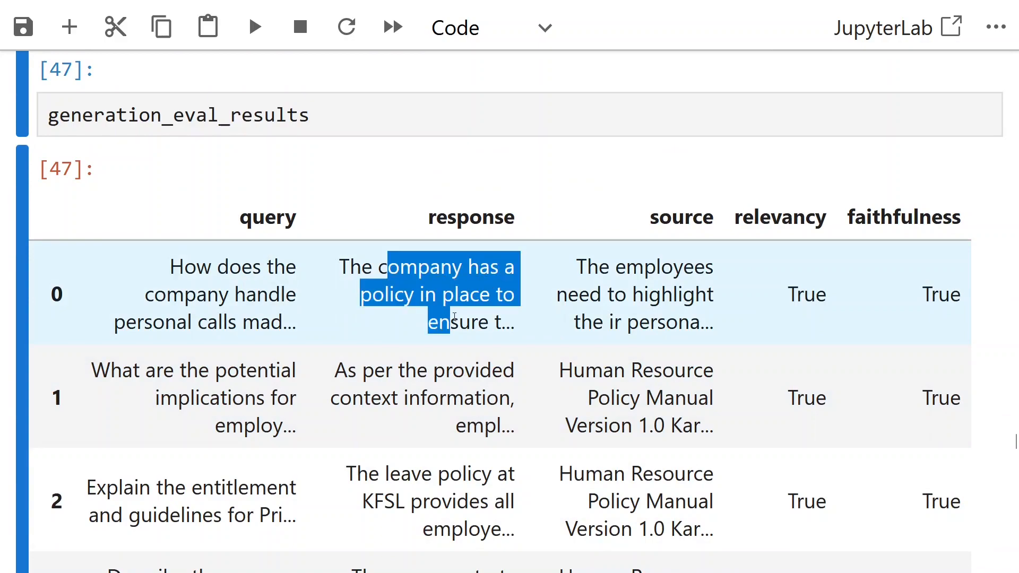
scroll("down", 3)
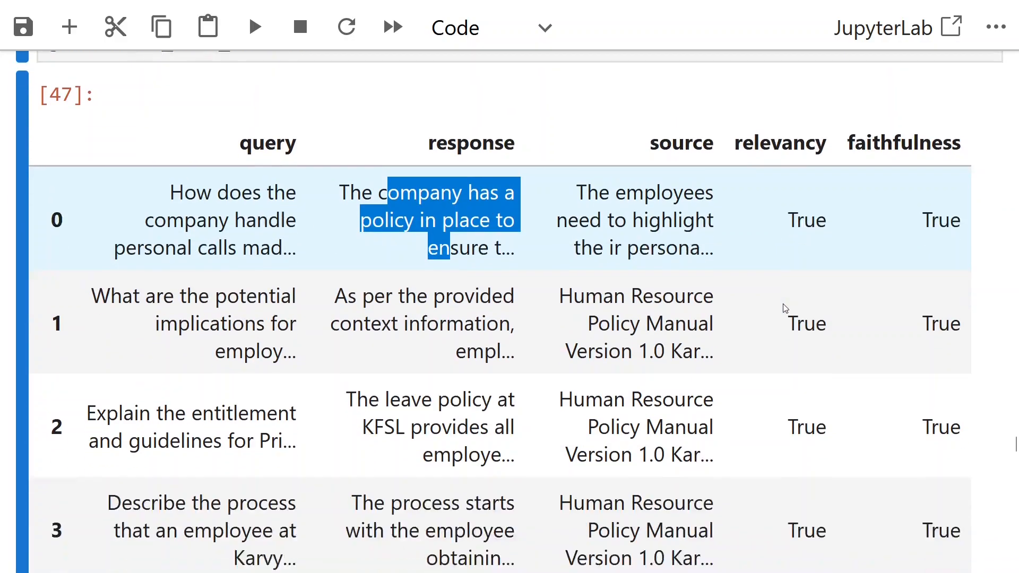
scroll("down", 3)
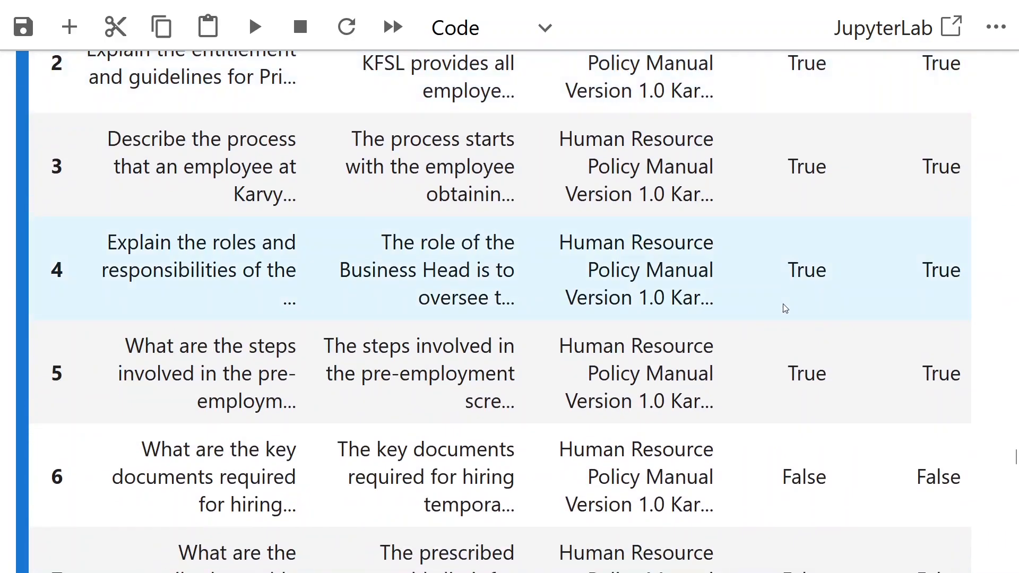
mouse_move(537, 485)
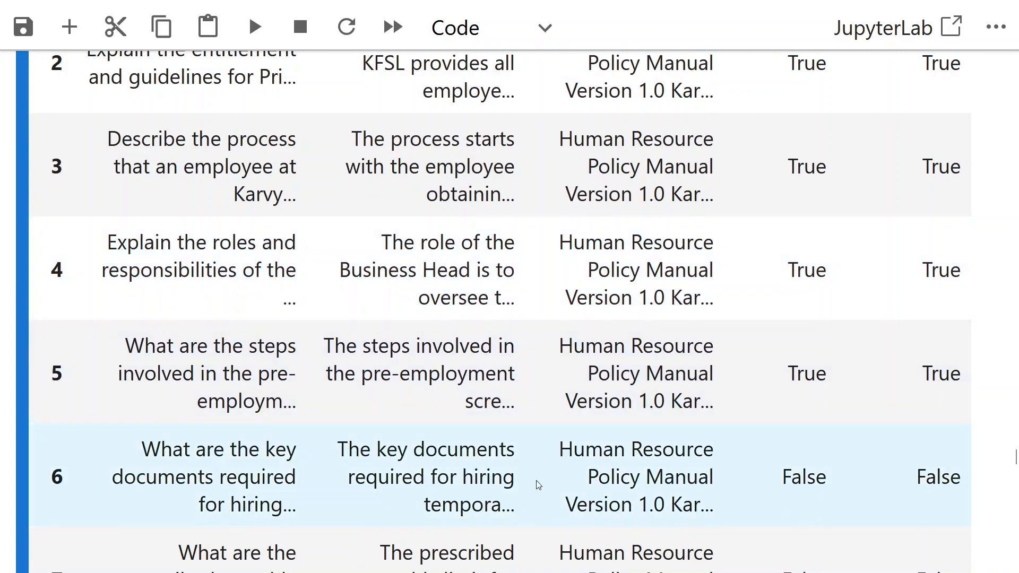
scroll("down", 3)
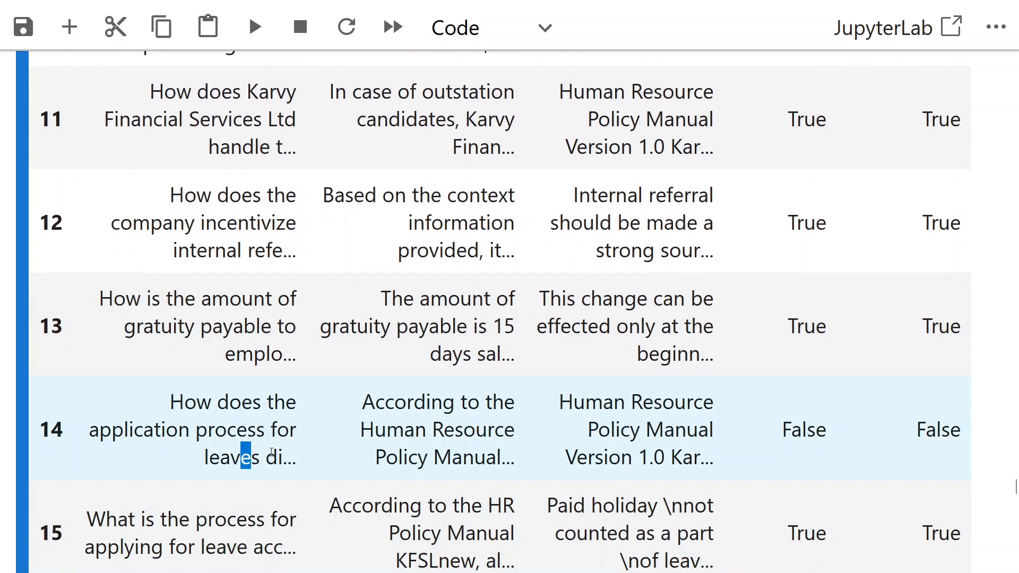
scroll("down", 3)
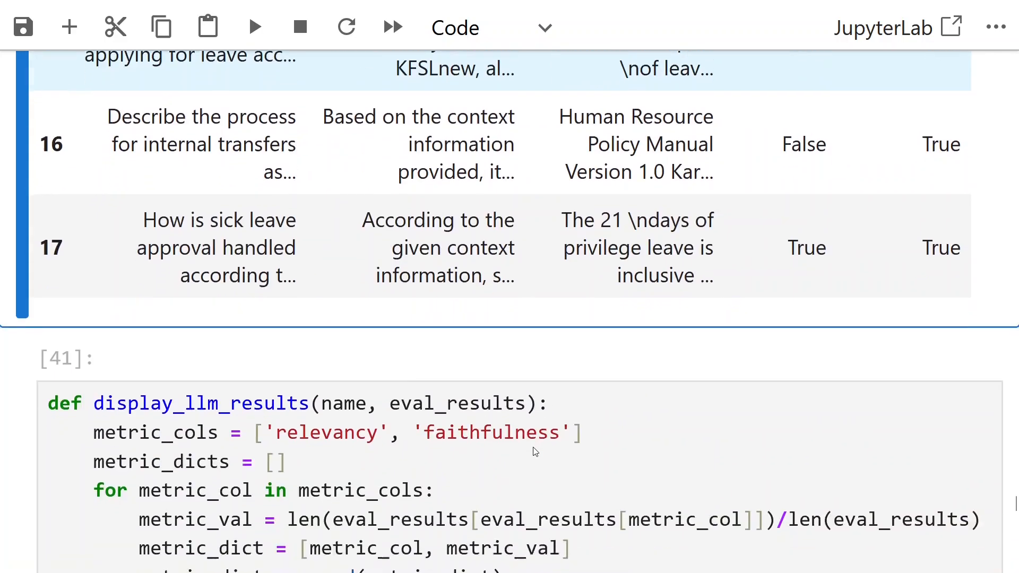